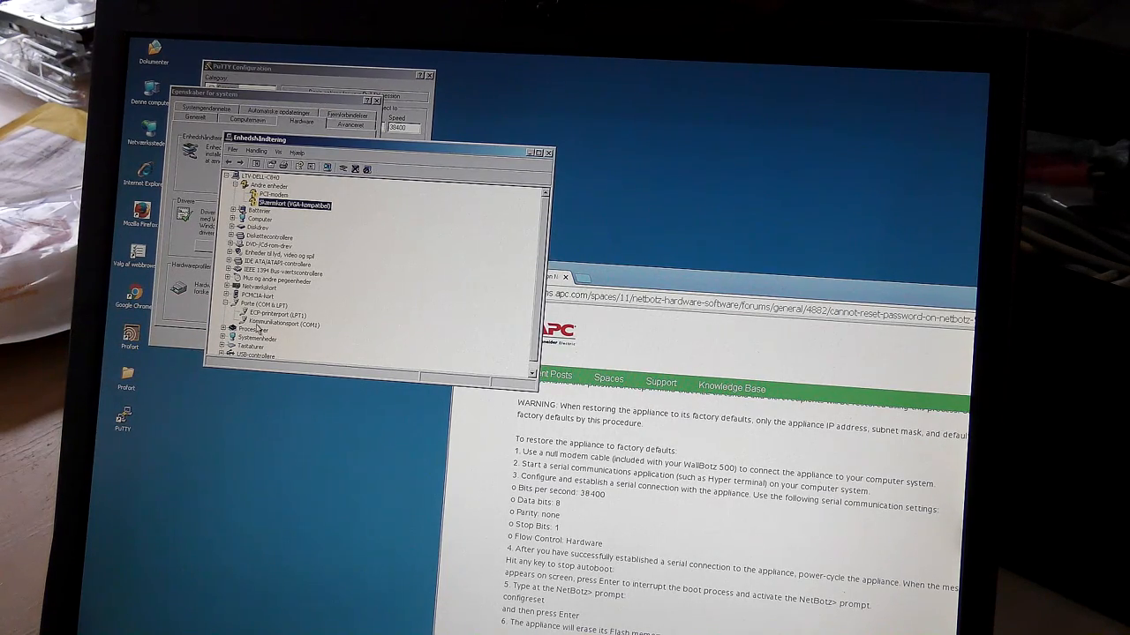
# Close Device Manager and open a PuTTY serial connection on COM1 at 38400 baud.
pyautogui.click(283, 325)
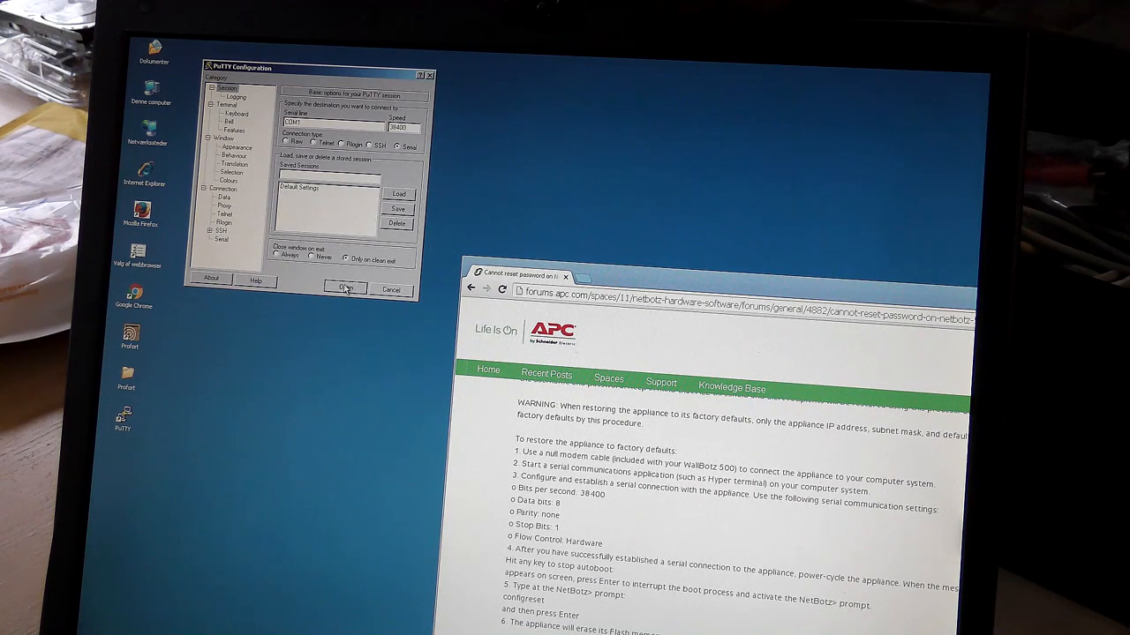
pyautogui.click(343, 289)
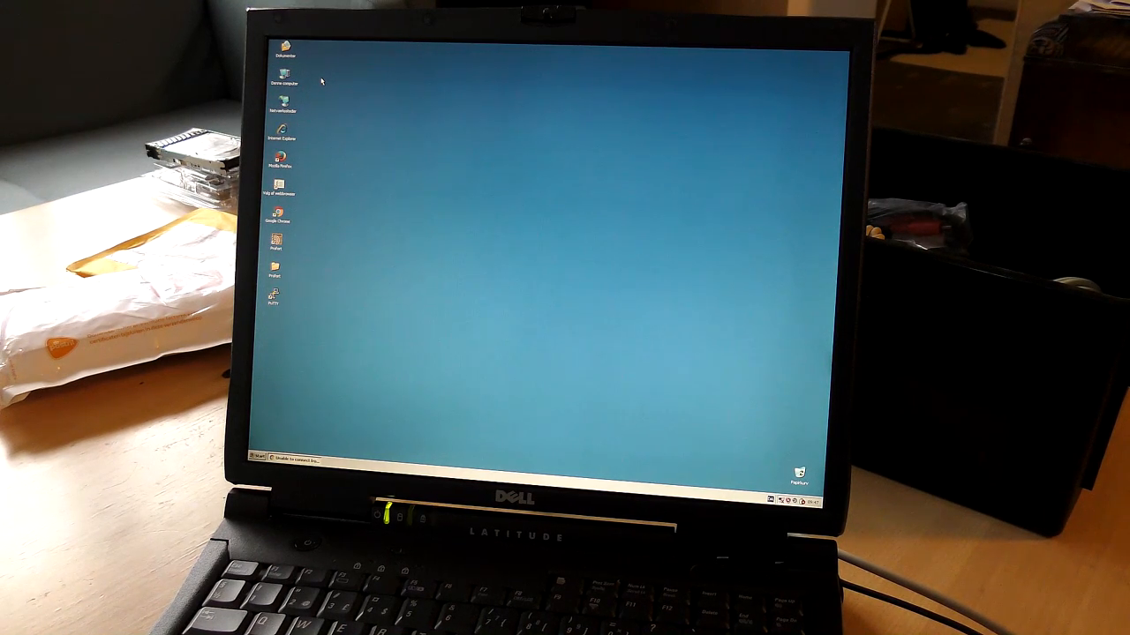
pyautogui.moveTo(483, 265)
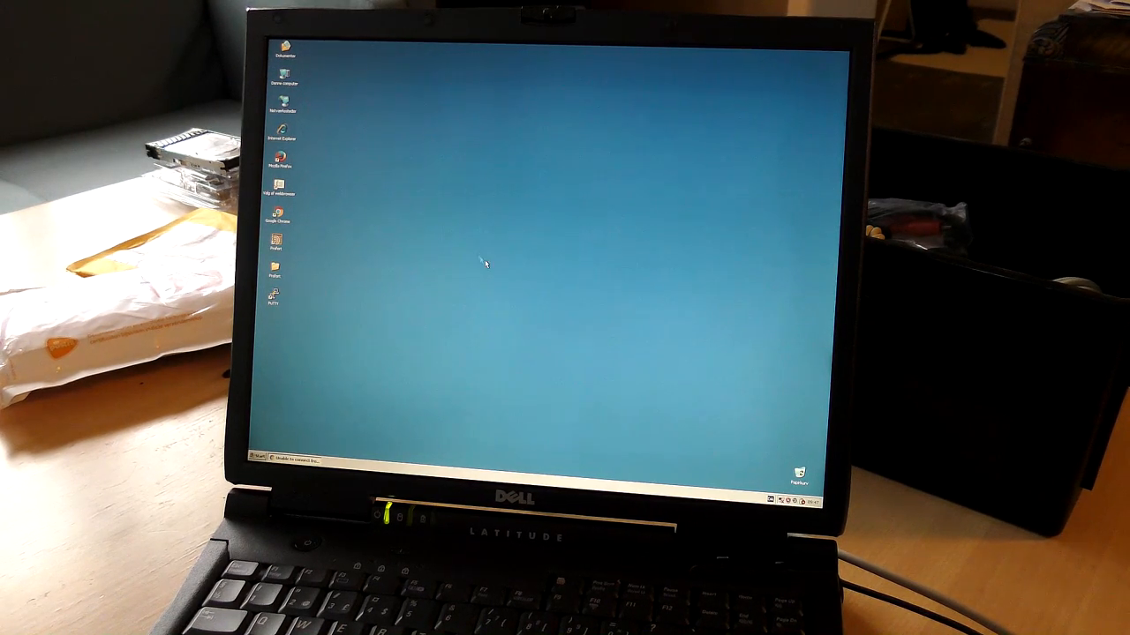
pyautogui.moveTo(693, 422)
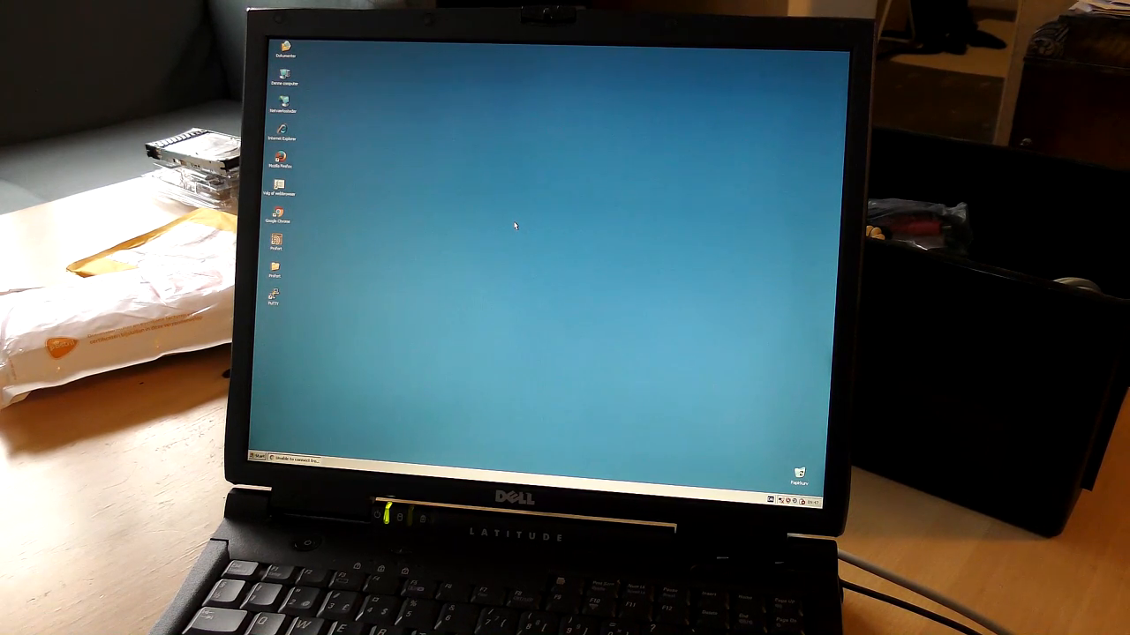
pyautogui.moveTo(483, 176)
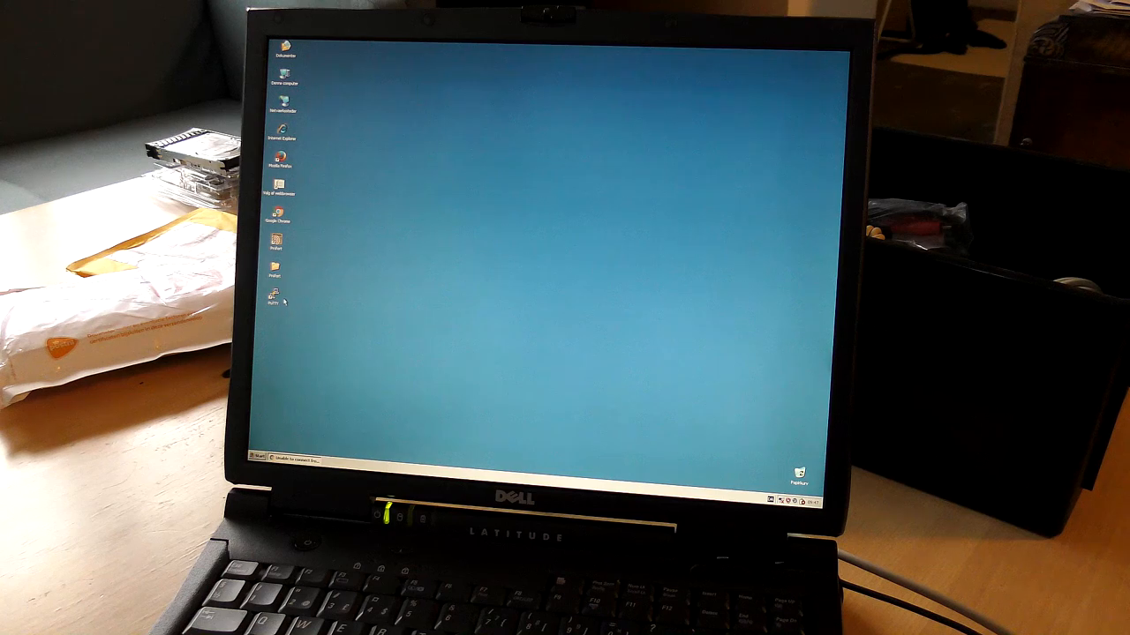
# Relaunch PuTTY from the desktop icon and choose the Serial connection type.
pyautogui.doubleClick(275, 300)
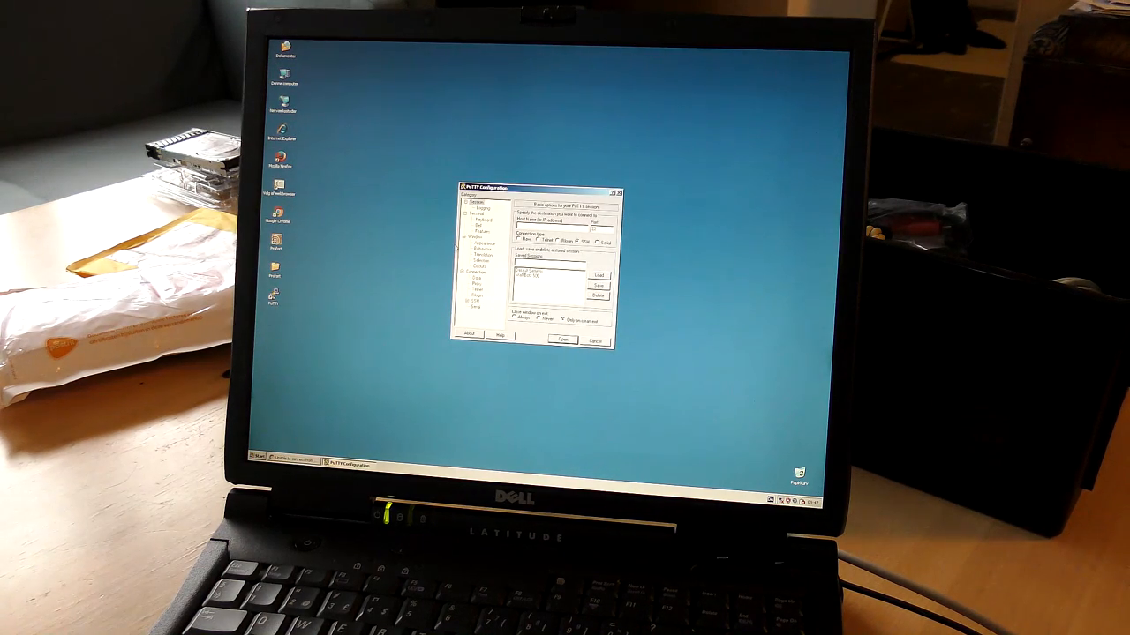
pyautogui.click(562, 340)
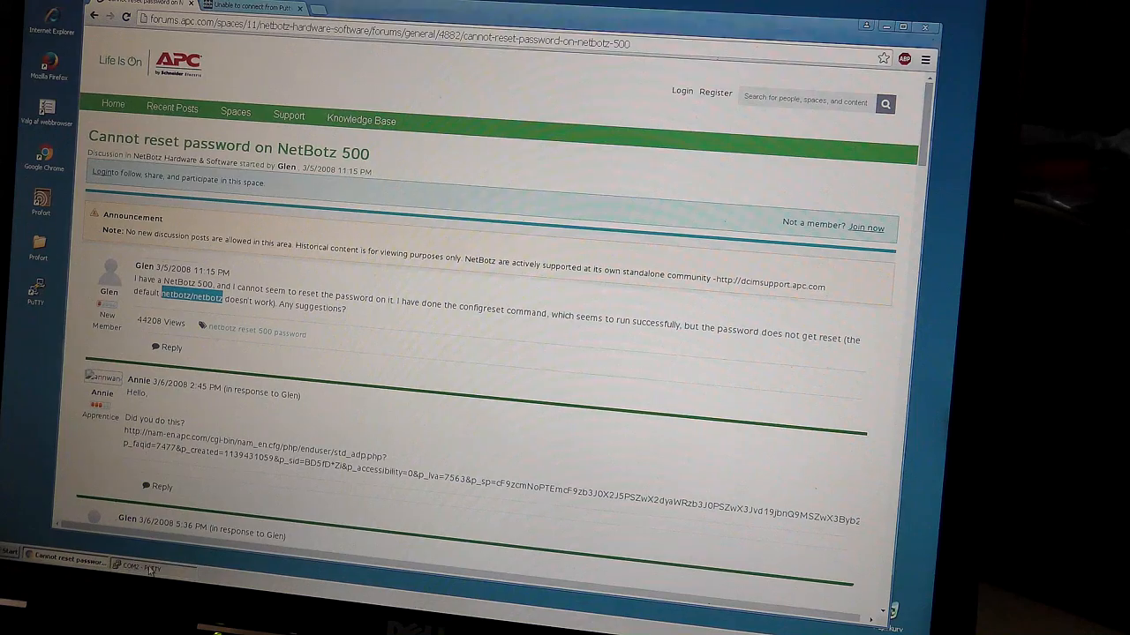
pyautogui.click(142, 566)
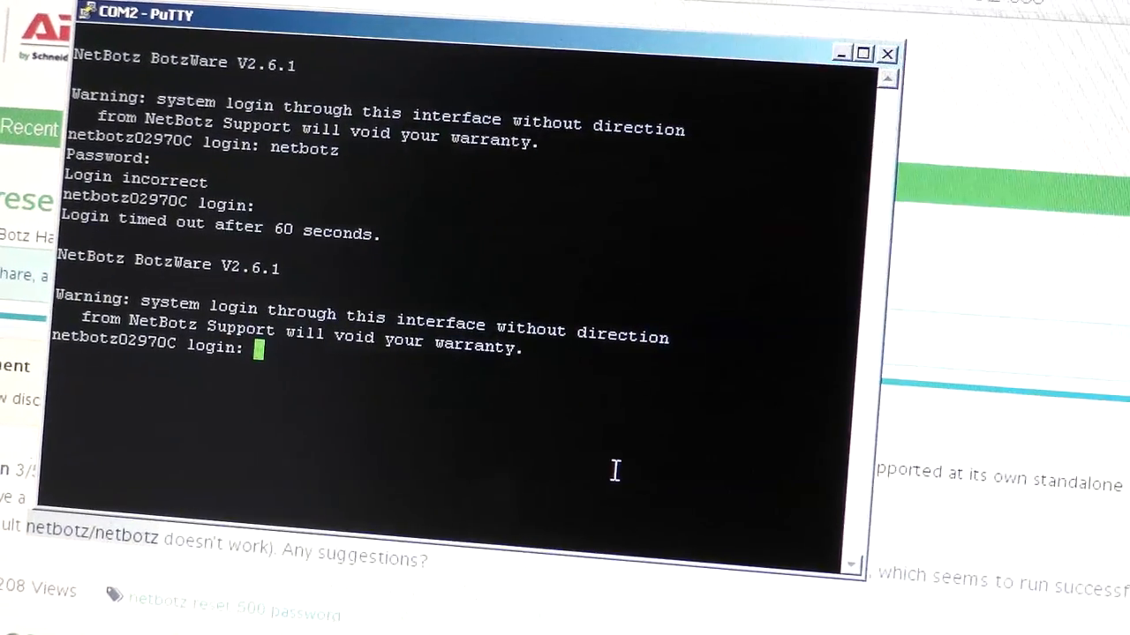
# Enter netbotz as the user name at the BotzWare login prompt.
pyautogui.write('netbotz')
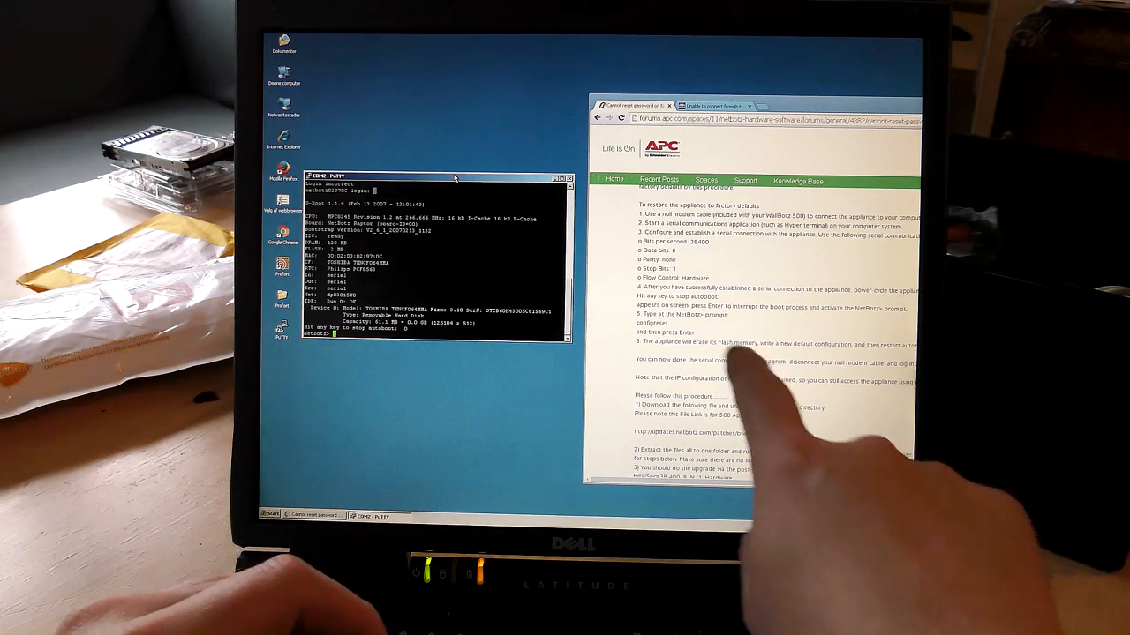
# Run configreset at the NetBotz> prompt to wipe the appliance configuration.
pyautogui.scroll(-3)
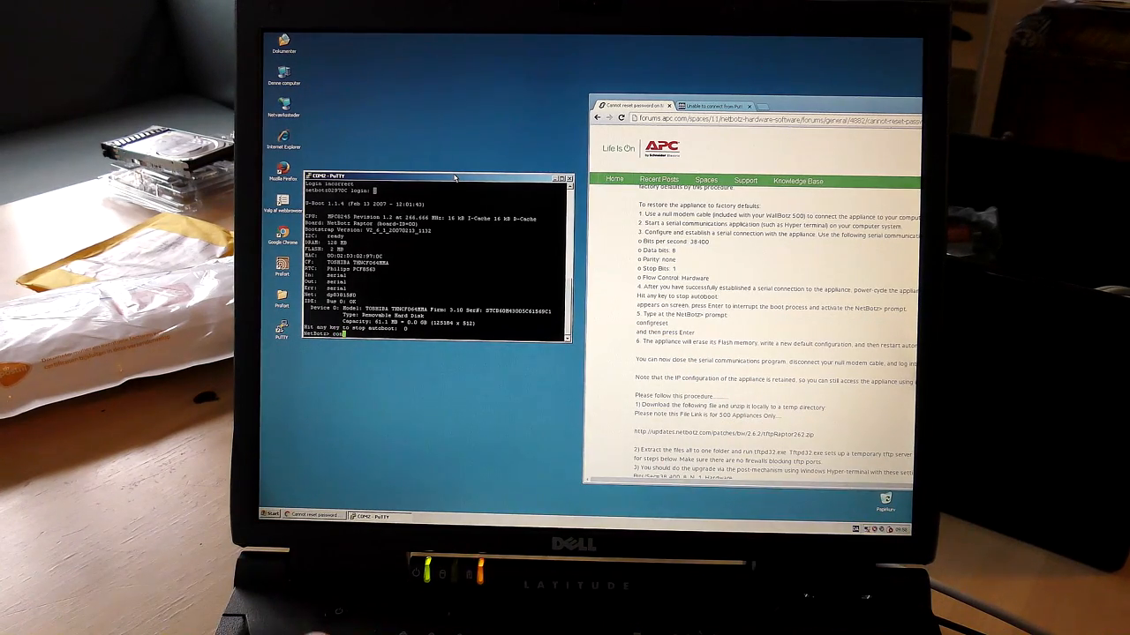
pyautogui.write('configreset')
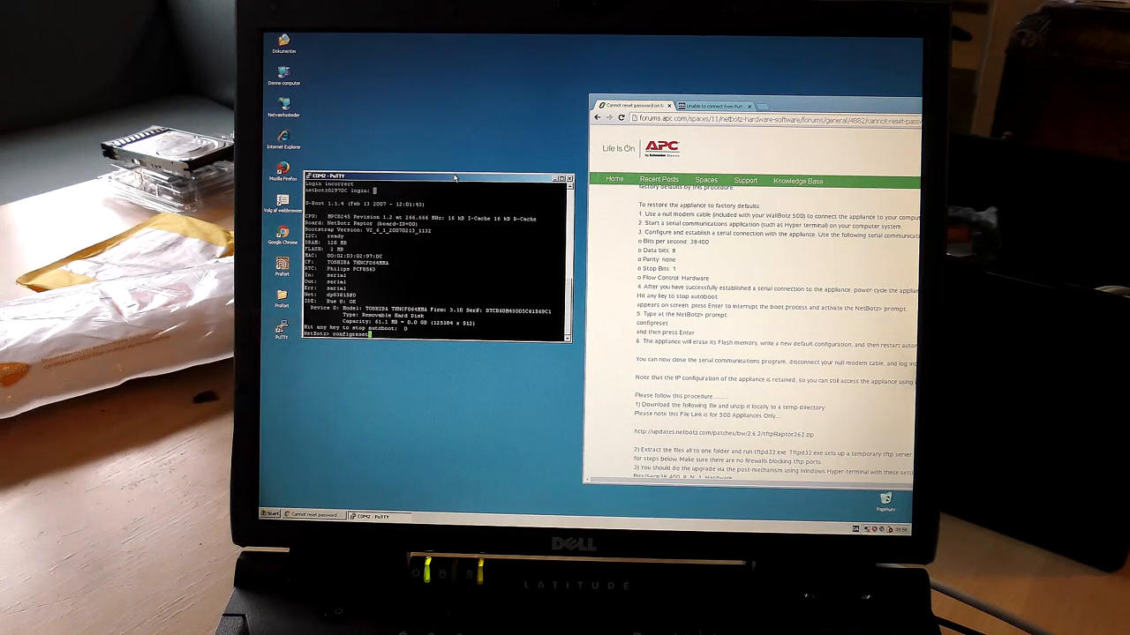
pyautogui.press('Return')
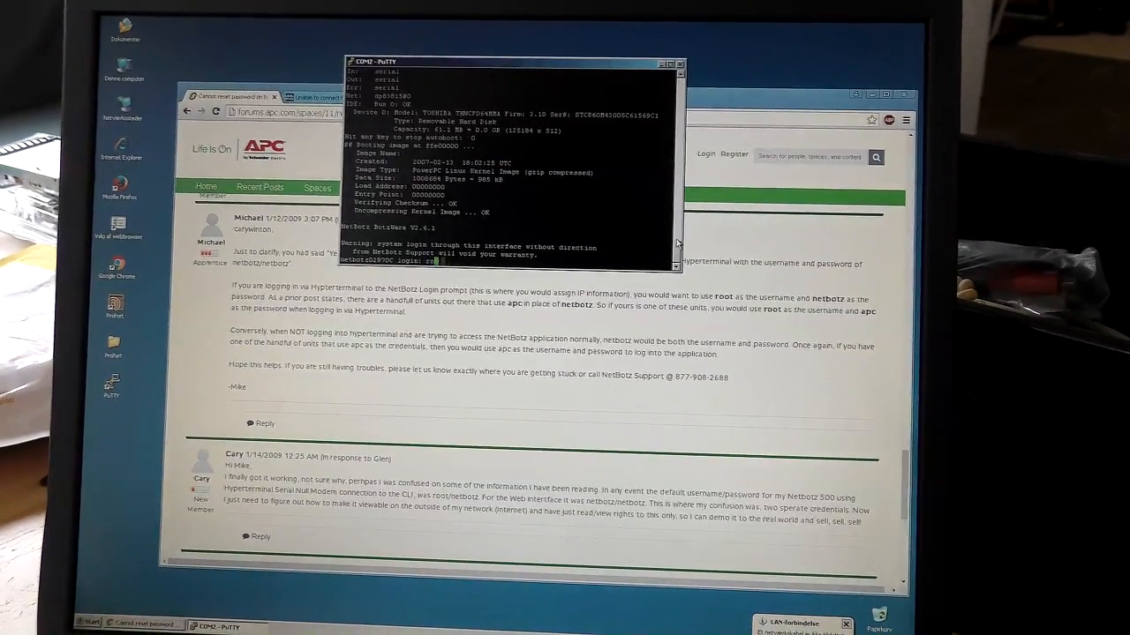
# Type root as the user name at the netbotz console login.
pyautogui.write('root')
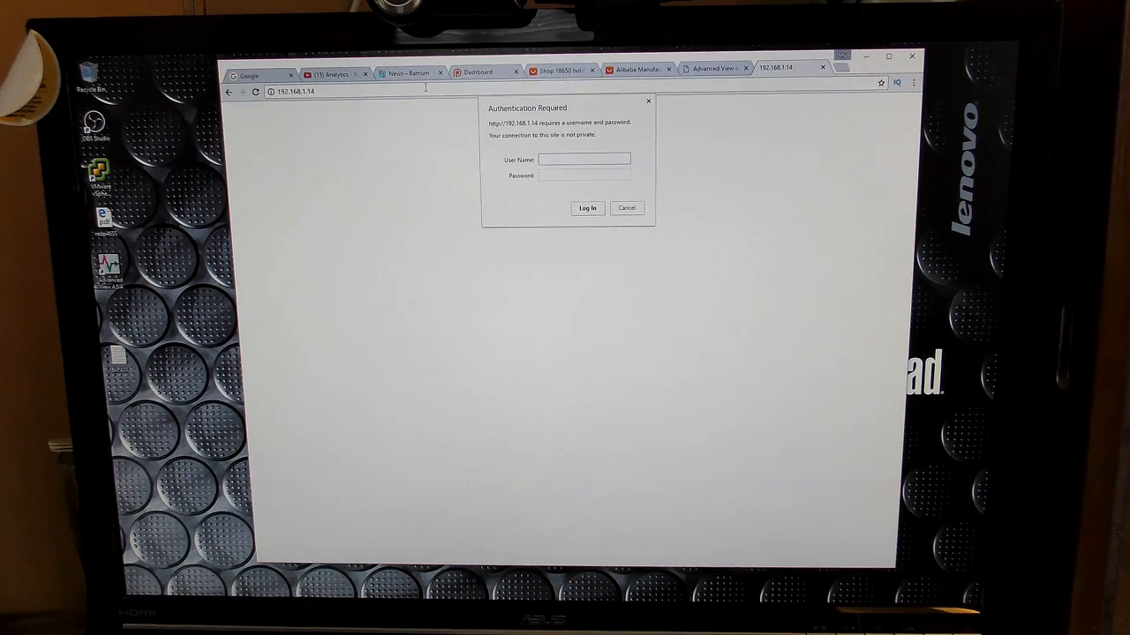
pyautogui.write('root')
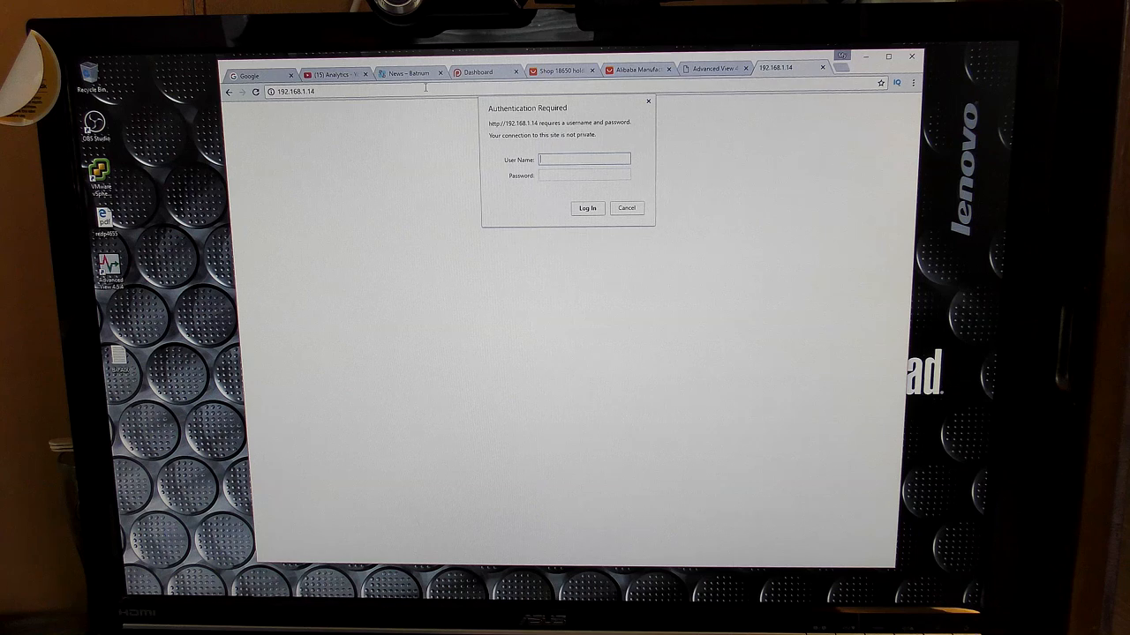
pyautogui.write('netbotz')
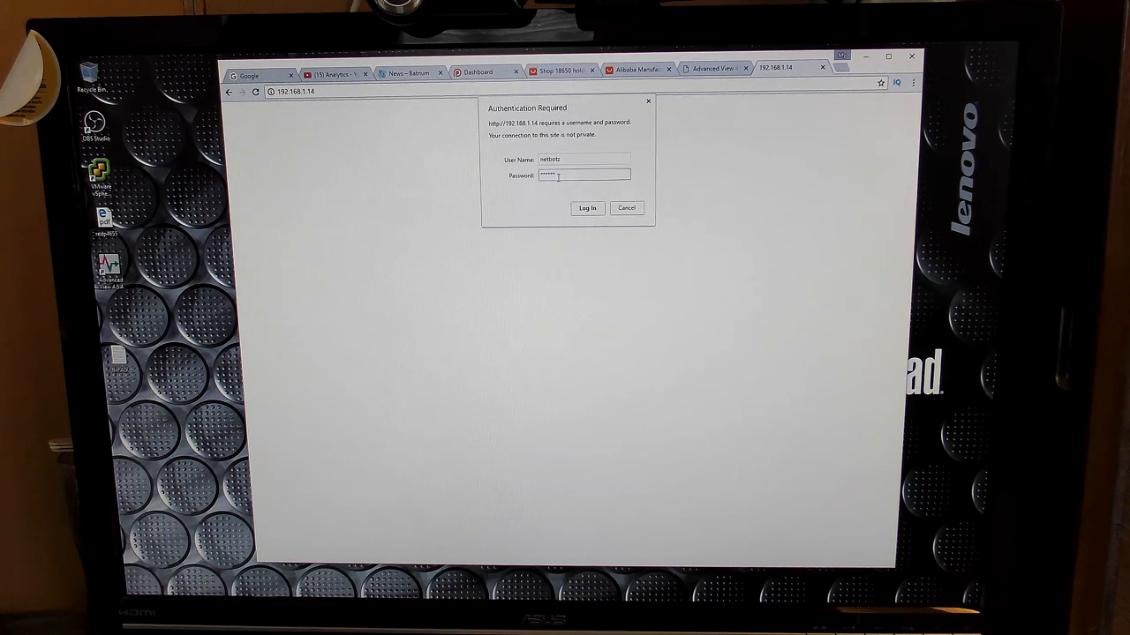
pyautogui.click(587, 208)
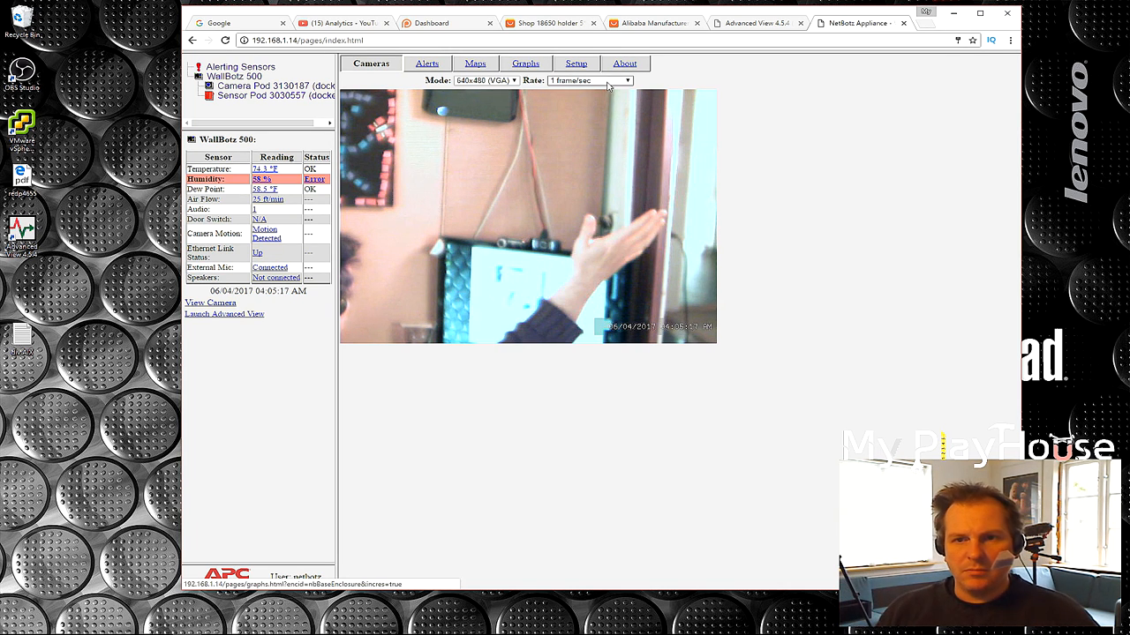
# Set the camera stream Rate to 30 frame/sec and Mode to 1280x1024.
pyautogui.click(589, 81)
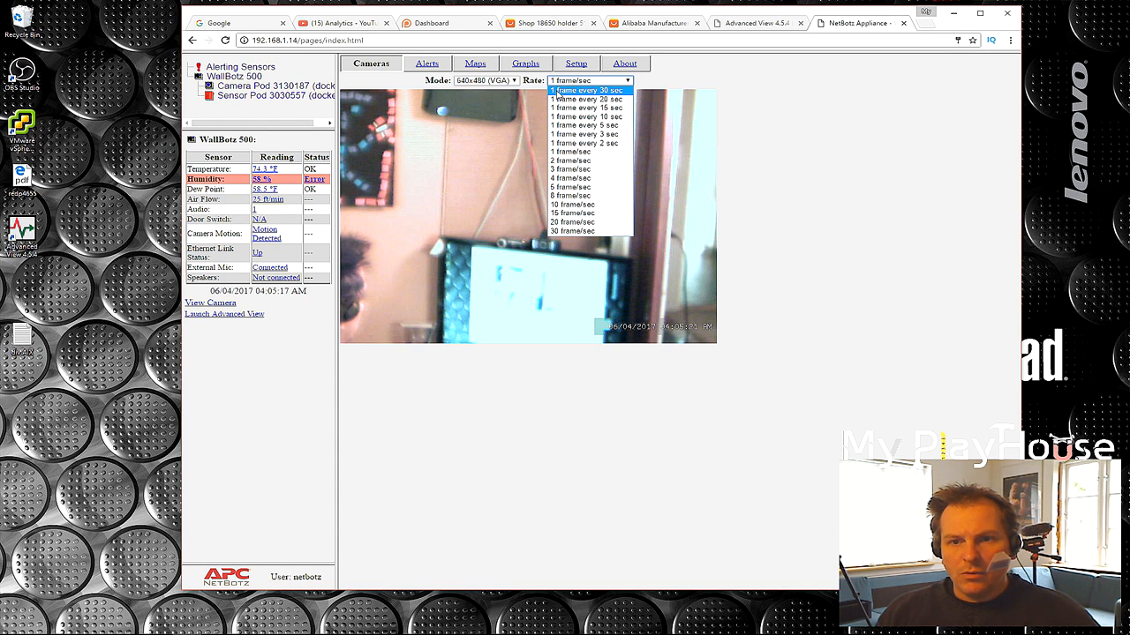
pyautogui.moveTo(572, 230)
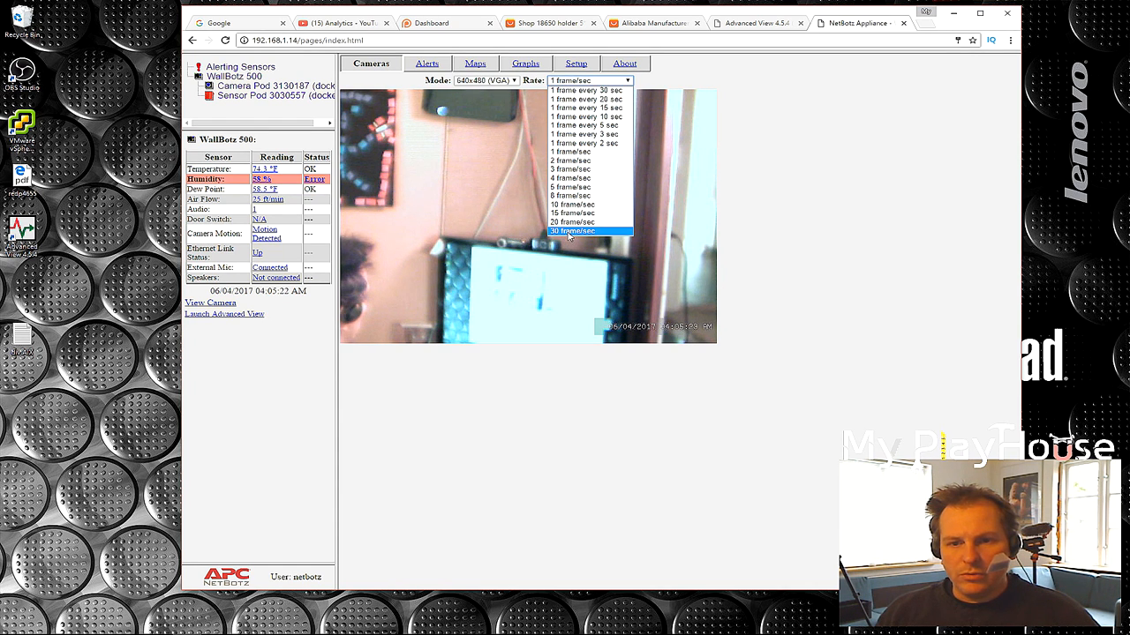
pyautogui.click(572, 230)
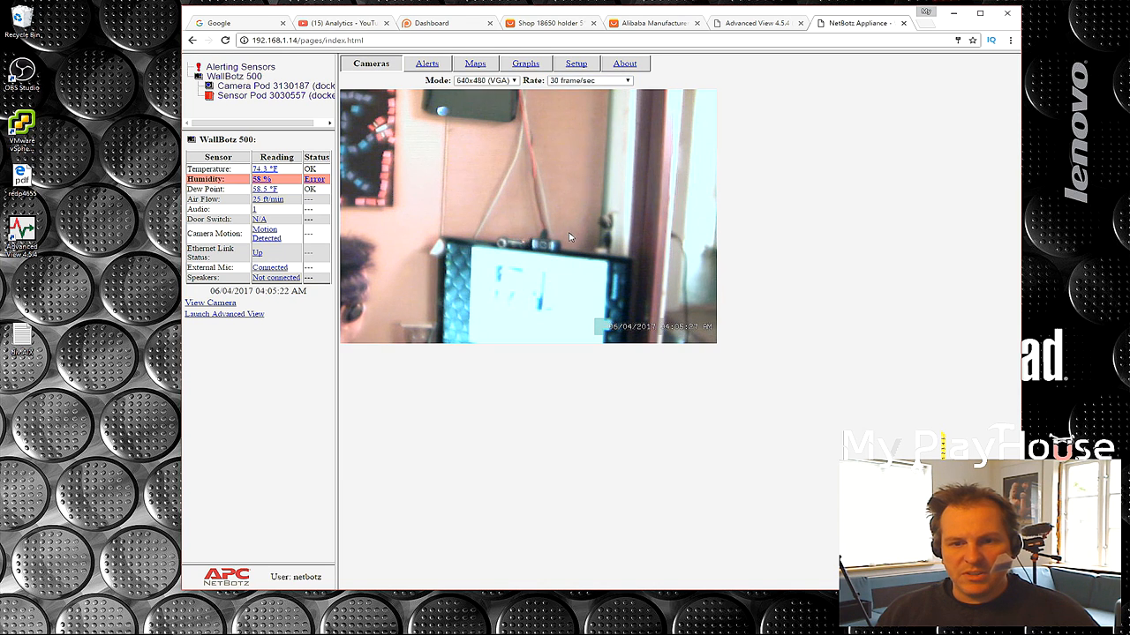
pyautogui.click(485, 80)
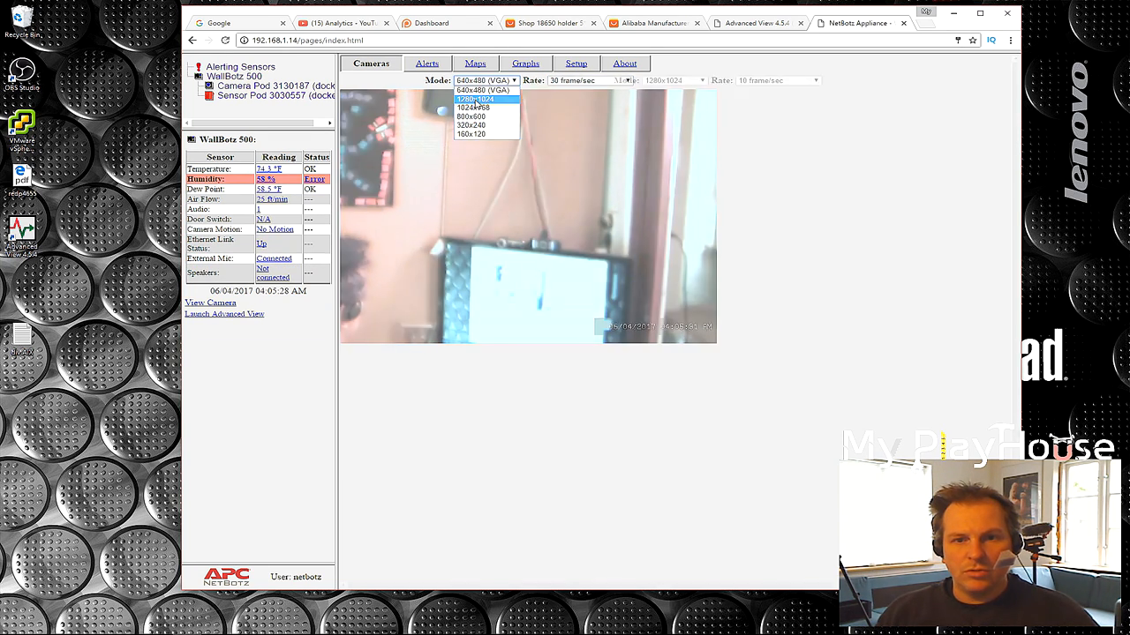
pyautogui.click(474, 99)
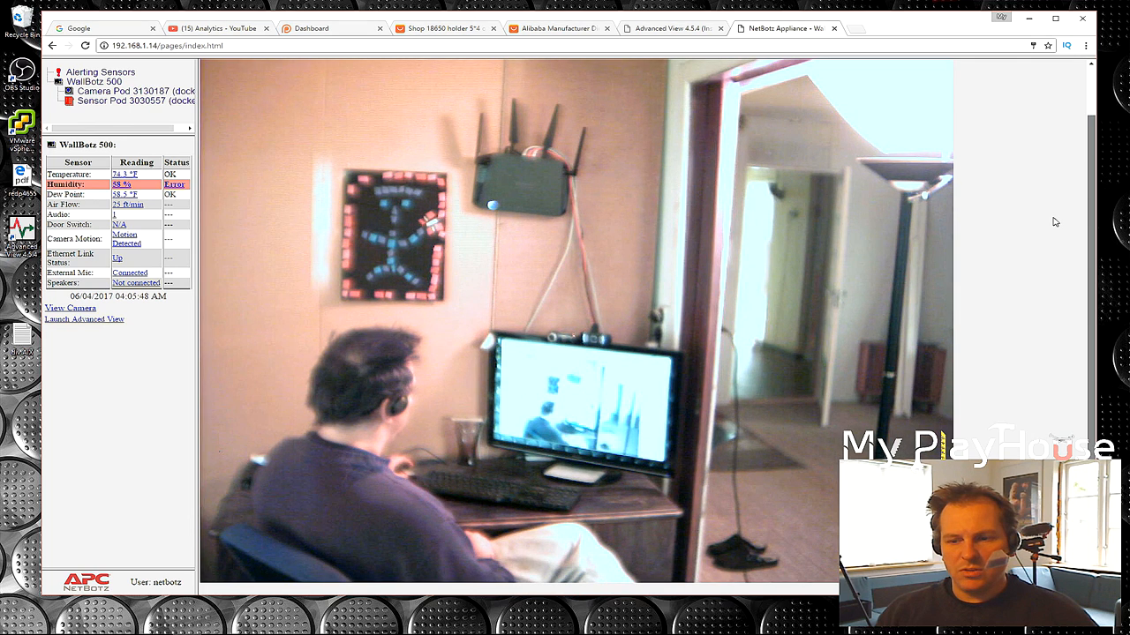
# Change the camera Mode dropdown to 1024x768 and confirm the selection.
pyautogui.click(70, 308)
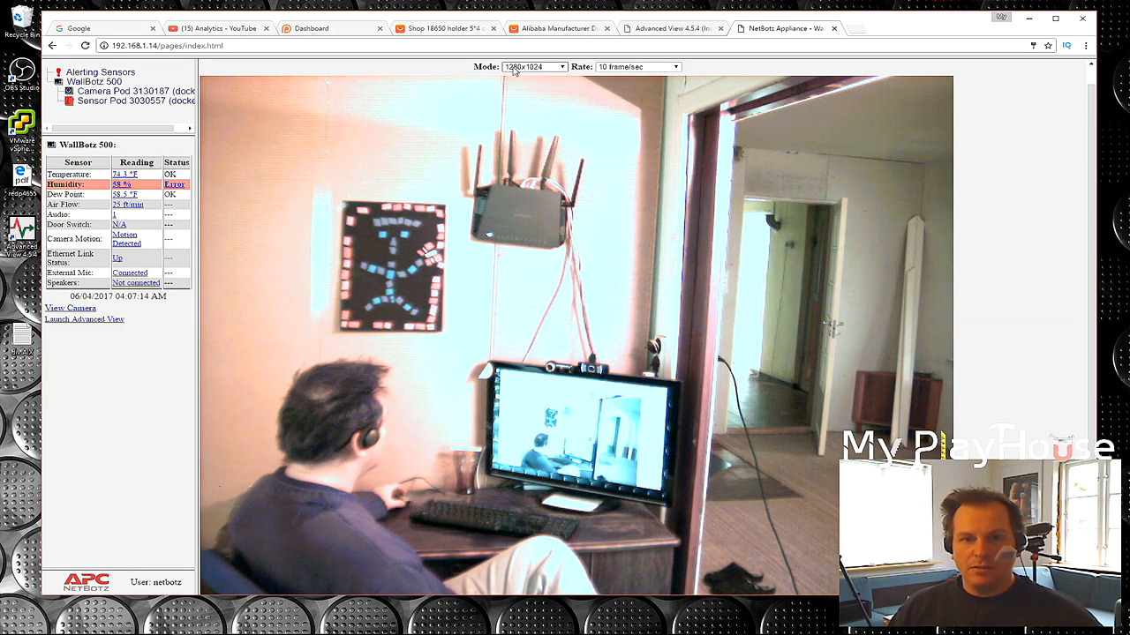
pyautogui.click(562, 66)
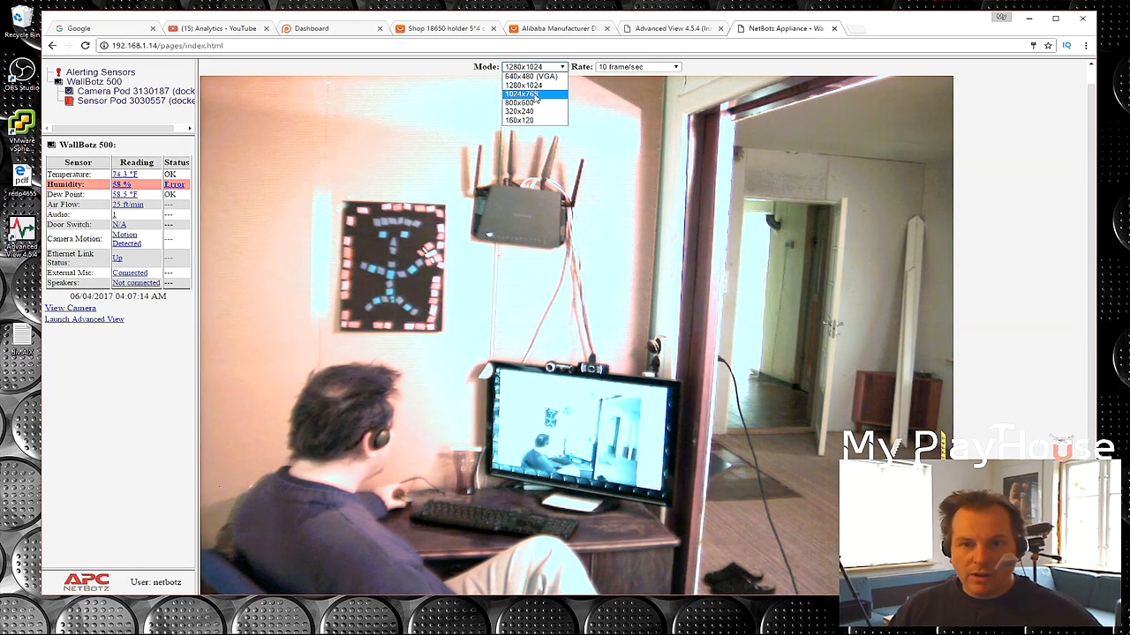
pyautogui.click(519, 94)
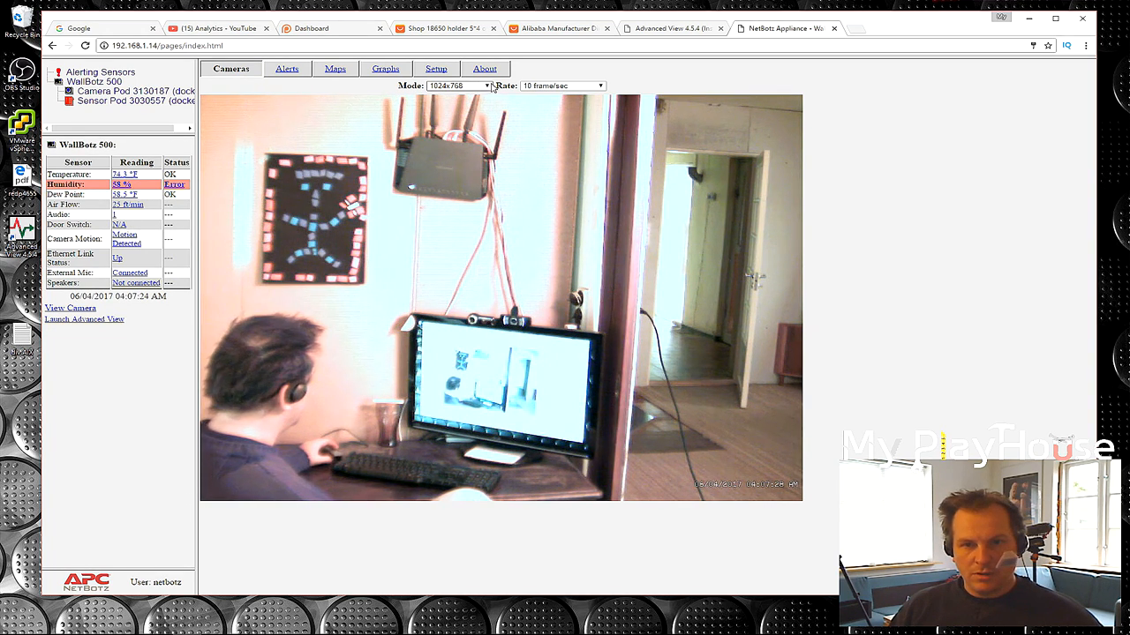
pyautogui.click(486, 85)
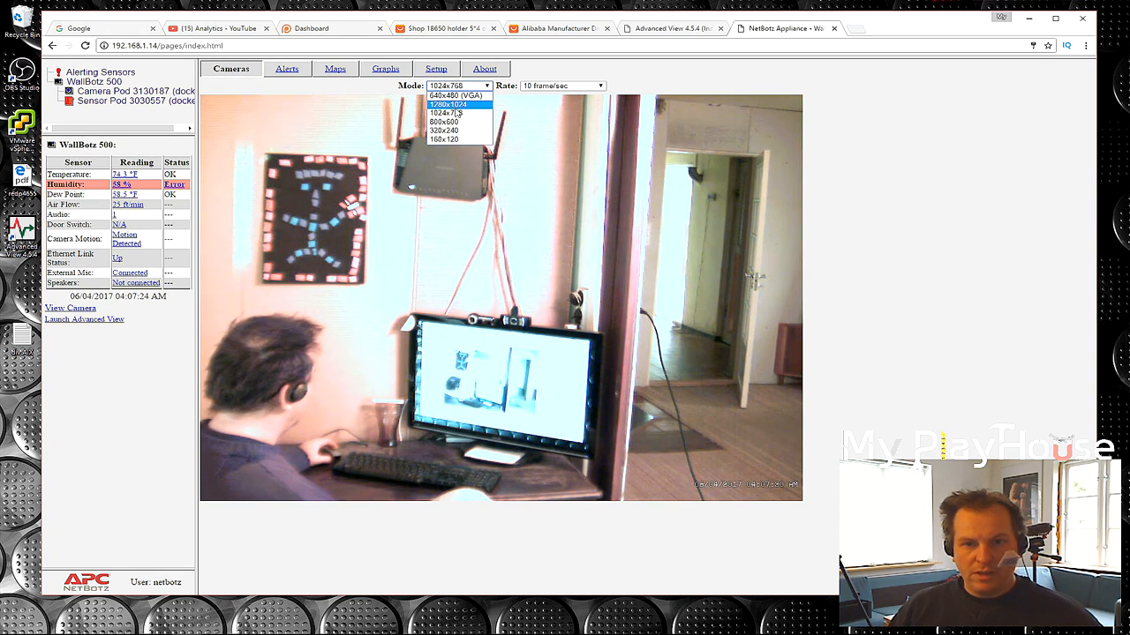
pyautogui.click(448, 104)
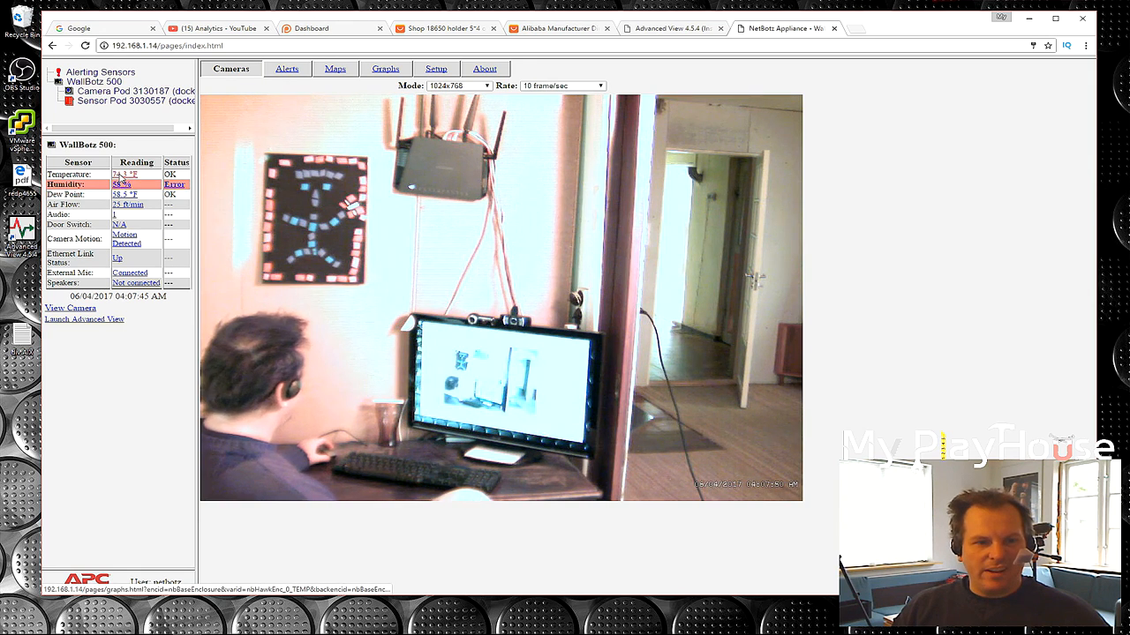
# View the Sensor Pod 3030557 audio-level graph, then open the Setup page's Pod Settings.
pyautogui.click(385, 68)
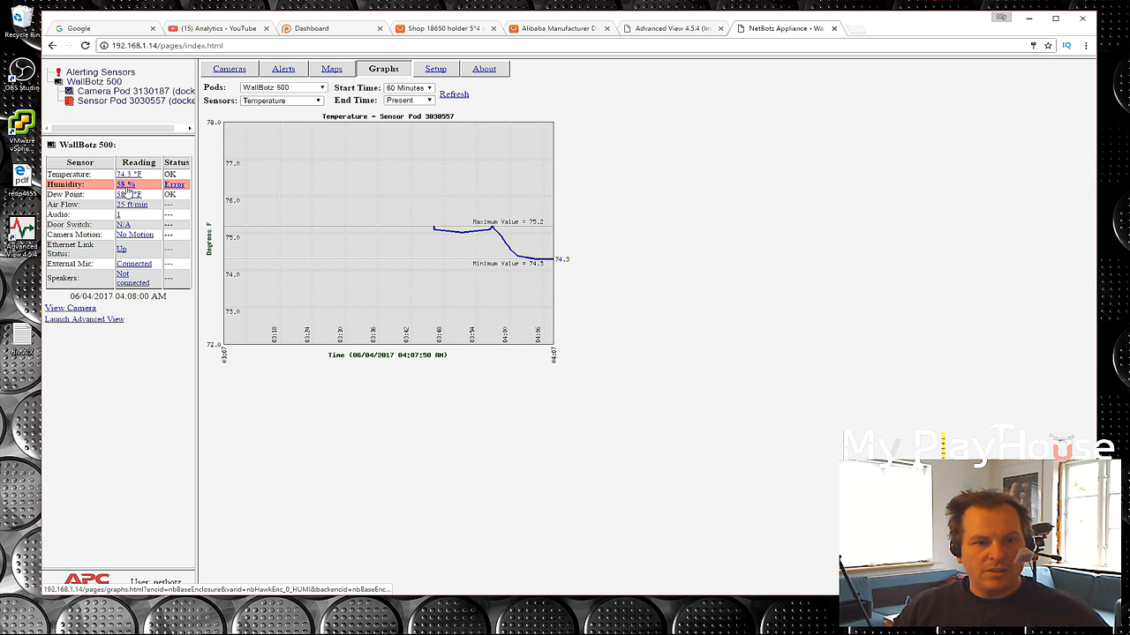
pyautogui.moveTo(95, 212)
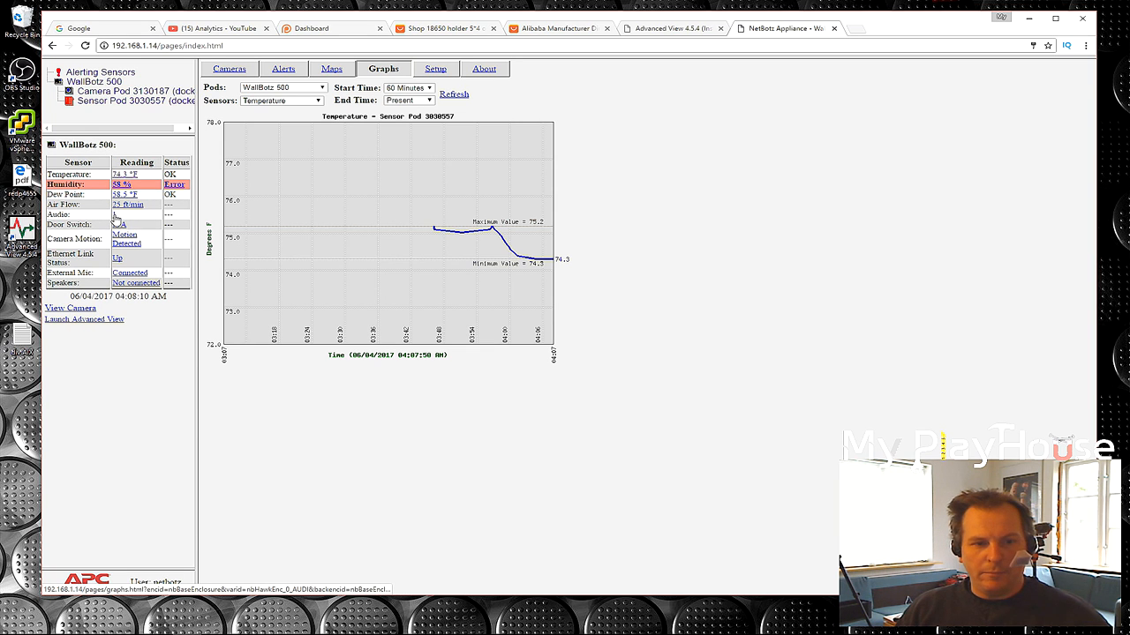
pyautogui.click(280, 100)
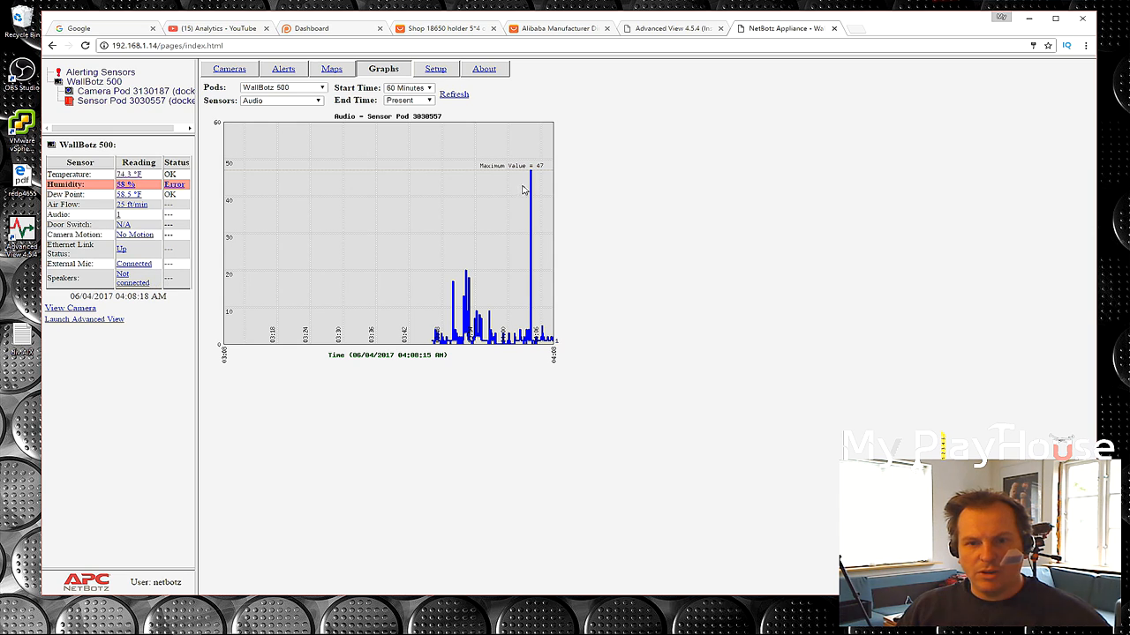
pyautogui.moveTo(534, 174)
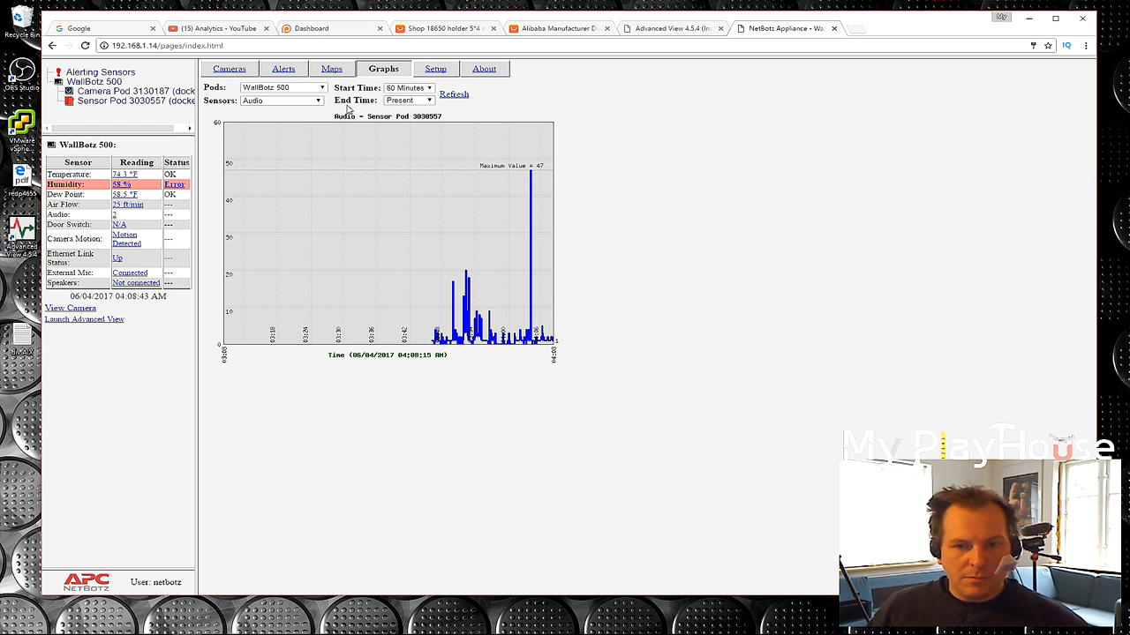
pyautogui.click(435, 68)
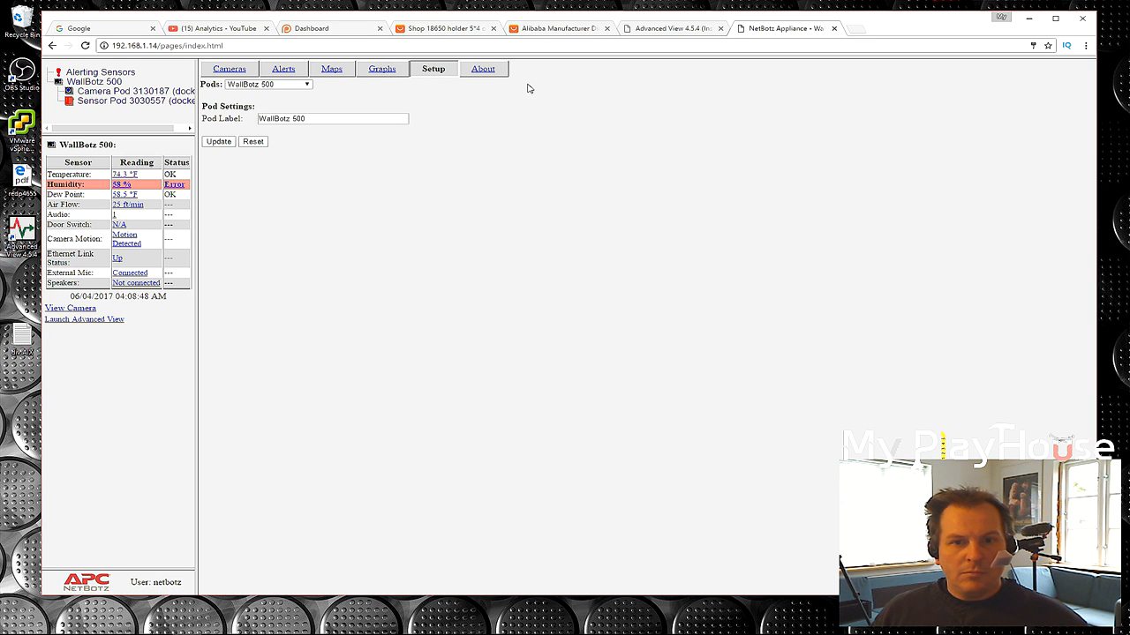
# Review the WallBotz 500 and pod hardware details on About, then return to live camera.
pyautogui.click(482, 68)
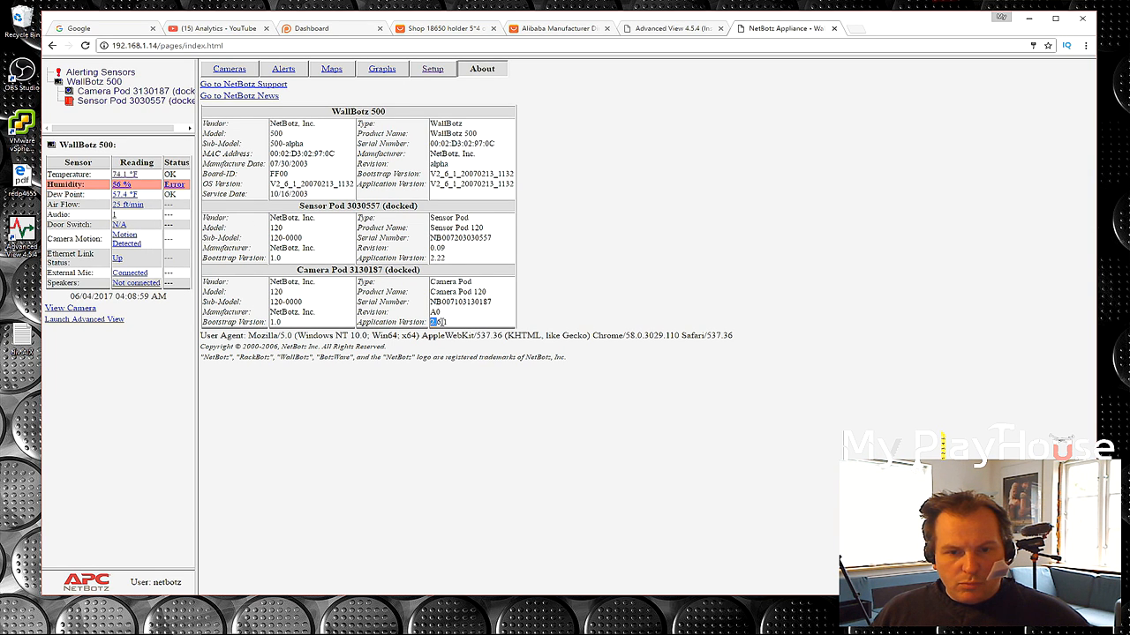
pyautogui.doubleClick(439, 321)
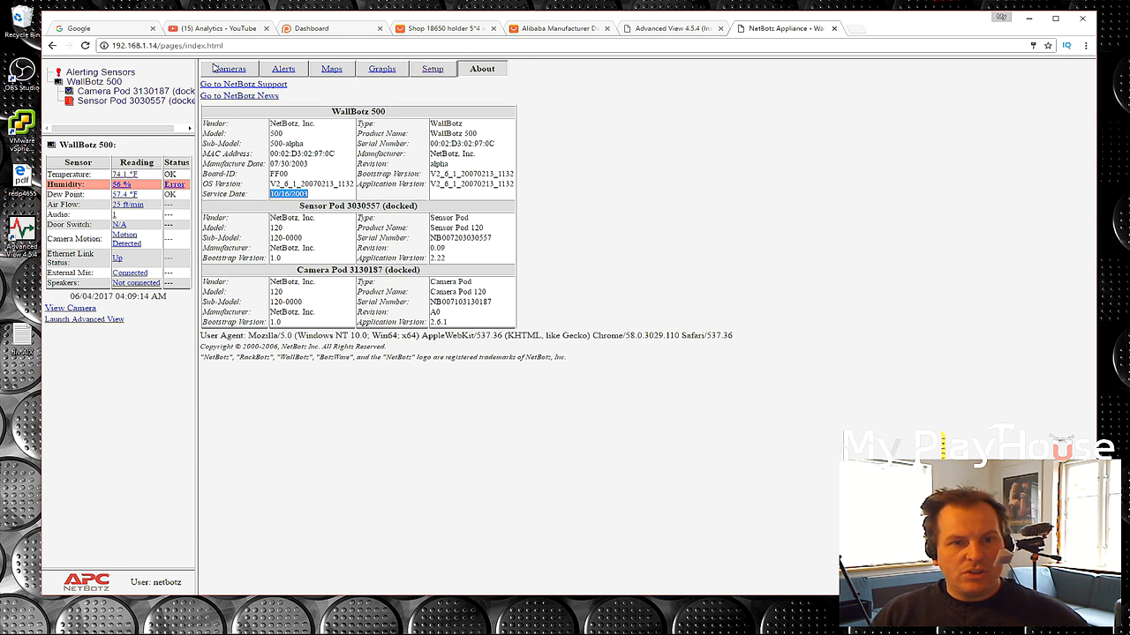
pyautogui.click(229, 68)
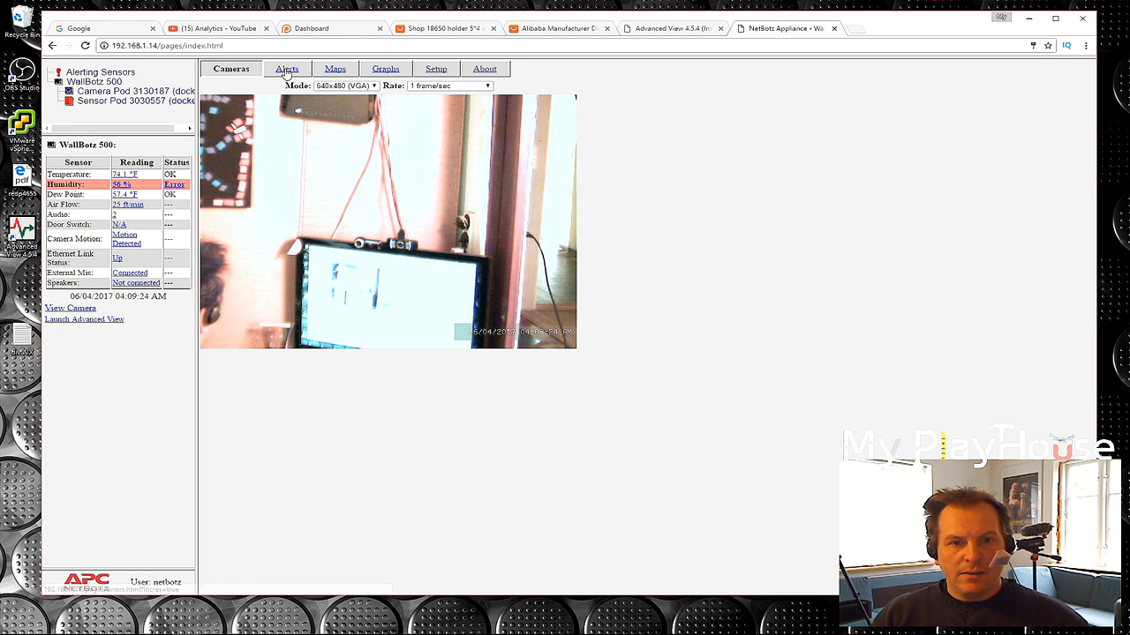
# Review the humidity alert's details, then view the Maps page's premium-module notice.
pyautogui.click(287, 69)
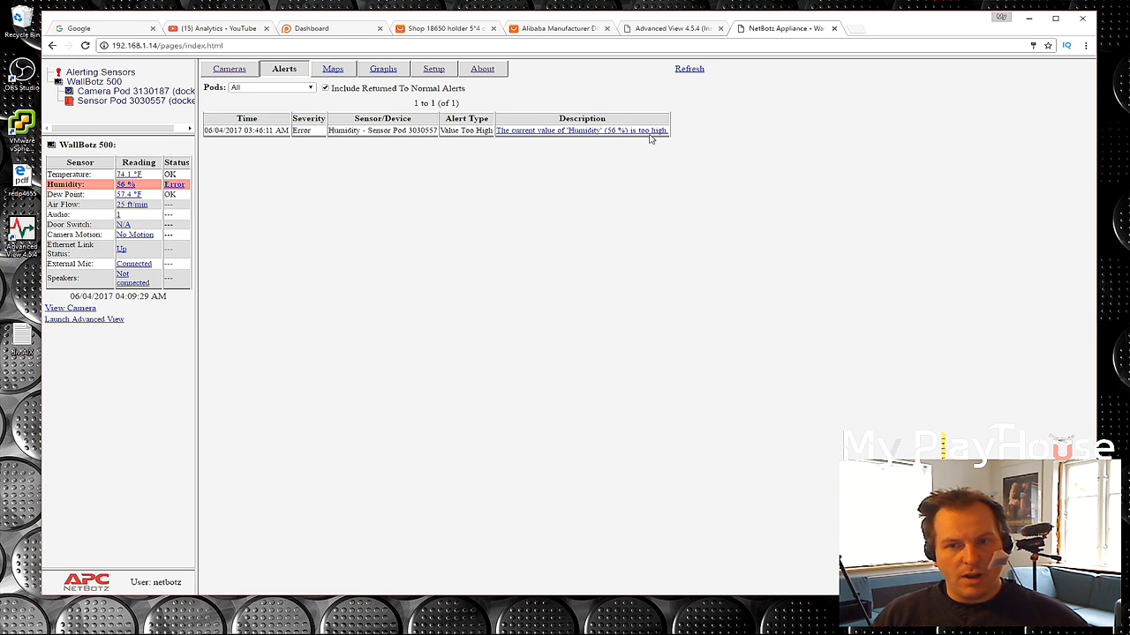
pyautogui.moveTo(333, 174)
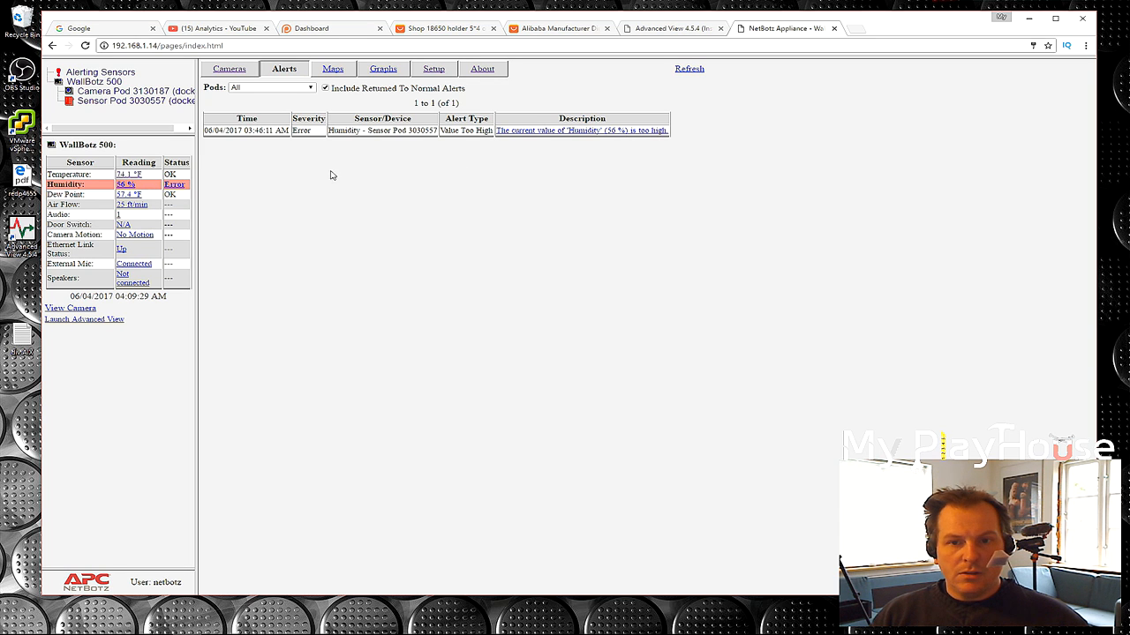
pyautogui.click(580, 130)
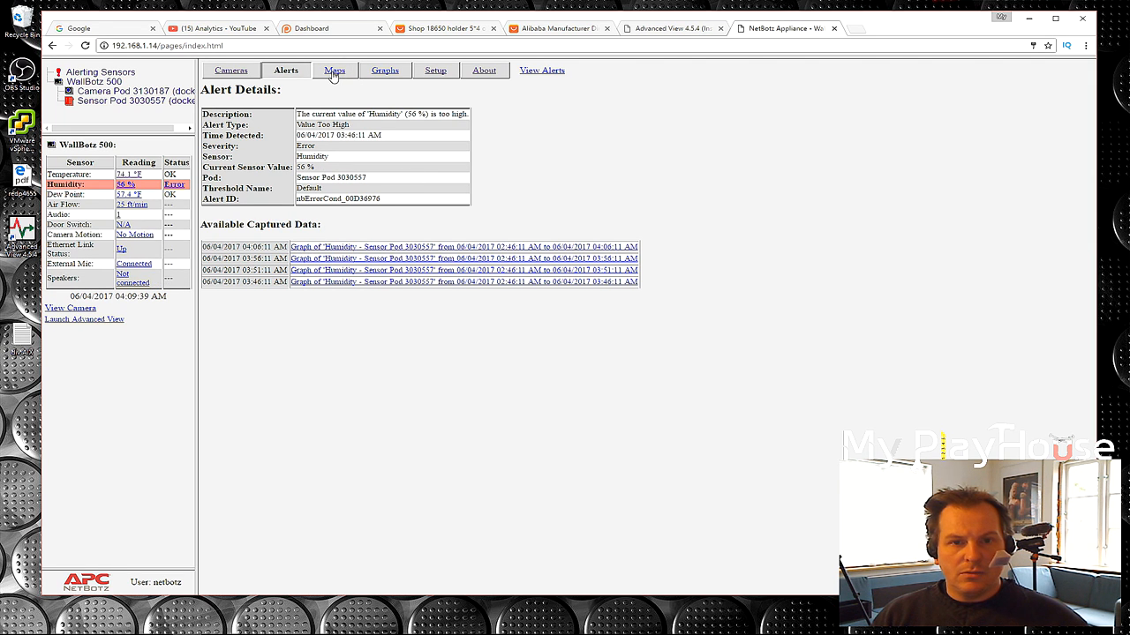
pyautogui.click(332, 69)
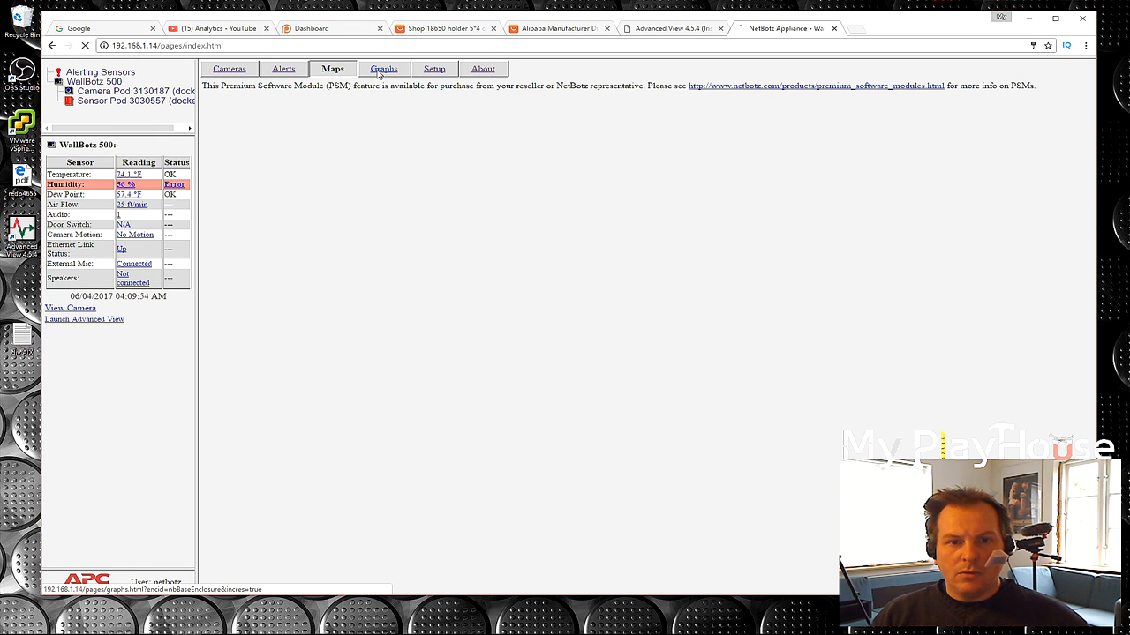
# Filter the sensor tree to alerting sensors and show Camera Pod 3130187's readings.
pyautogui.click(383, 68)
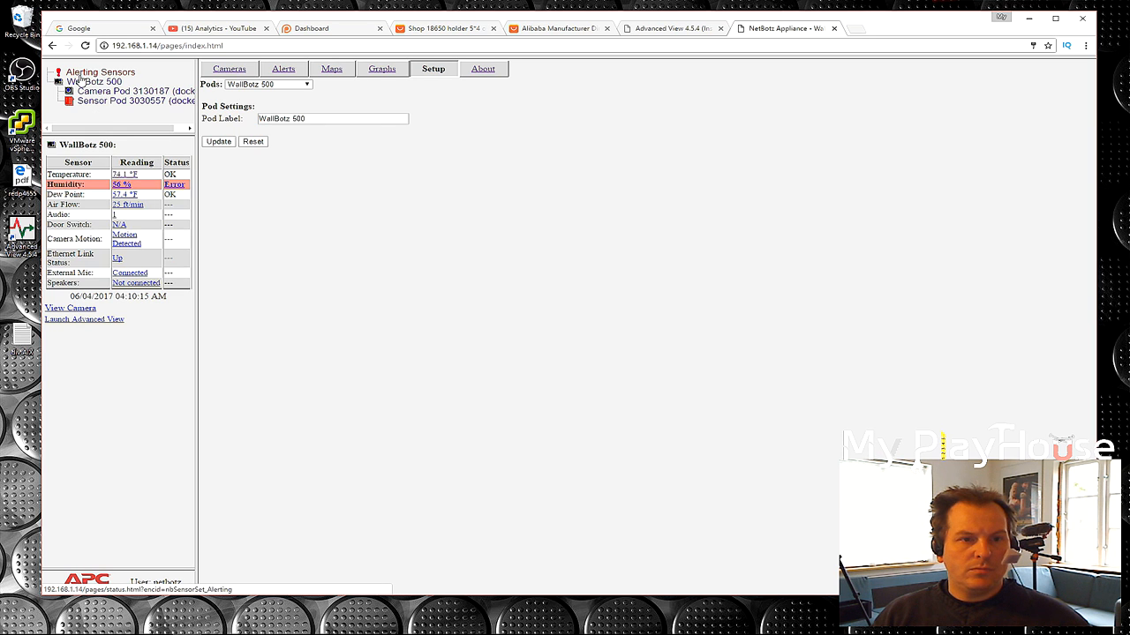
pyautogui.click(100, 72)
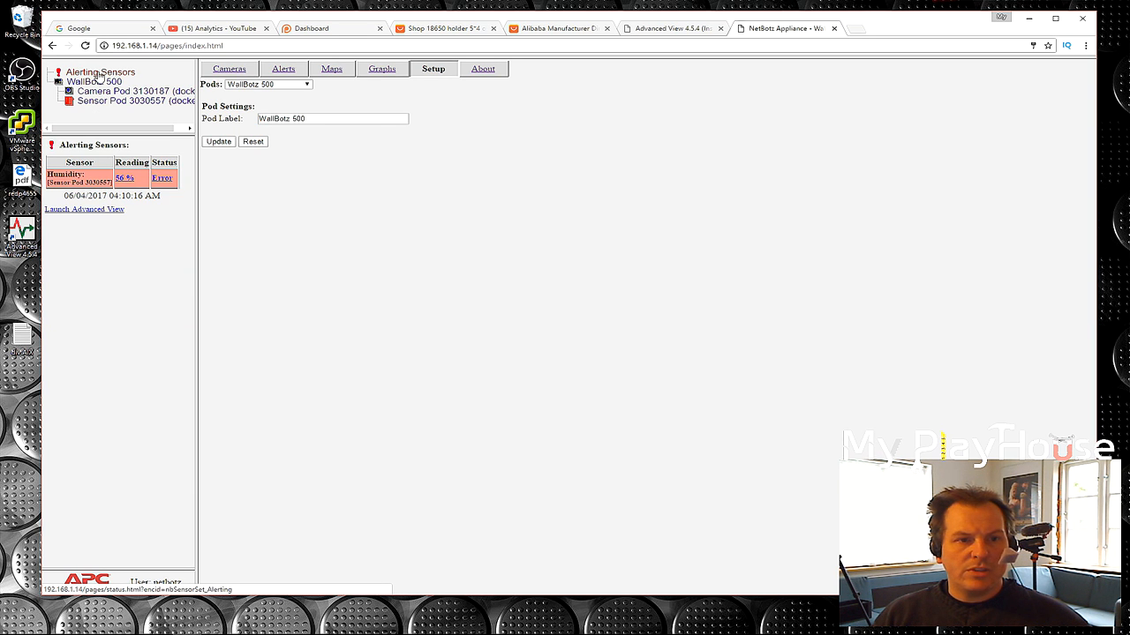
pyautogui.click(93, 81)
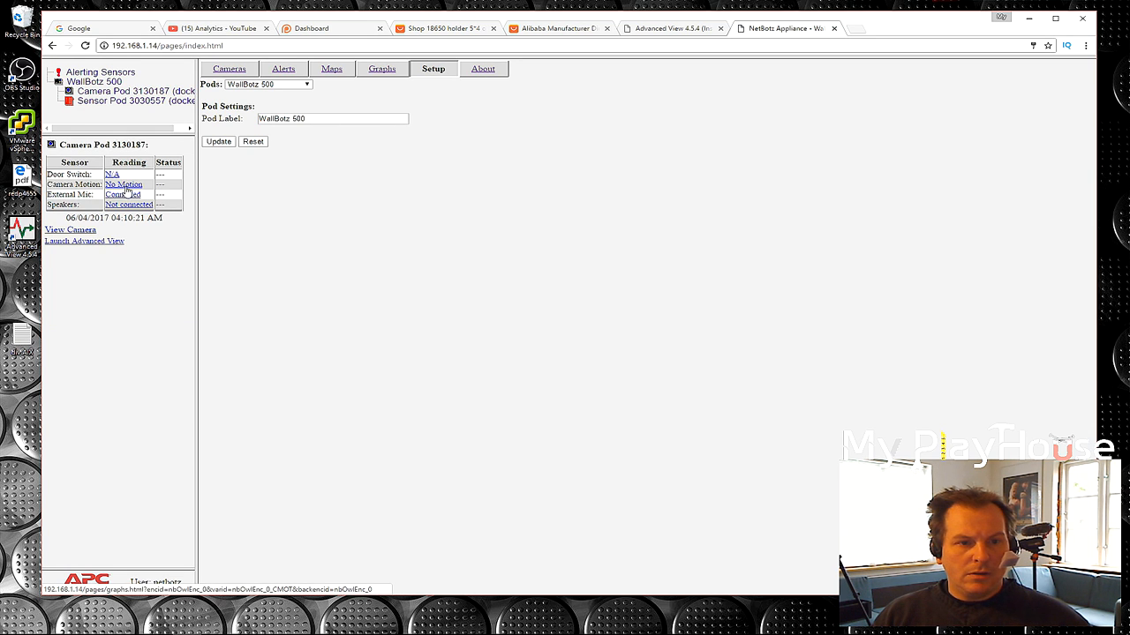
# Graph Camera Pod 3130187's camera motion history and its 60-minute External Mic status.
pyautogui.click(382, 68)
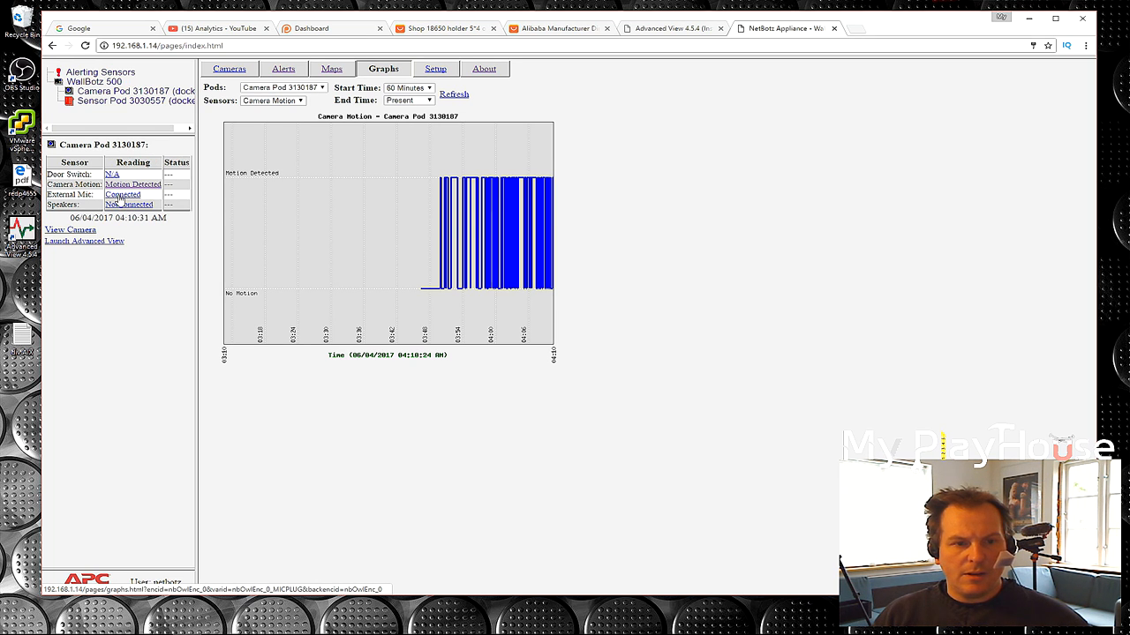
pyautogui.click(273, 99)
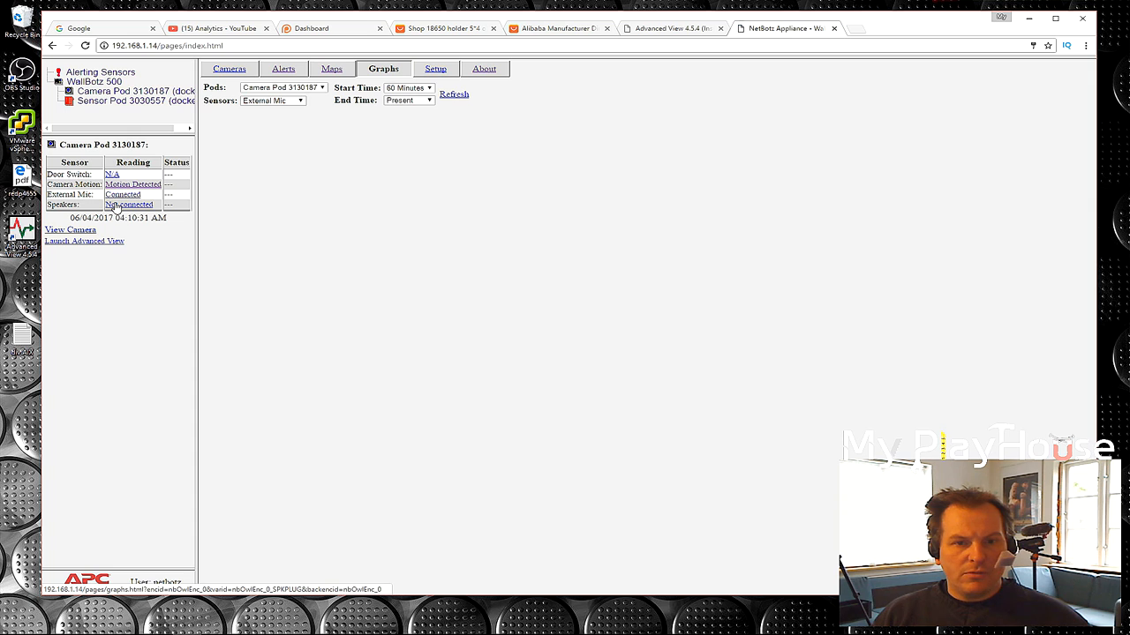
pyautogui.click(454, 94)
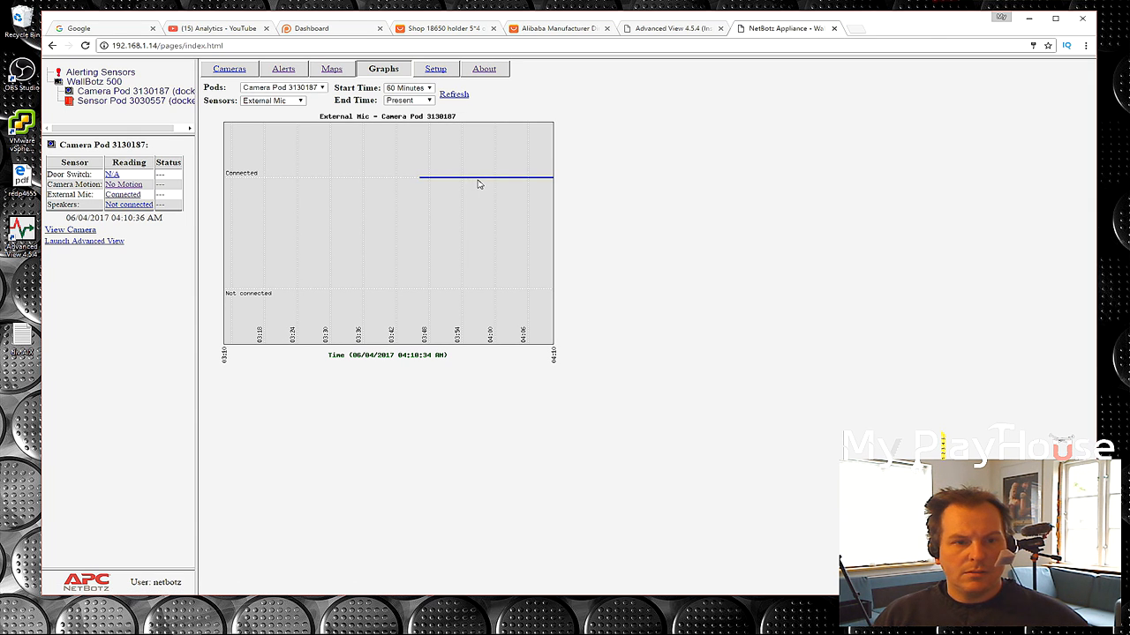
pyautogui.moveTo(98, 198)
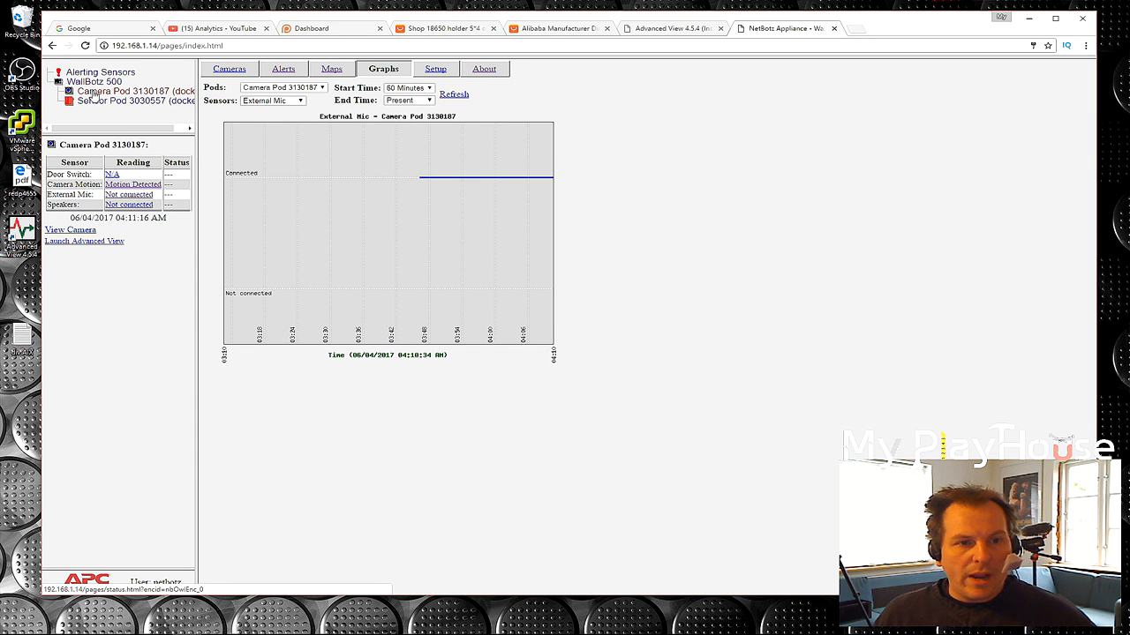
# Check which WallBotz 500 sensors can be graphed, then return to the Maps page.
pyautogui.click(93, 81)
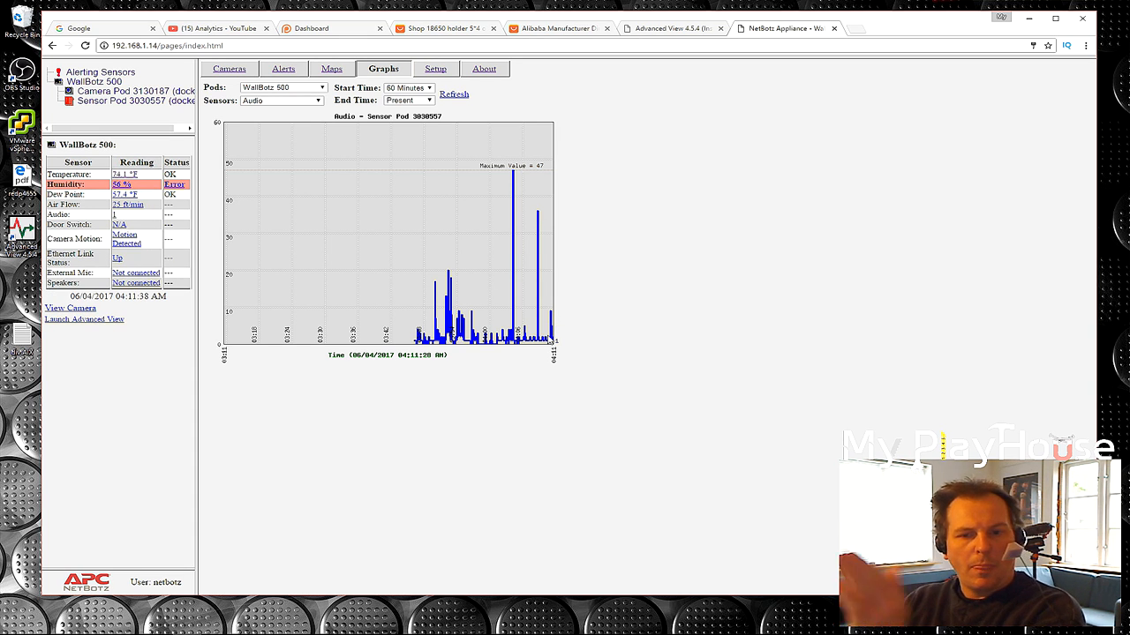
pyautogui.moveTo(517, 176)
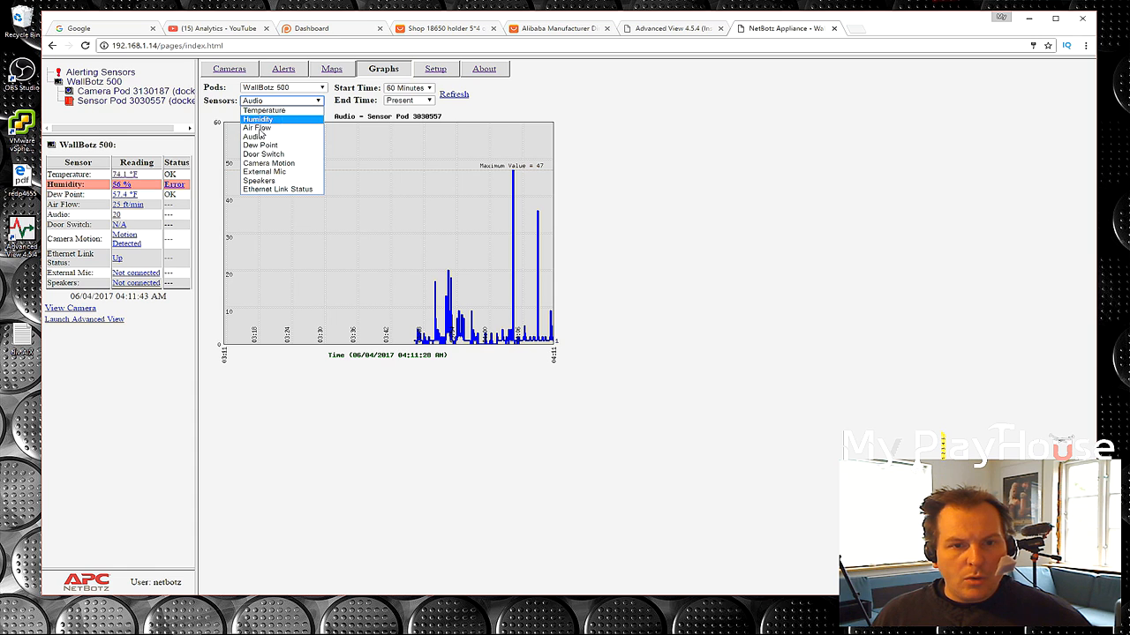
pyautogui.moveTo(255, 137)
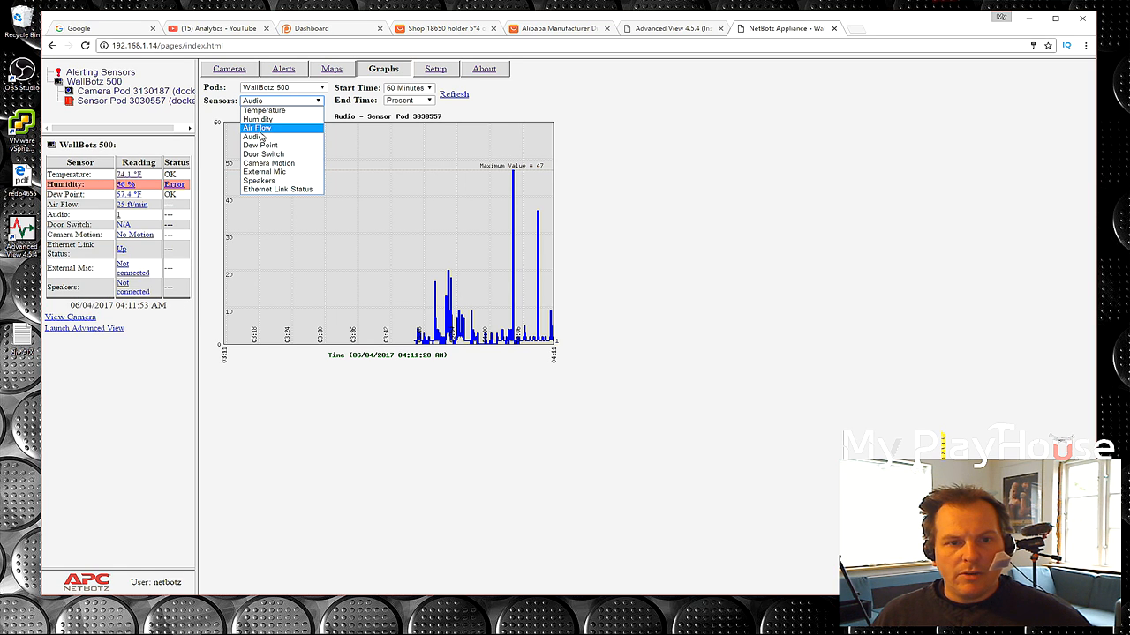
pyautogui.moveTo(255, 137)
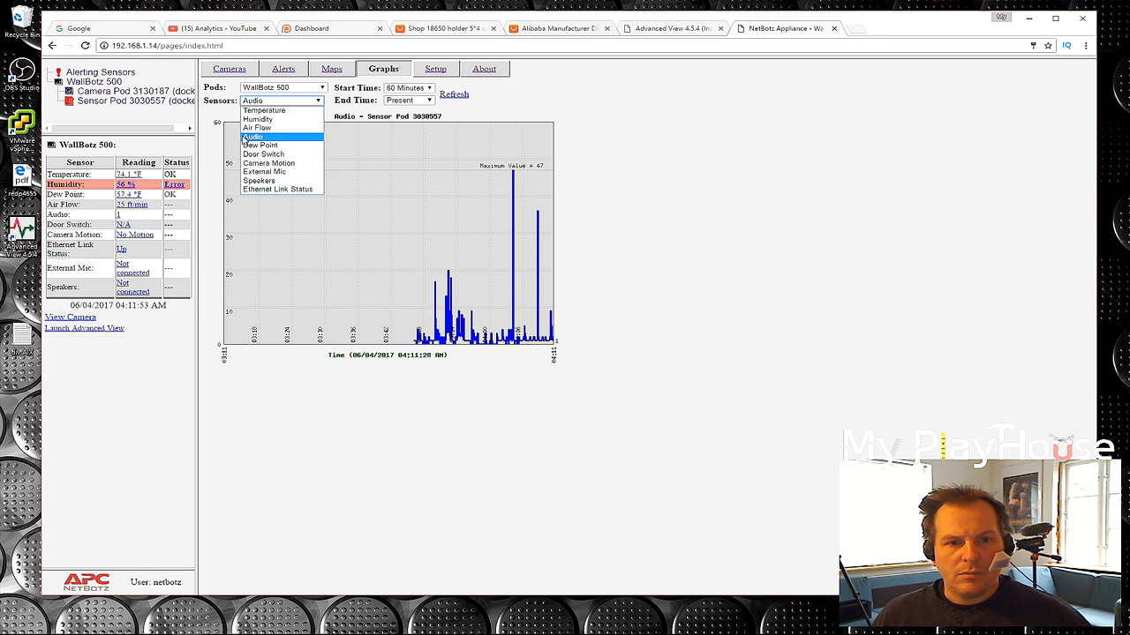
pyautogui.moveTo(258, 181)
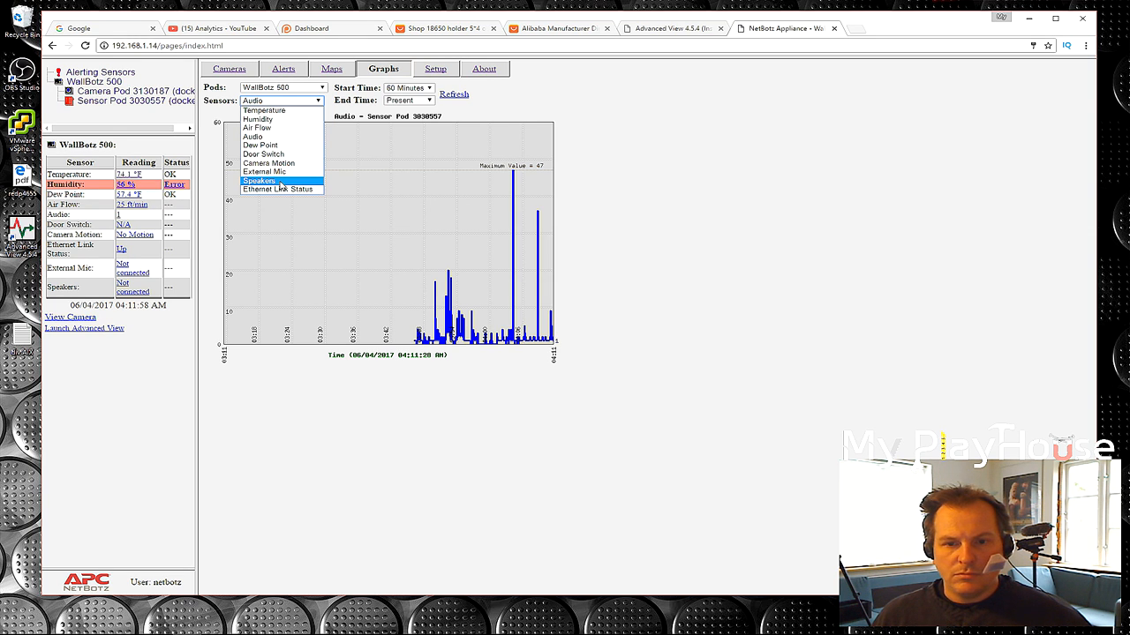
pyautogui.moveTo(277, 189)
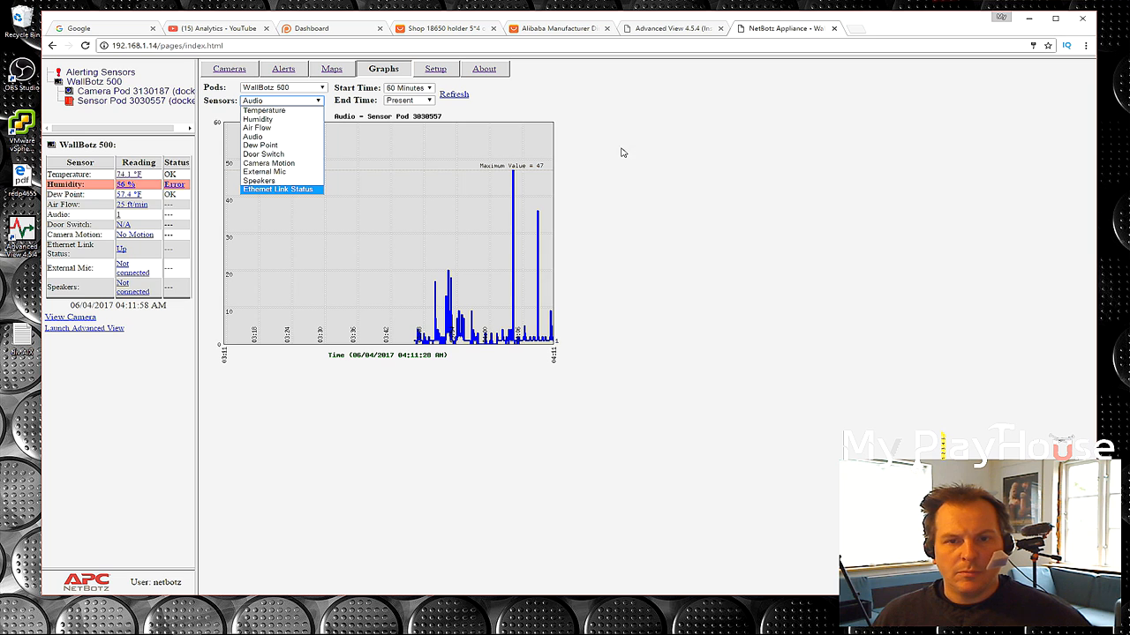
pyautogui.click(332, 68)
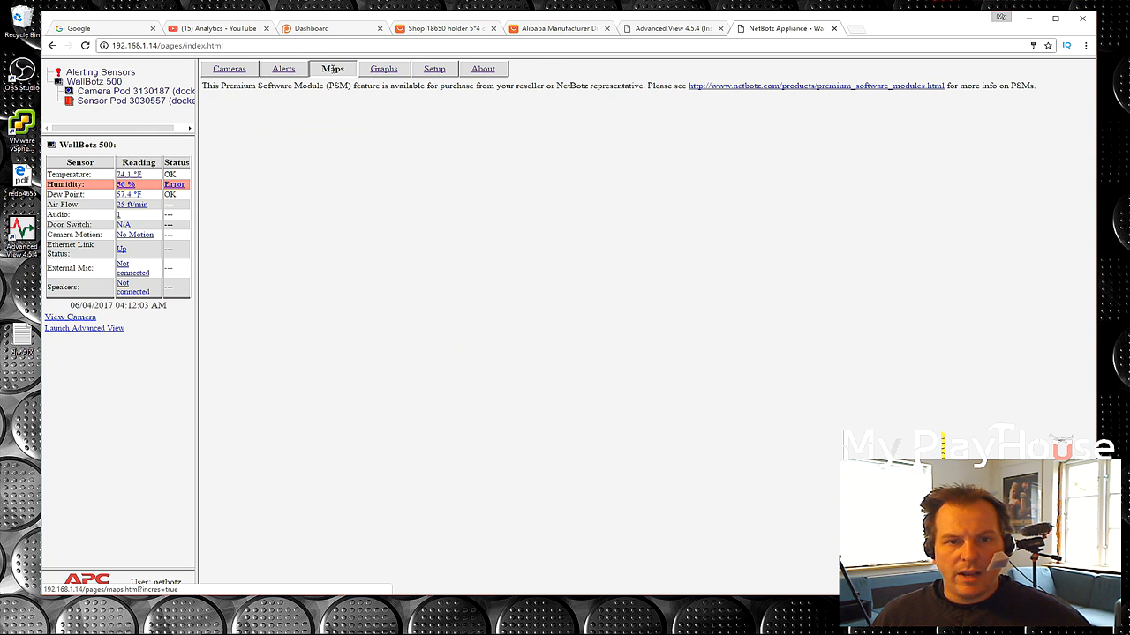
# Graph Sensor Pod 3030557's audio levels and close the blank launch.html popup.
pyautogui.click(383, 68)
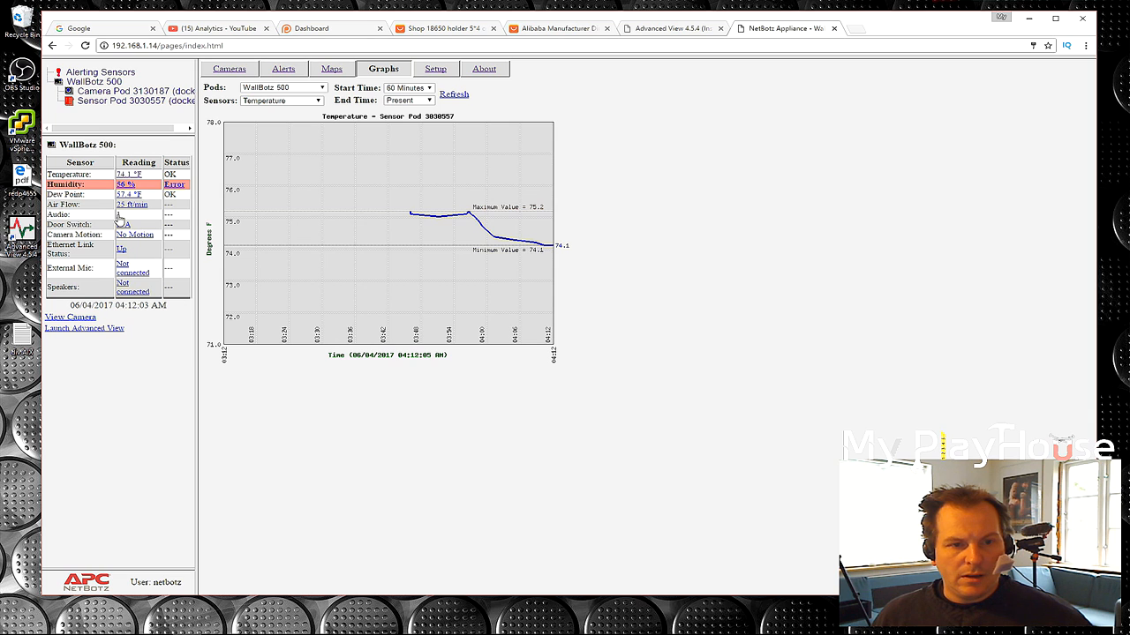
pyautogui.click(281, 99)
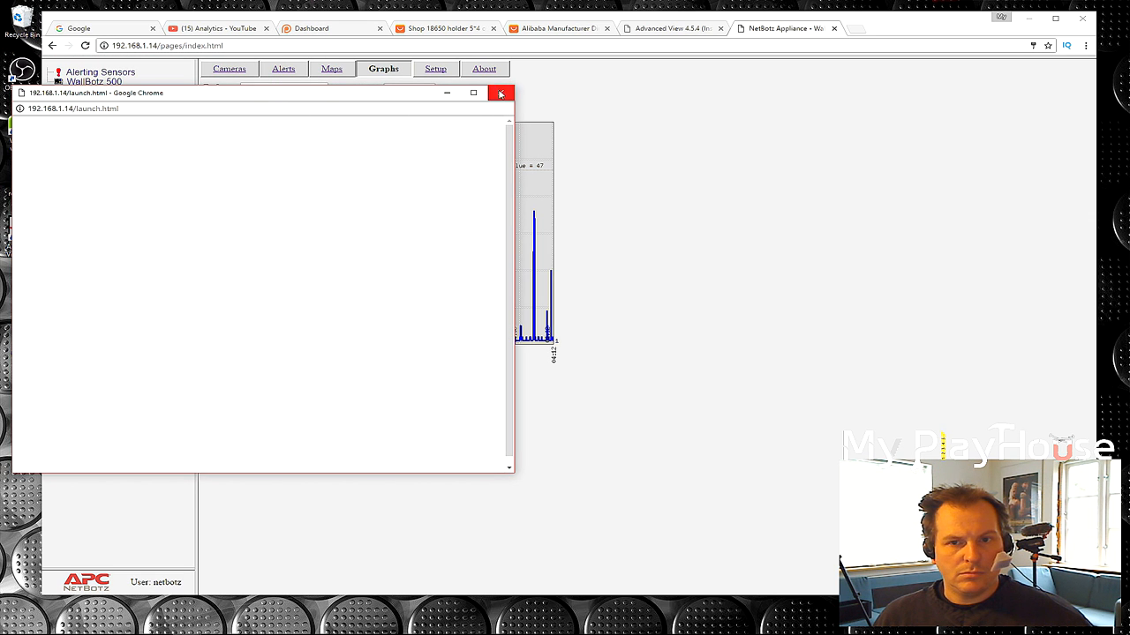
pyautogui.click(501, 93)
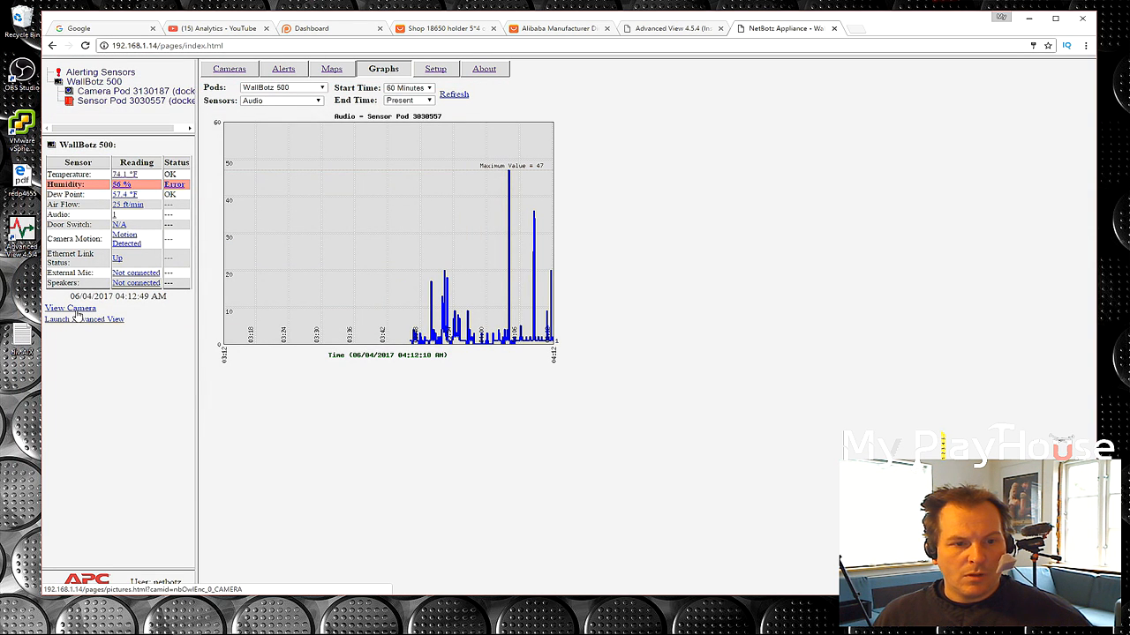
# View the camera pod's live picture, then switch to the Advanced View download page.
pyautogui.click(229, 68)
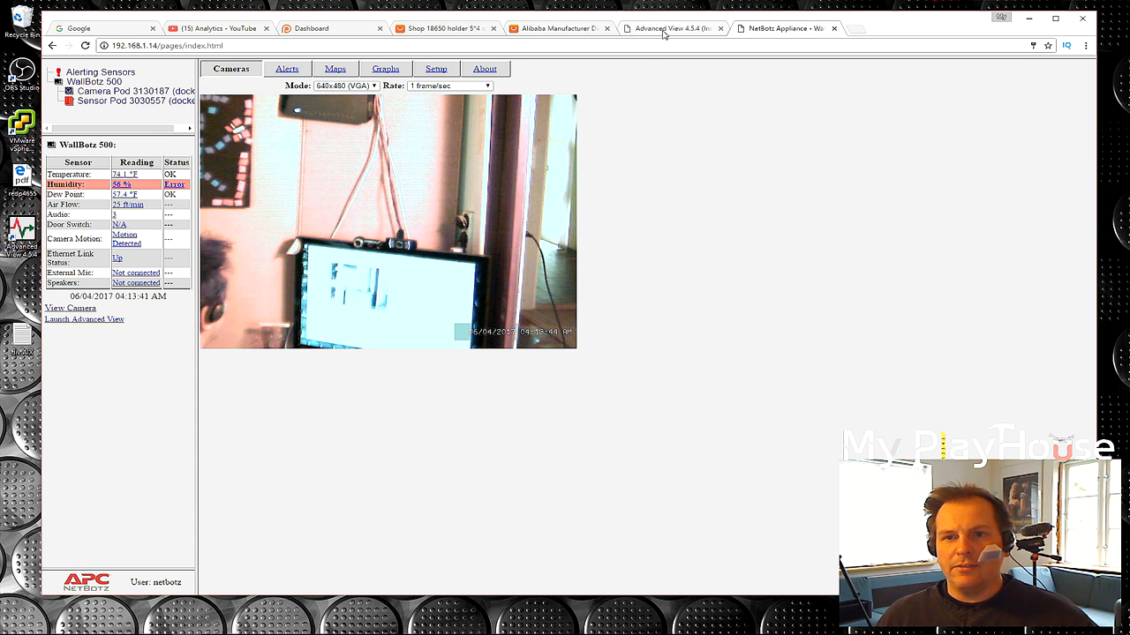
pyautogui.click(671, 28)
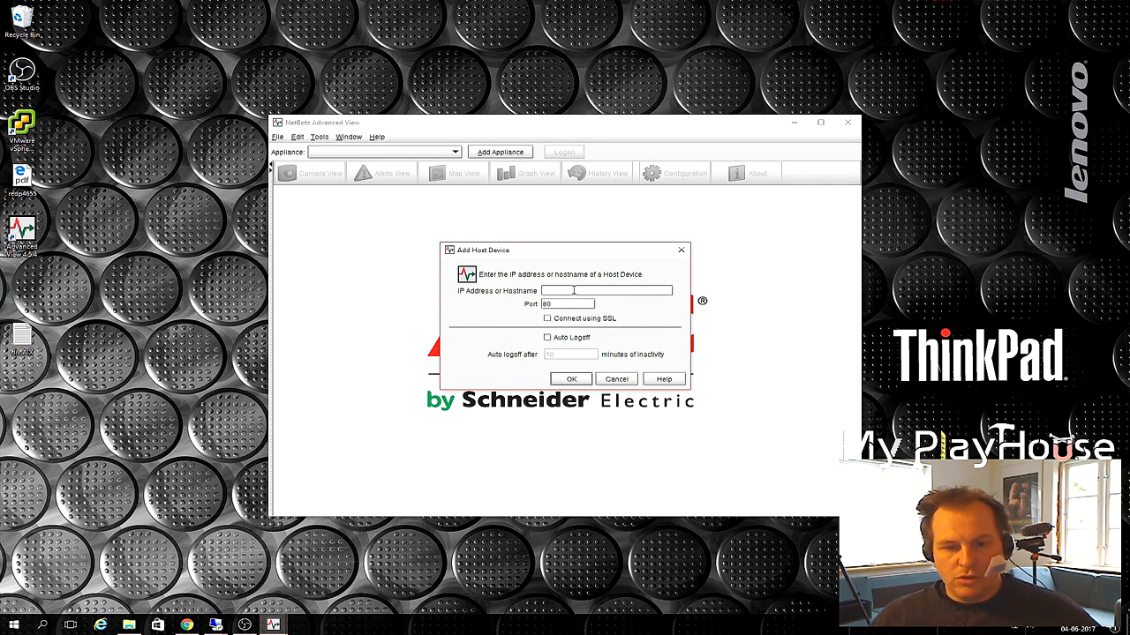
# Enter appliance address 192.168.1.14 on port 80 in the Add Host Device dialog.
pyautogui.write('192.168.1.14')
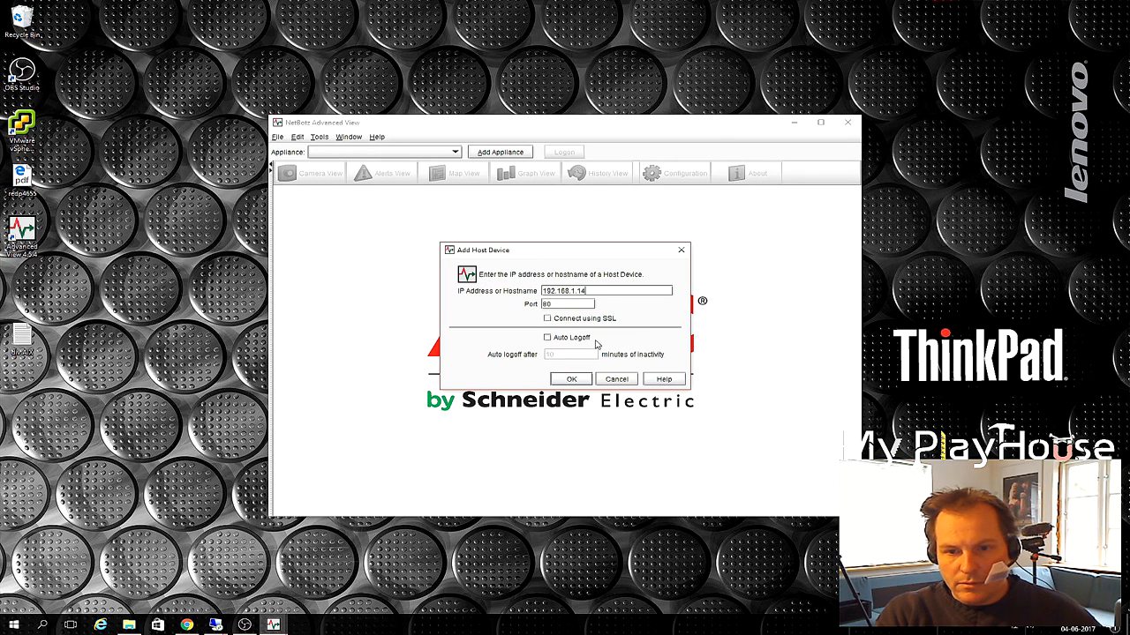
pyautogui.moveTo(569, 363)
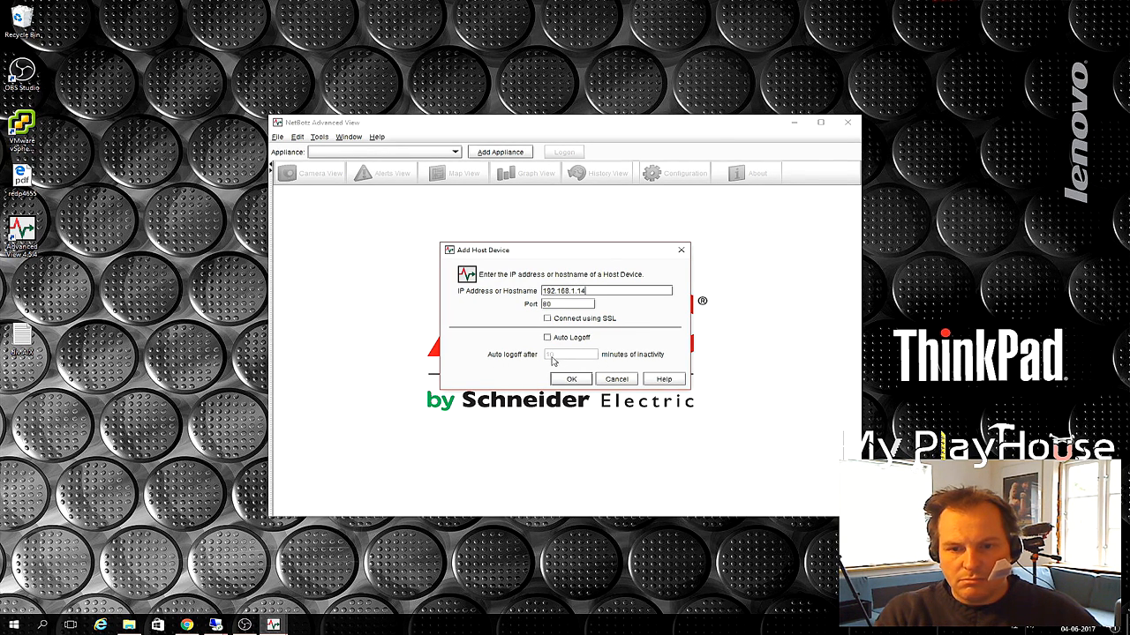
# Add the 192.168.1.14 appliance and log in with the password saved.
pyautogui.click(570, 379)
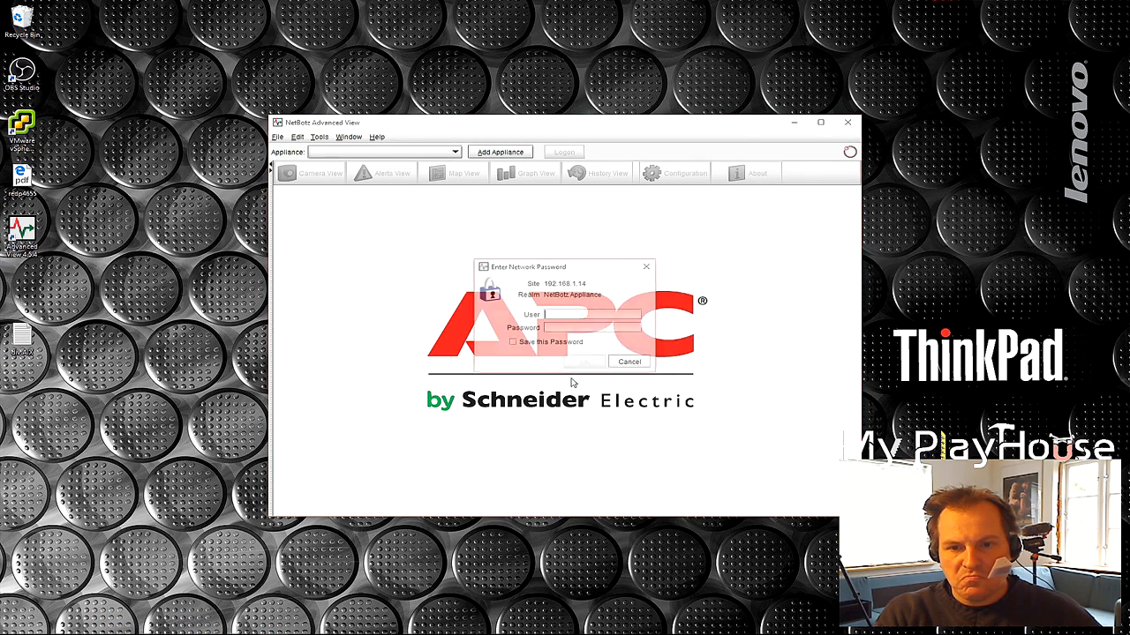
pyautogui.write('netbotz')
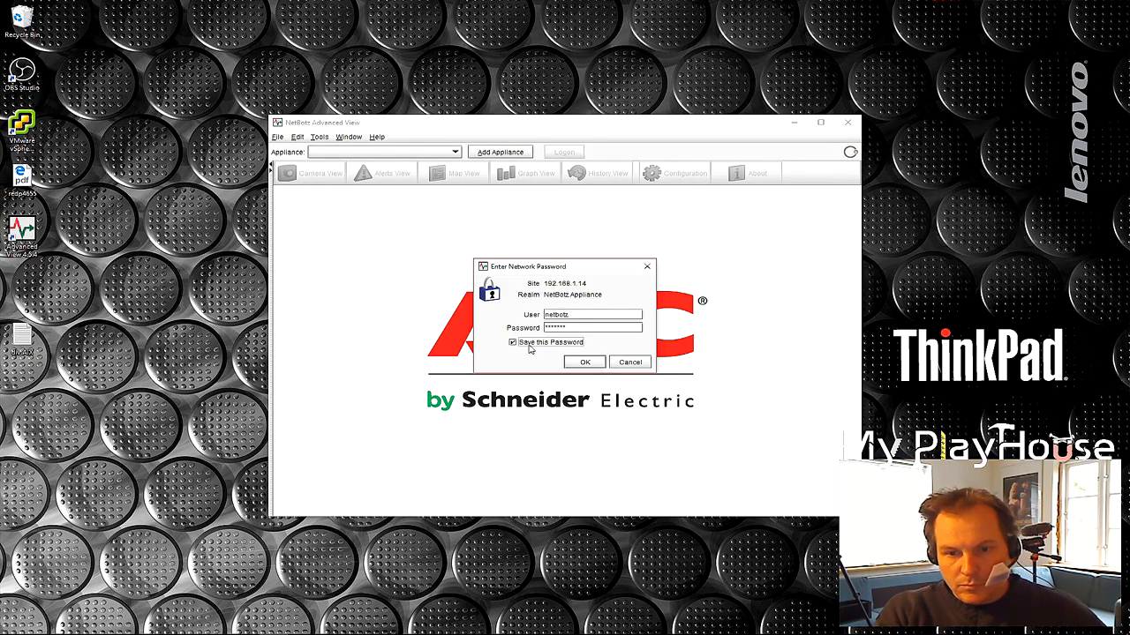
pyautogui.click(583, 361)
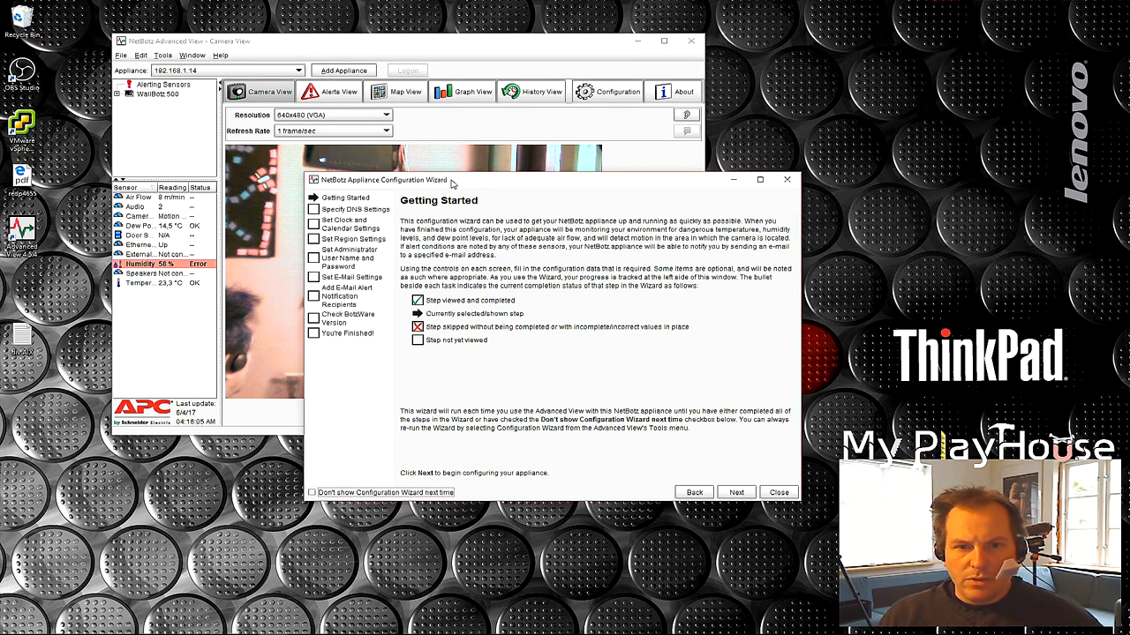
pyautogui.moveTo(569, 295)
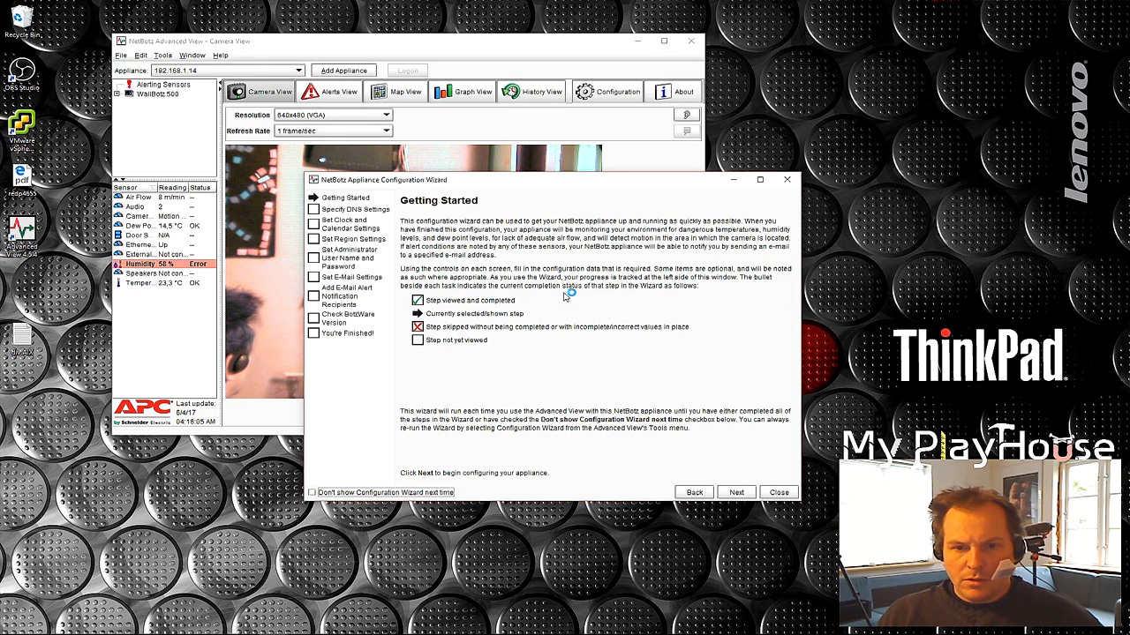
pyautogui.moveTo(459, 274)
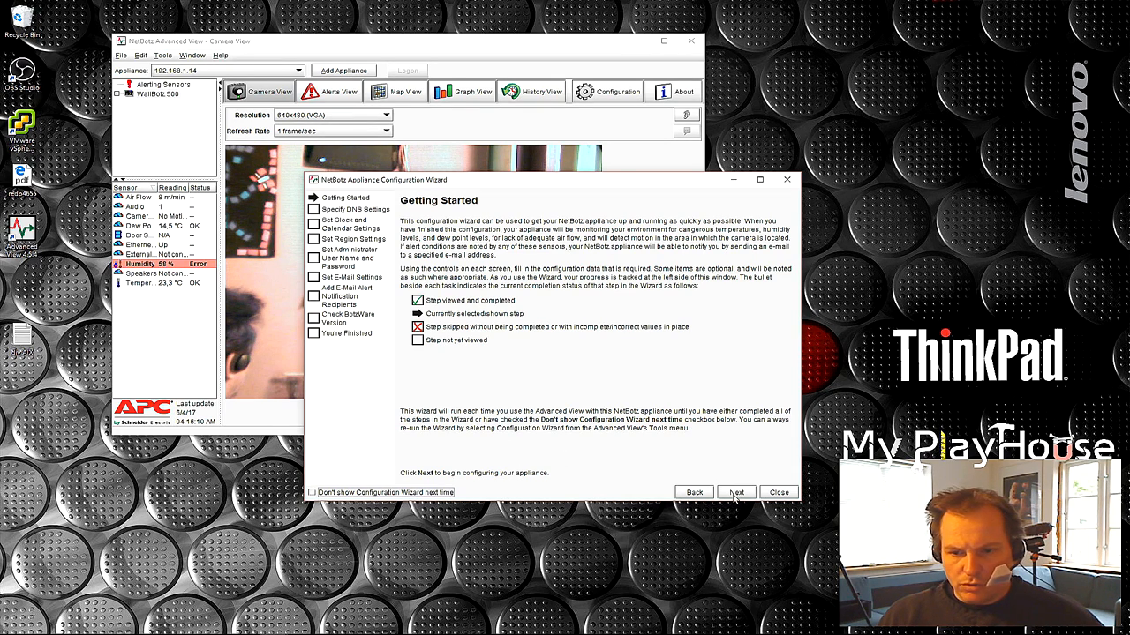
# Advance the Configuration Wizard from Getting Started to Specify DNS Settings.
pyautogui.click(736, 491)
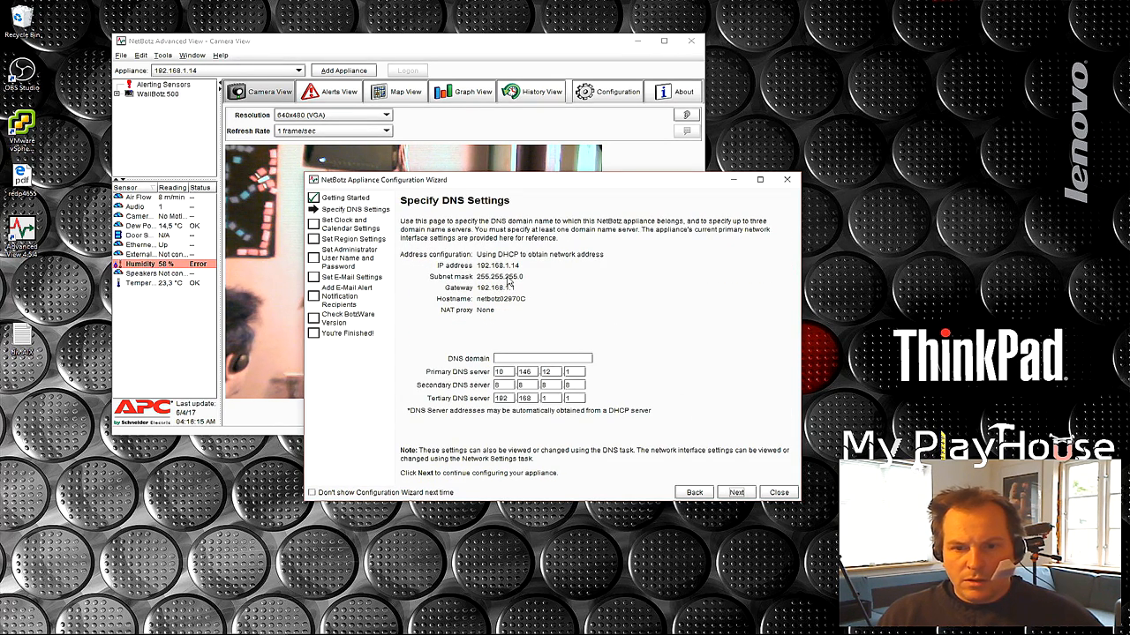
pyautogui.moveTo(441, 276)
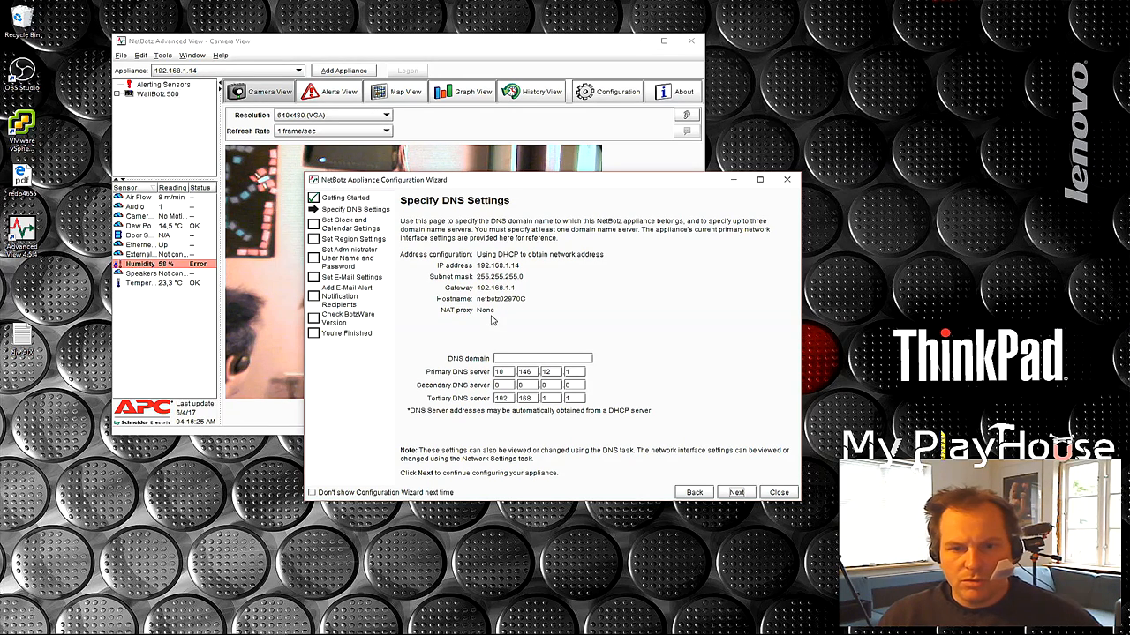
# Enter myplayhouse.dk as the appliance's DNS domain and move to the next step.
pyautogui.click(541, 359)
pyautogui.write('myplayhouse.dk')
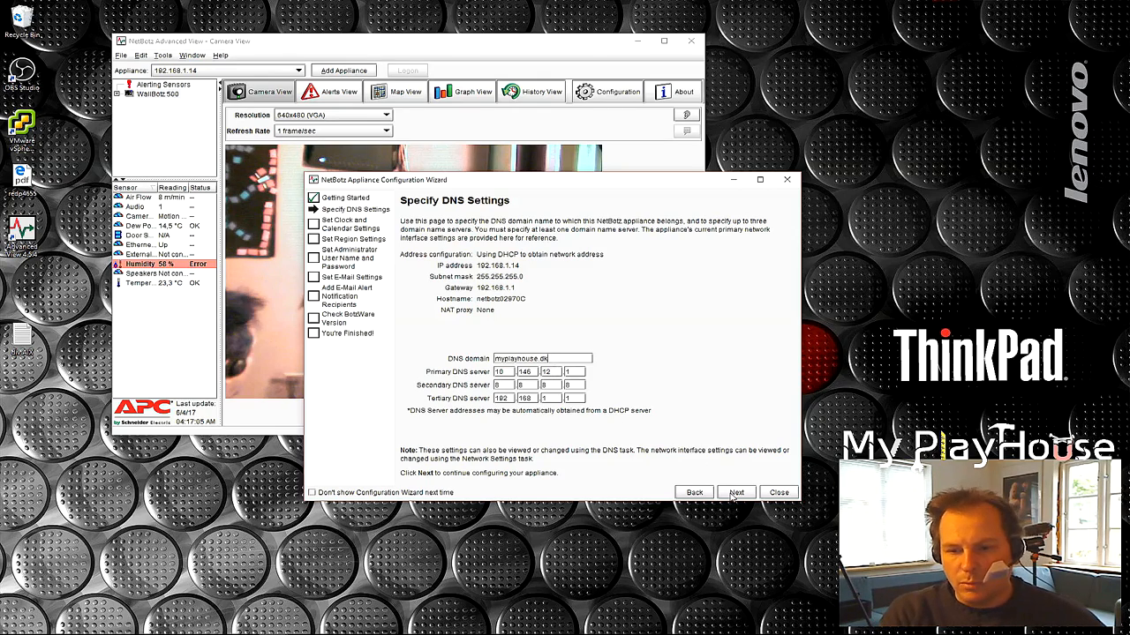
pyautogui.click(737, 492)
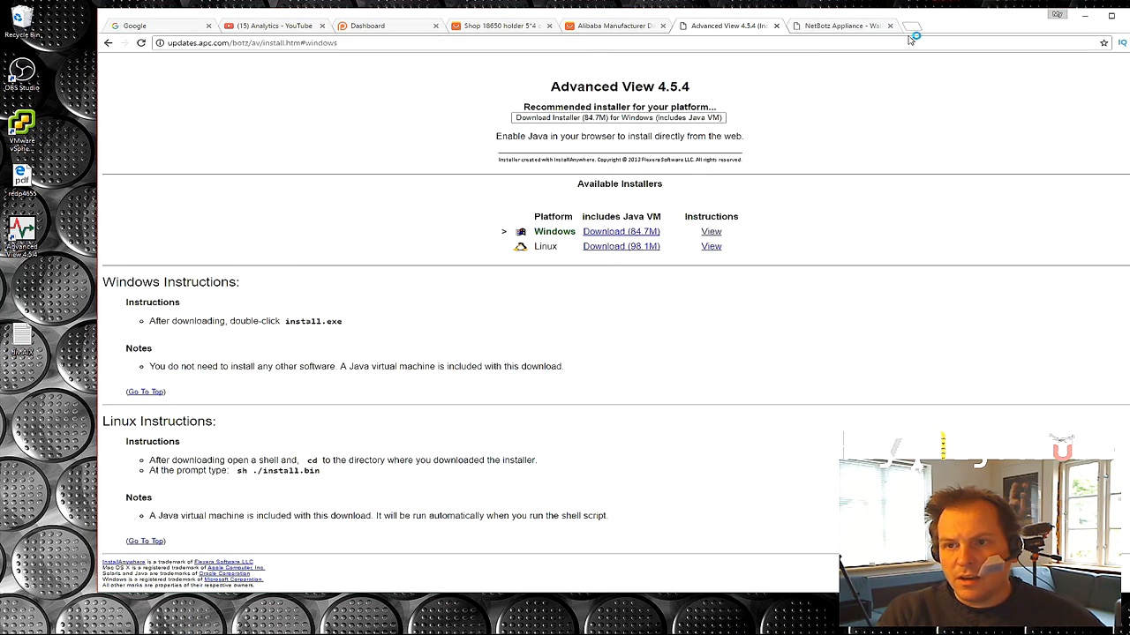
# Search Google for 'ntp denmark' and select the dk.pool.ntp.org server name.
pyautogui.write('ntp den')
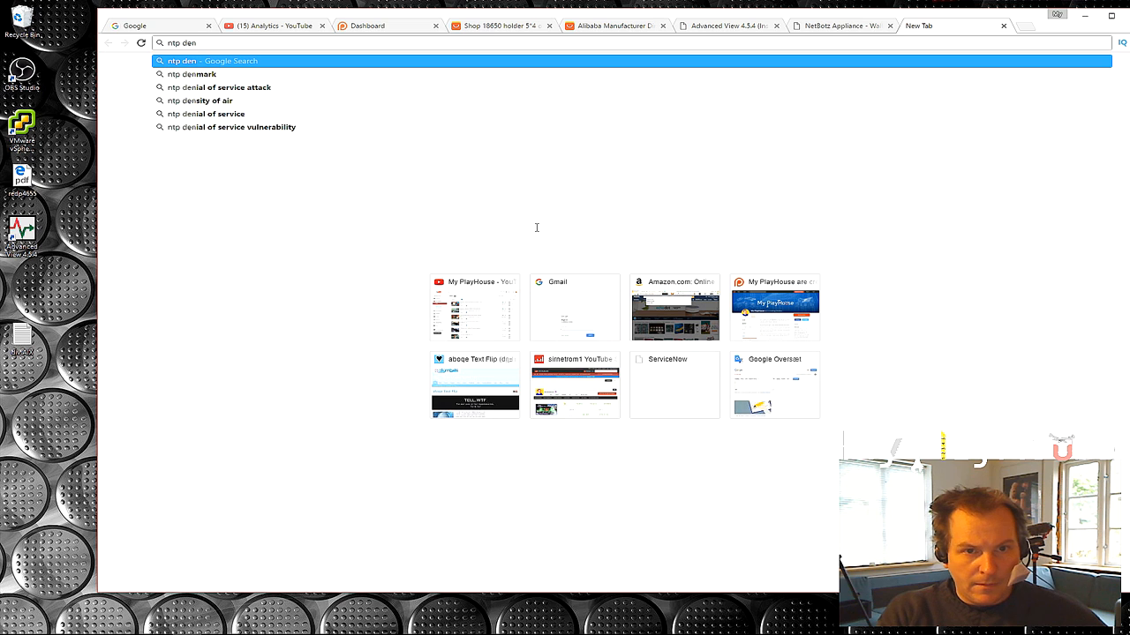
pyautogui.click(192, 74)
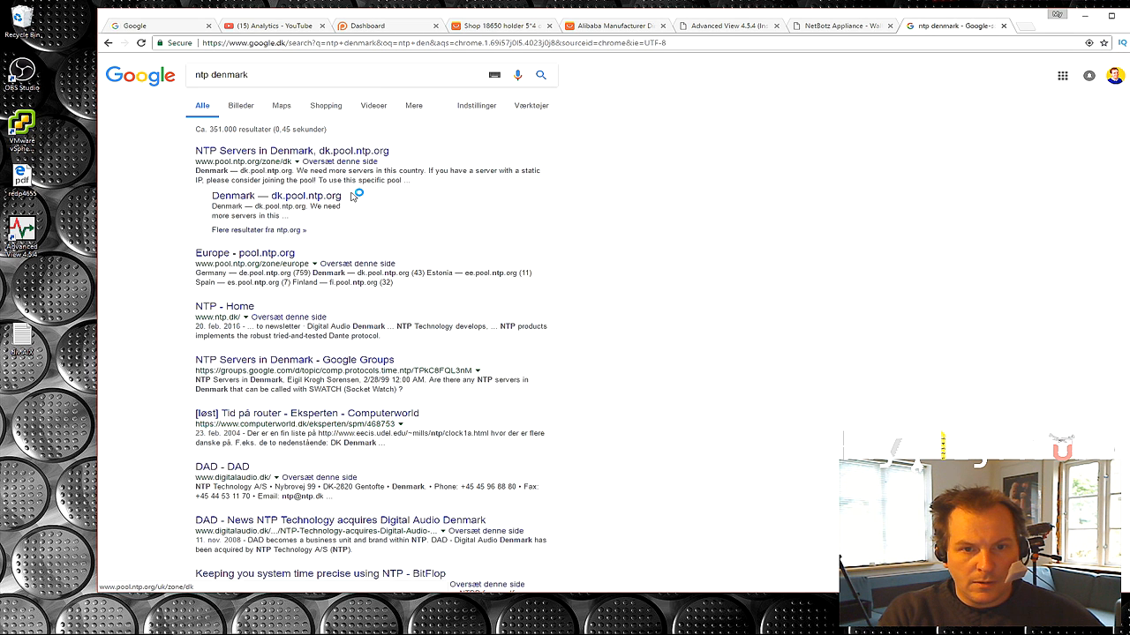
pyautogui.doubleClick(305, 195)
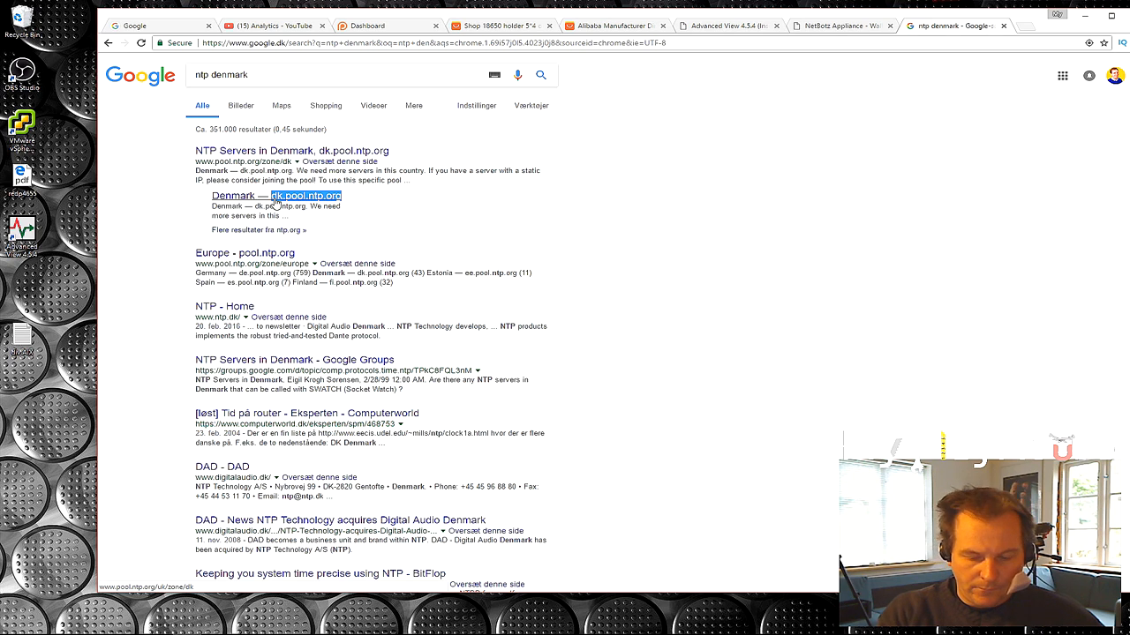
pyautogui.click(839, 25)
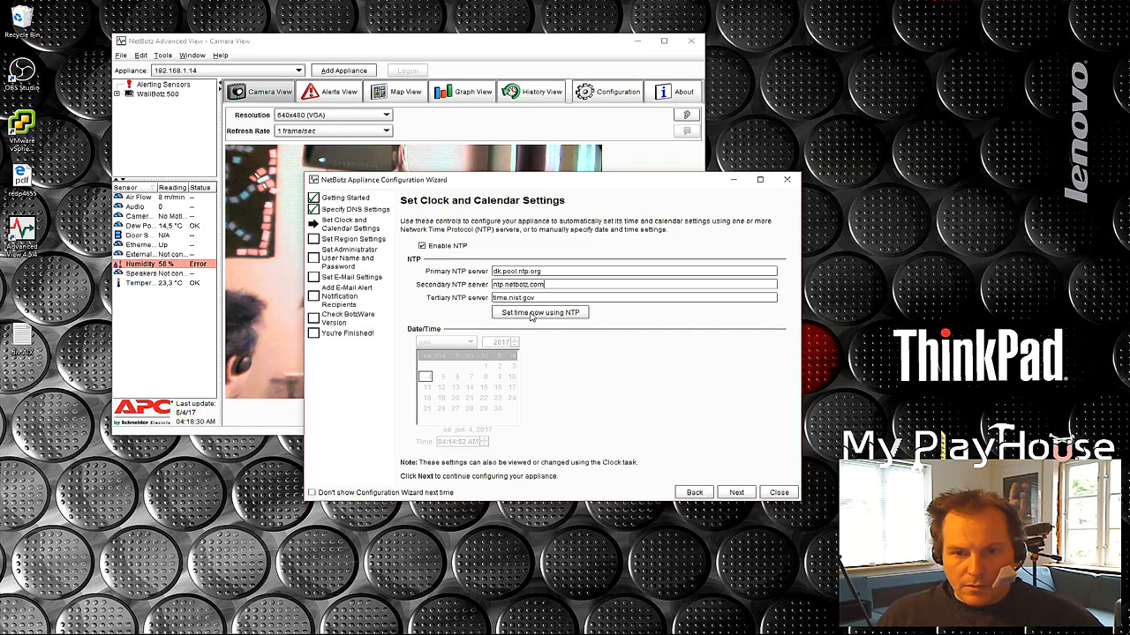
# Update the appliance clock now from the dk.pool.ntp.org NTP server, then continue.
pyautogui.click(539, 313)
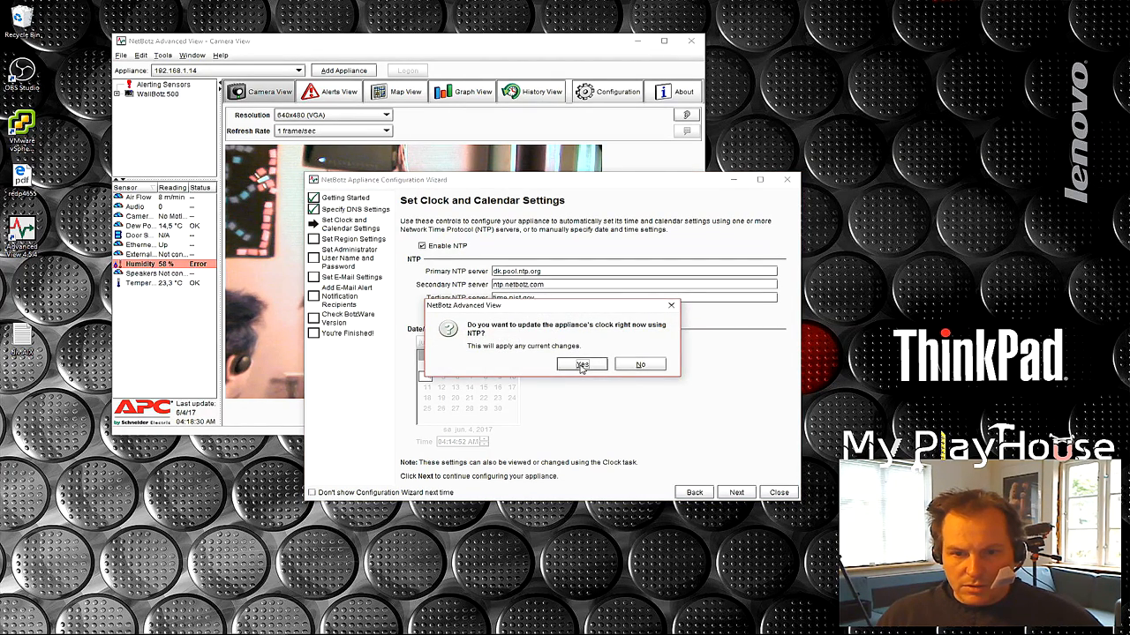
pyautogui.click(581, 364)
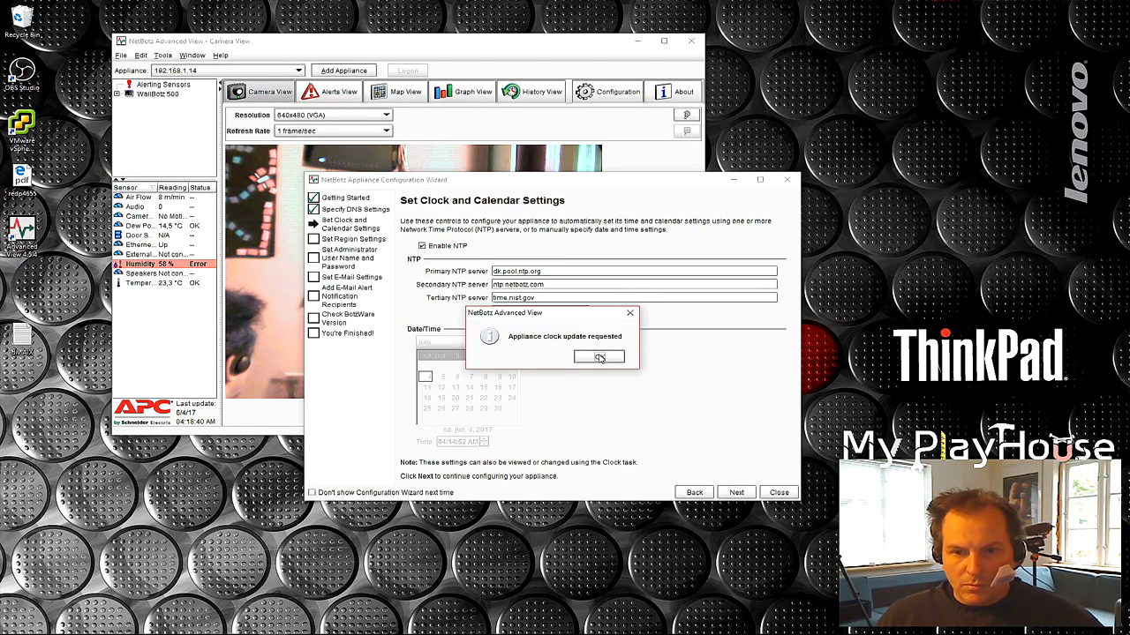
pyautogui.click(599, 356)
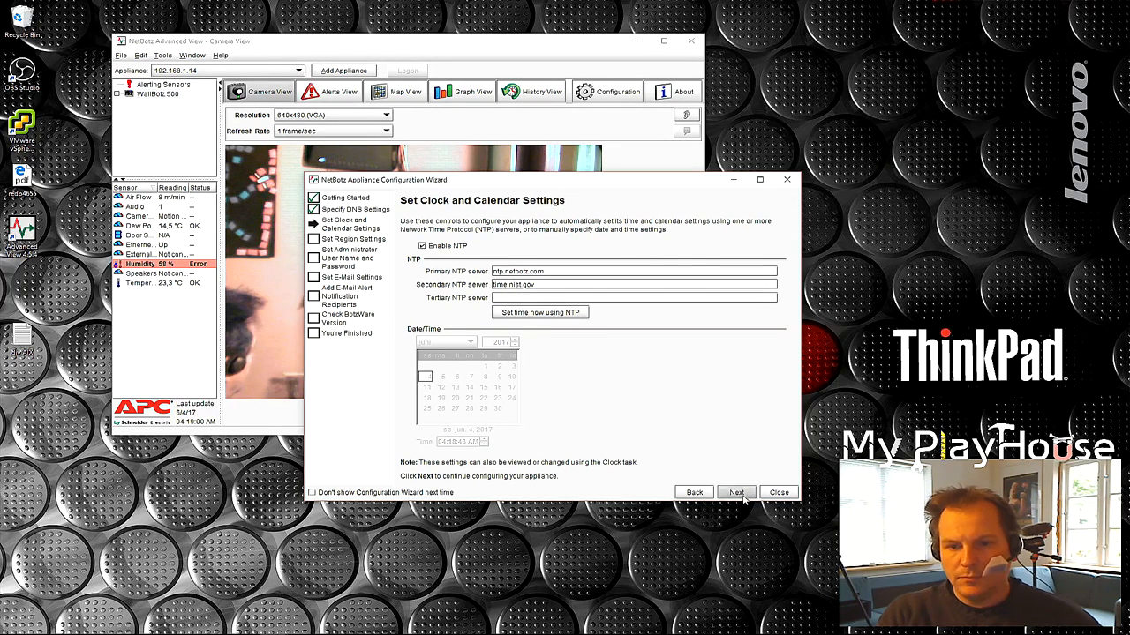
pyautogui.click(736, 493)
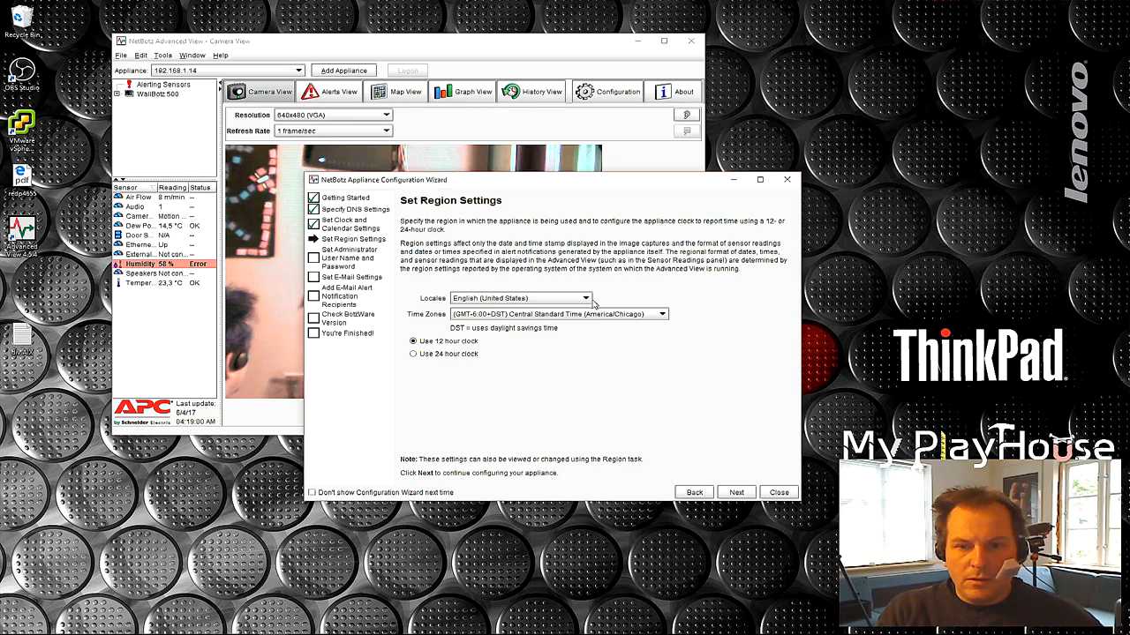
# Set Danish (Denmark) locale, Copenhagen time zone and 24-hour clock format.
pyautogui.click(586, 297)
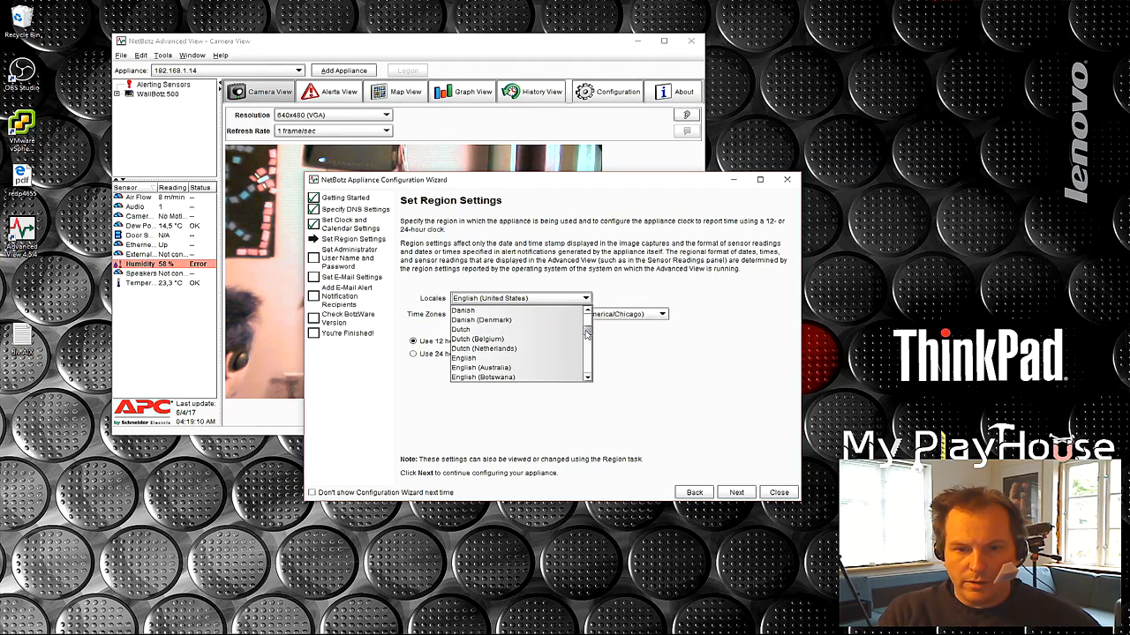
pyautogui.click(481, 320)
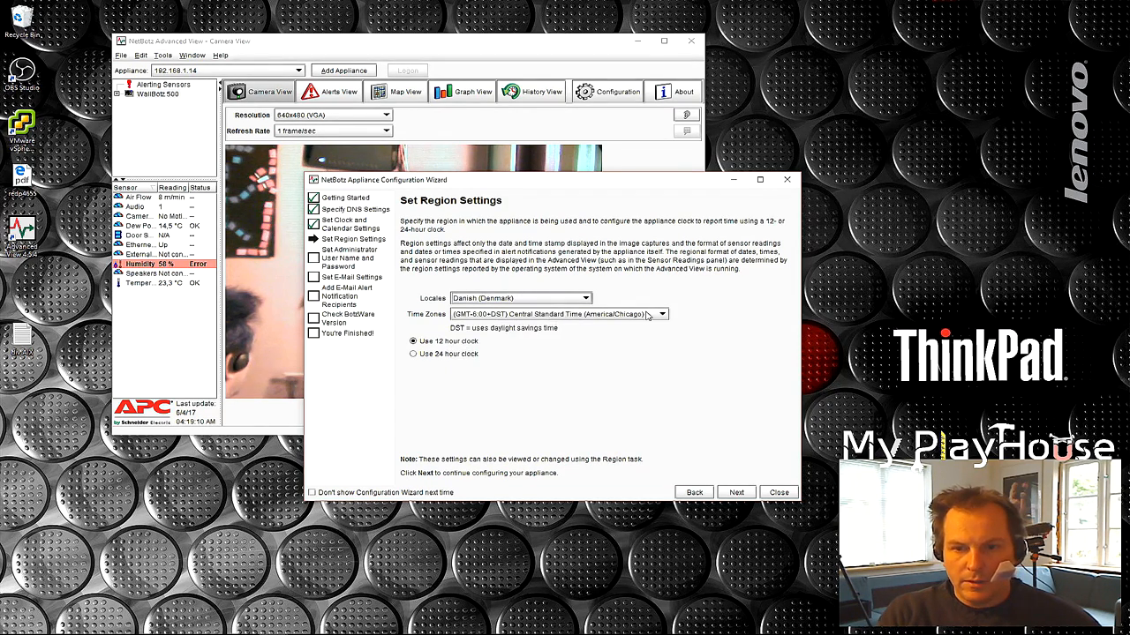
pyautogui.click(661, 314)
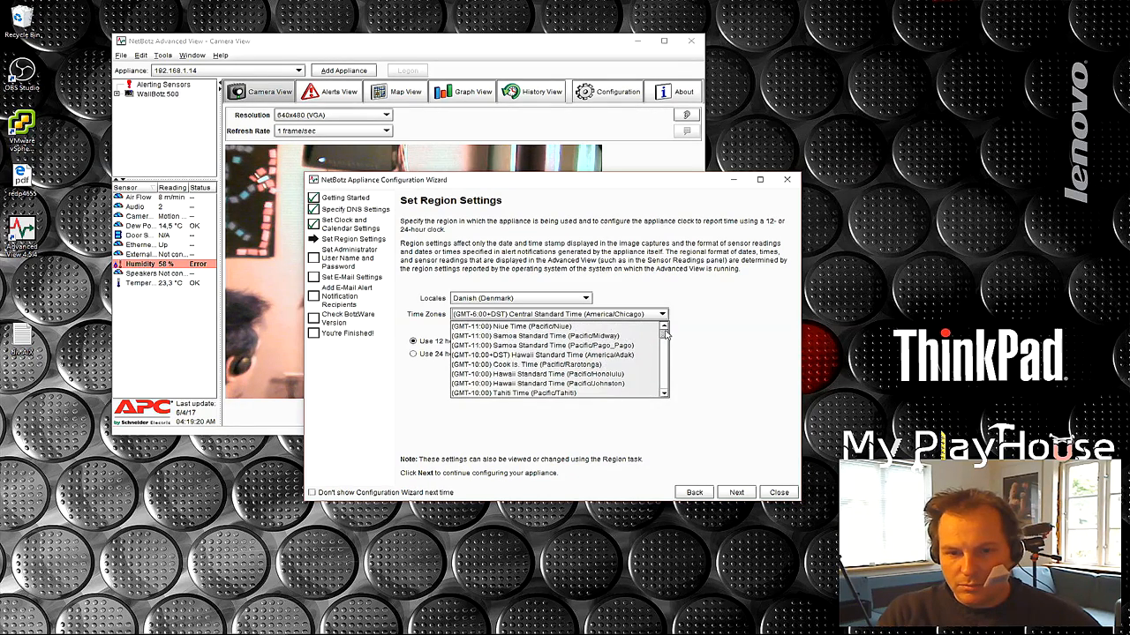
pyautogui.scroll(-3)
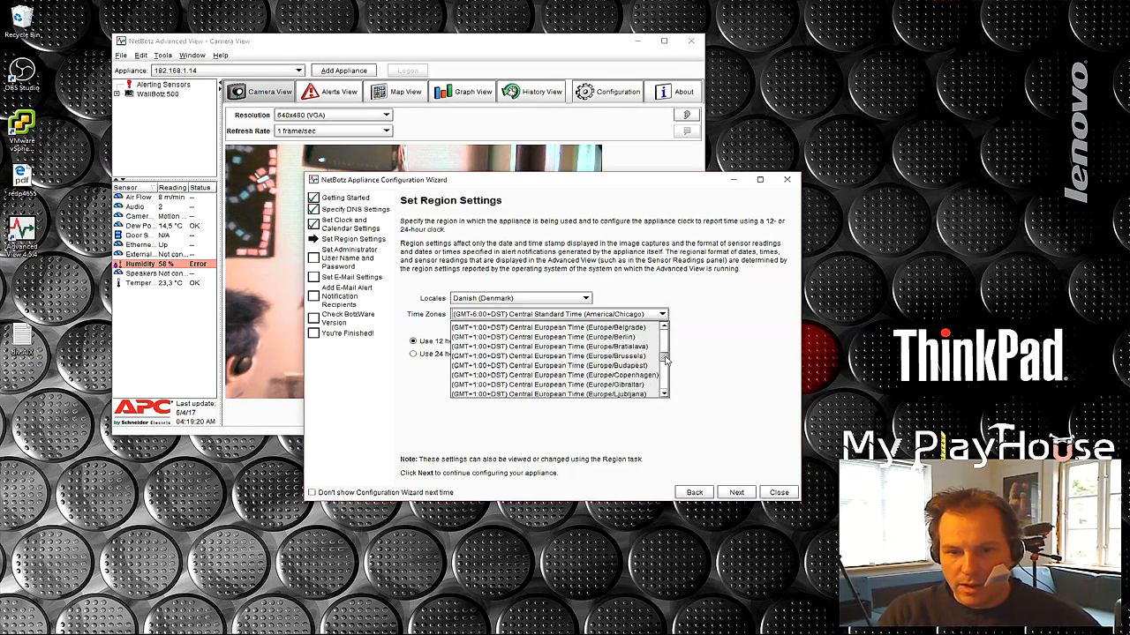
pyautogui.click(557, 375)
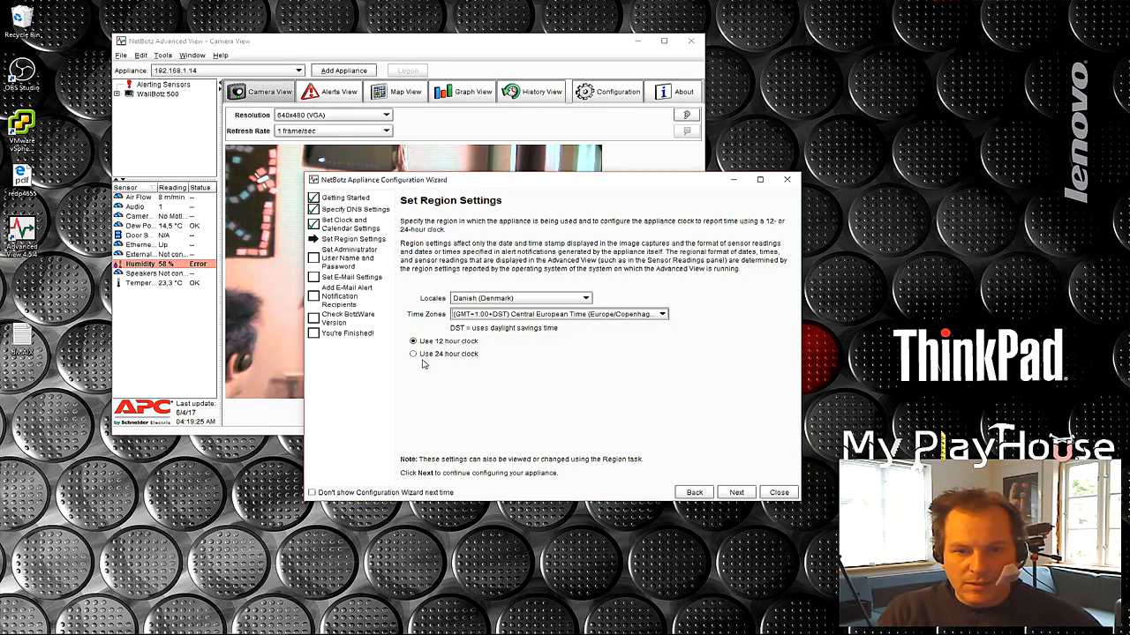
pyautogui.click(413, 354)
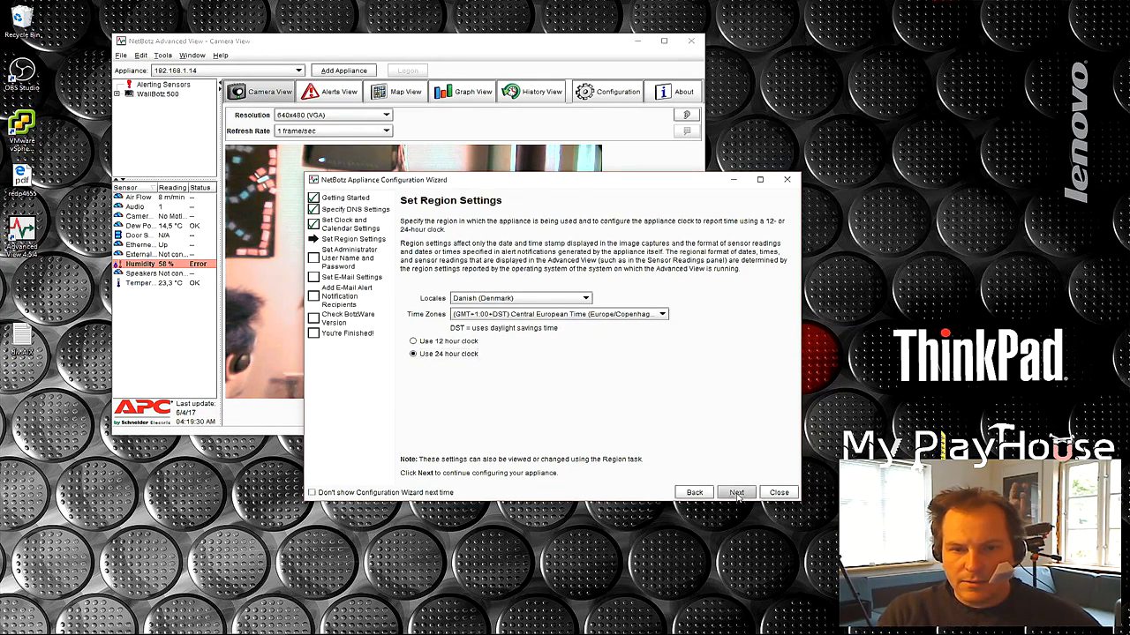
pyautogui.click(736, 492)
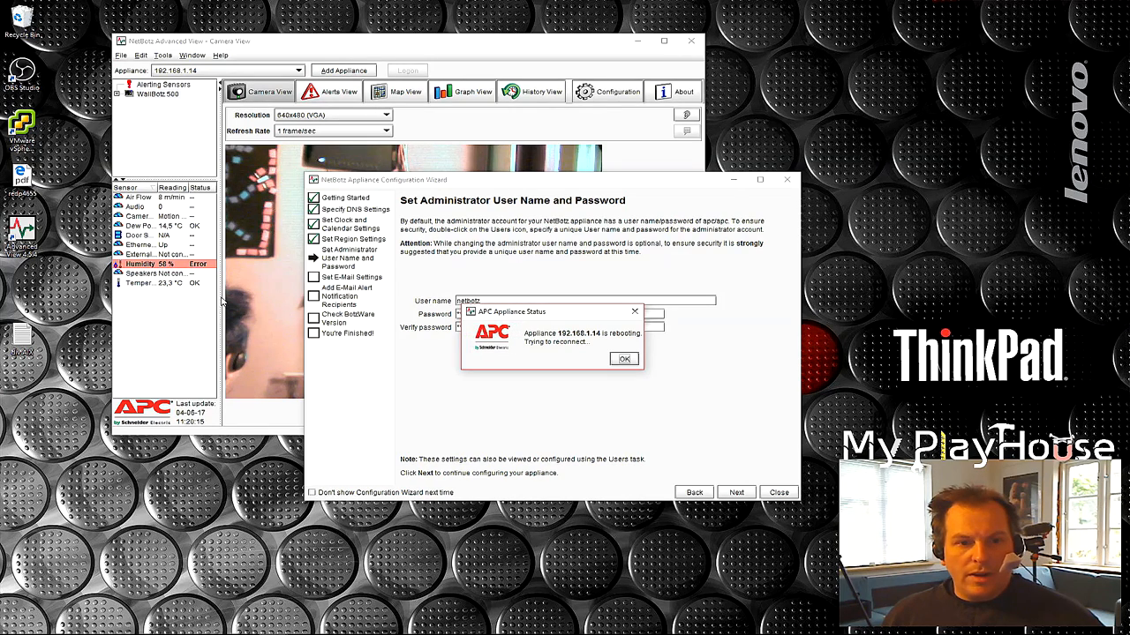
# Dismiss the appliance rebooting notice and continue past the administrator credentials.
pyautogui.click(623, 358)
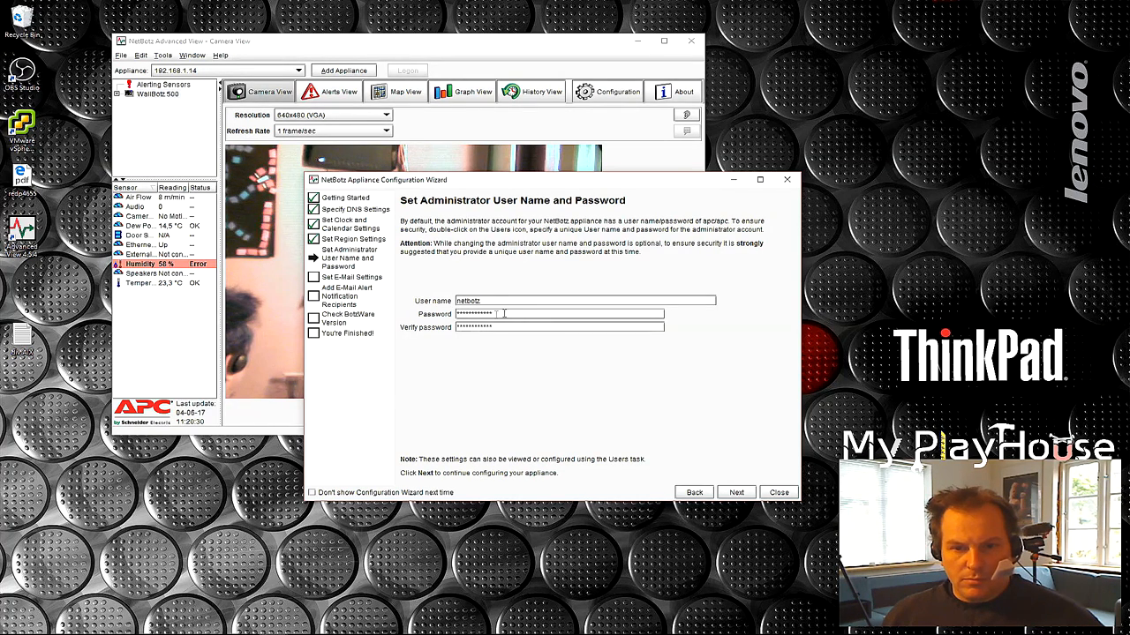
pyautogui.click(737, 491)
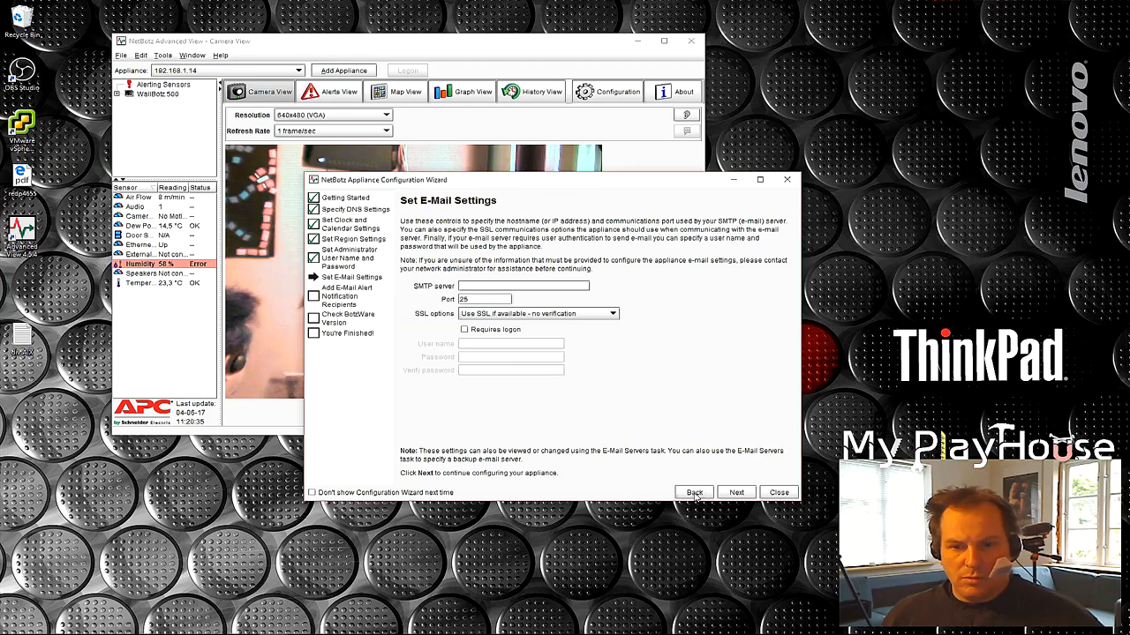
pyautogui.moveTo(556, 370)
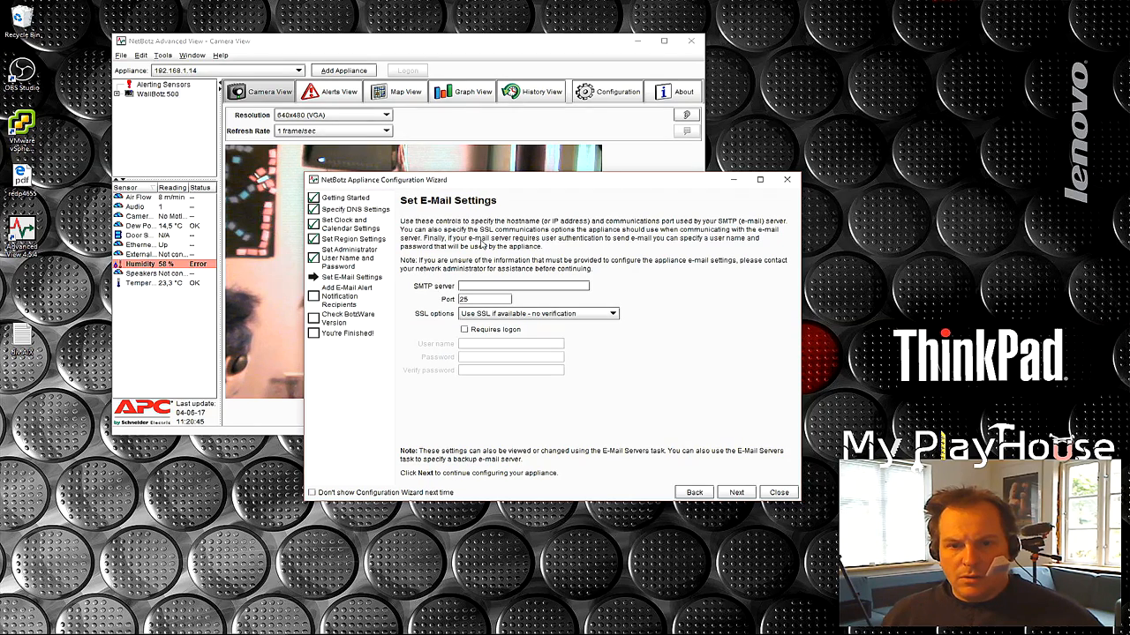
pyautogui.moveTo(660, 466)
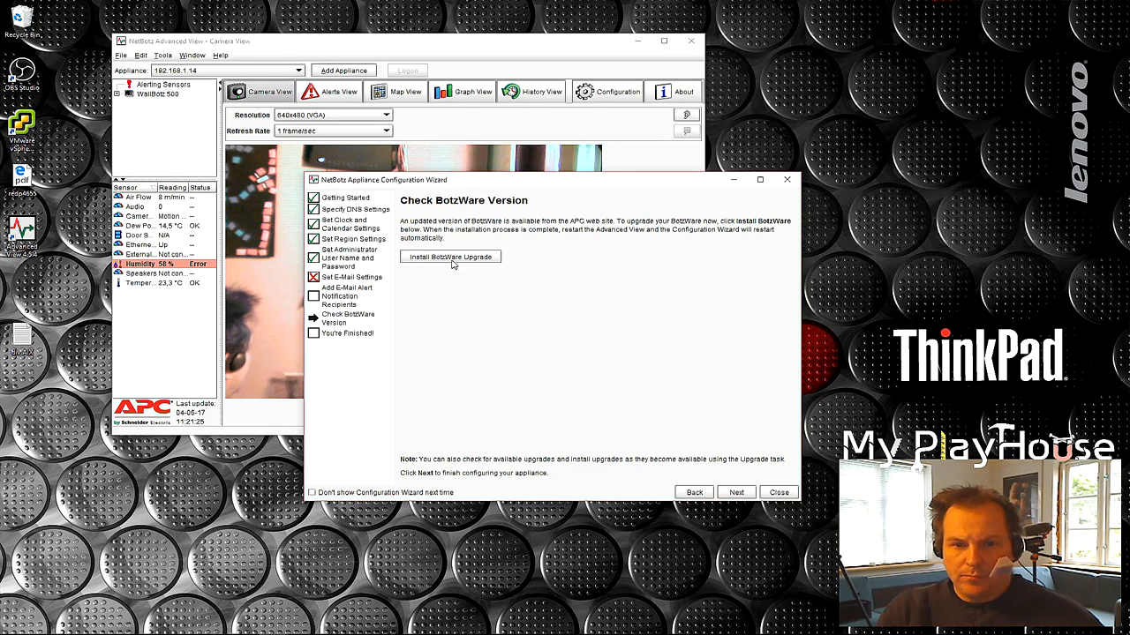
# Install the BotzWare upgrade and confirm the appliance is back online.
pyautogui.click(450, 256)
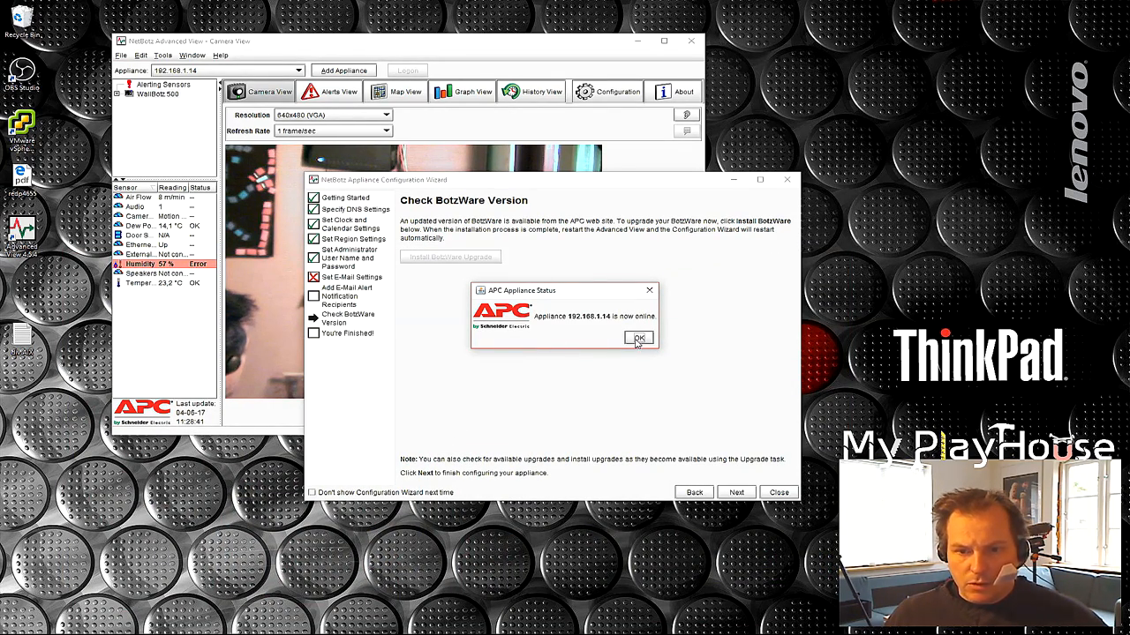
pyautogui.click(638, 339)
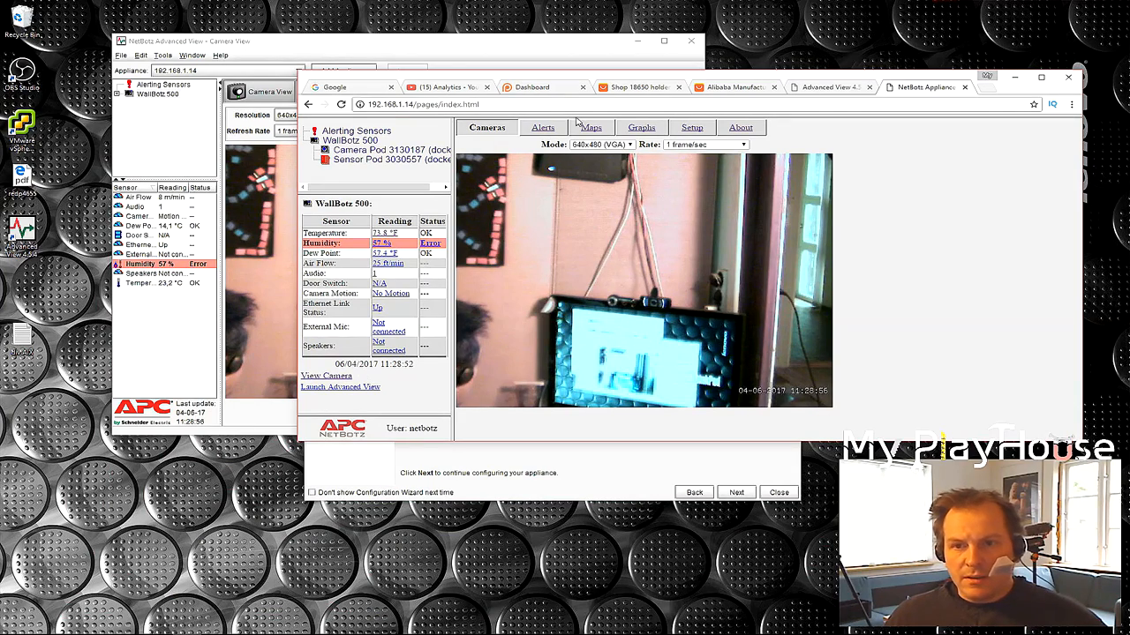
# Show the WallBotz 500 About page and mark the OS version year.
pyautogui.click(738, 127)
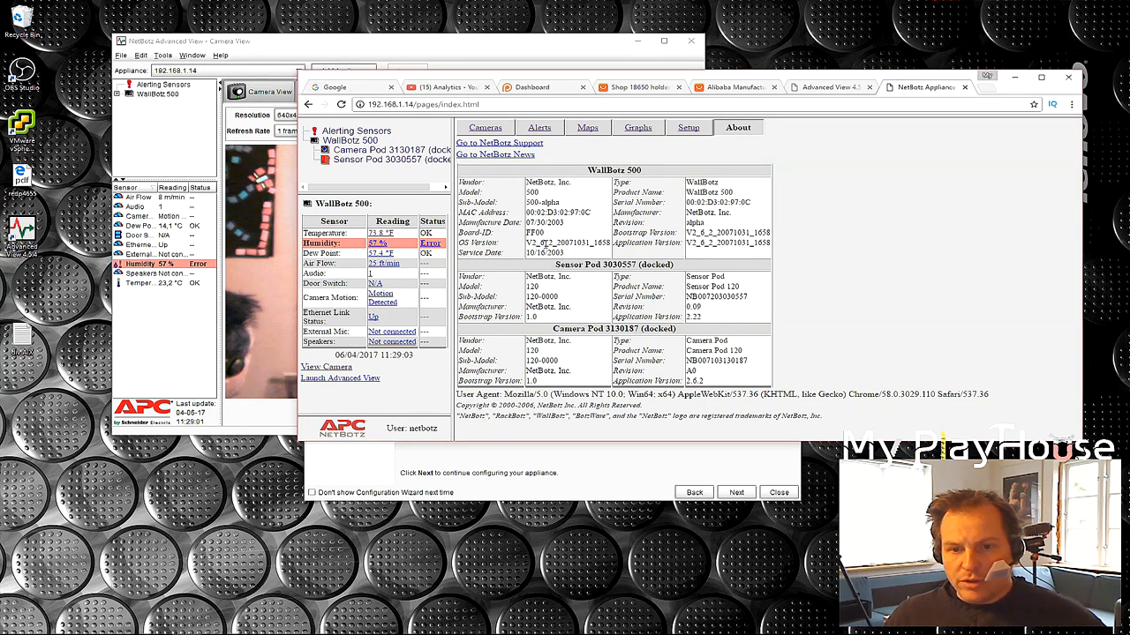
pyautogui.doubleClick(562, 242)
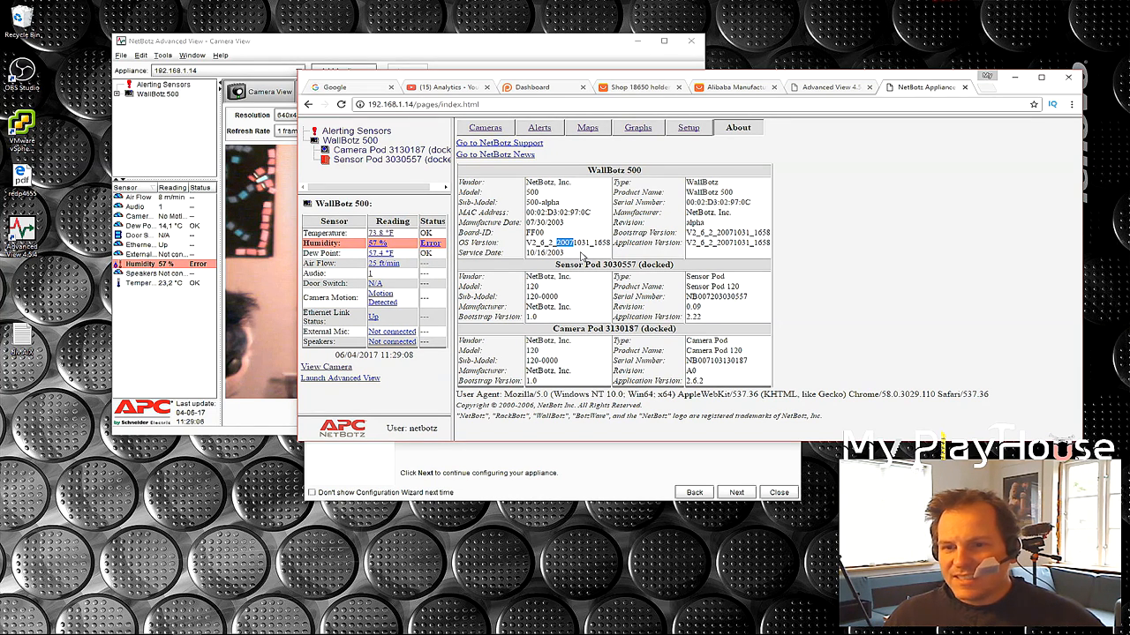
pyautogui.moveTo(623, 241)
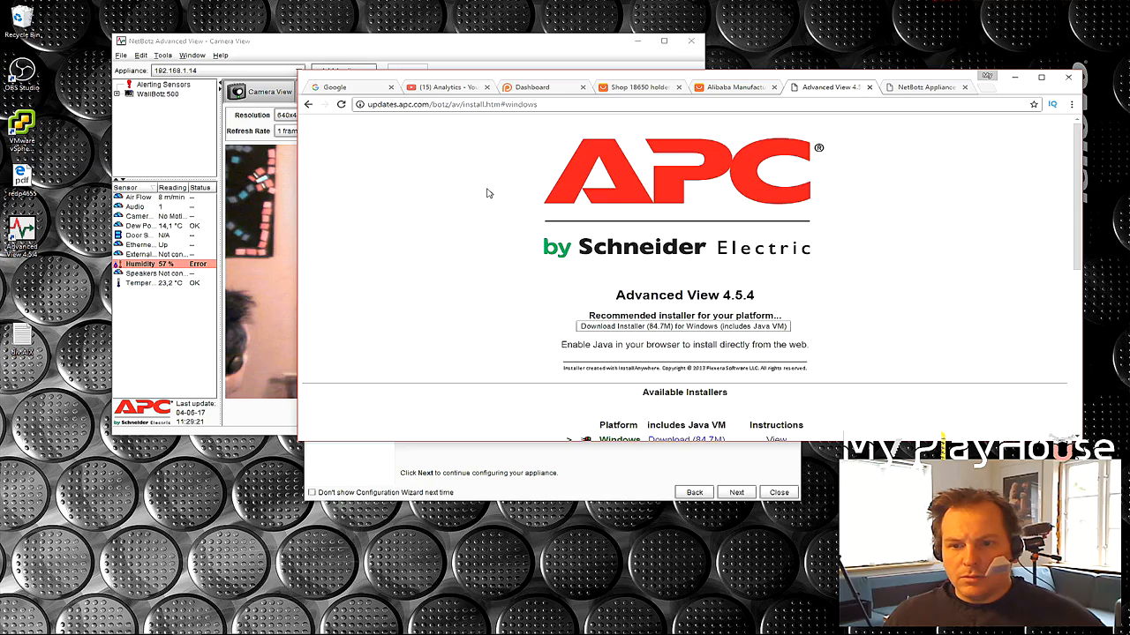
# Scroll through the APC page to the BotzWare 2.6.2 final-firmware forum thread.
pyautogui.scroll(-3)
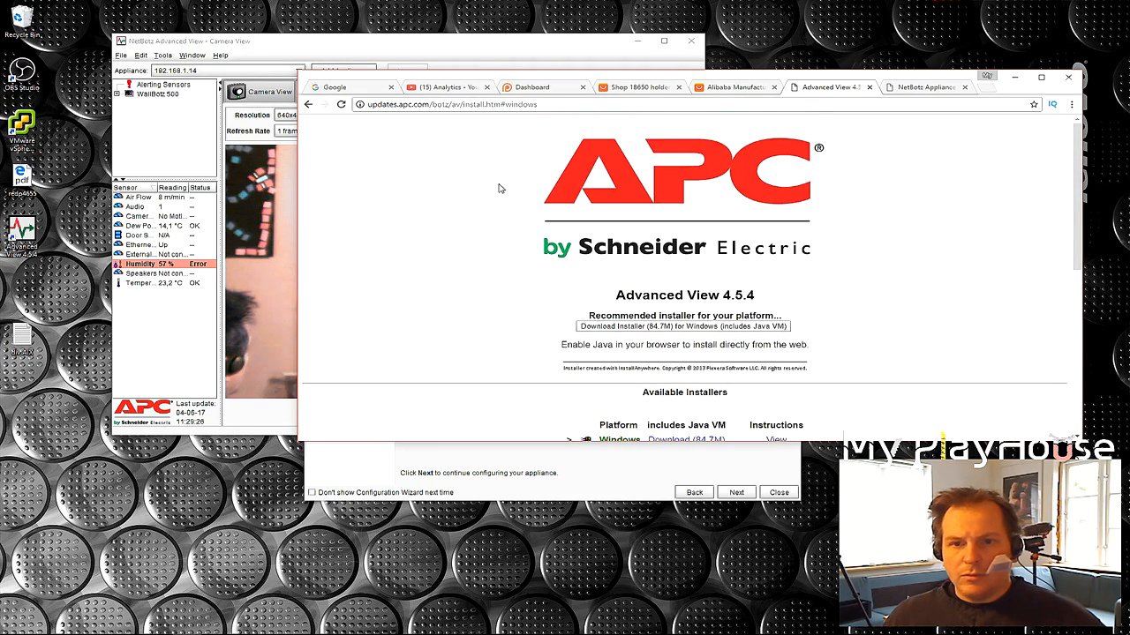
pyautogui.scroll(-3)
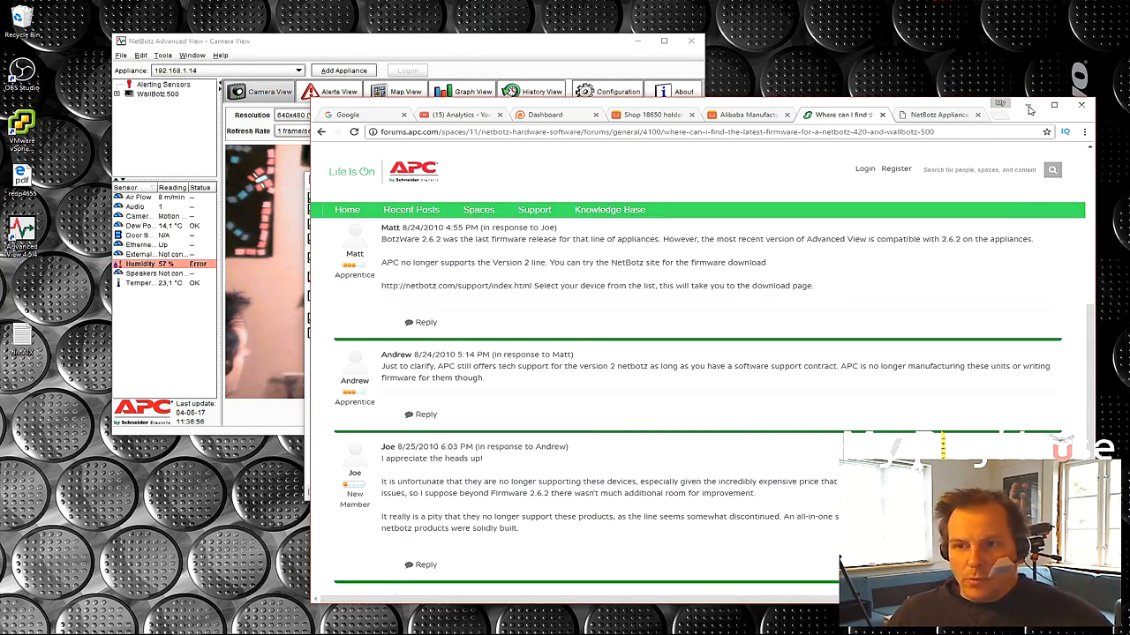
pyautogui.moveTo(1029, 109)
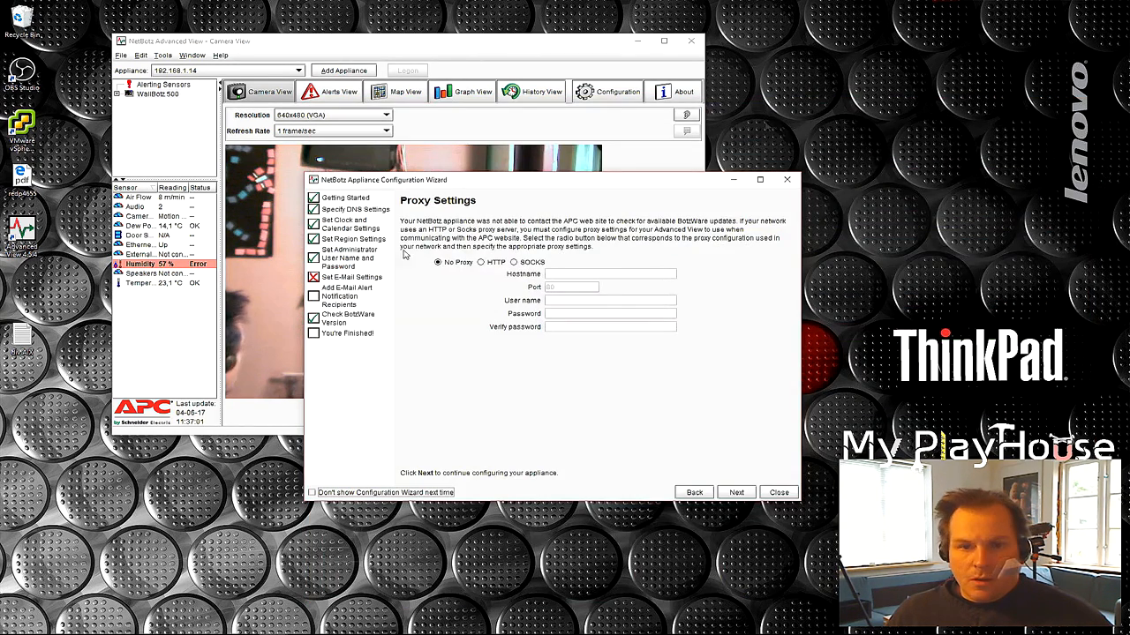
# Keep No Proxy and pass the BotzWare version check to the final page.
pyautogui.click(736, 491)
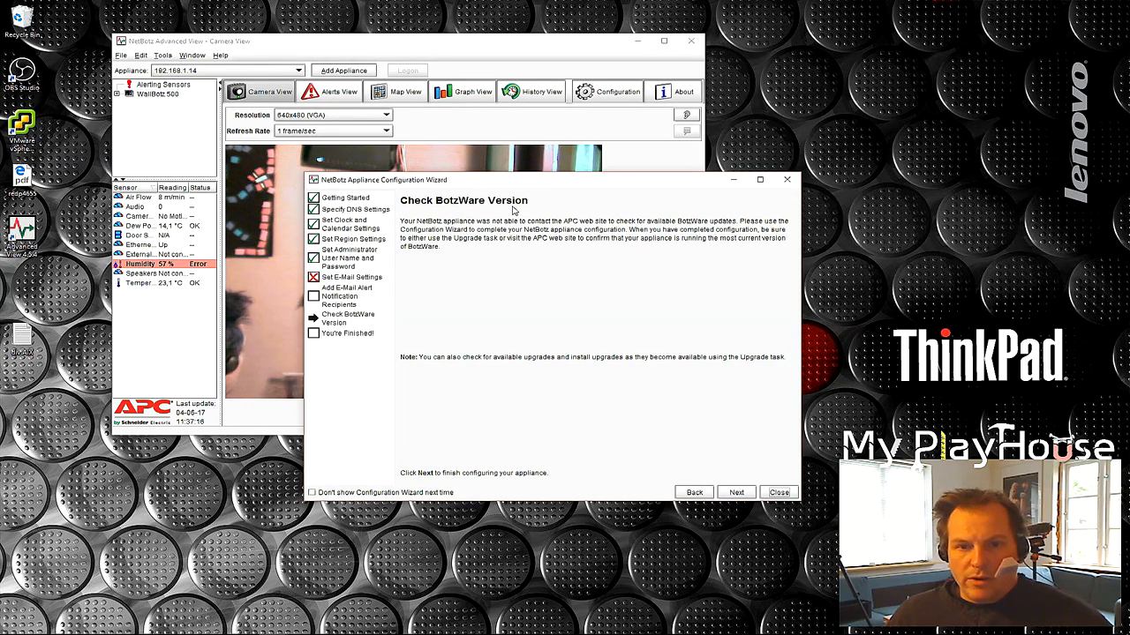
pyautogui.moveTo(501, 228)
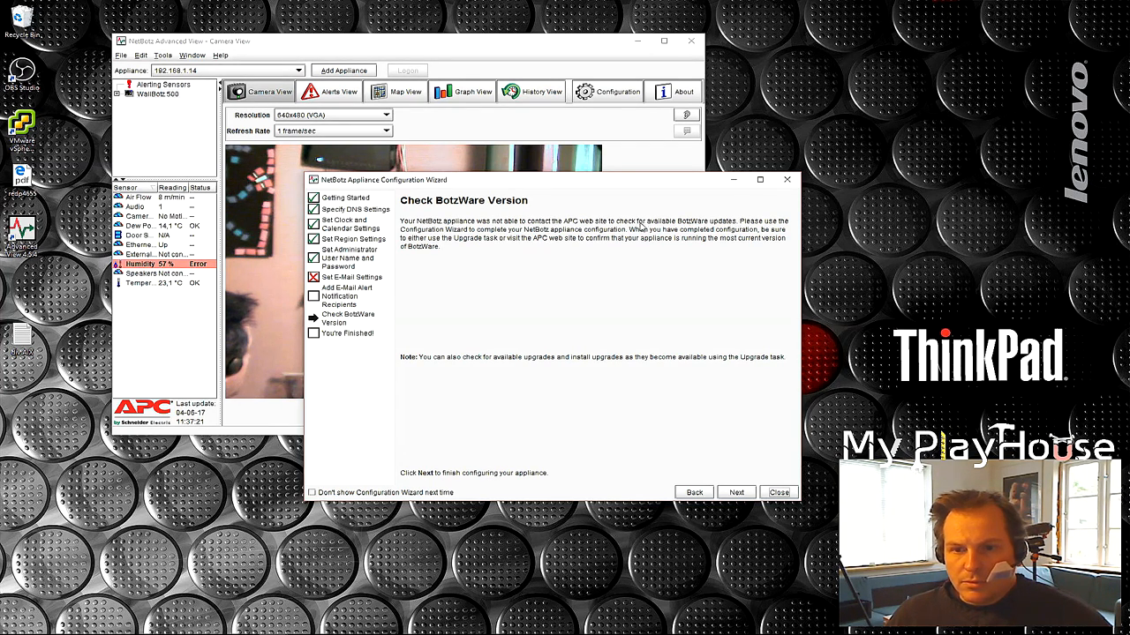
pyautogui.moveTo(559, 378)
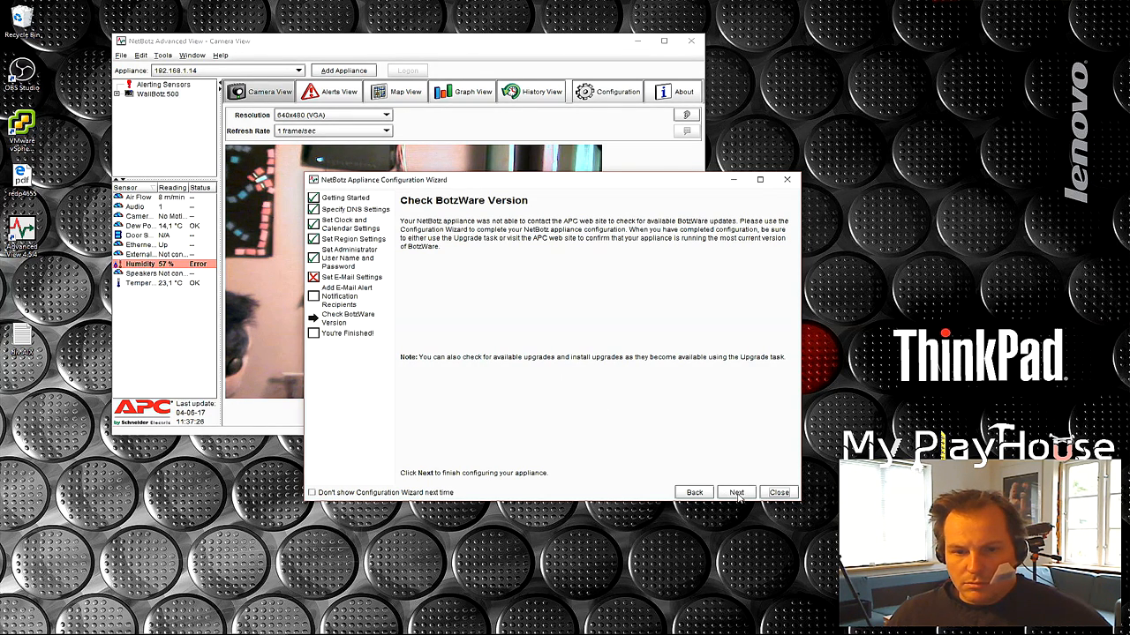
pyautogui.click(736, 493)
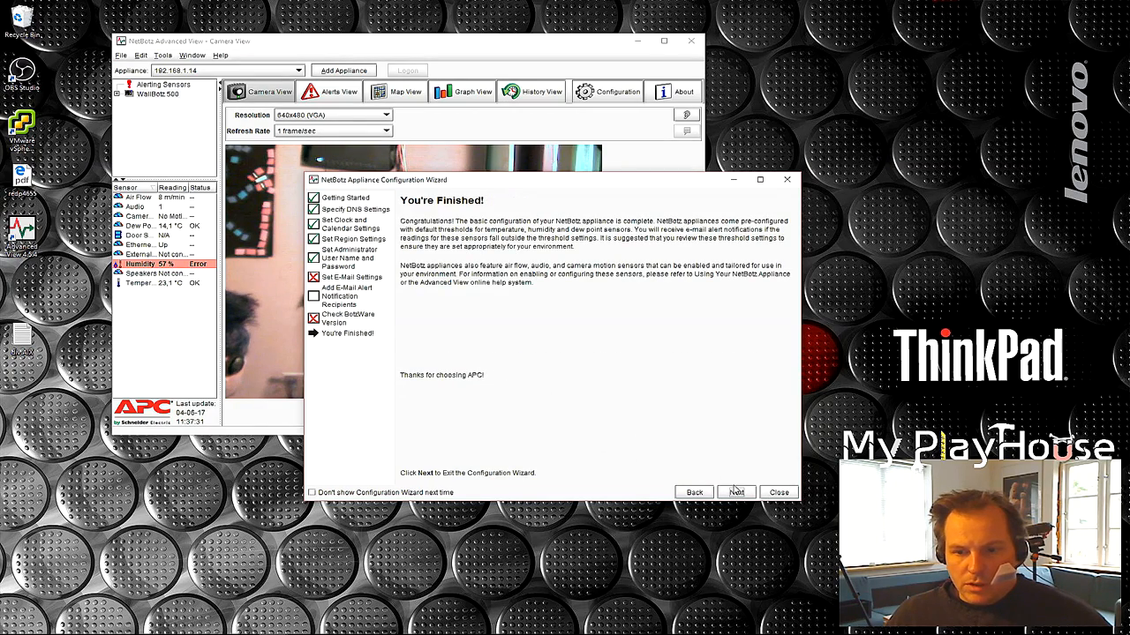
# Close the Configuration Wizard from the You're Finished! page.
pyautogui.click(776, 492)
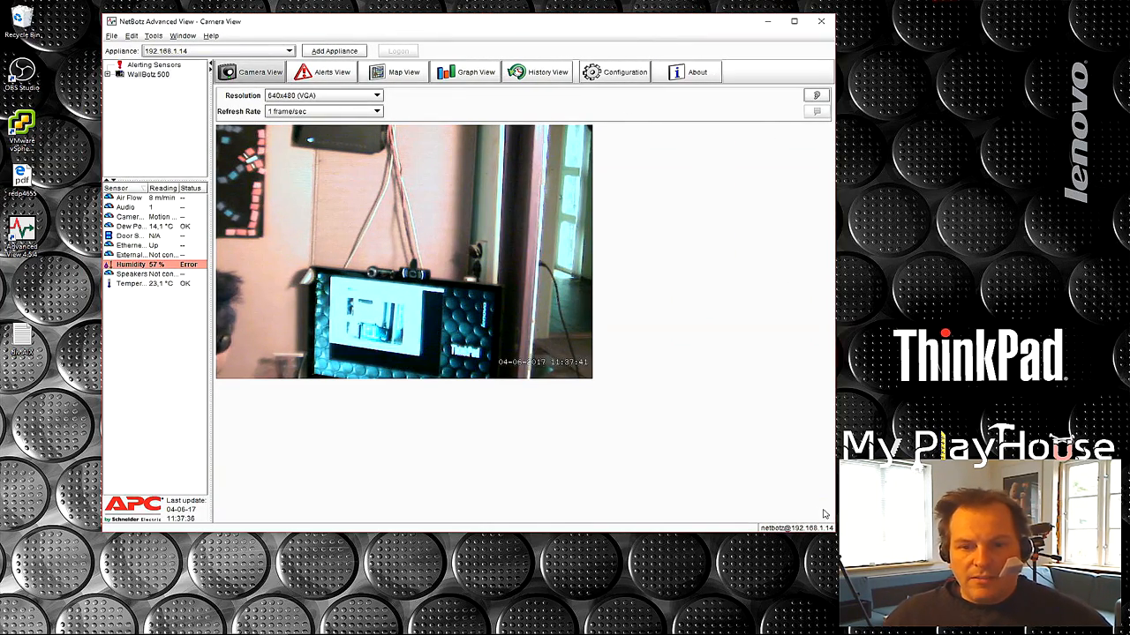
pyautogui.moveTo(626, 349)
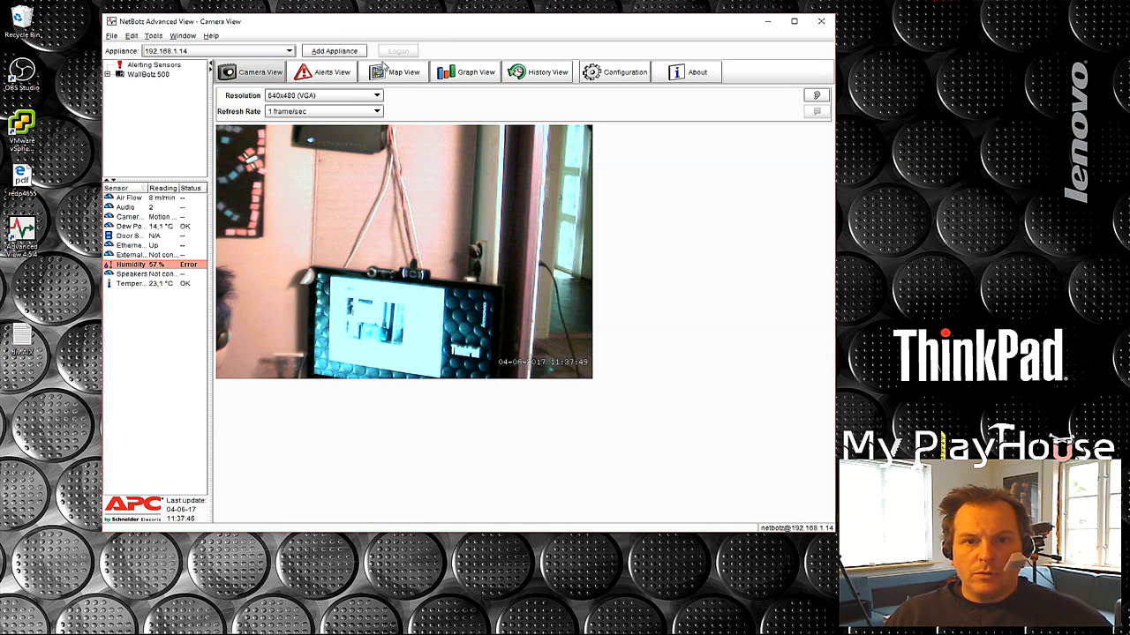
# Review the predefined alert actions, including Primary E-mail Notification, then close the list.
pyautogui.click(624, 72)
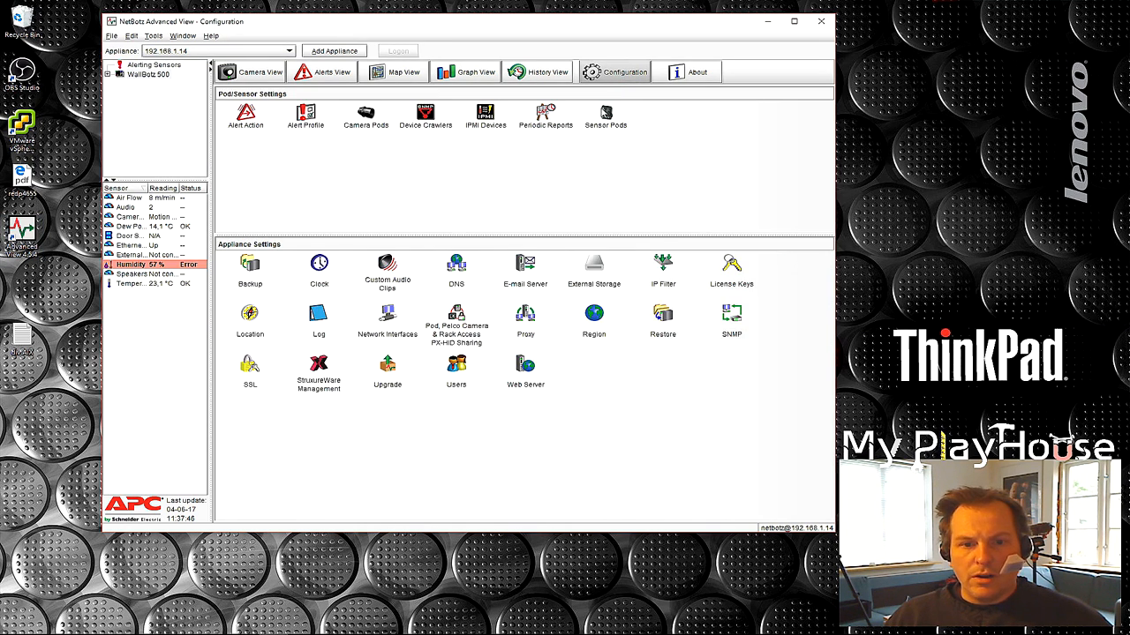
pyautogui.moveTo(482, 181)
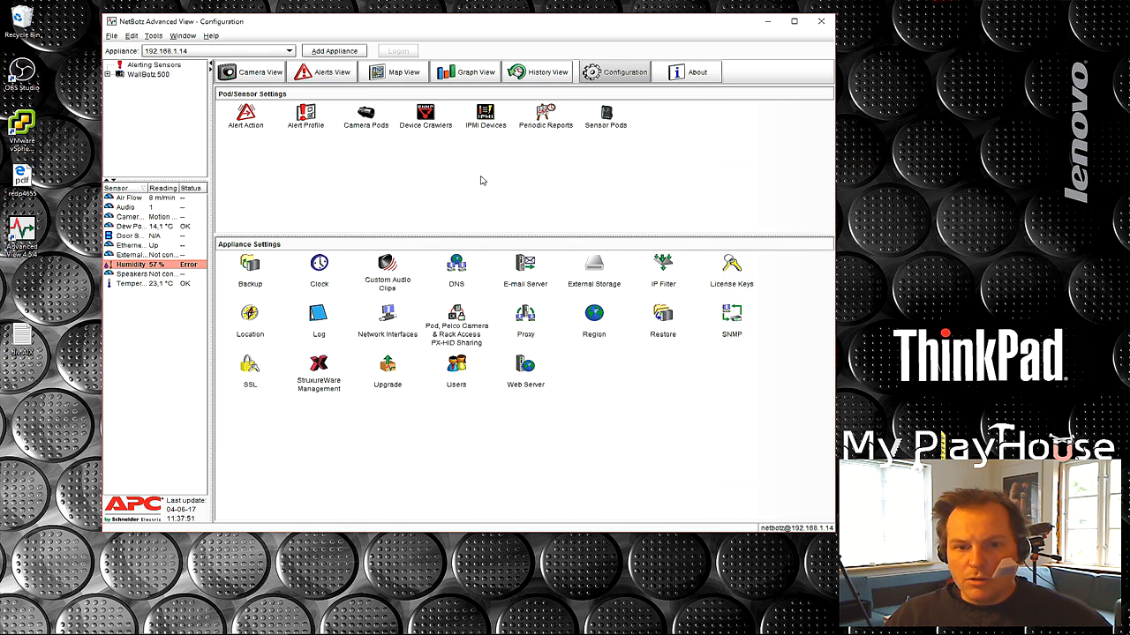
pyautogui.moveTo(491, 341)
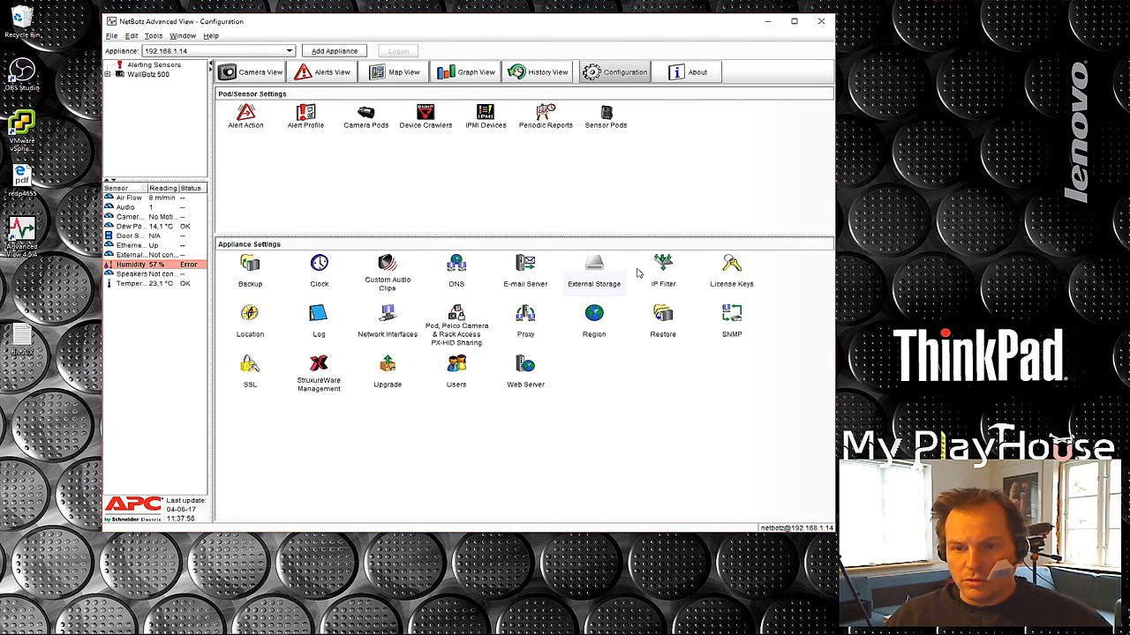
pyautogui.moveTo(309, 339)
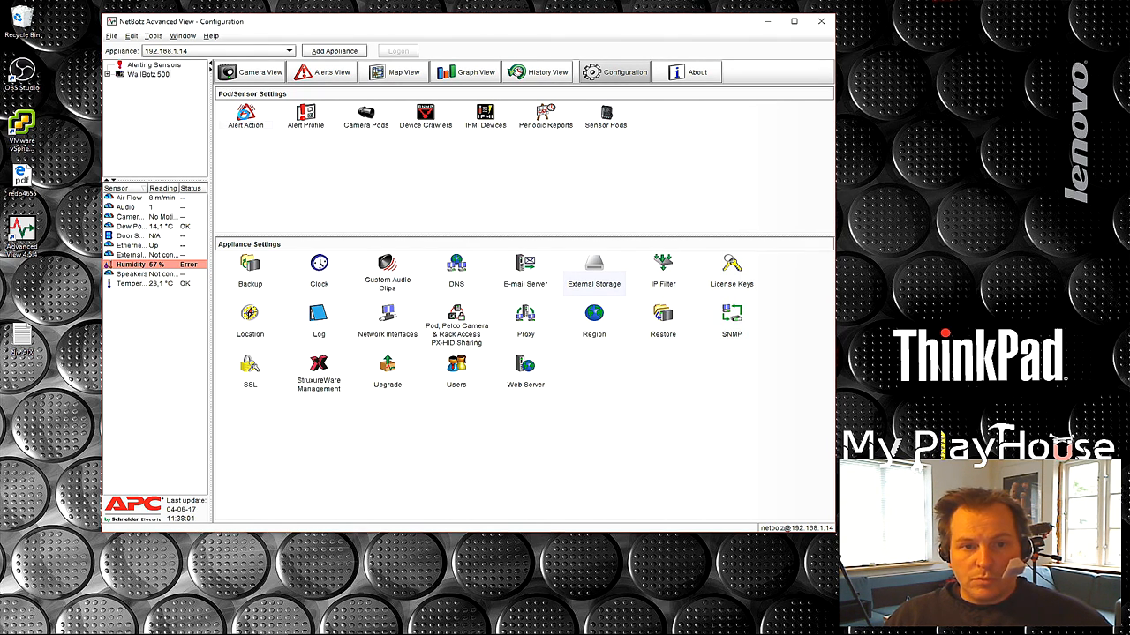
pyautogui.click(246, 116)
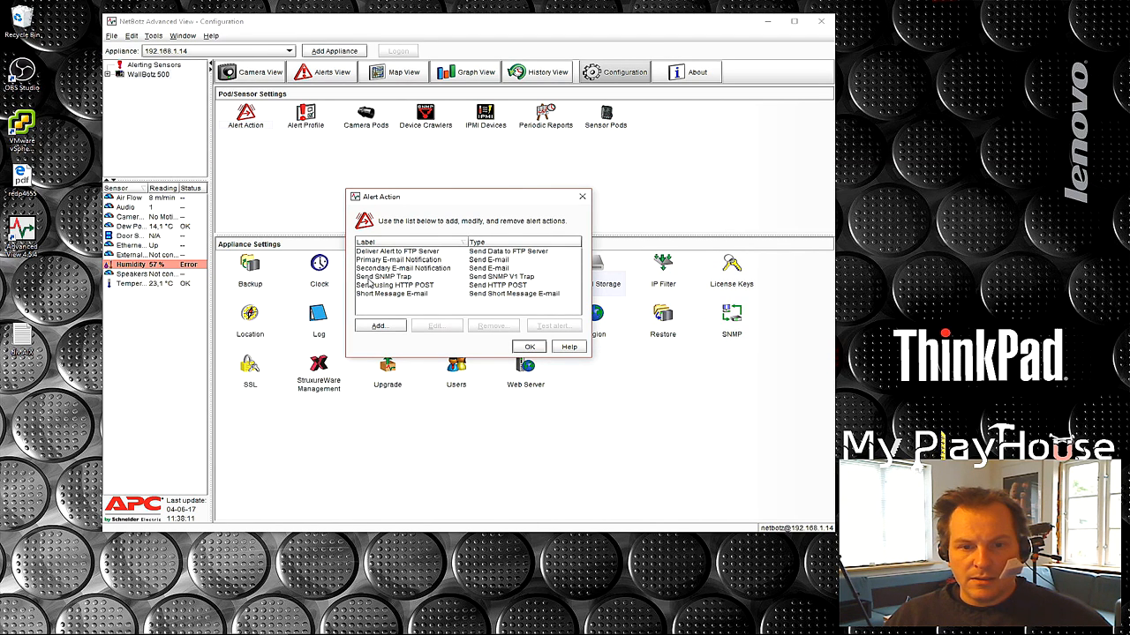
pyautogui.moveTo(396, 310)
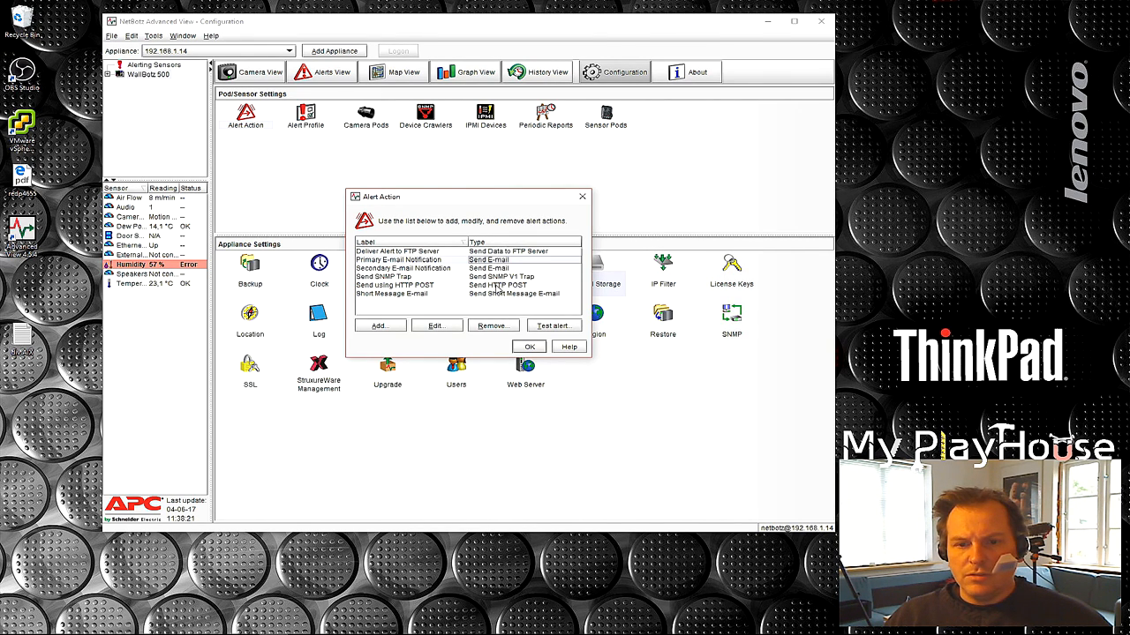
pyautogui.click(498, 284)
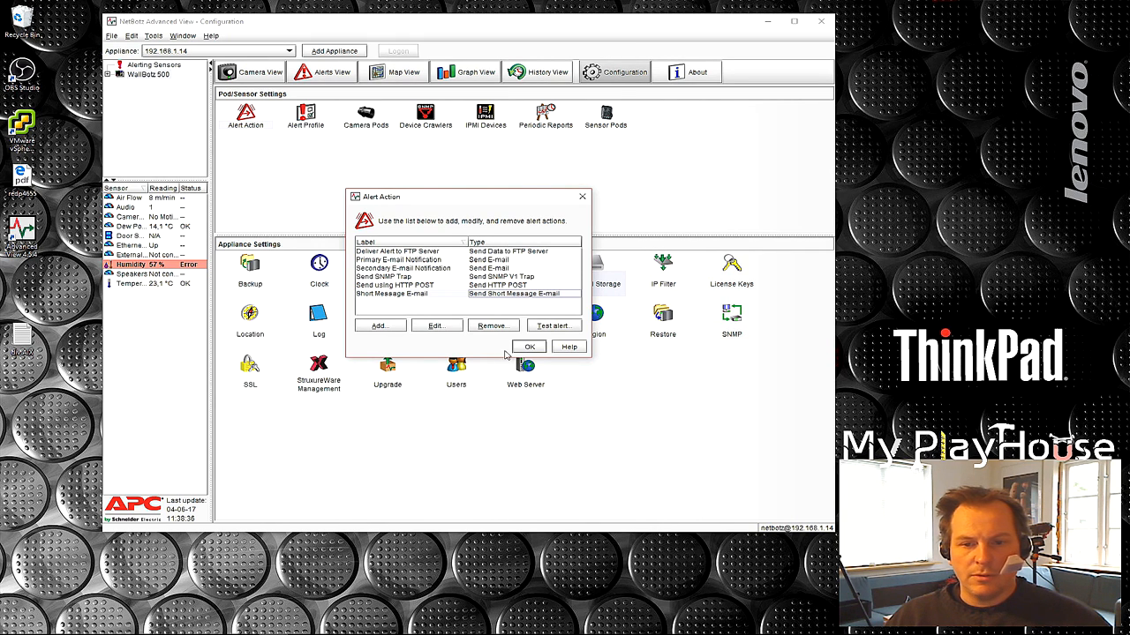
pyautogui.click(529, 346)
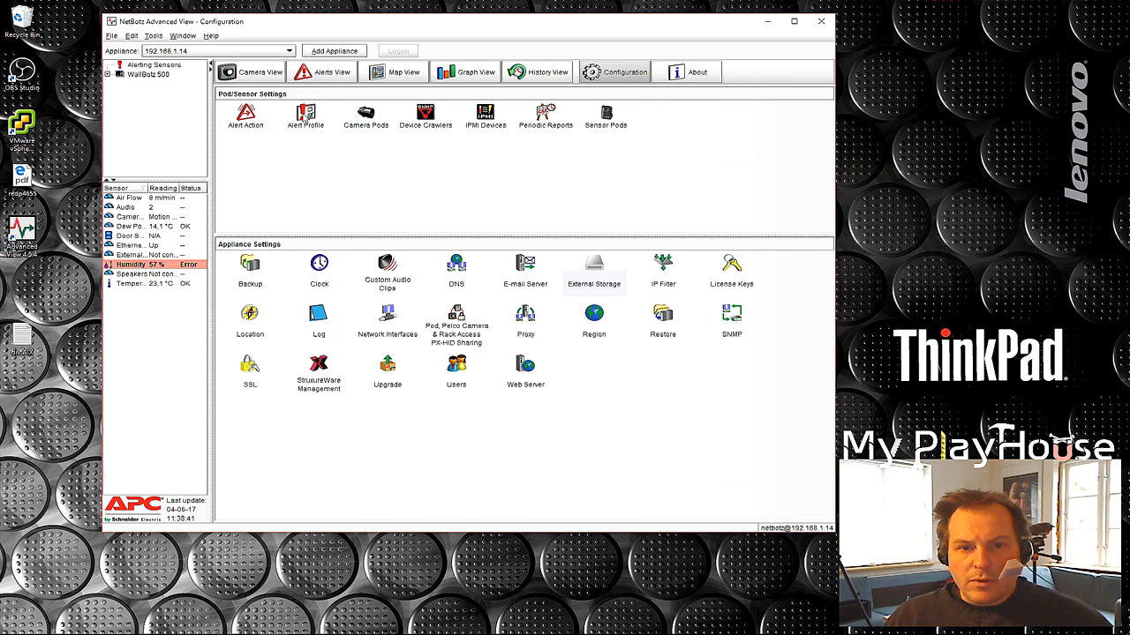
# Change the Default alert profile's label to 'My PlayHouse'.
pyautogui.click(305, 115)
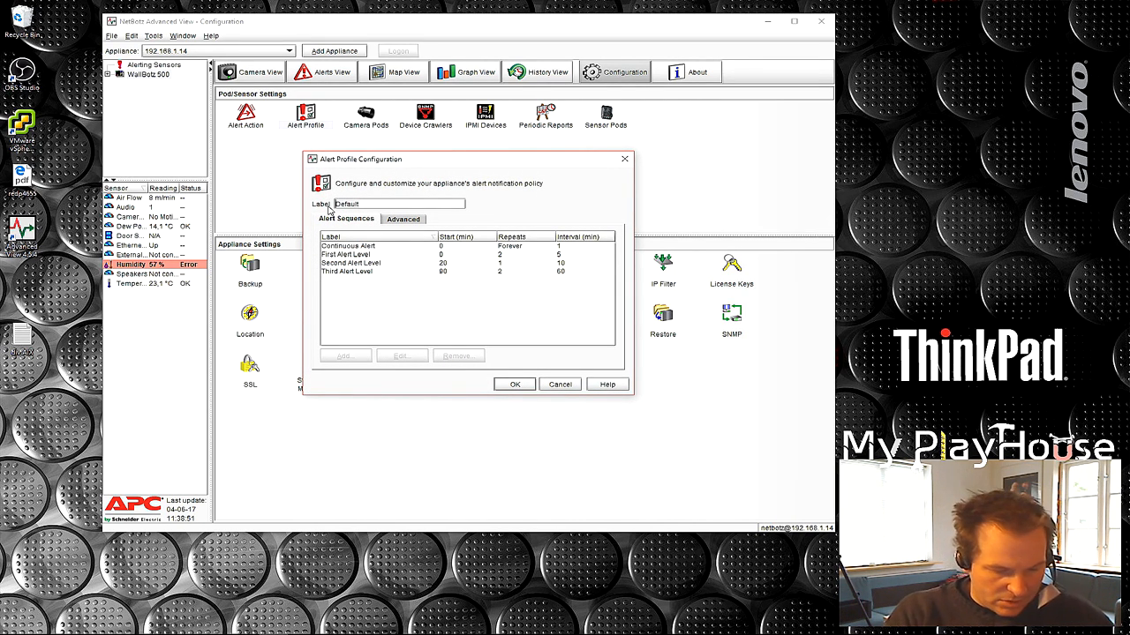
pyautogui.write('My PlayHouse')
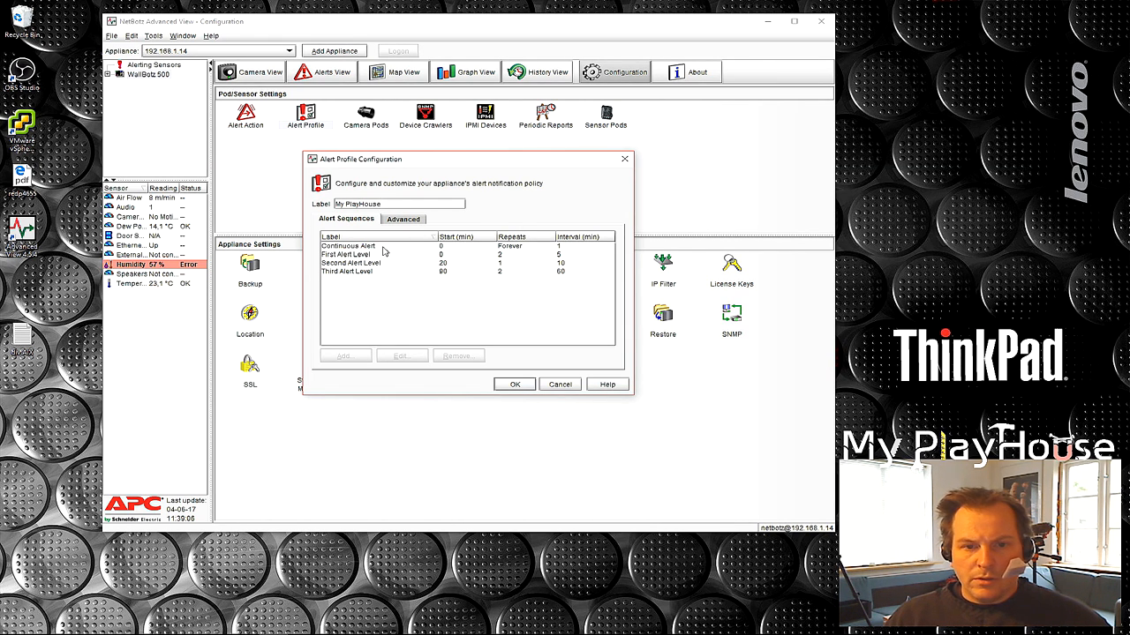
pyautogui.moveTo(324, 253)
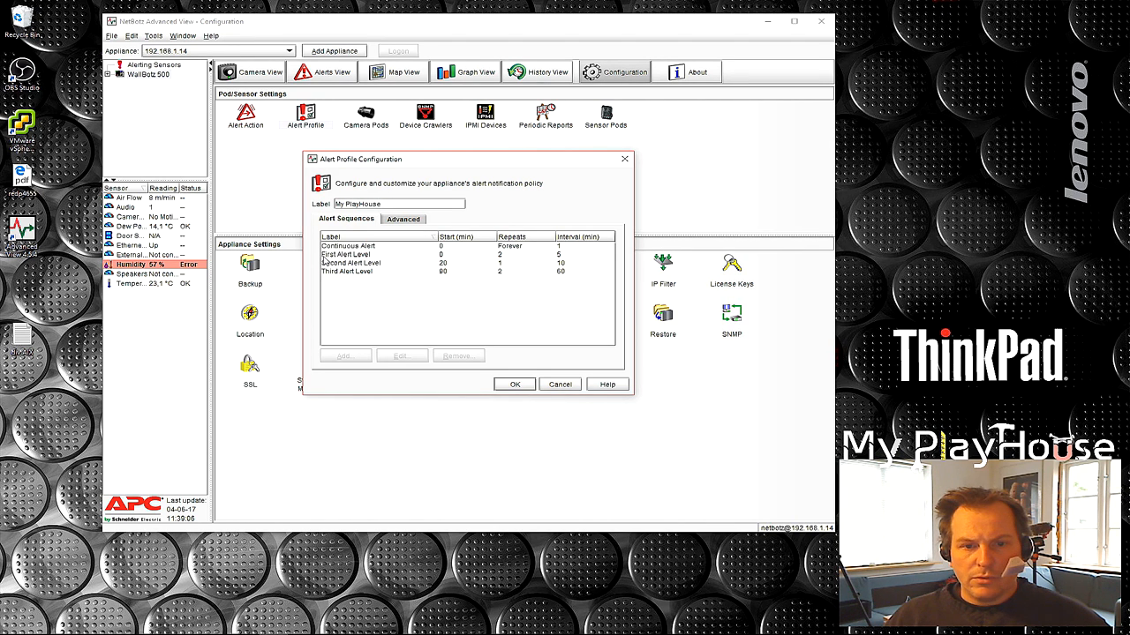
pyautogui.moveTo(365, 272)
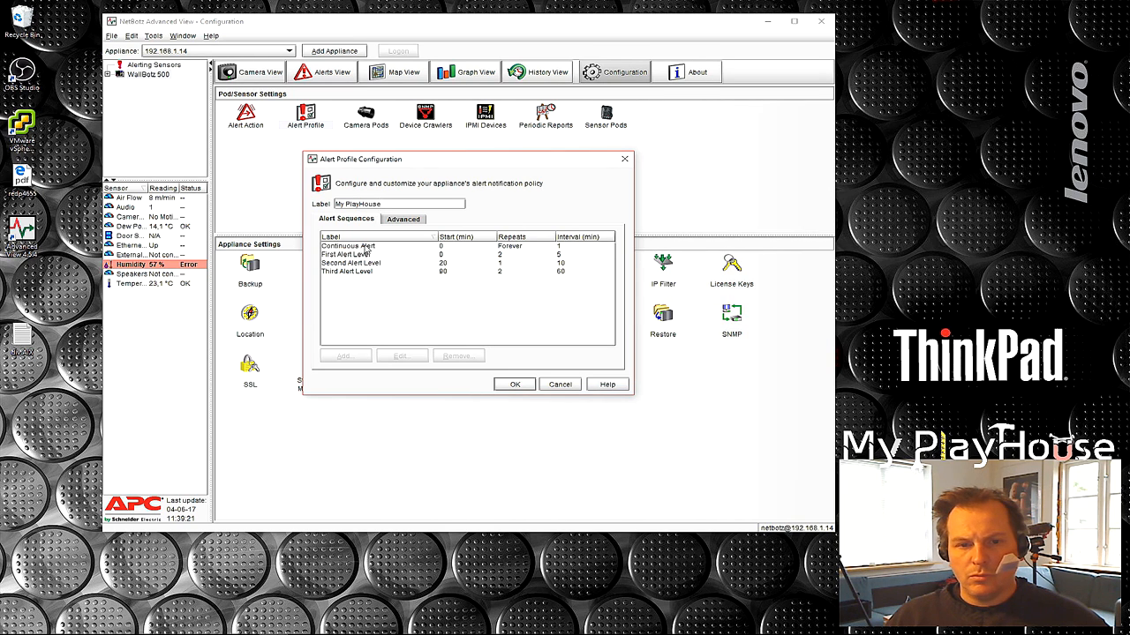
pyautogui.moveTo(410, 253)
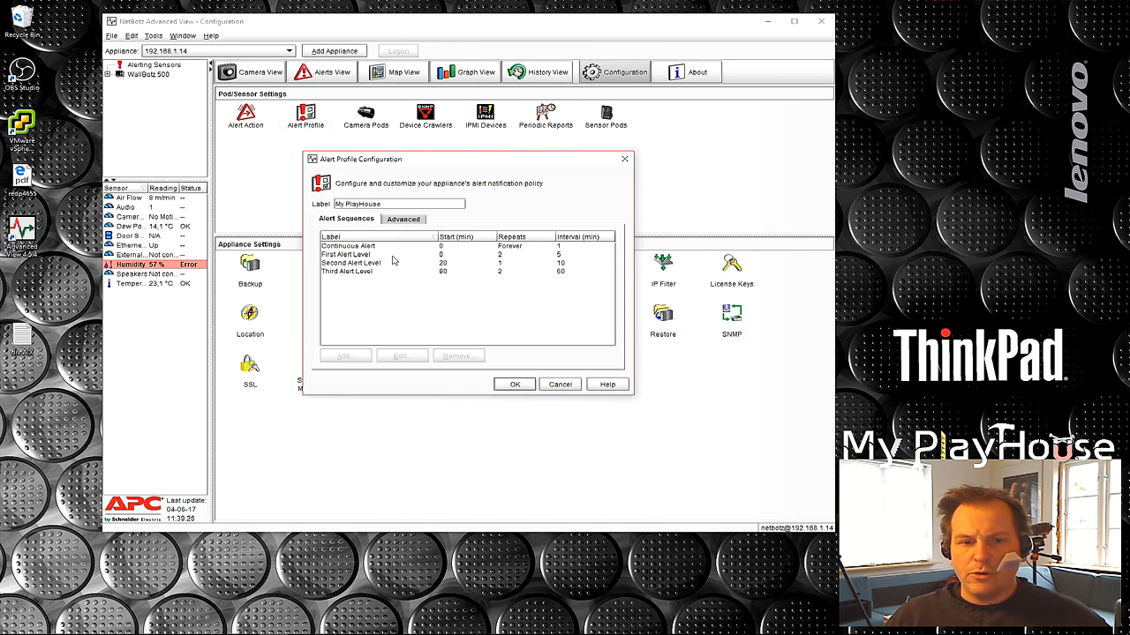
pyautogui.moveTo(452, 265)
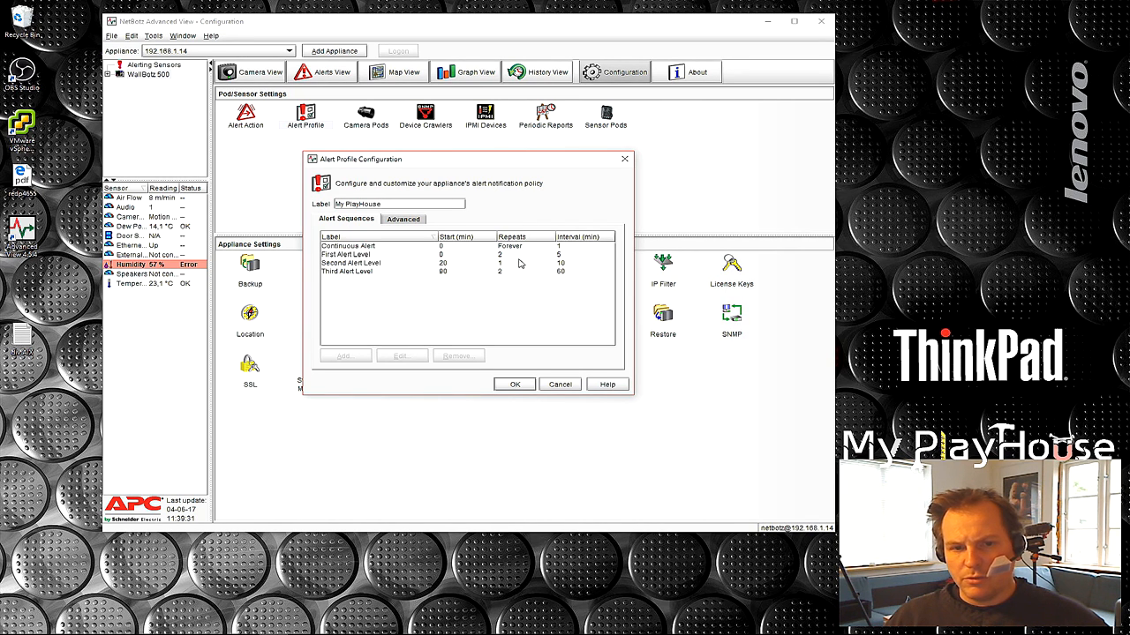
pyautogui.moveTo(420, 289)
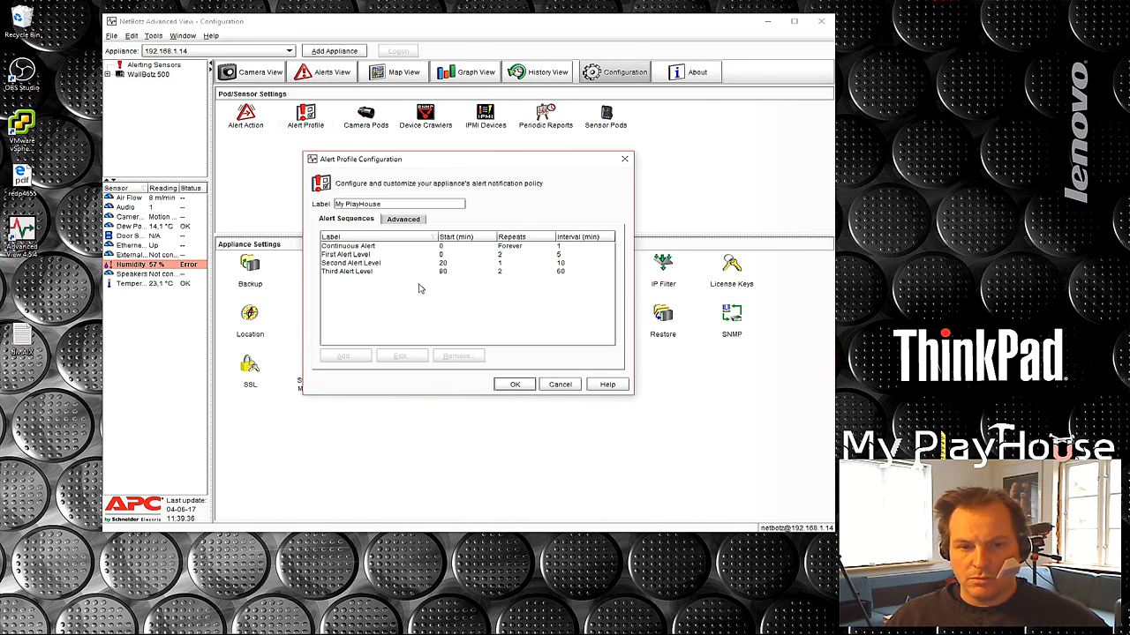
pyautogui.moveTo(399, 263)
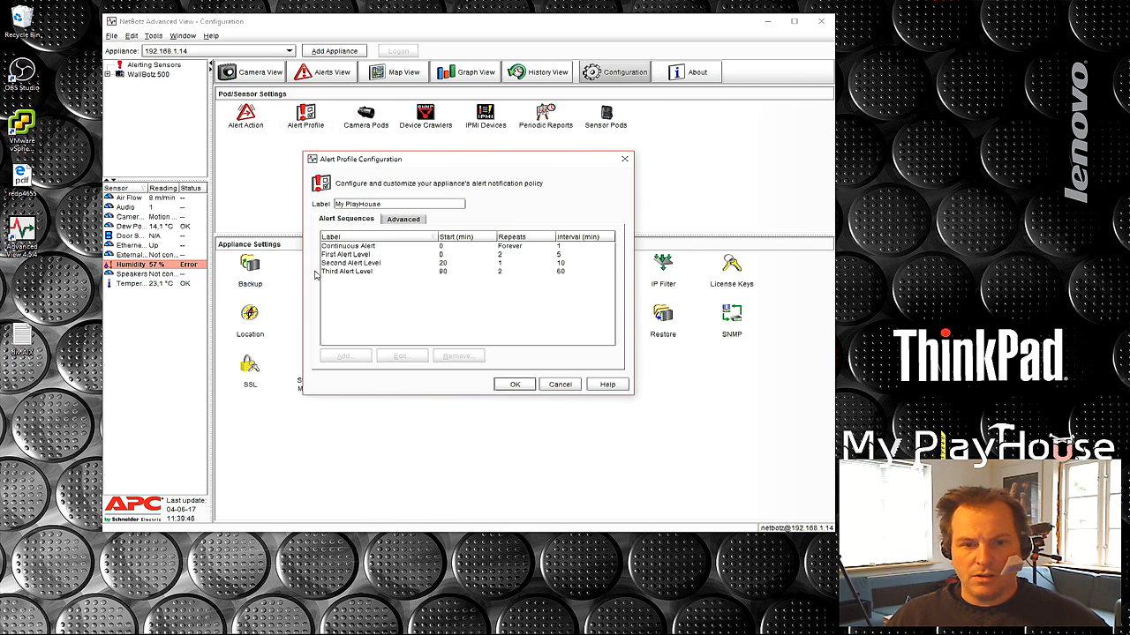
pyautogui.moveTo(516, 281)
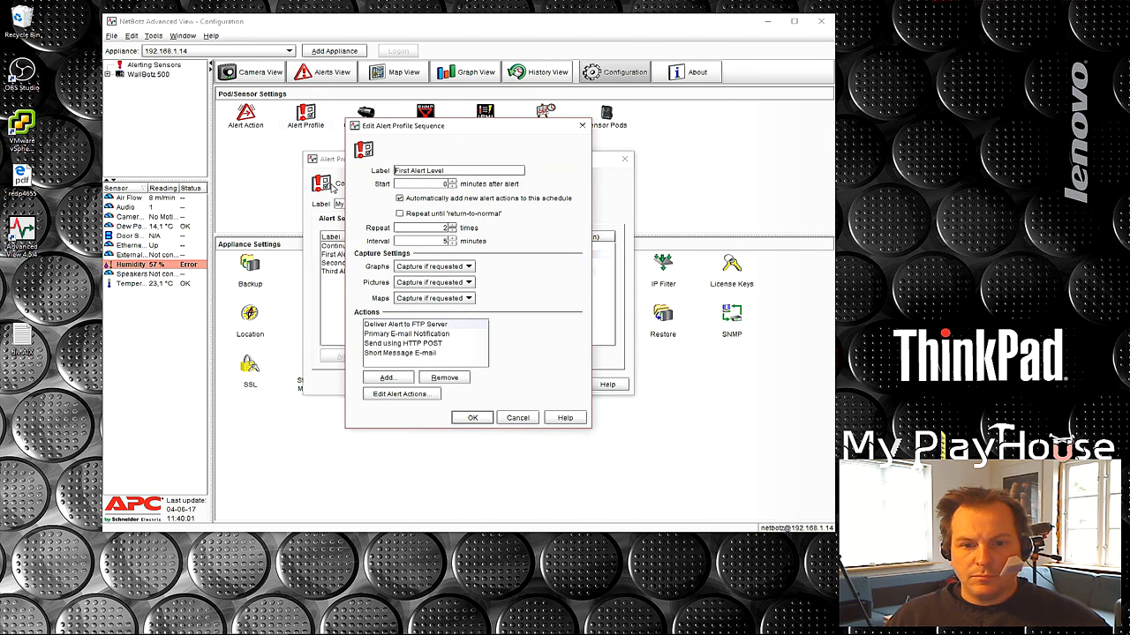
pyautogui.moveTo(354, 205)
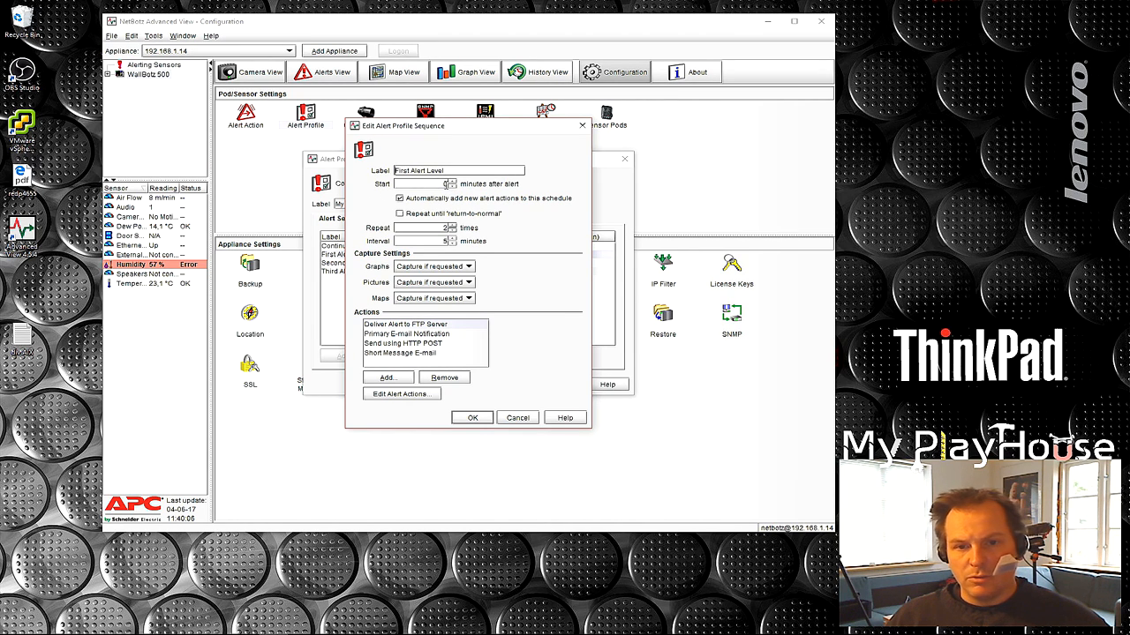
pyautogui.moveTo(343, 233)
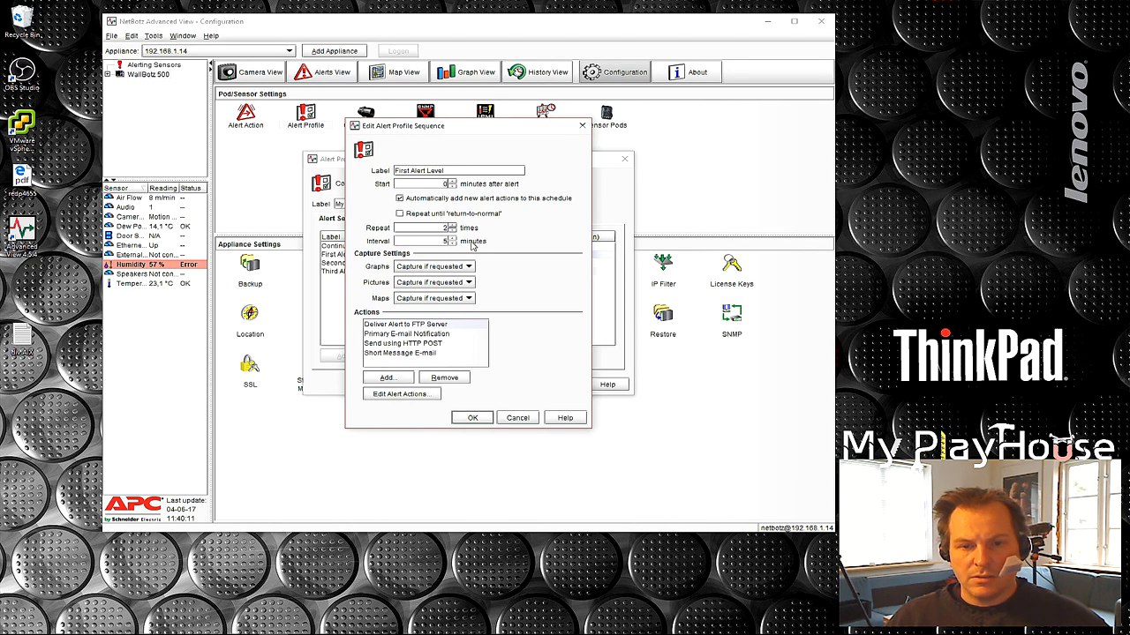
pyautogui.moveTo(452, 273)
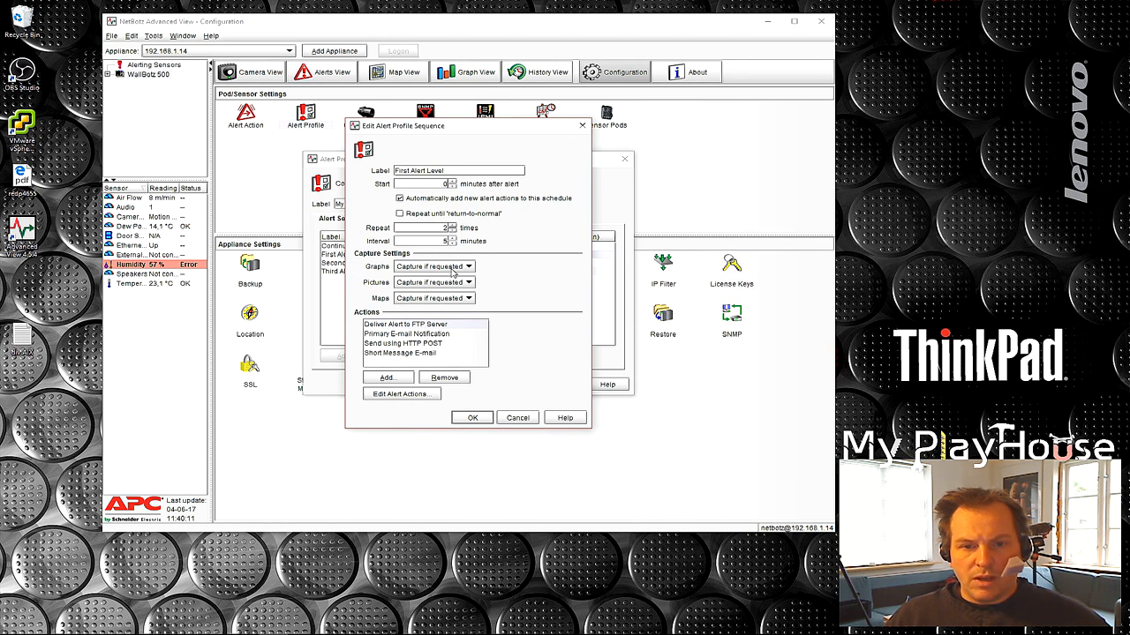
pyautogui.moveTo(415, 272)
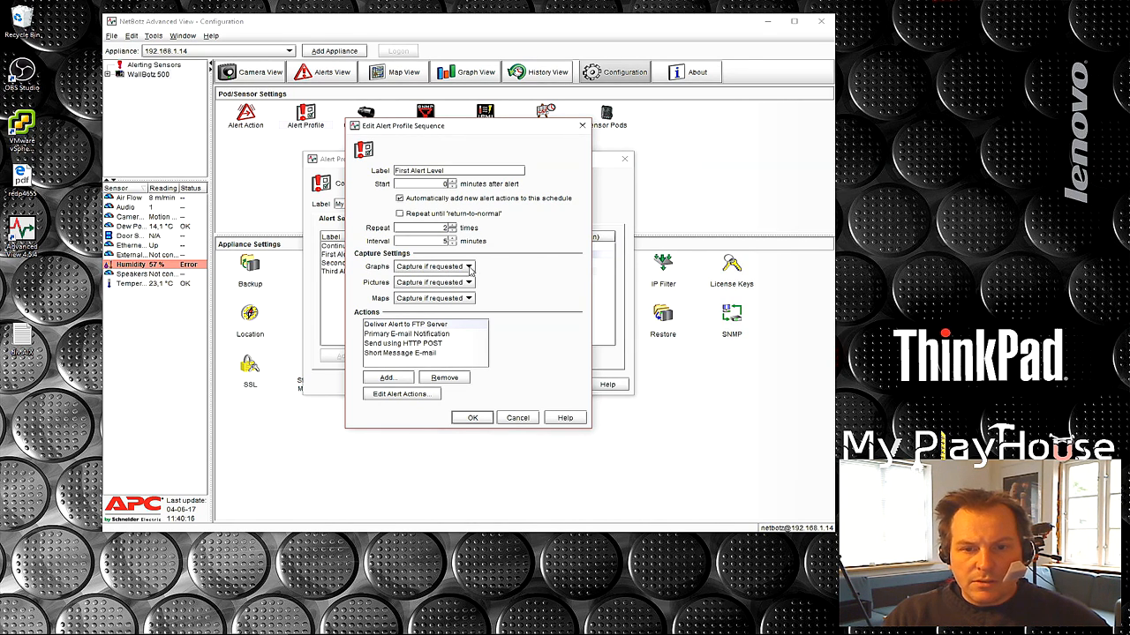
# Set First Alert Level Graphs and Pictures to Always capture and save it.
pyautogui.click(468, 266)
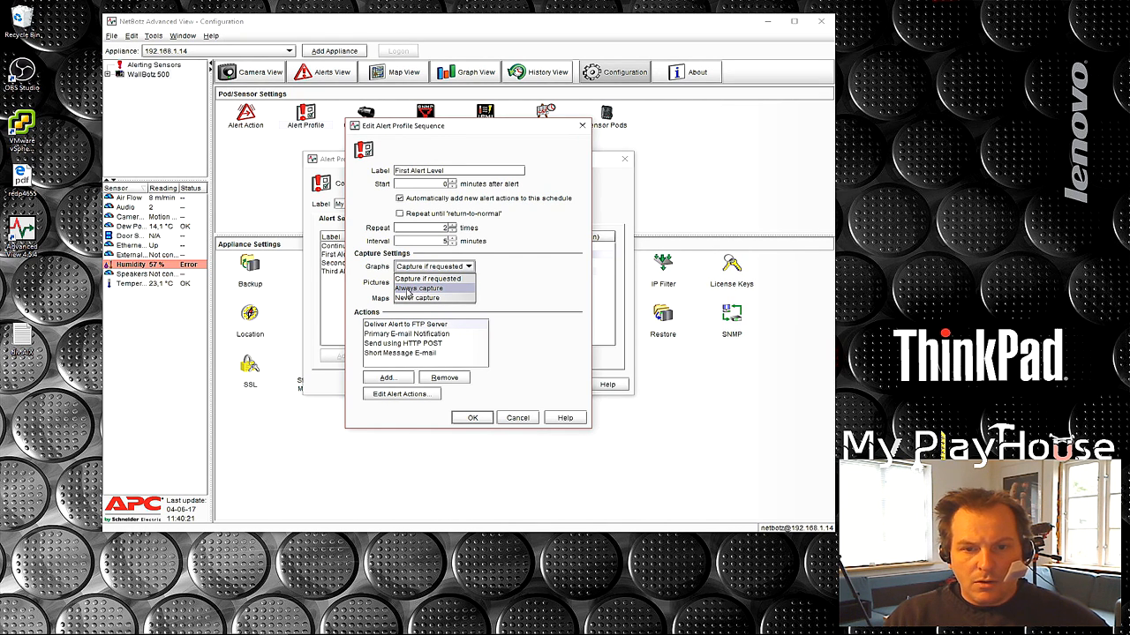
pyautogui.moveTo(428, 279)
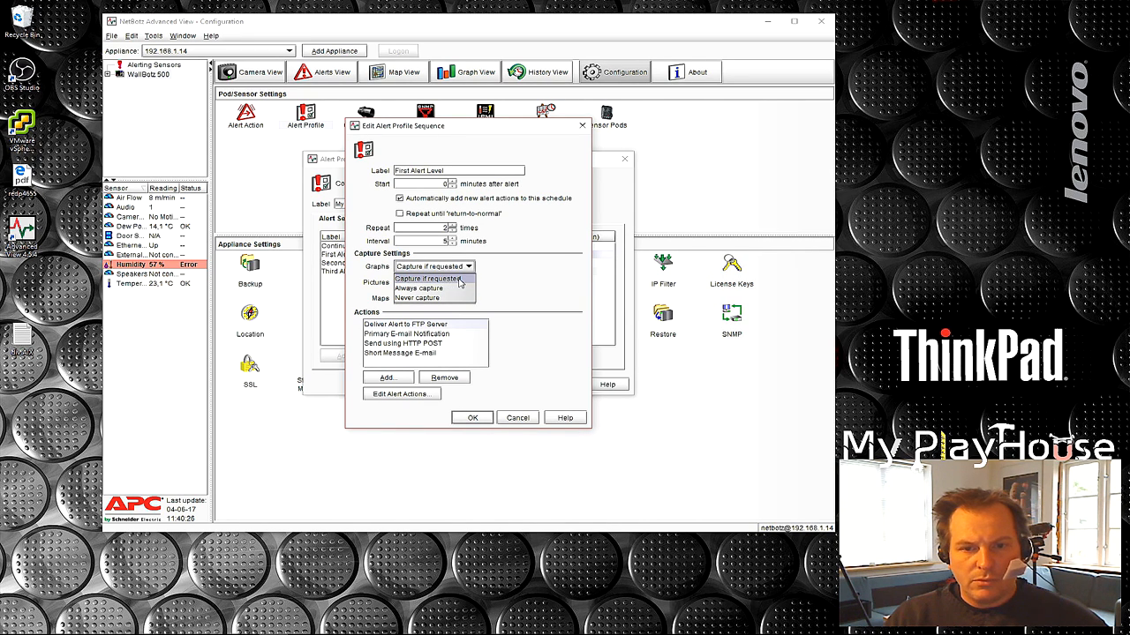
pyautogui.moveTo(420, 288)
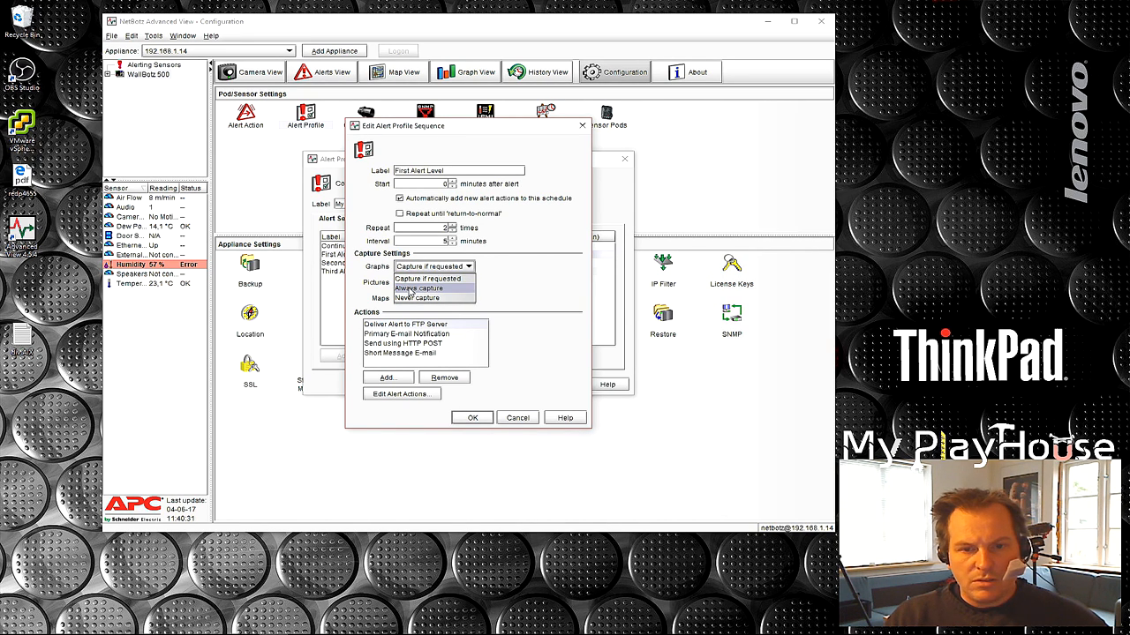
pyautogui.click(419, 289)
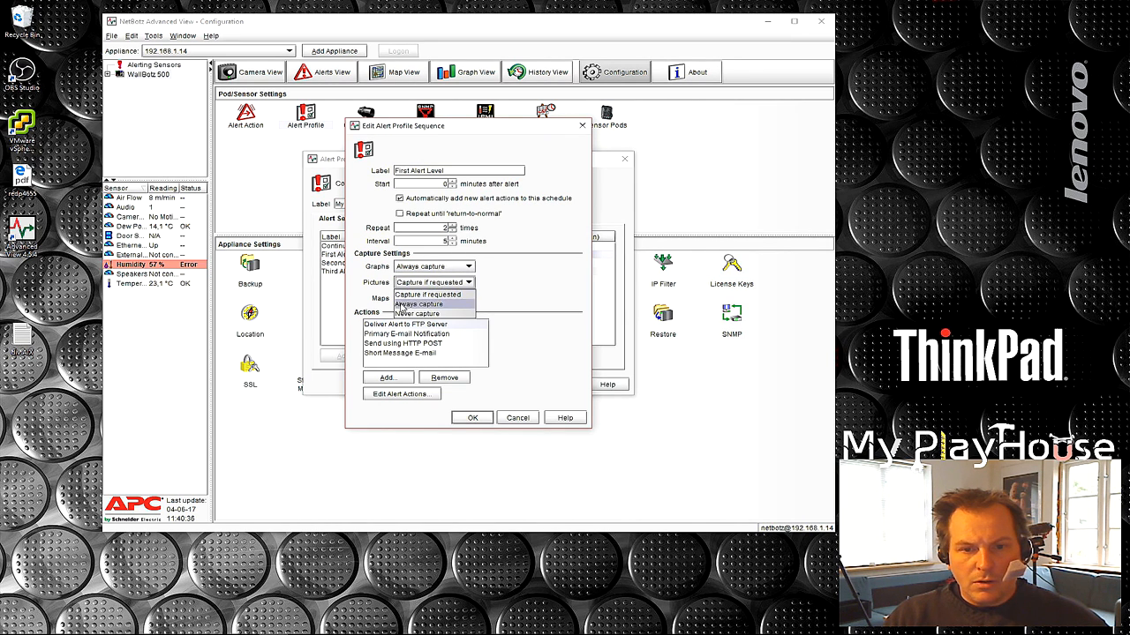
pyautogui.click(418, 304)
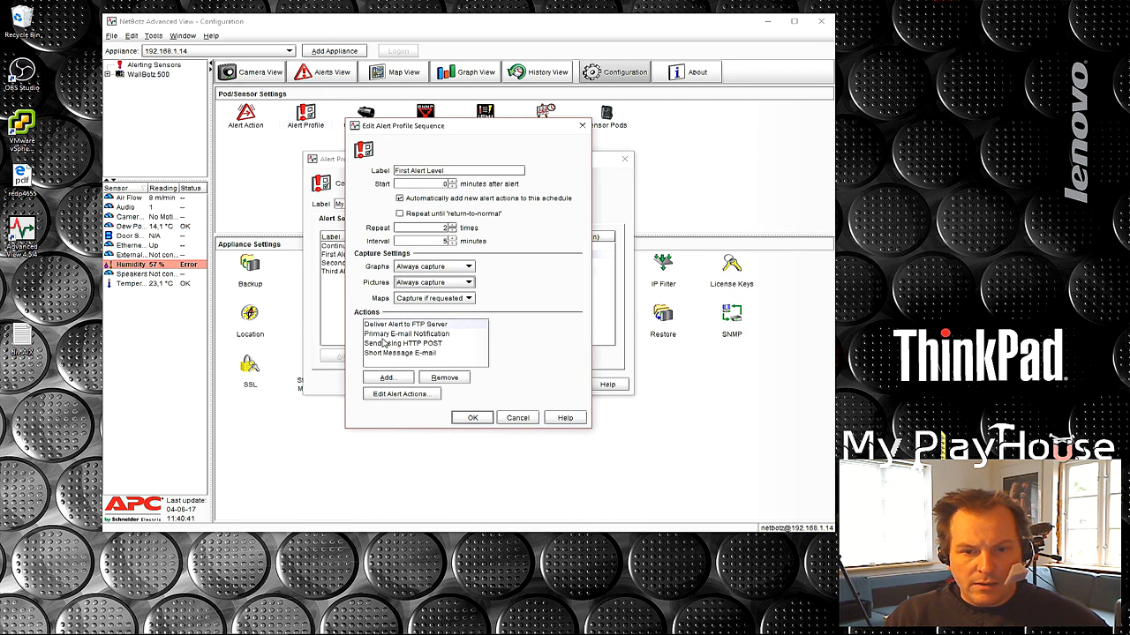
pyautogui.click(407, 333)
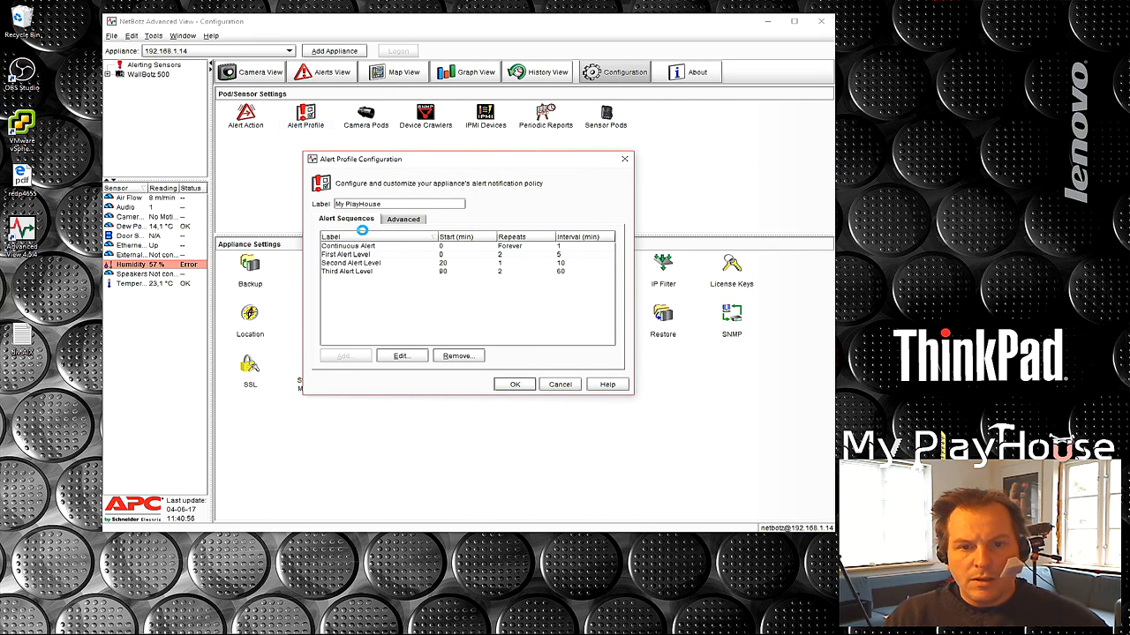
pyautogui.moveTo(415, 214)
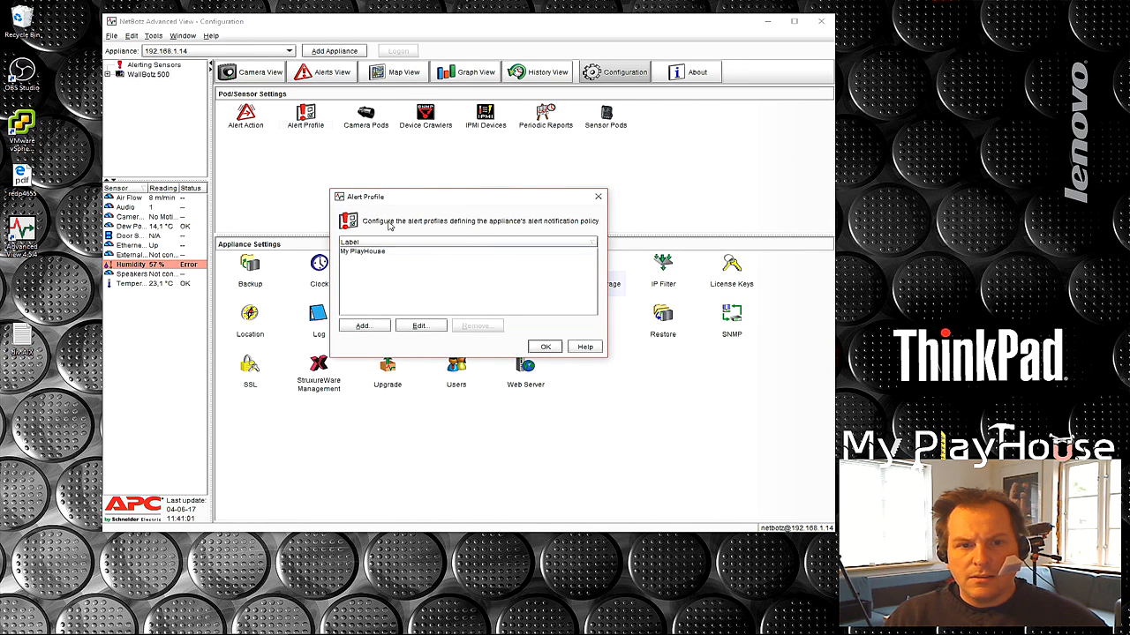
pyautogui.moveTo(586, 372)
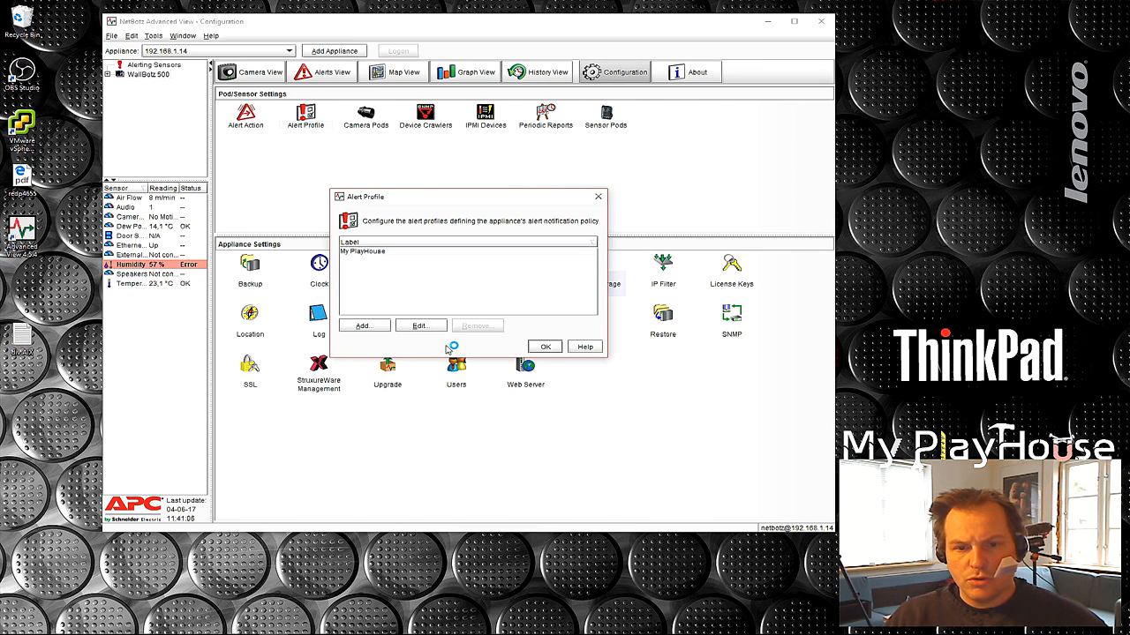
# Save the My PlayHouse profile, close the profile list, and reopen the alert actions list.
pyautogui.click(545, 346)
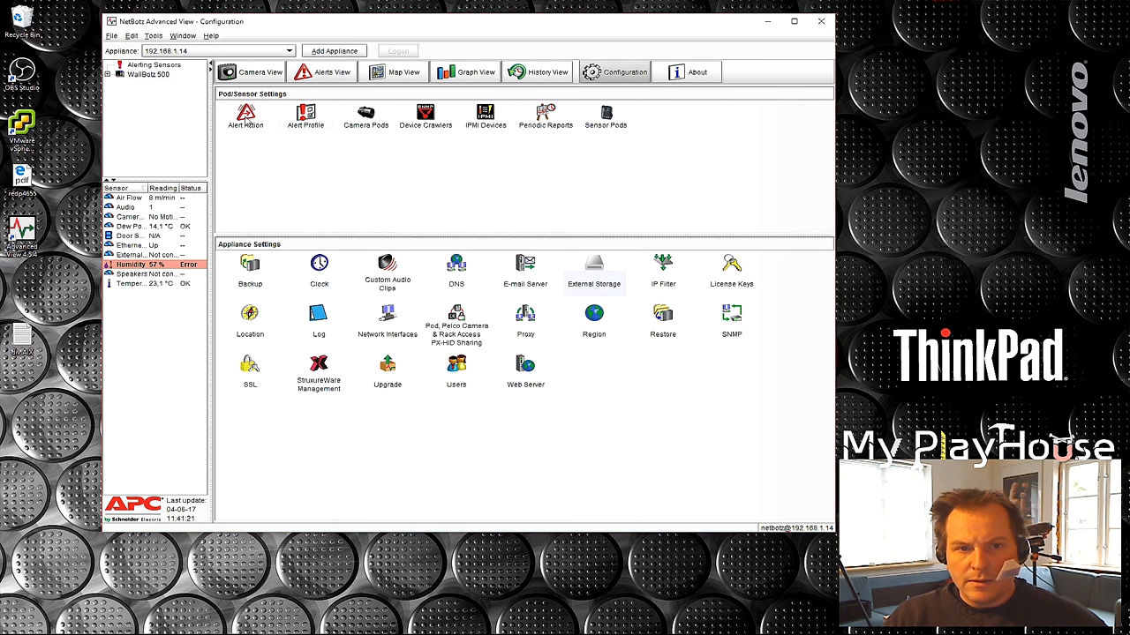
pyautogui.click(245, 116)
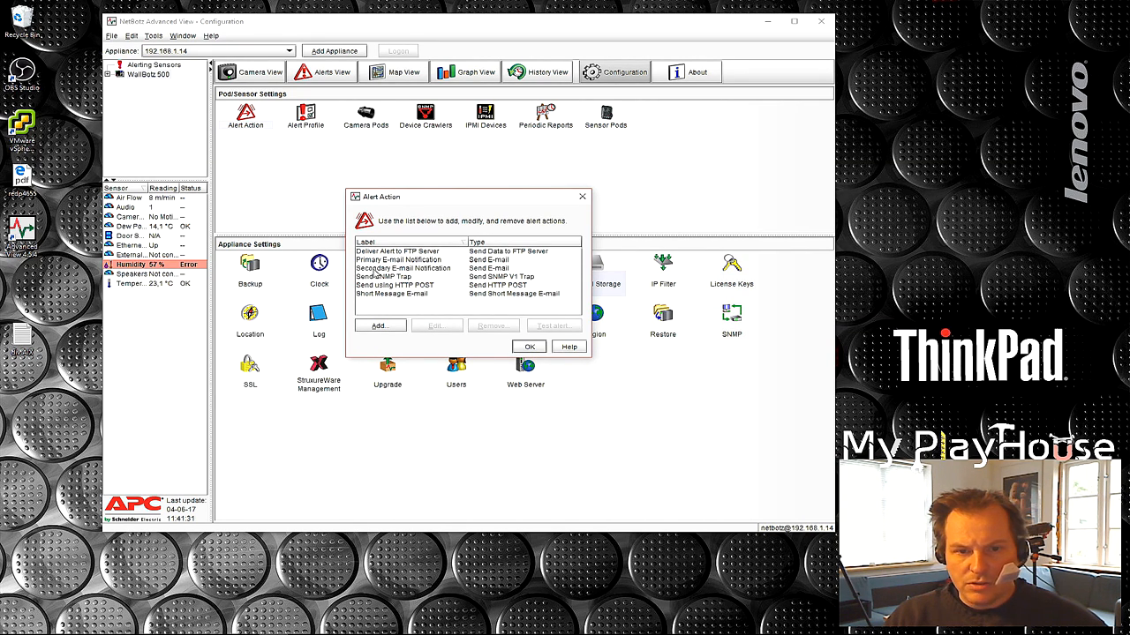
# Inspect the Primary E-mail Notification action, which has no addresses, and cancel without changes.
pyautogui.click(415, 259)
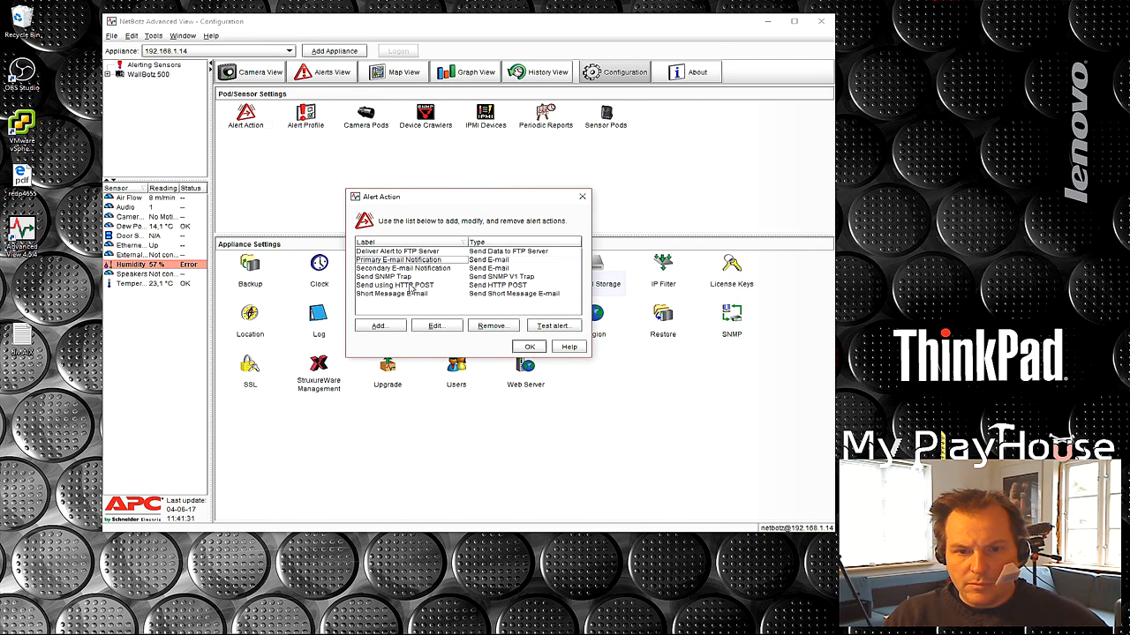
pyautogui.click(436, 324)
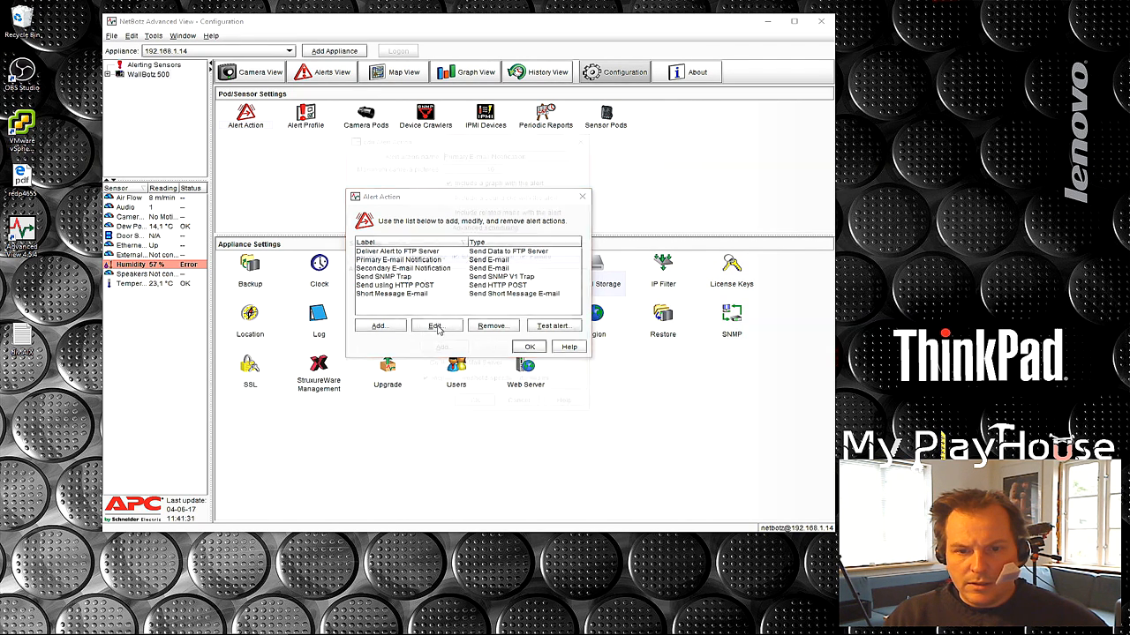
pyautogui.click(436, 326)
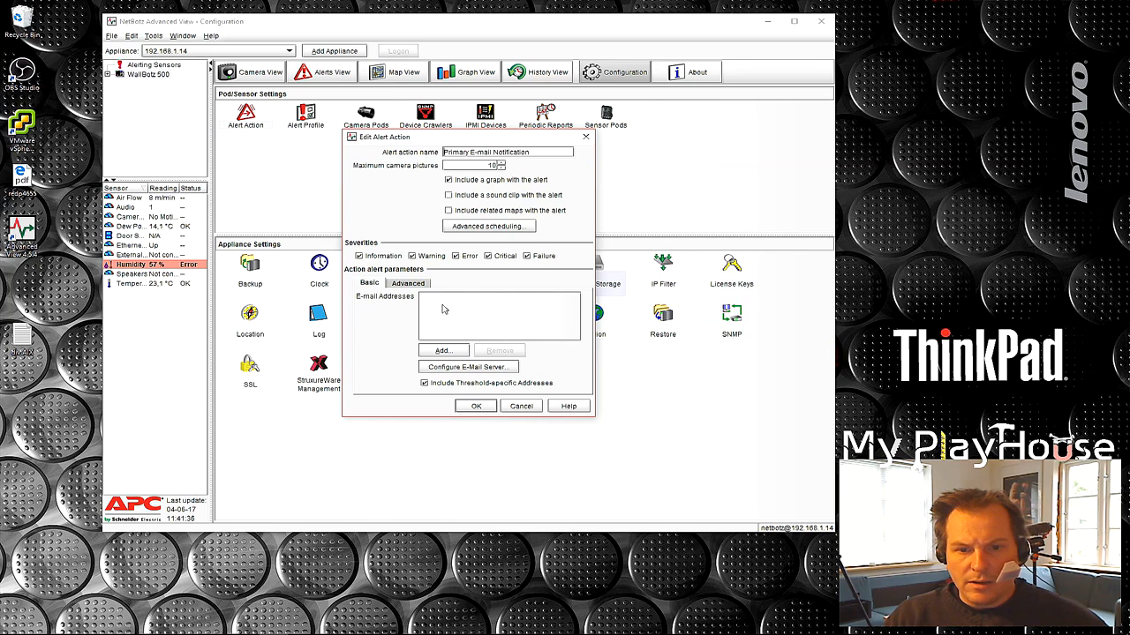
pyautogui.moveTo(490, 320)
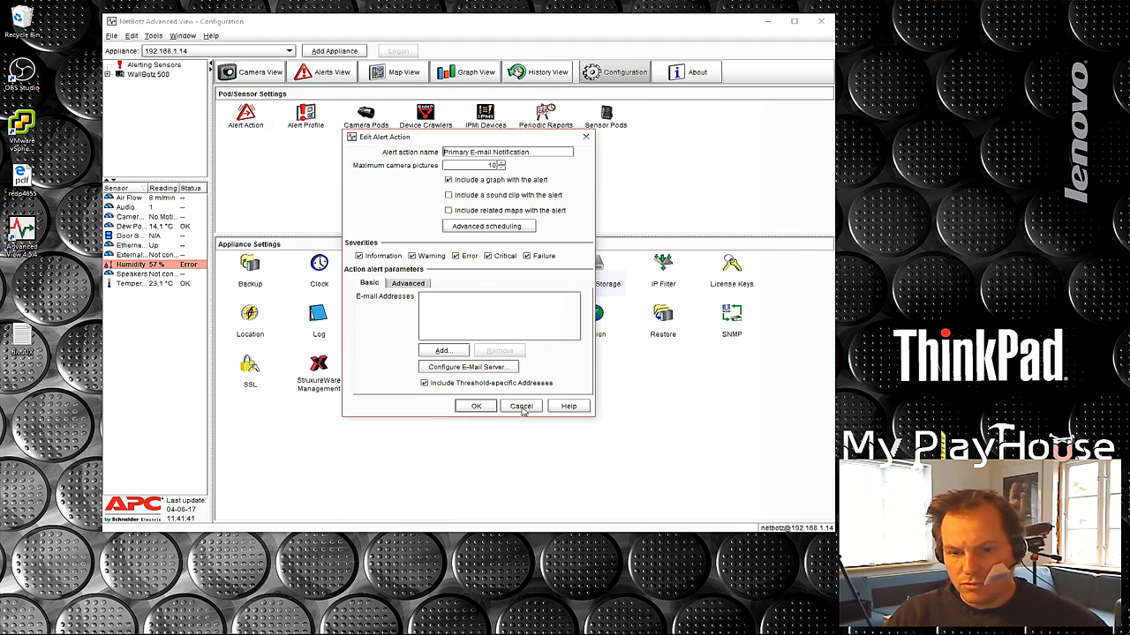
pyautogui.click(521, 406)
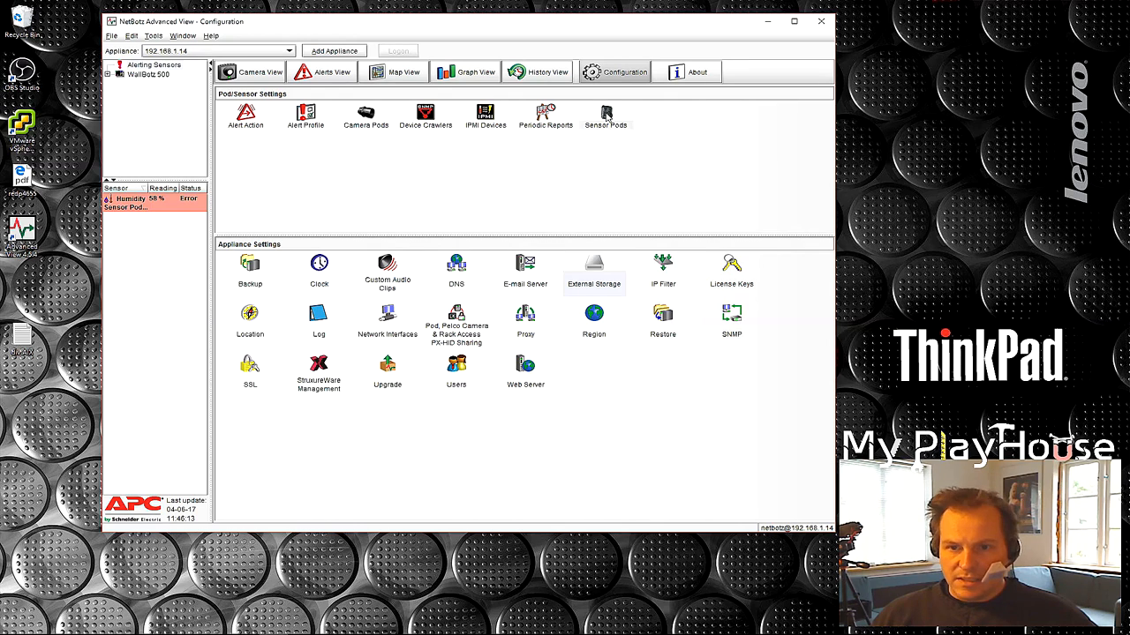
pyautogui.moveTo(620, 160)
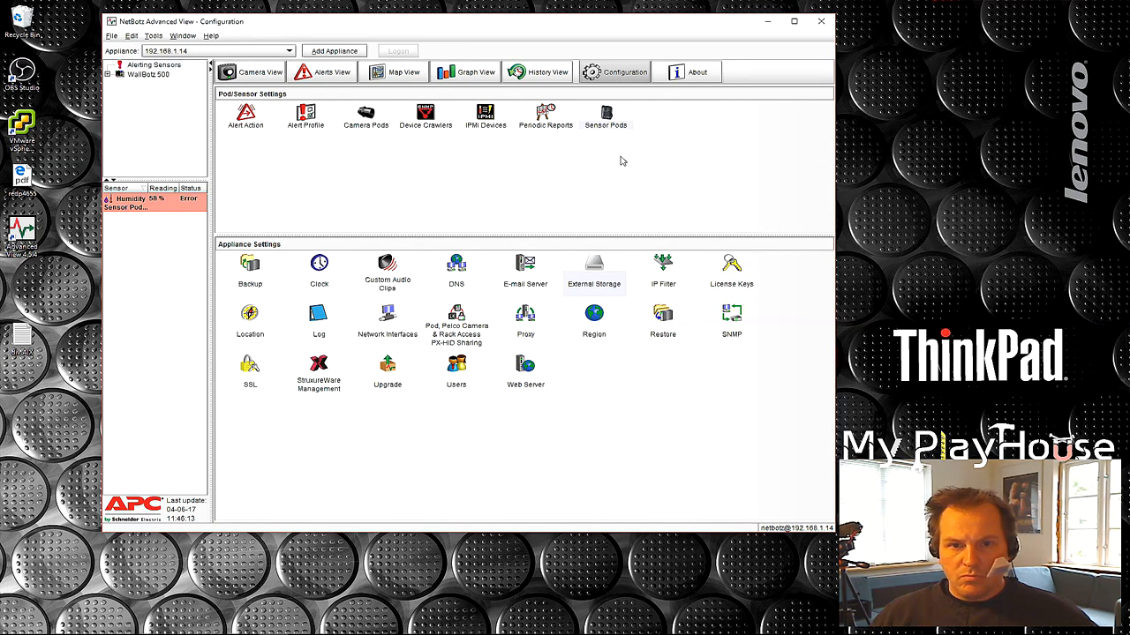
pyautogui.moveTo(472, 151)
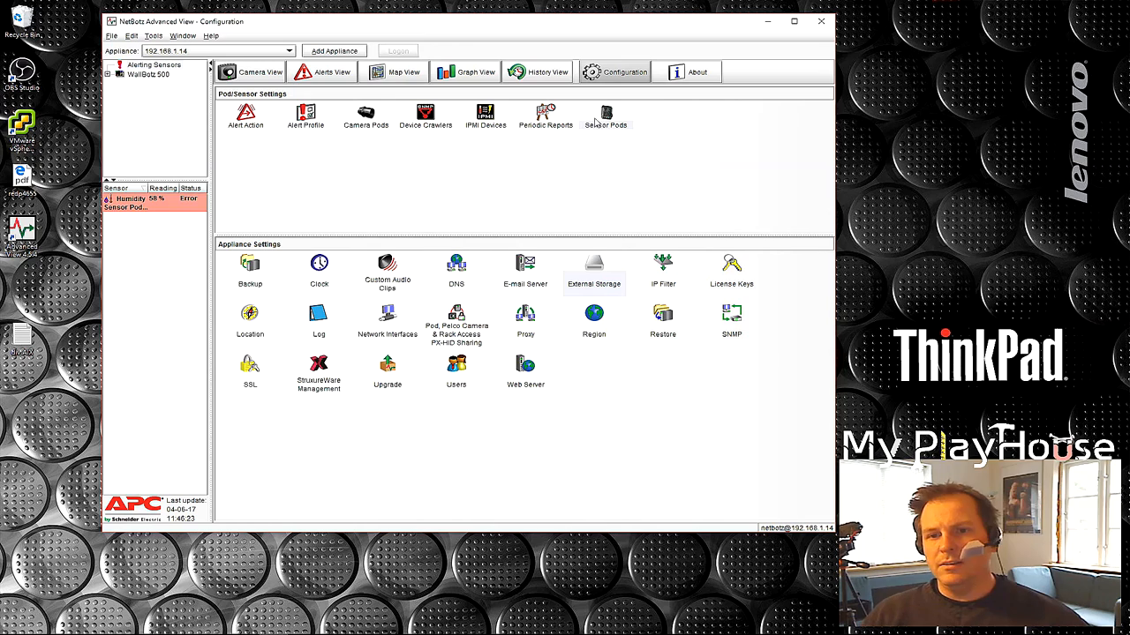
# Give Sensor Pod 3030557's sensors, starting with Air Flow and Humidity, a 1-day value history.
pyautogui.click(606, 115)
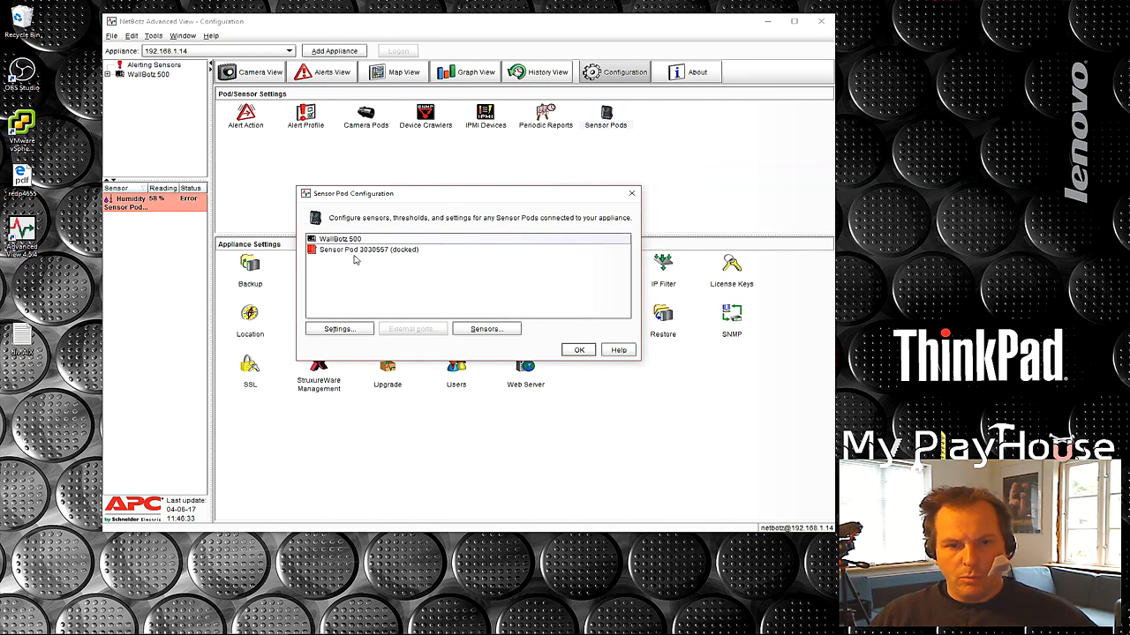
pyautogui.click(369, 249)
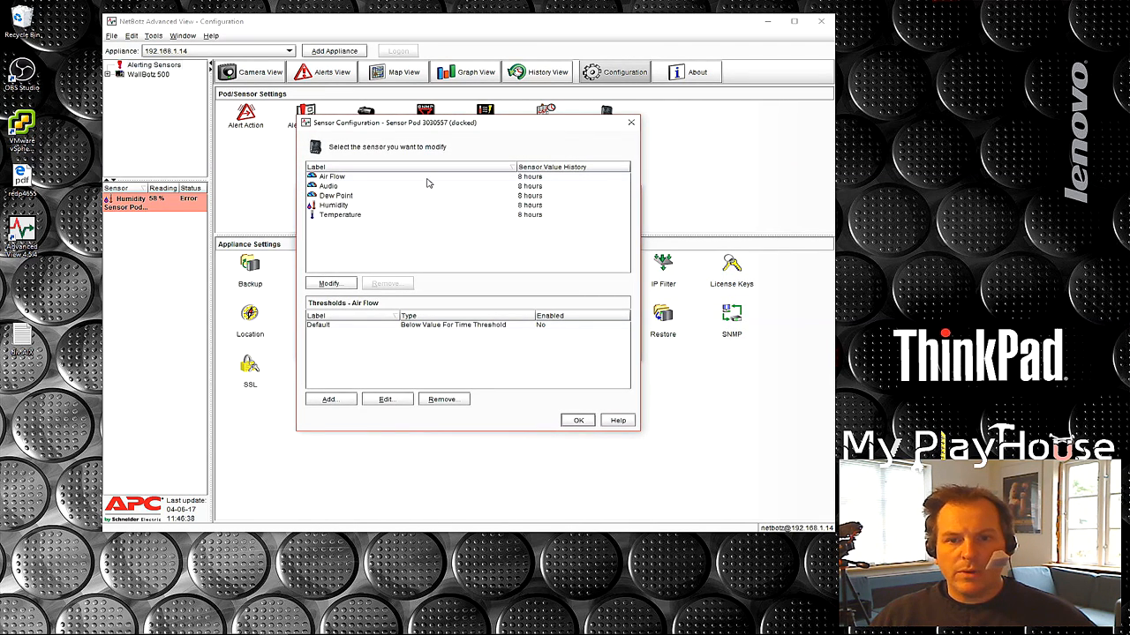
pyautogui.moveTo(579, 239)
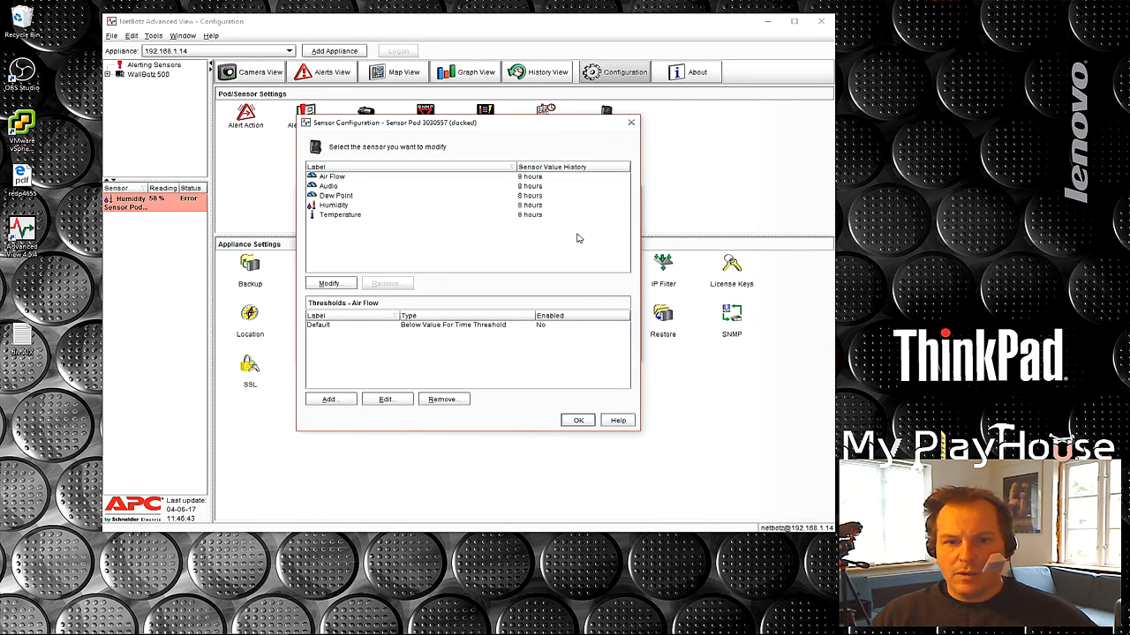
pyautogui.moveTo(409, 211)
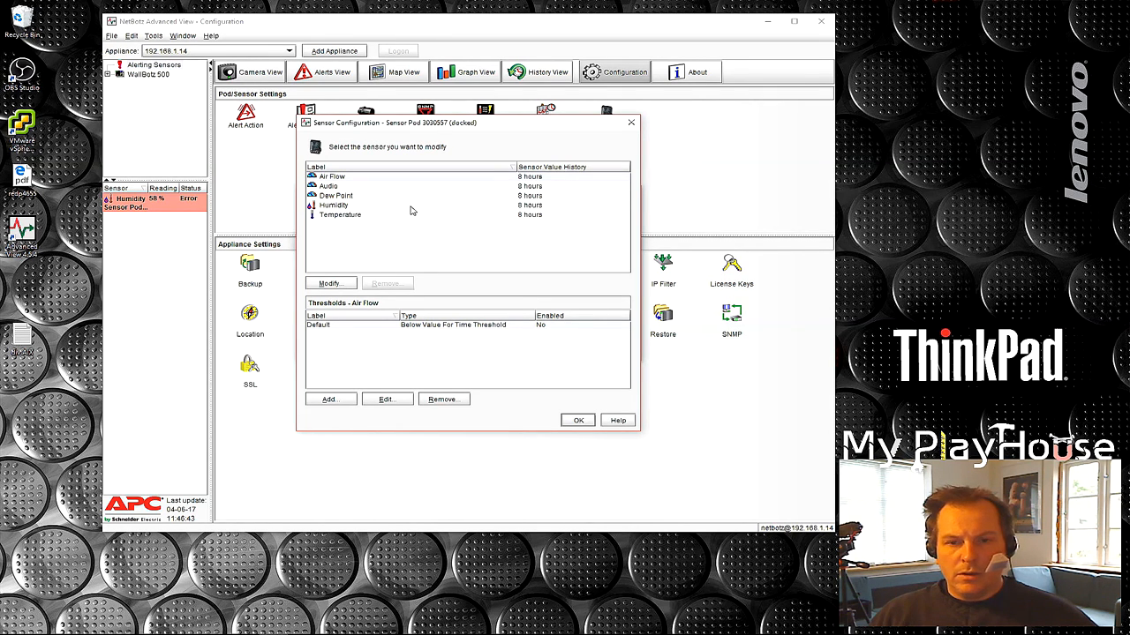
pyautogui.moveTo(534, 183)
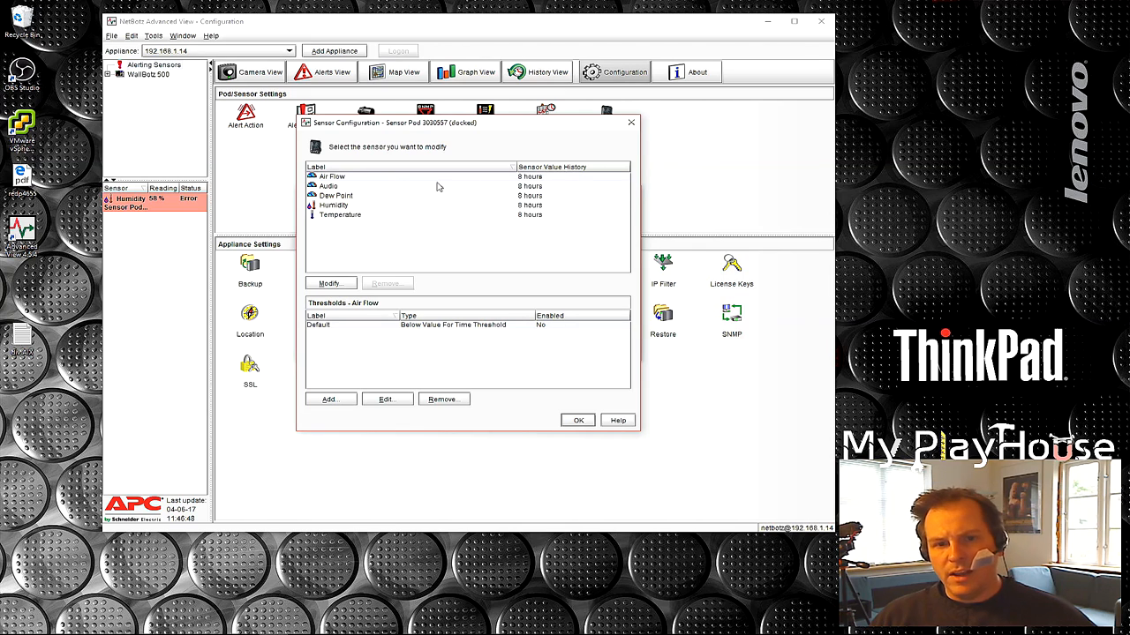
pyautogui.moveTo(336, 226)
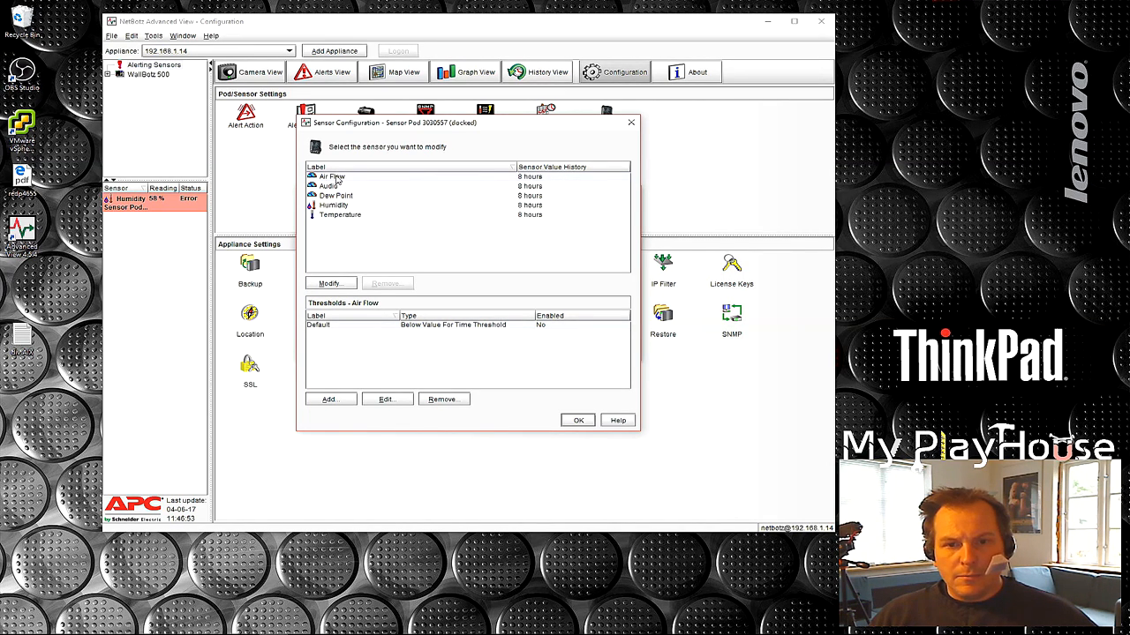
pyautogui.click(328, 282)
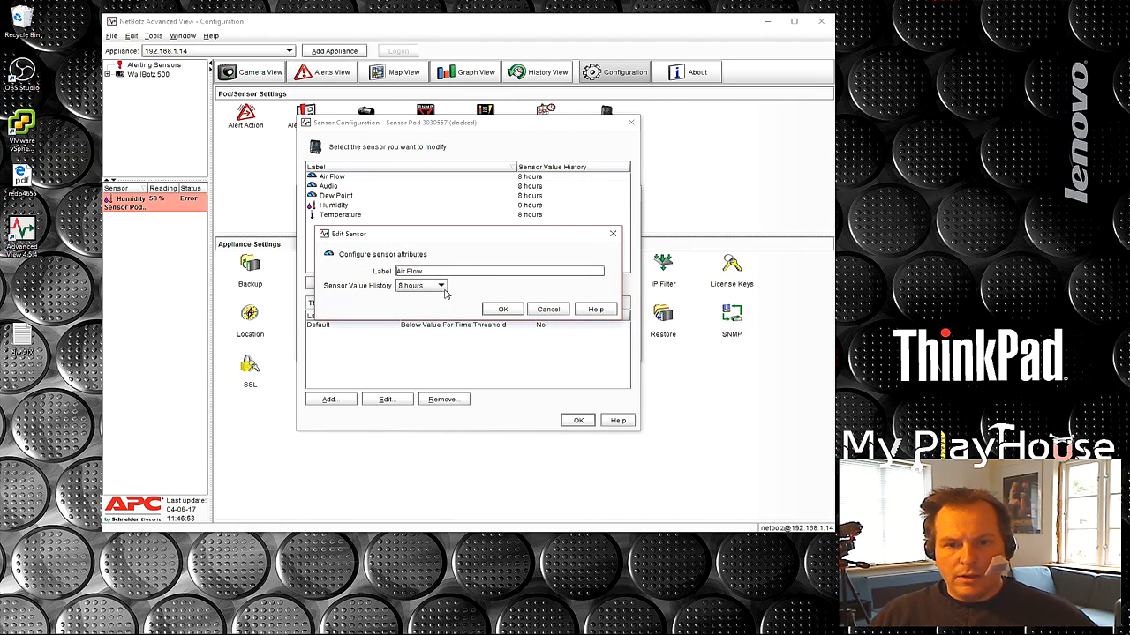
pyautogui.click(441, 285)
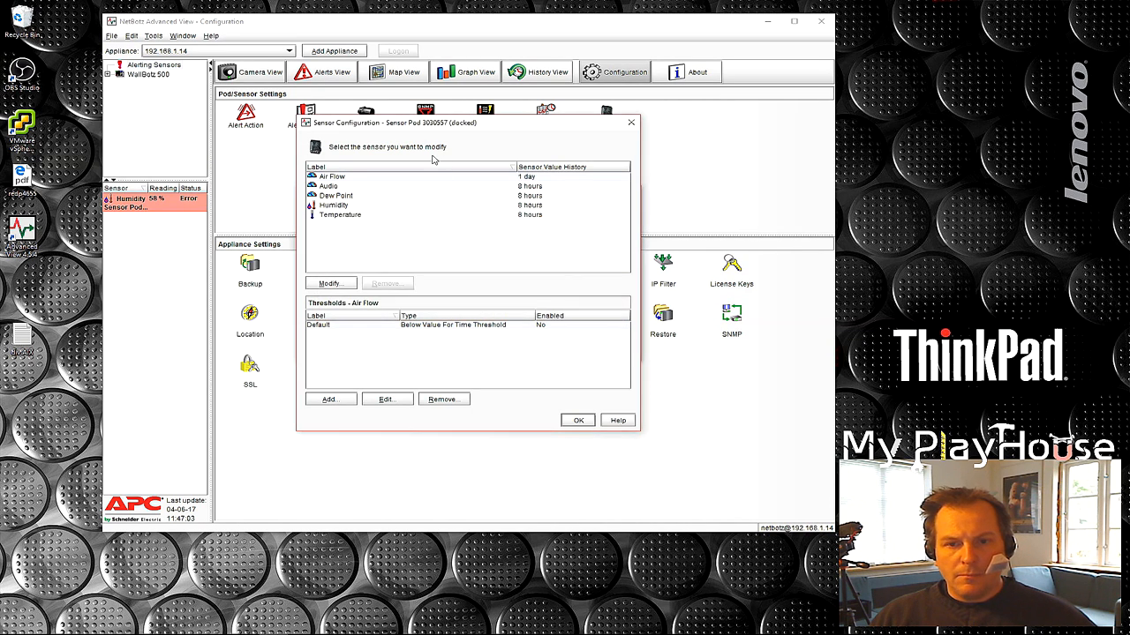
pyautogui.click(330, 284)
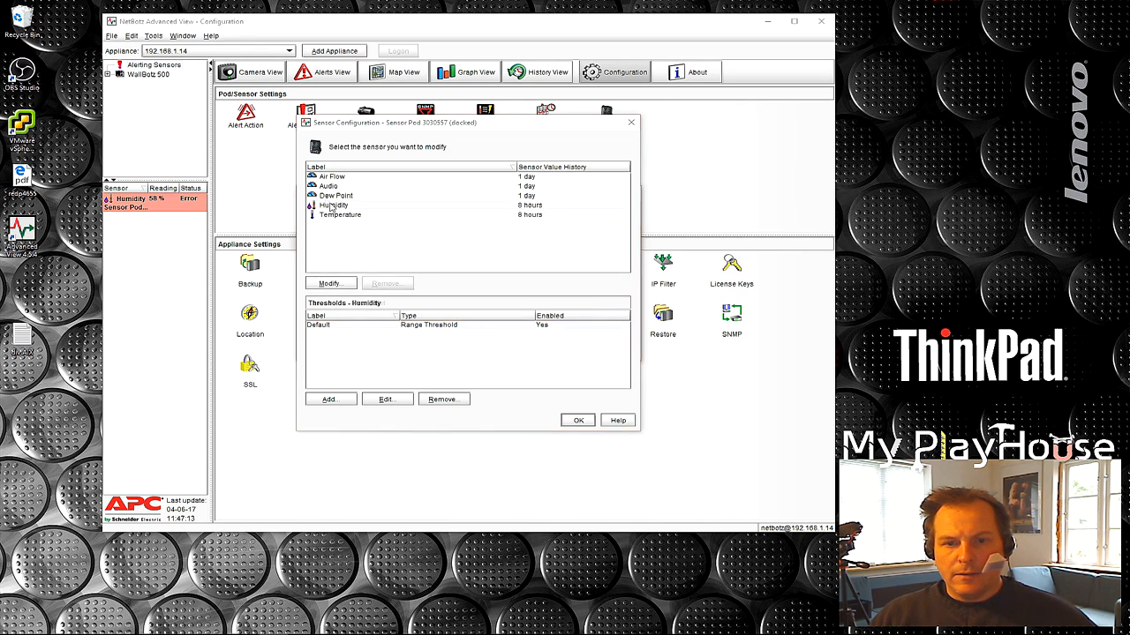
pyautogui.click(440, 285)
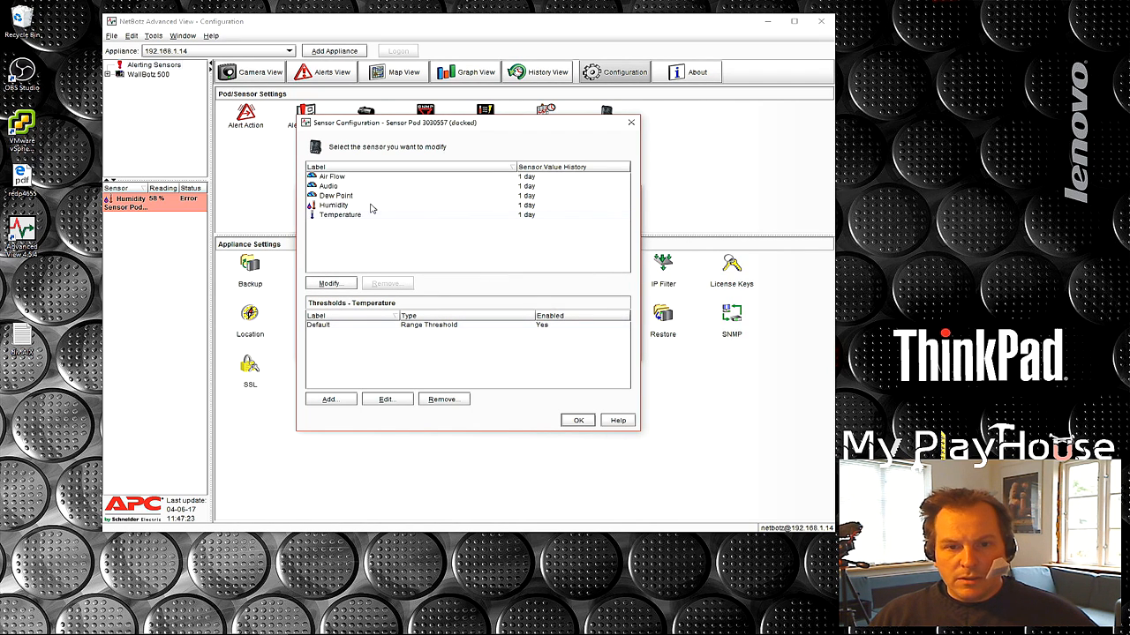
# Set the Humidity Default threshold maximum to 65% and close Sensor Configuration.
pyautogui.click(335, 205)
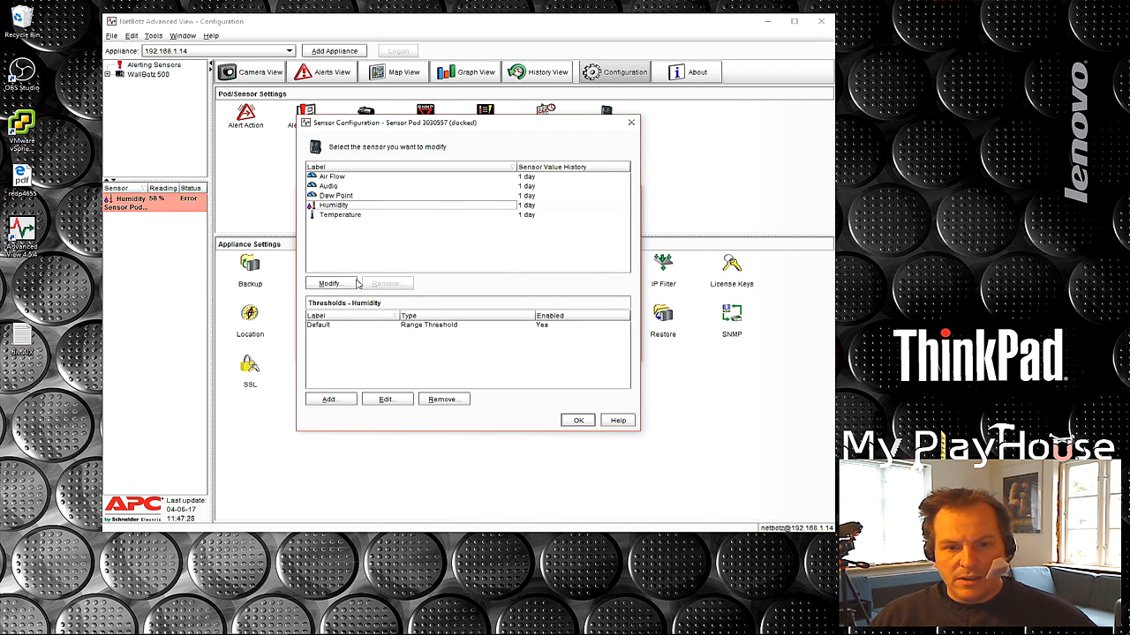
pyautogui.moveTo(333, 329)
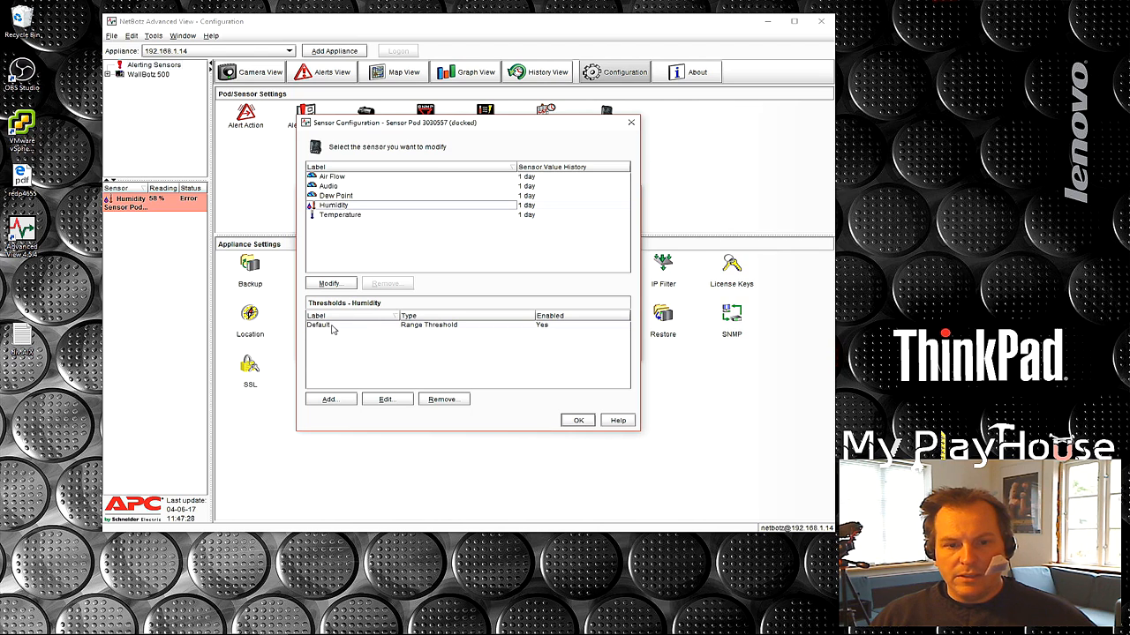
pyautogui.click(386, 399)
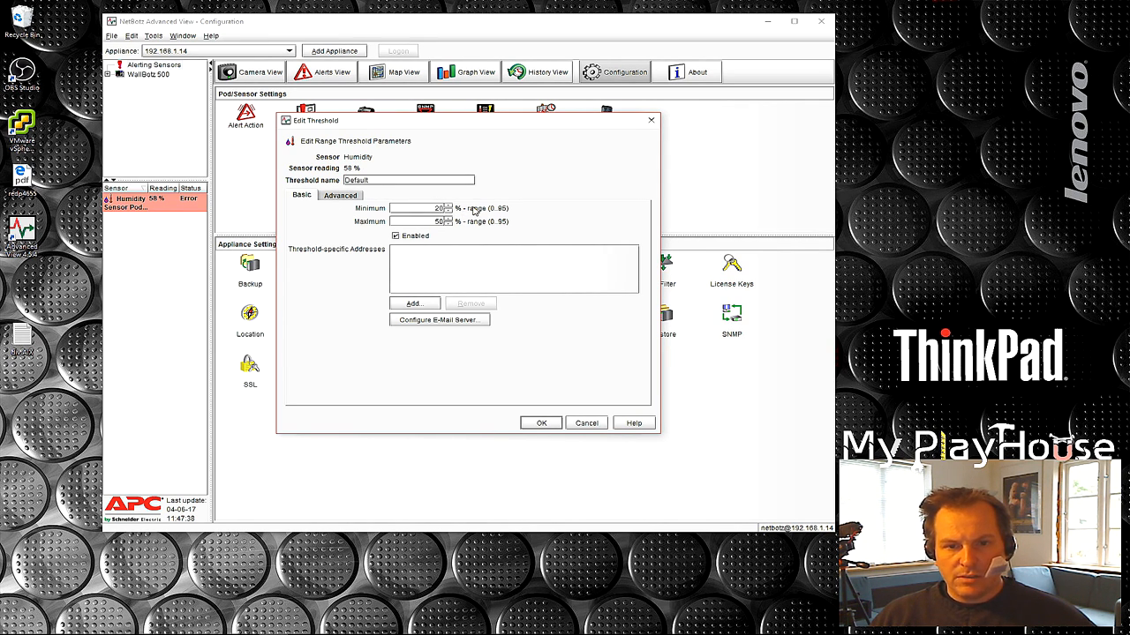
pyautogui.moveTo(482, 223)
pyautogui.write('65')
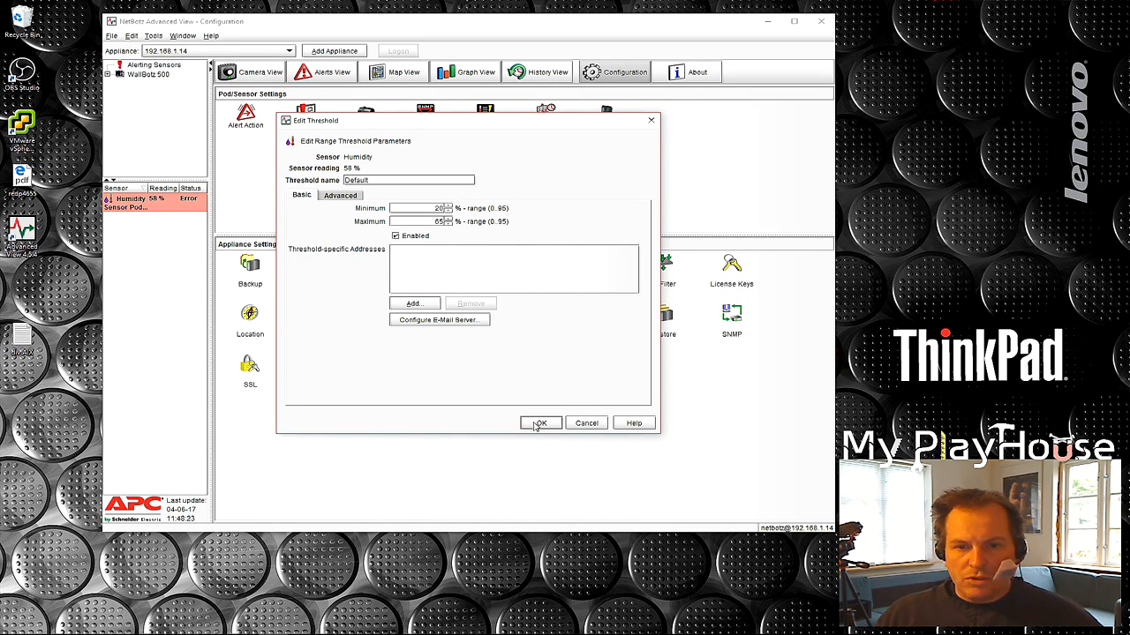
pyautogui.click(540, 423)
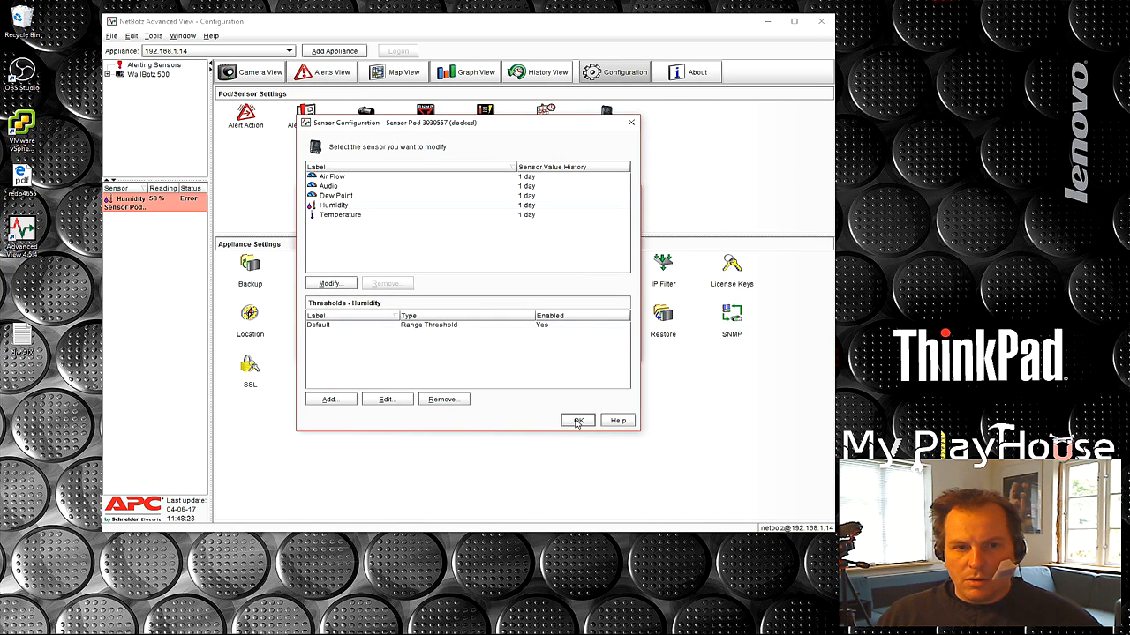
pyautogui.click(578, 420)
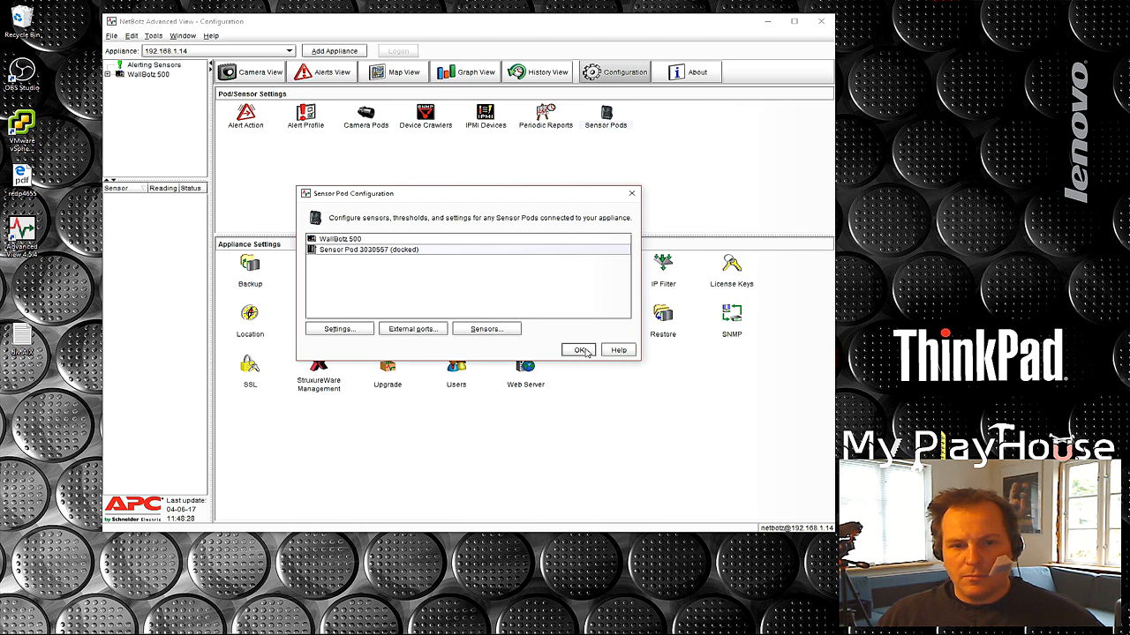
# Close Sensor Pod Configuration and confirm in the web interface the humidity alert returned to normal.
pyautogui.click(579, 350)
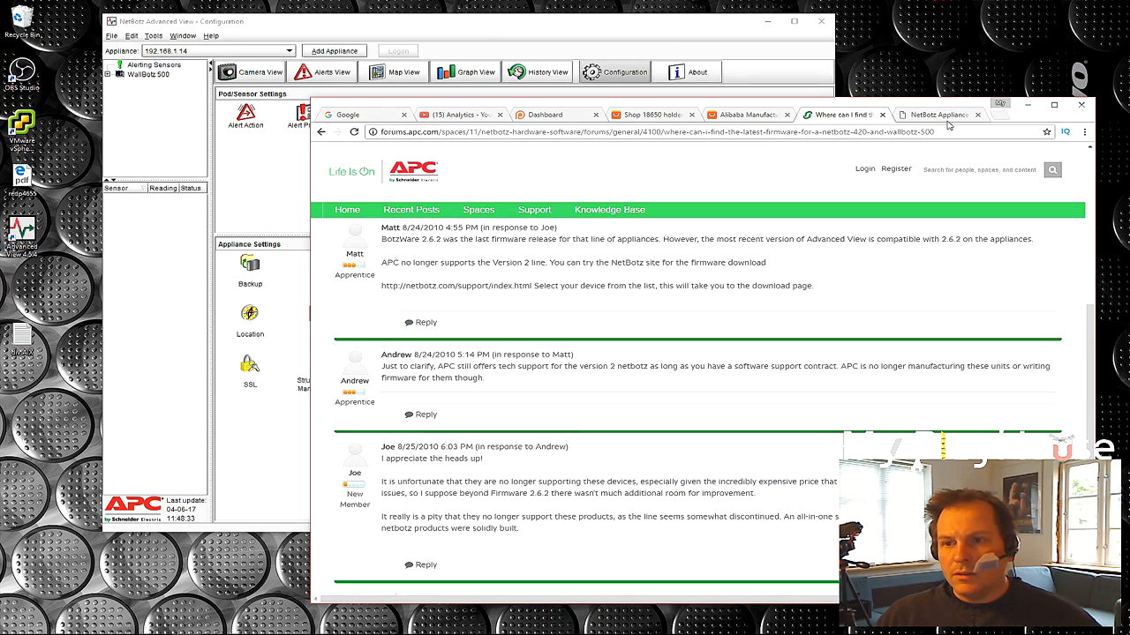
pyautogui.click(936, 115)
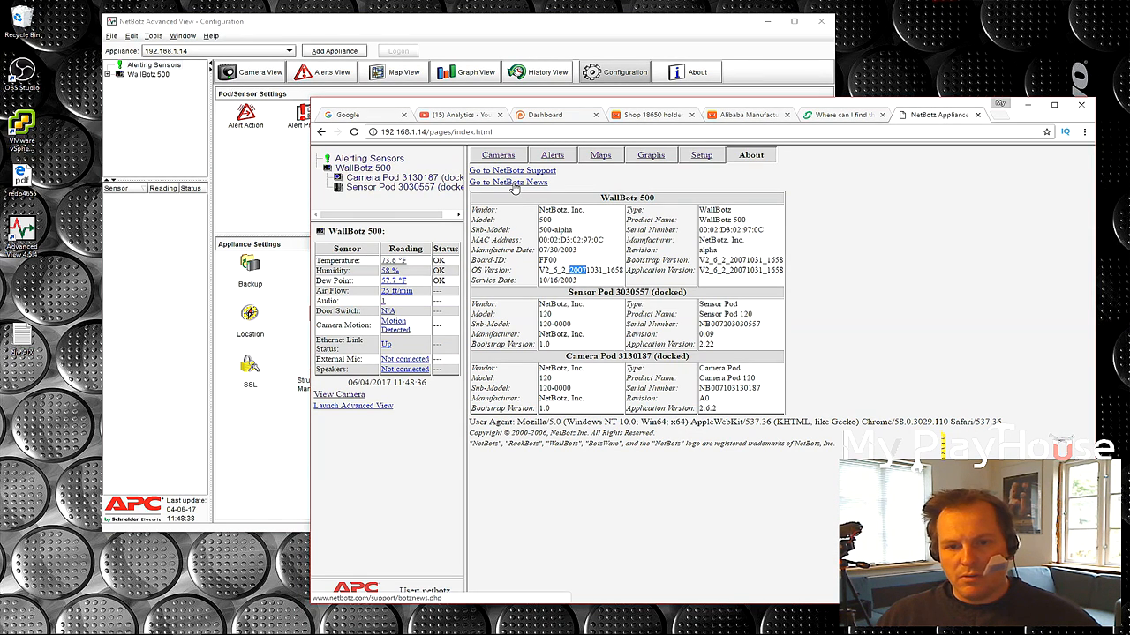
pyautogui.click(370, 158)
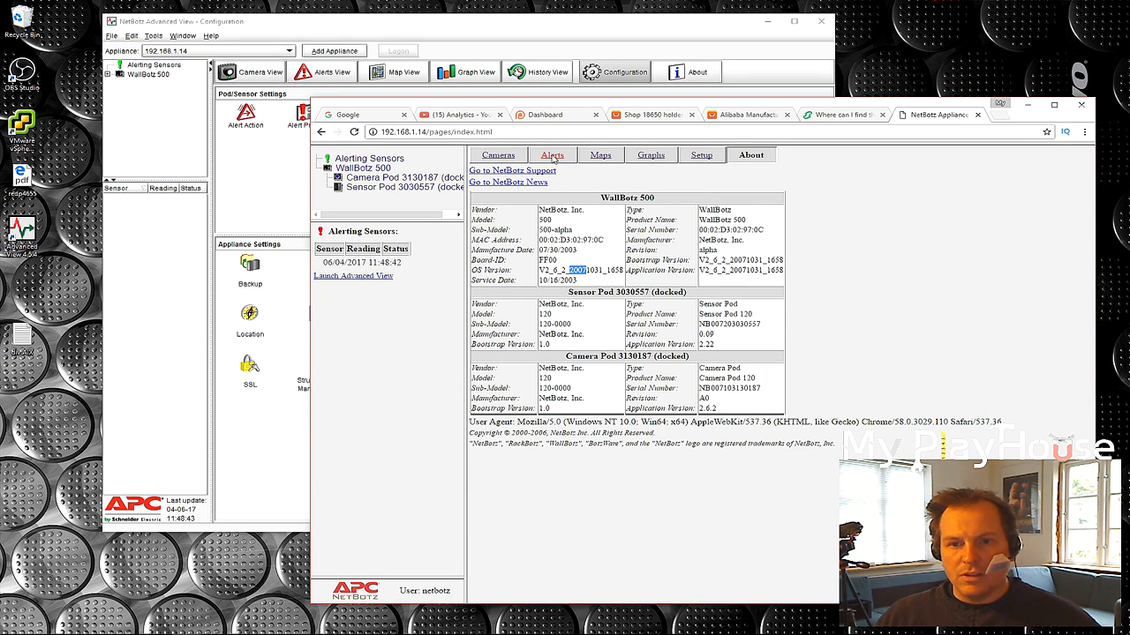
pyautogui.click(552, 155)
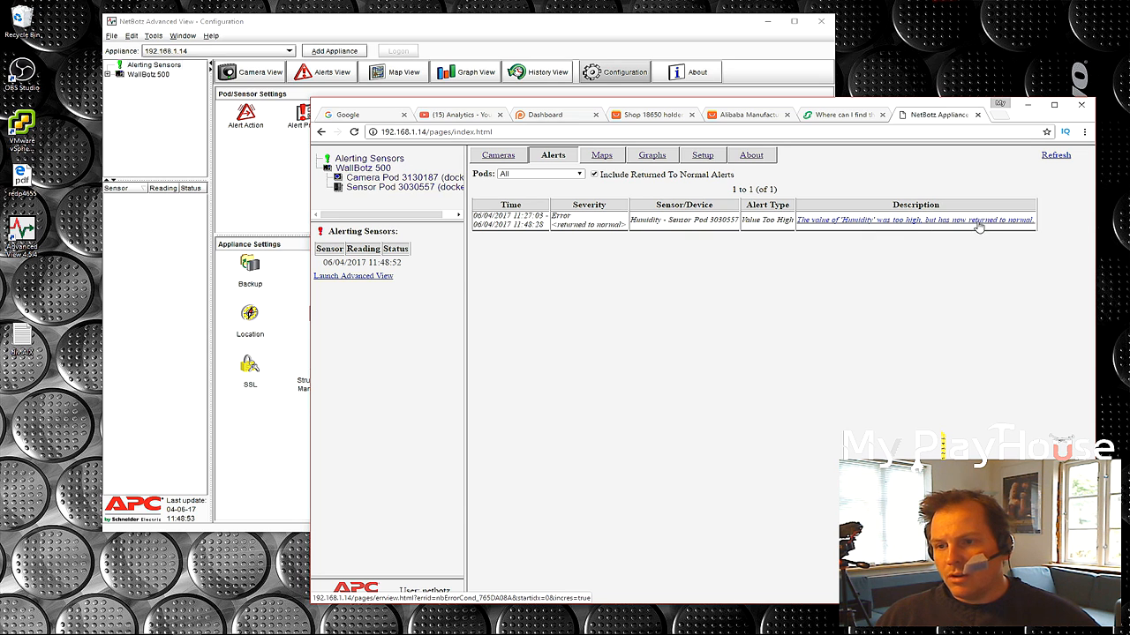
pyautogui.click(915, 219)
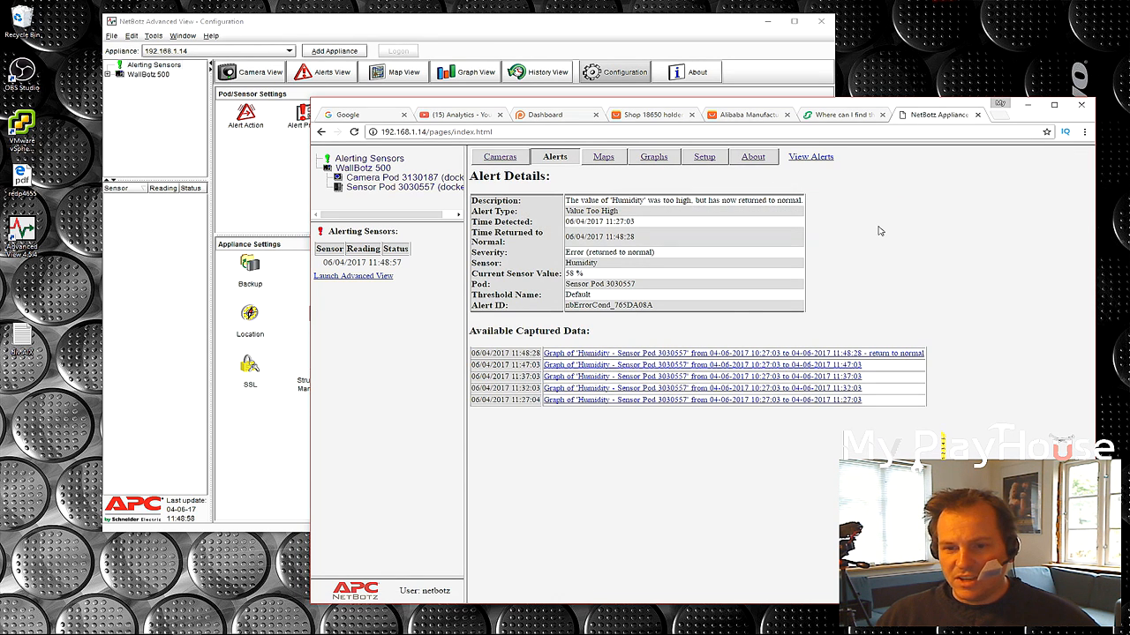
pyautogui.moveTo(607, 406)
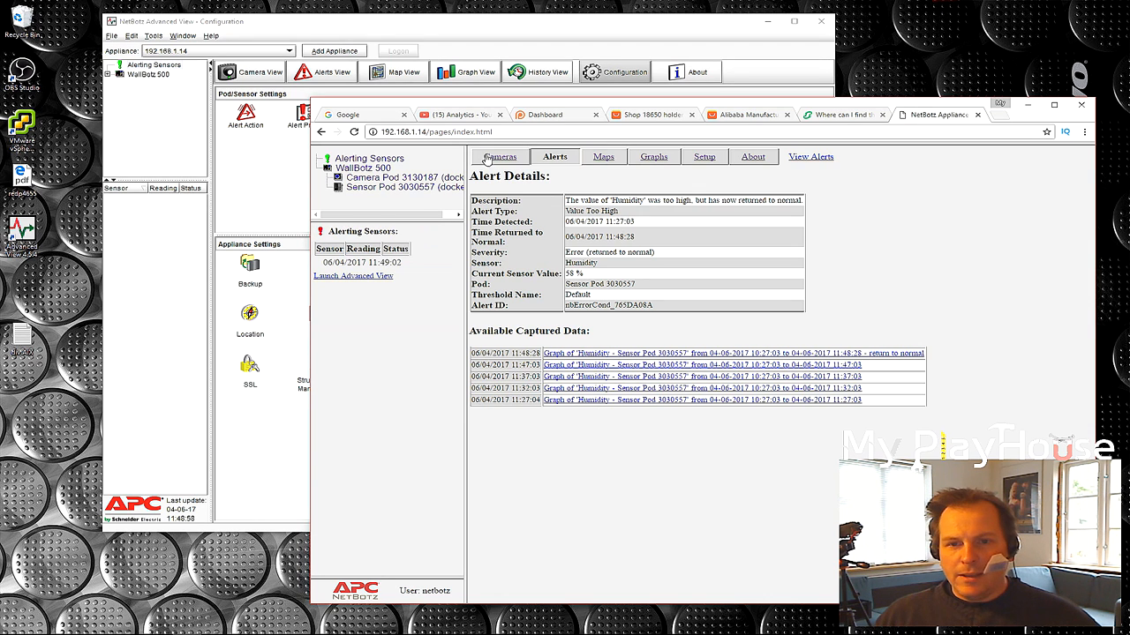
pyautogui.click(499, 156)
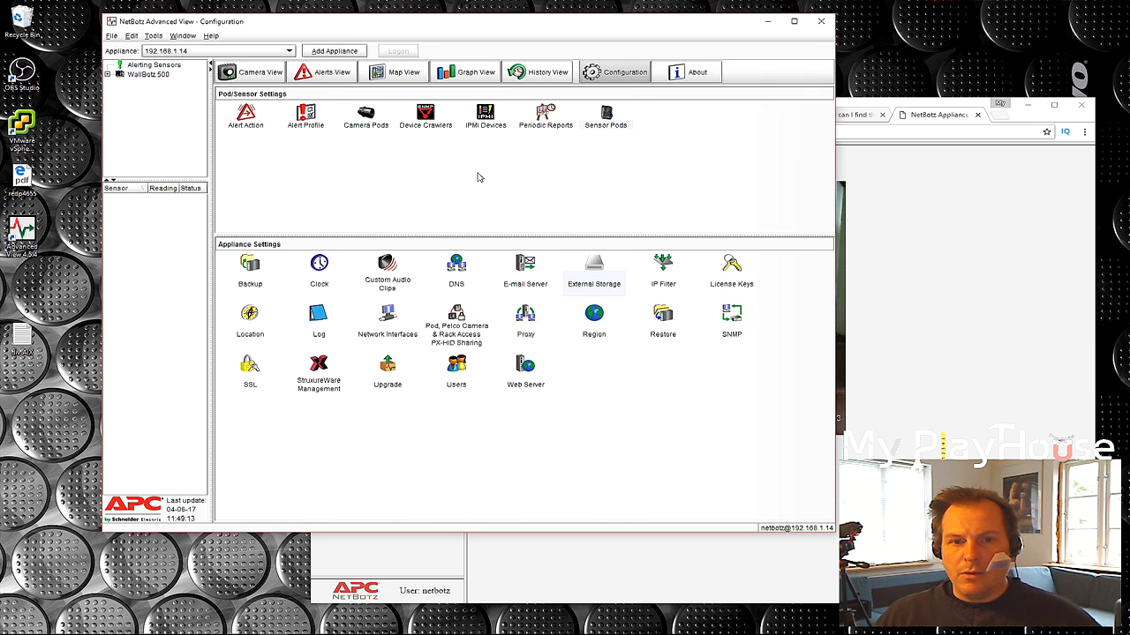
# Relabel camera pod 3130187 as 'WallBotz MPH DC' in its Settings dialog.
pyautogui.click(365, 115)
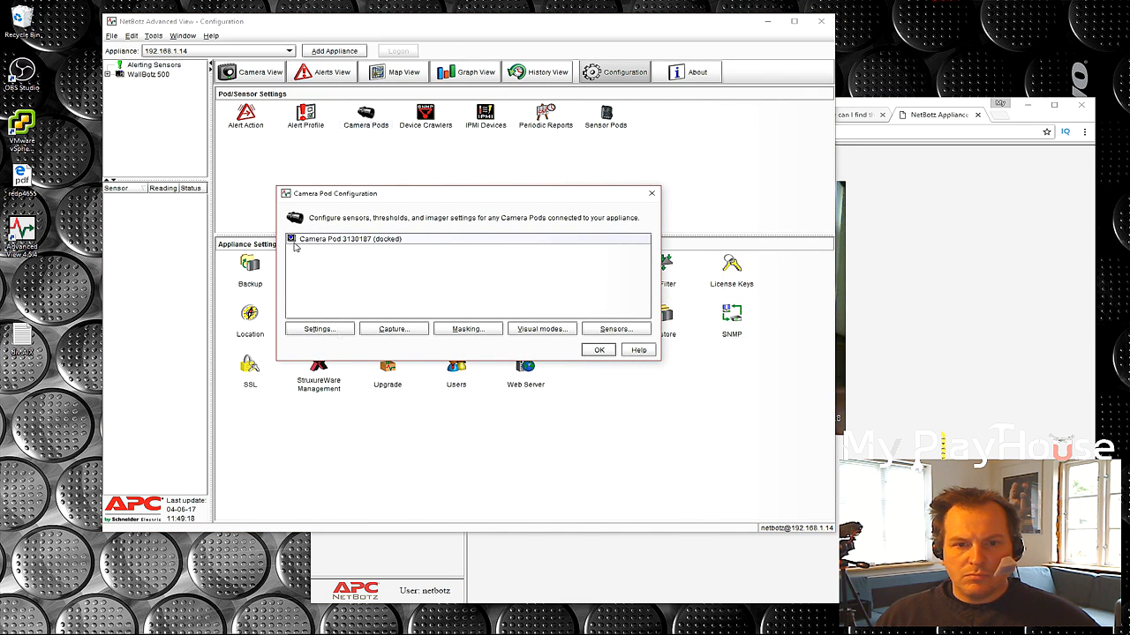
pyautogui.click(318, 328)
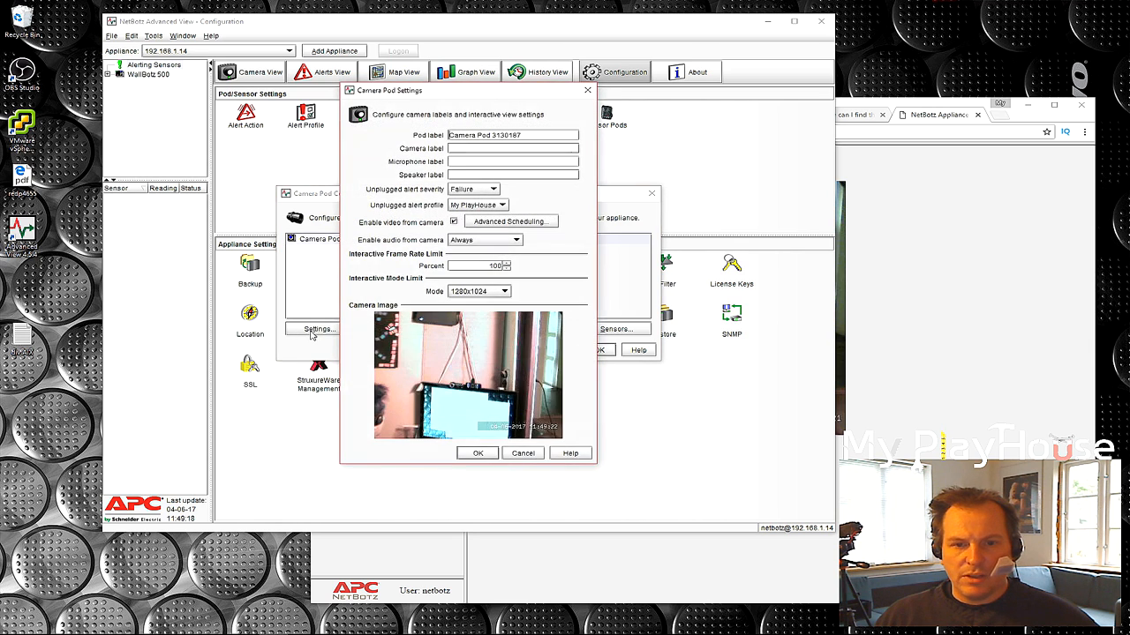
pyautogui.moveTo(421, 183)
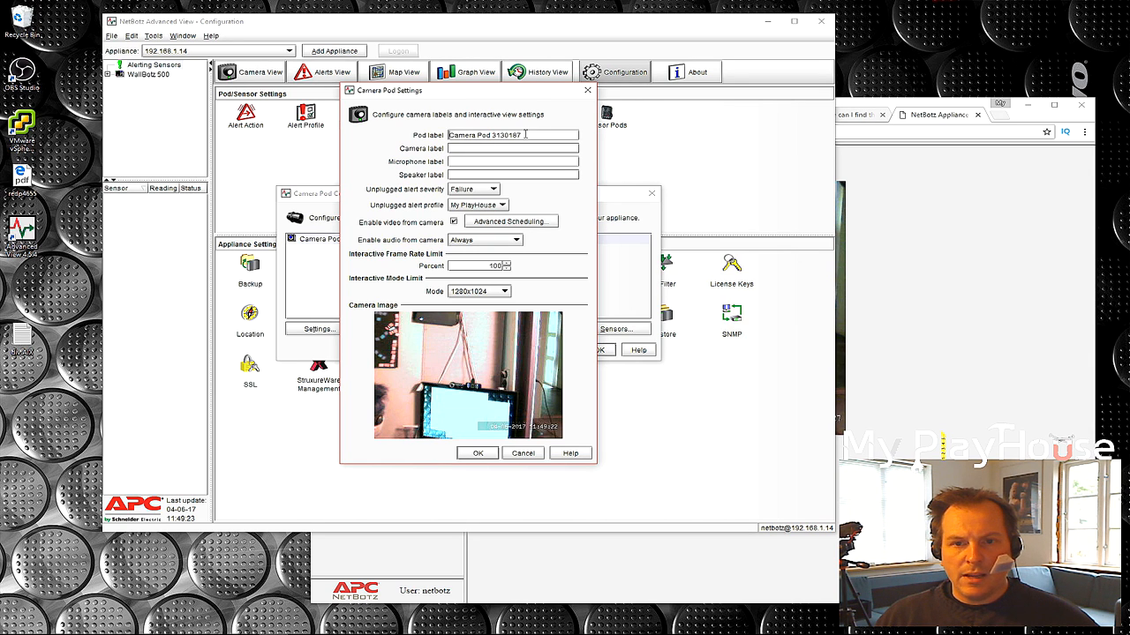
pyautogui.write('WallBotz MPH DC')
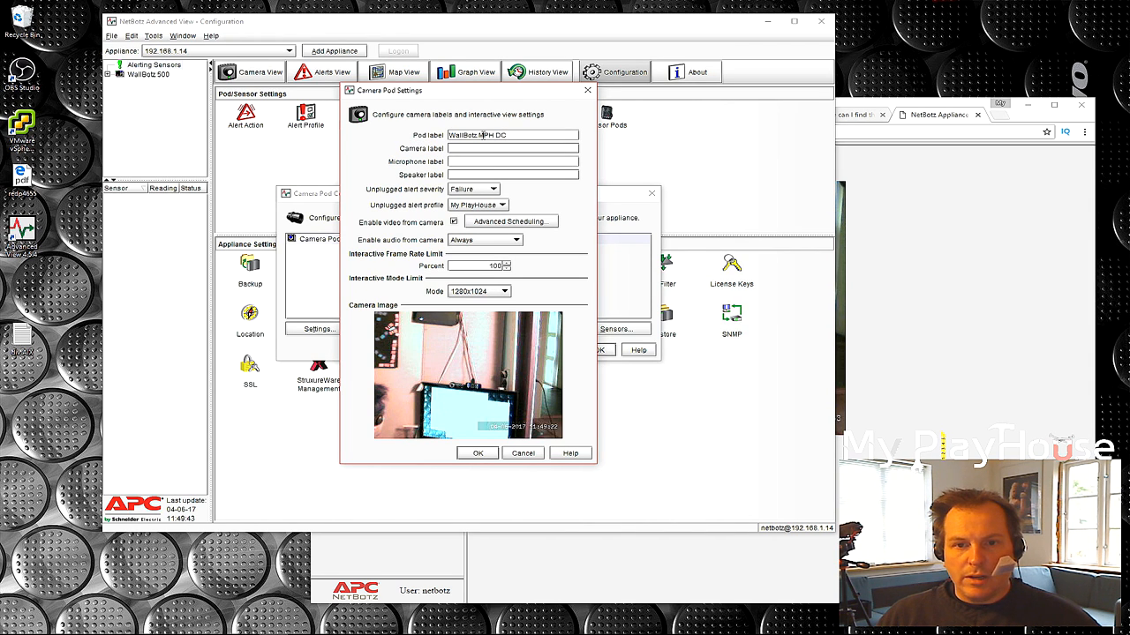
pyautogui.click(492, 189)
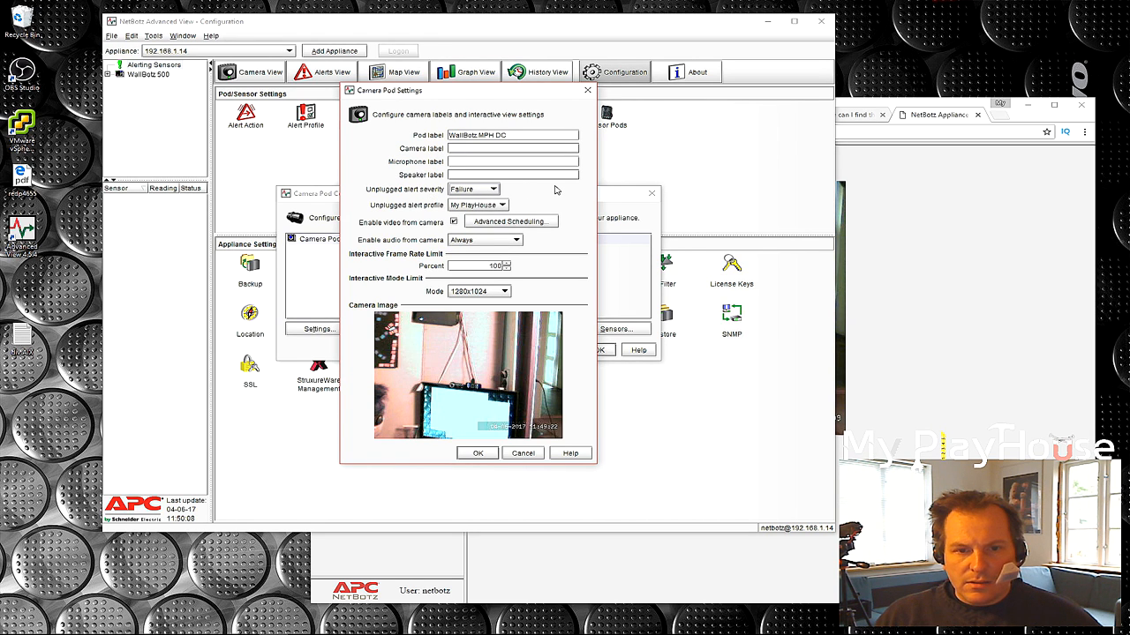
pyautogui.moveTo(484, 247)
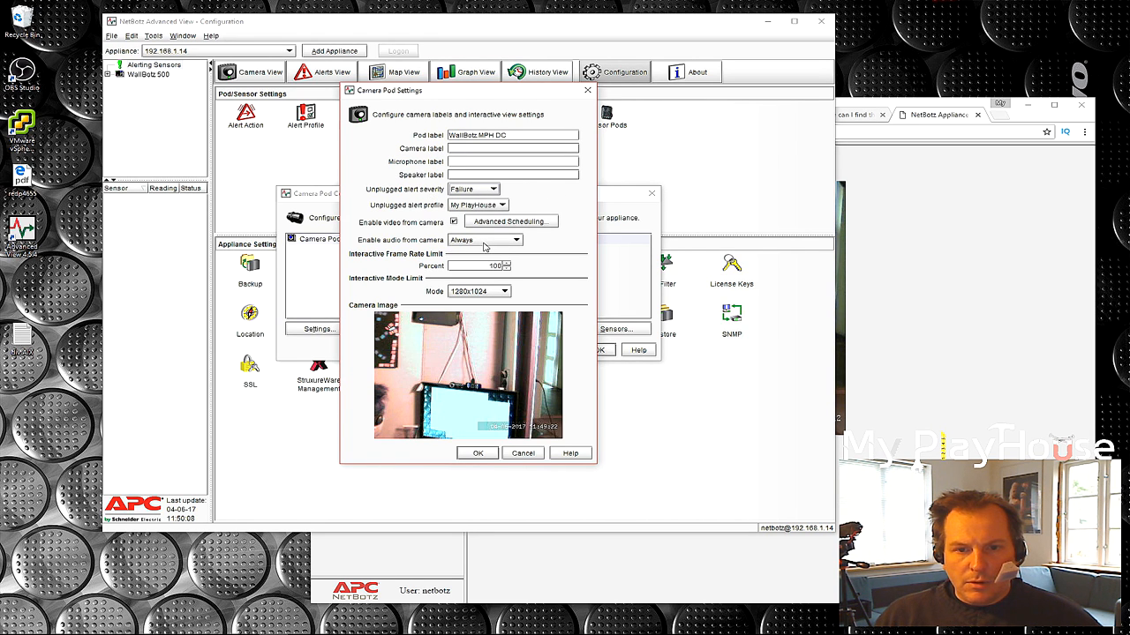
pyautogui.moveTo(503, 241)
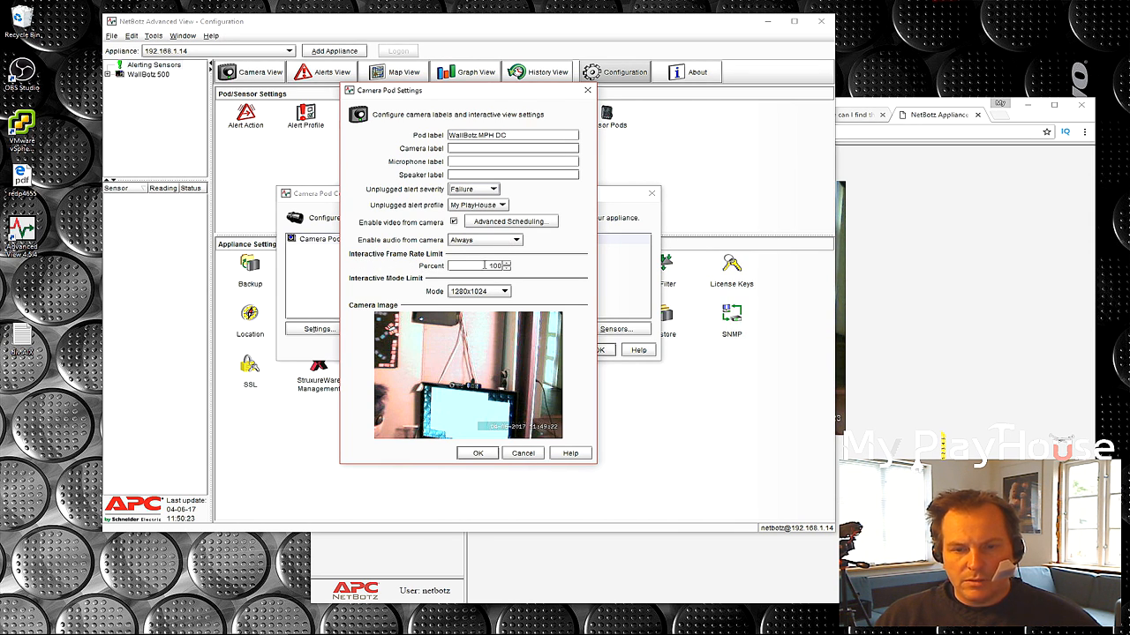
pyautogui.moveTo(425, 297)
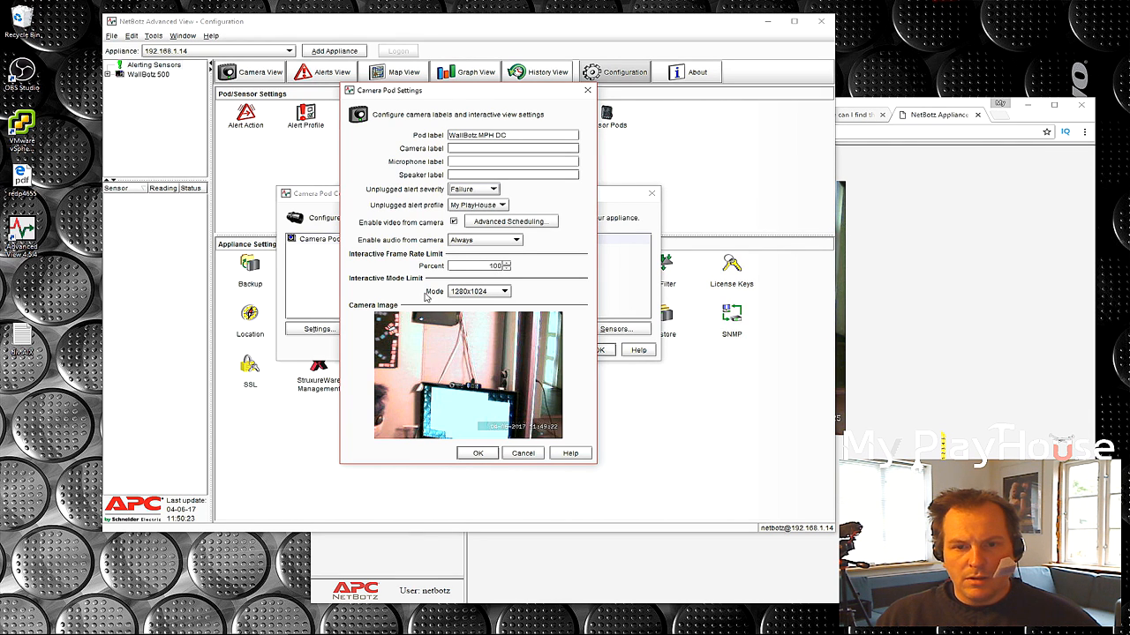
pyautogui.click(504, 291)
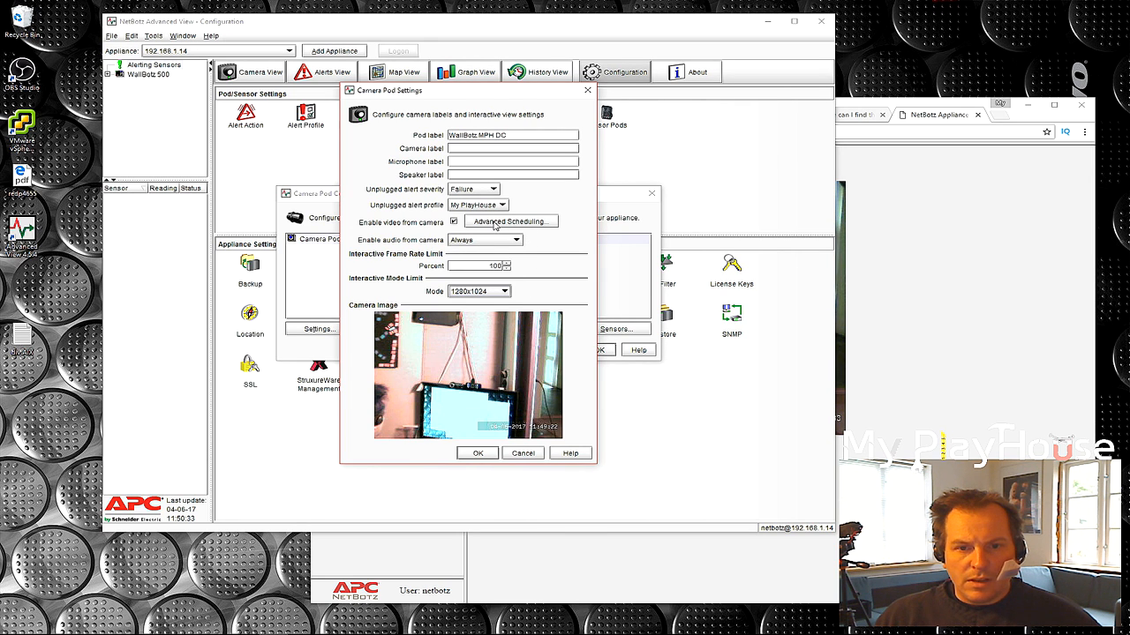
pyautogui.click(510, 221)
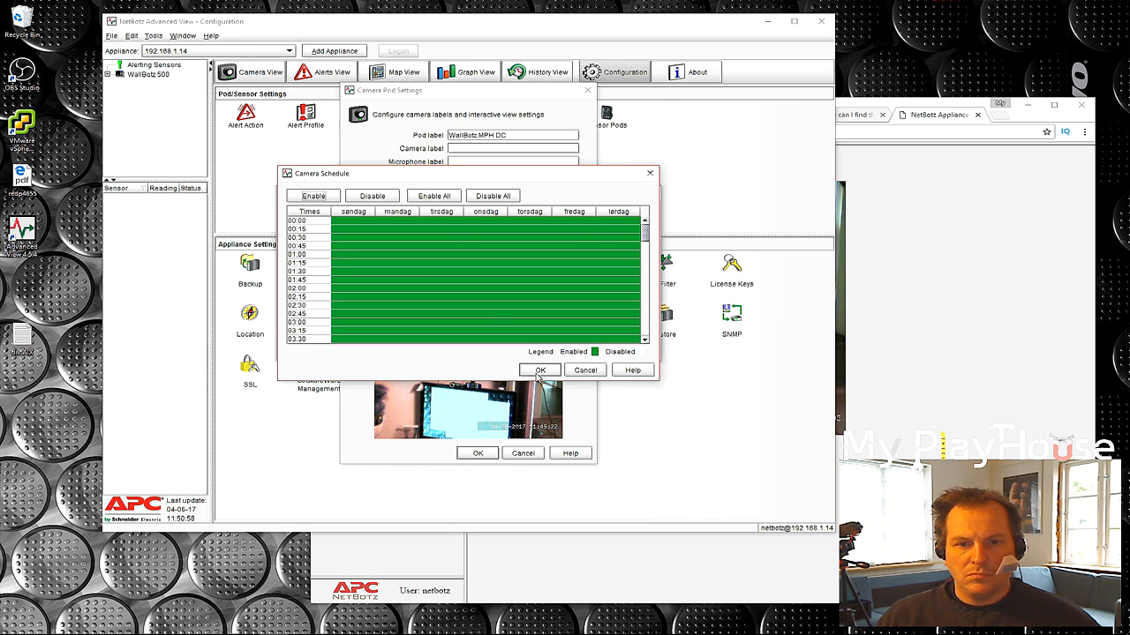
pyautogui.click(539, 370)
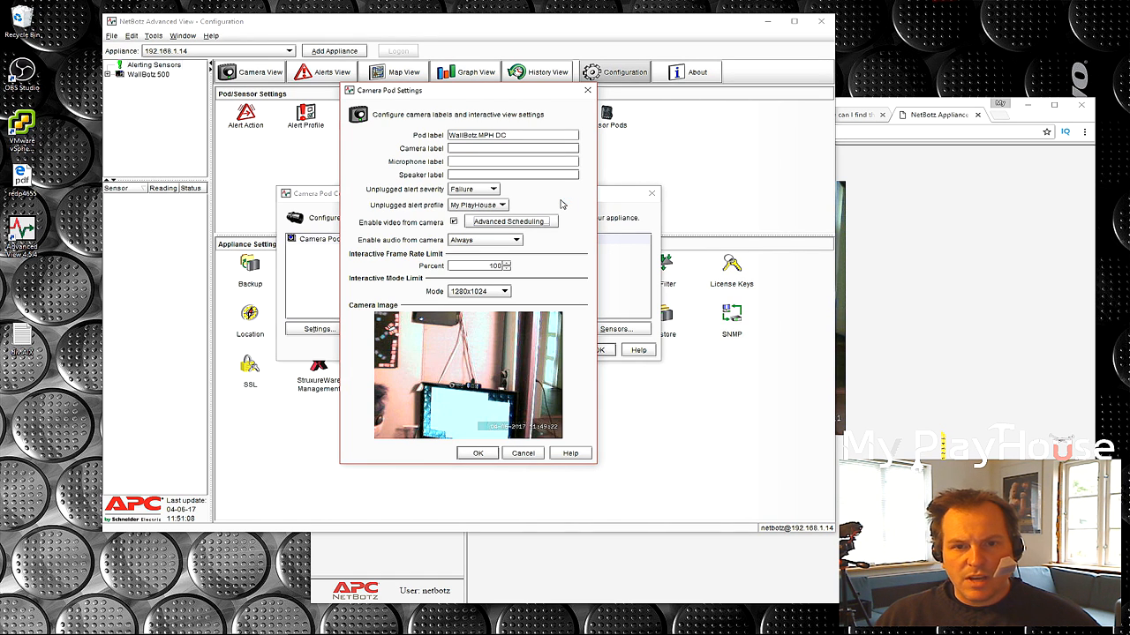
# Save the renamed pod settings and open its capture settings, keeping lighting on Auto-detect.
pyautogui.click(477, 453)
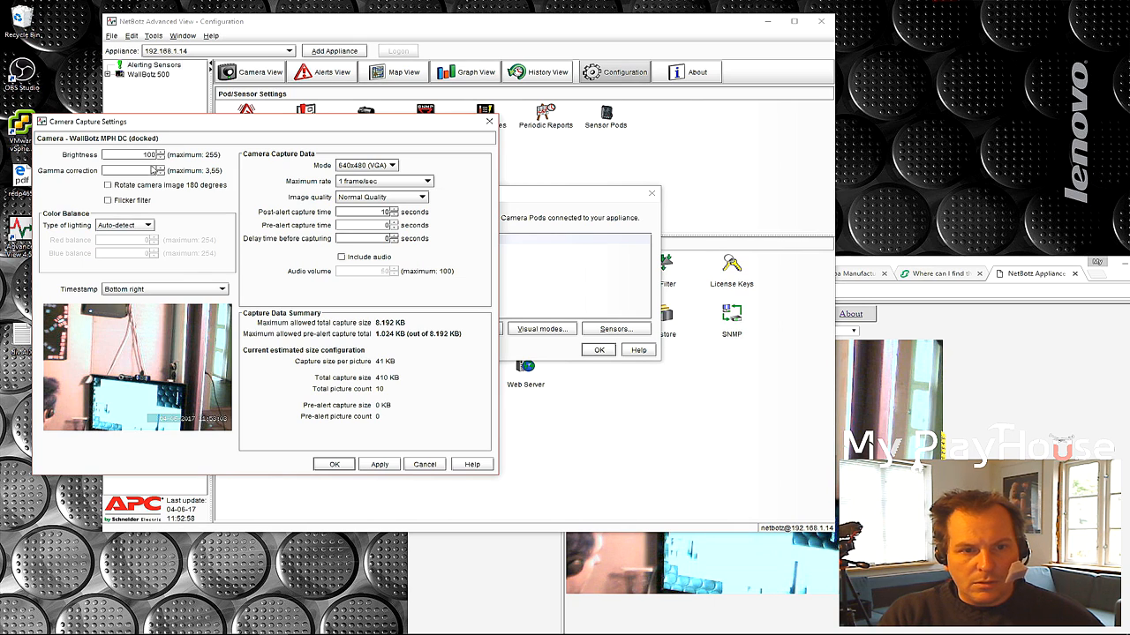
pyautogui.click(160, 167)
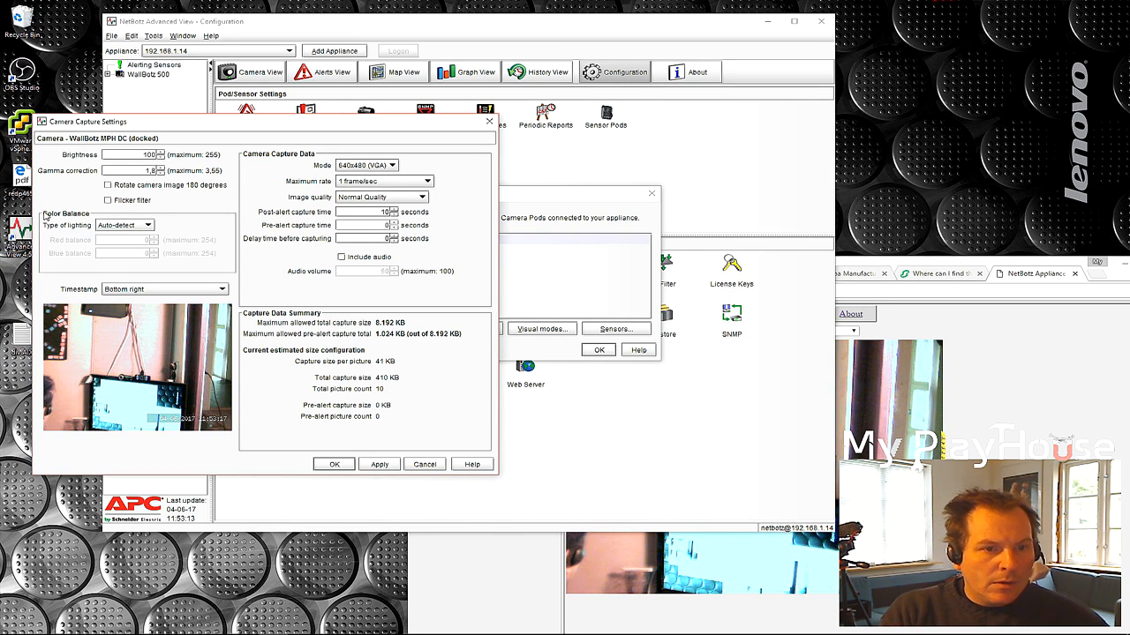
pyautogui.click(148, 225)
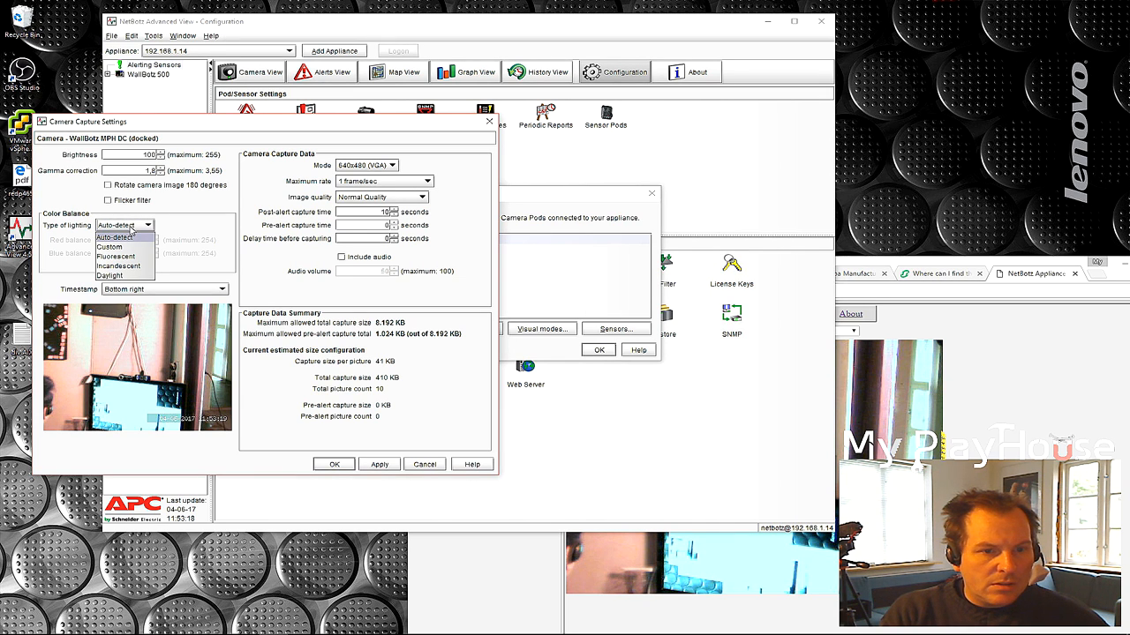
pyautogui.moveTo(123, 256)
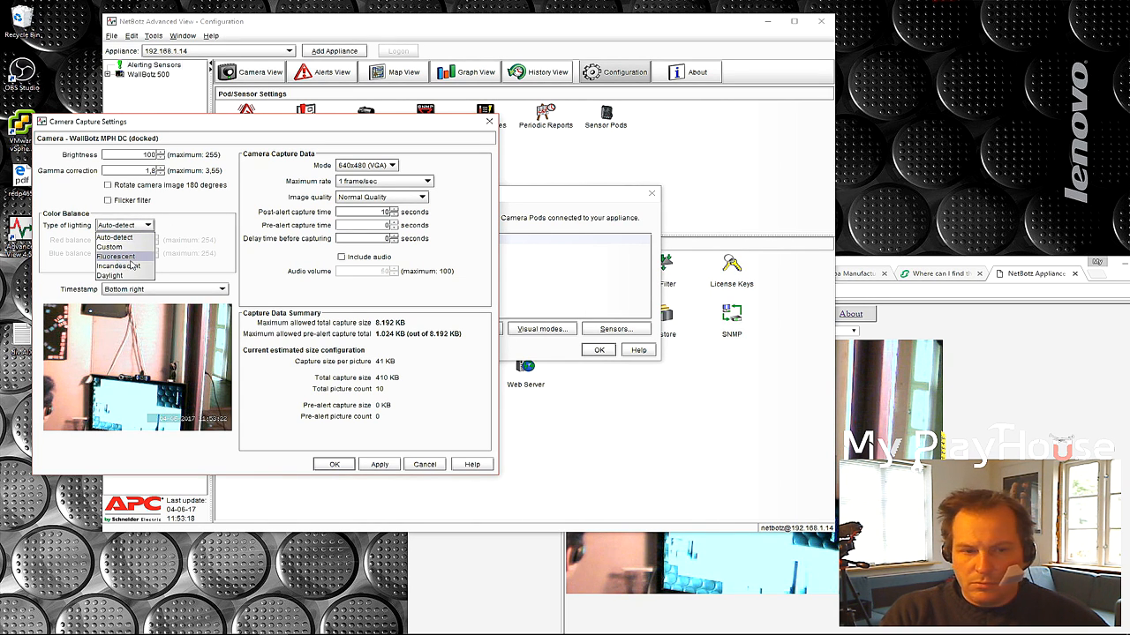
pyautogui.click(123, 225)
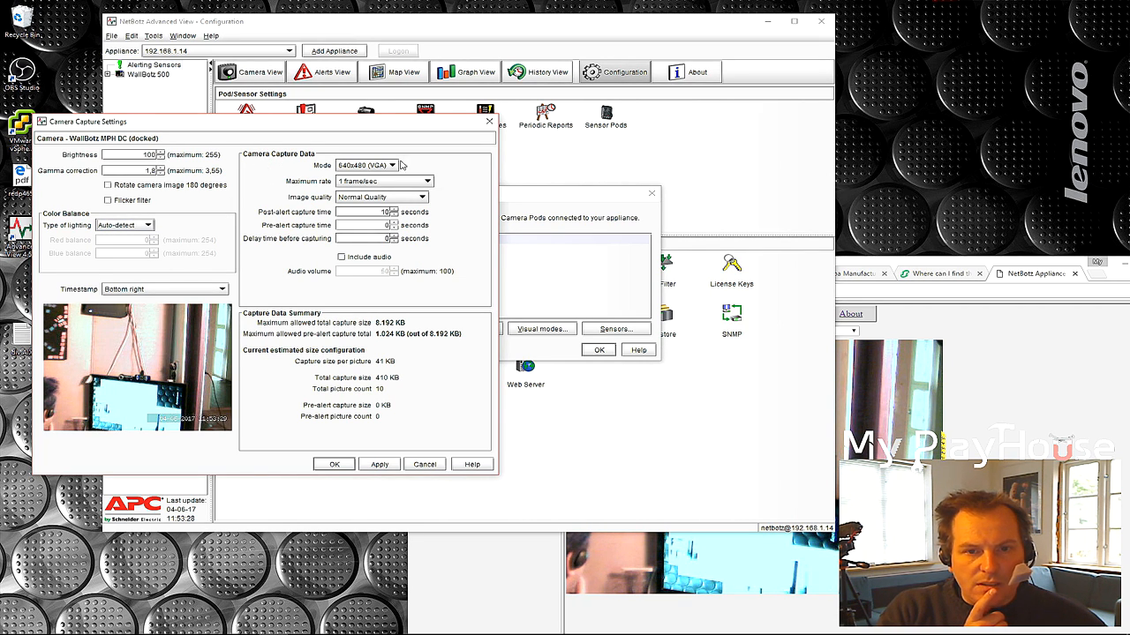
# Set capture to 1280x1024 at 10 frames/sec, High Quality, with audio included.
pyautogui.click(391, 166)
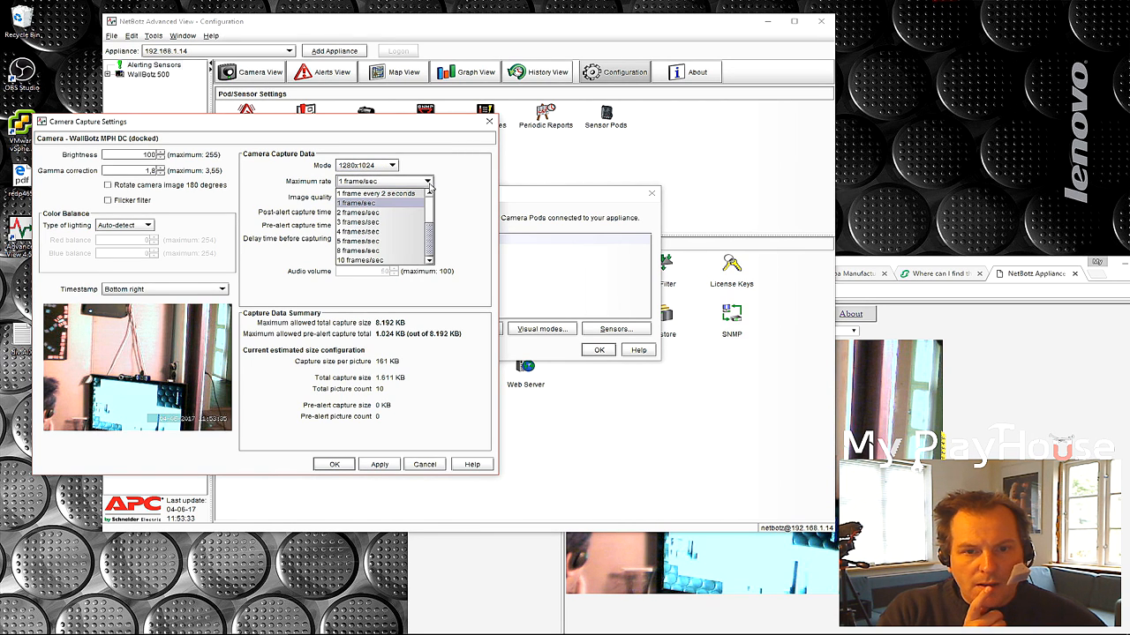
pyautogui.click(359, 260)
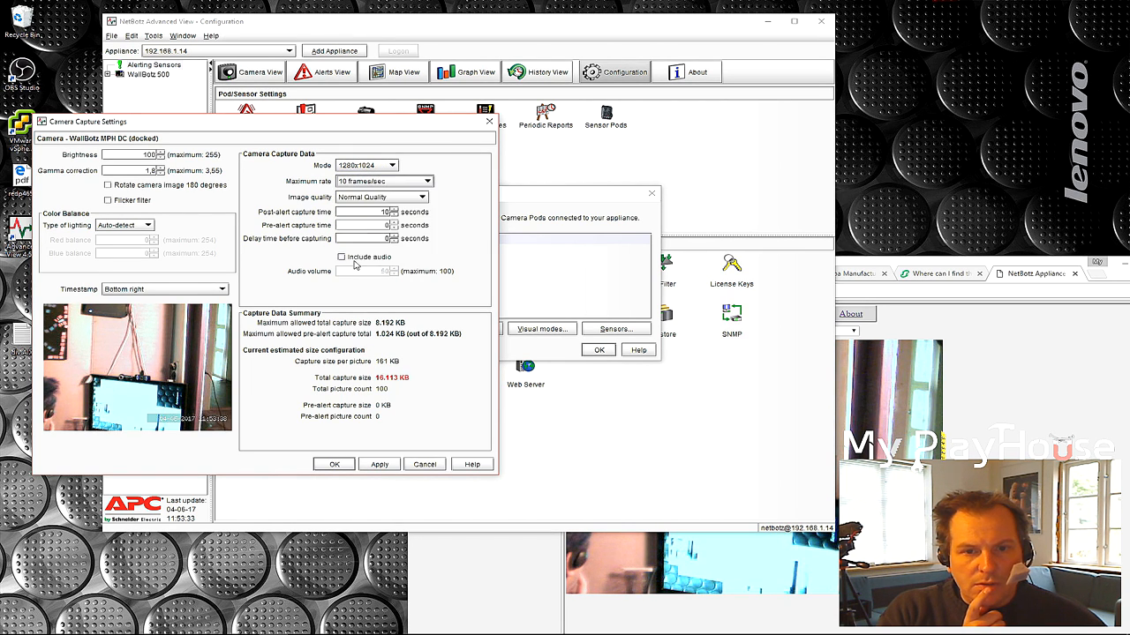
pyautogui.click(424, 197)
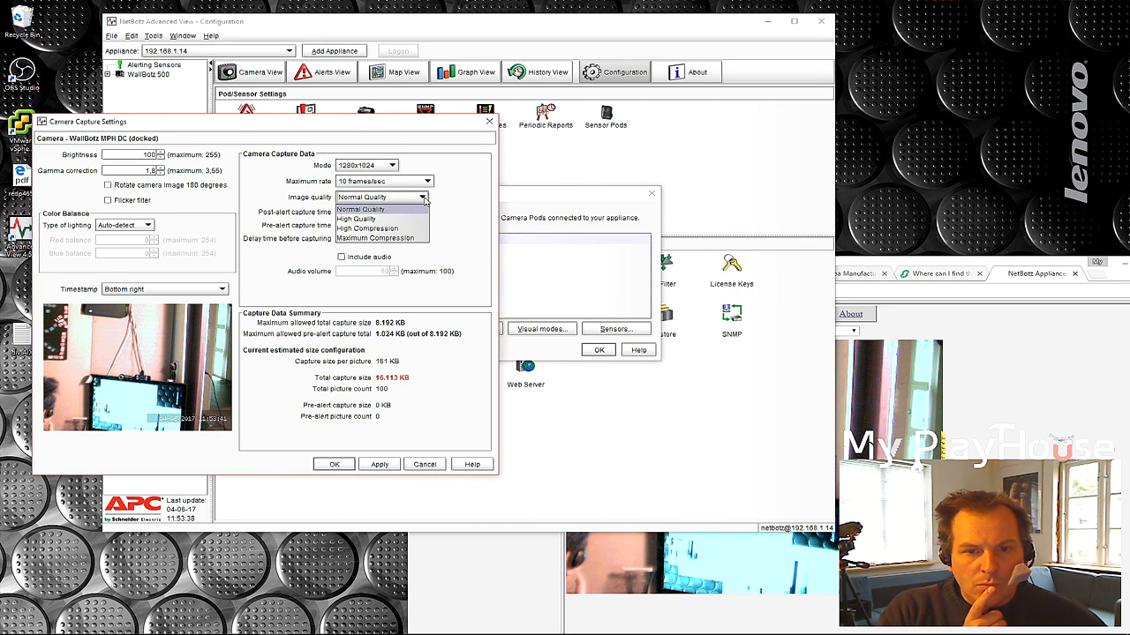
pyautogui.click(356, 219)
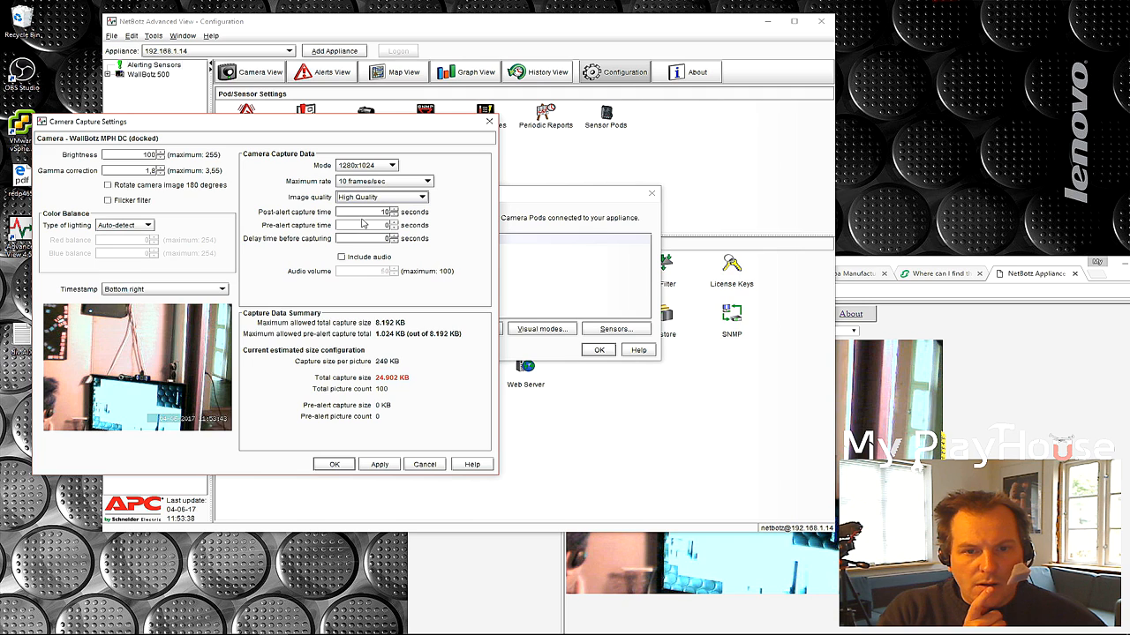
pyautogui.moveTo(251, 218)
pyautogui.write('60')
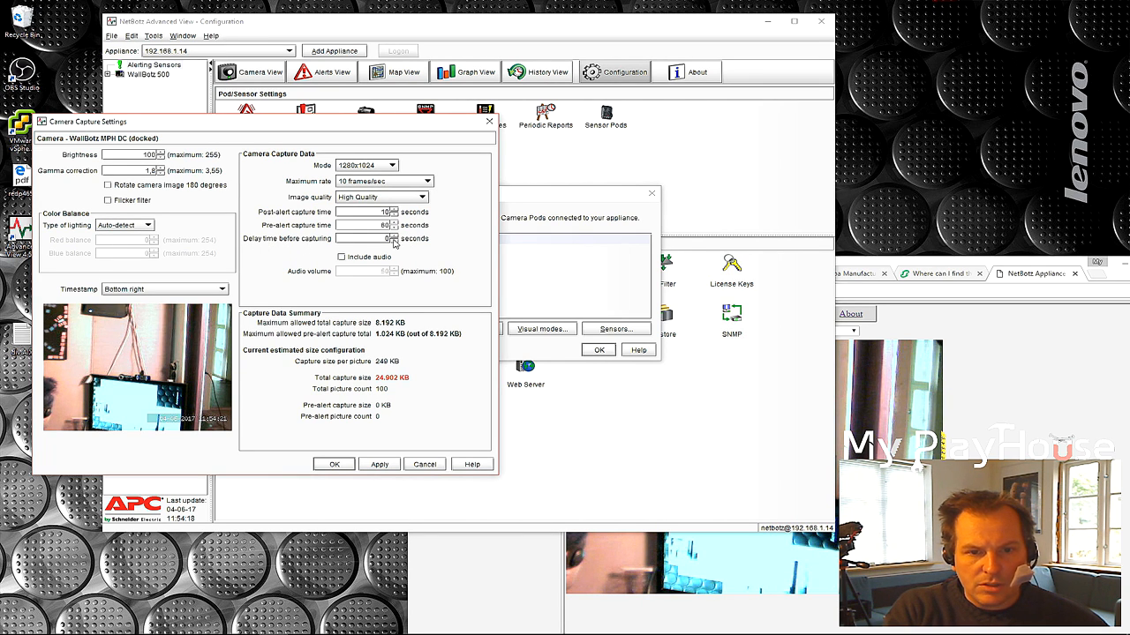
pyautogui.click(342, 257)
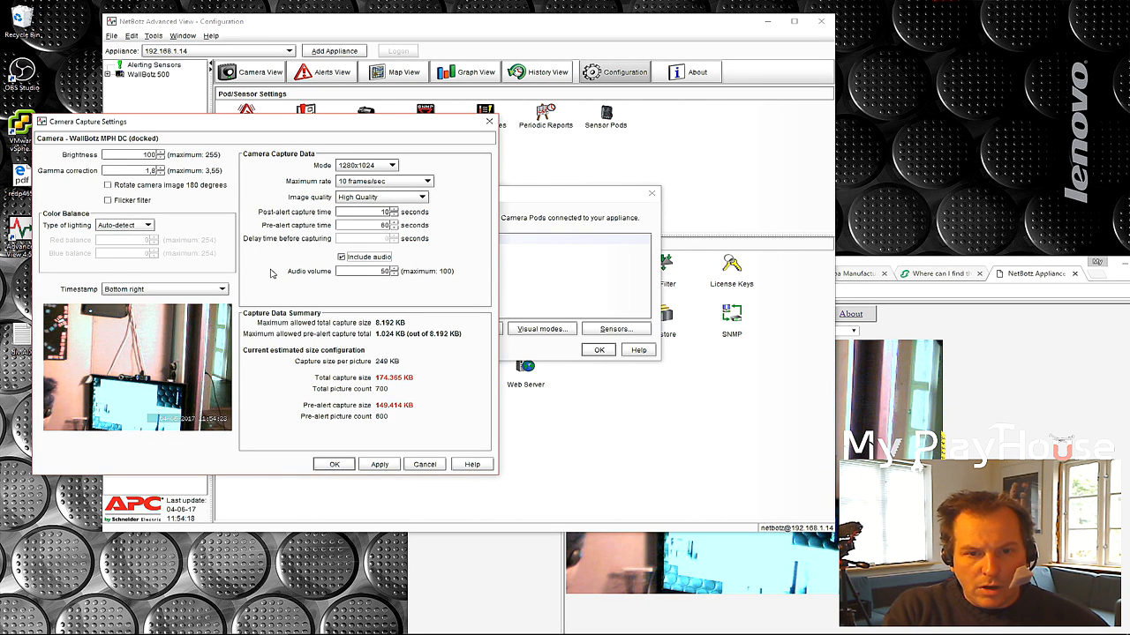
pyautogui.moveTo(408, 279)
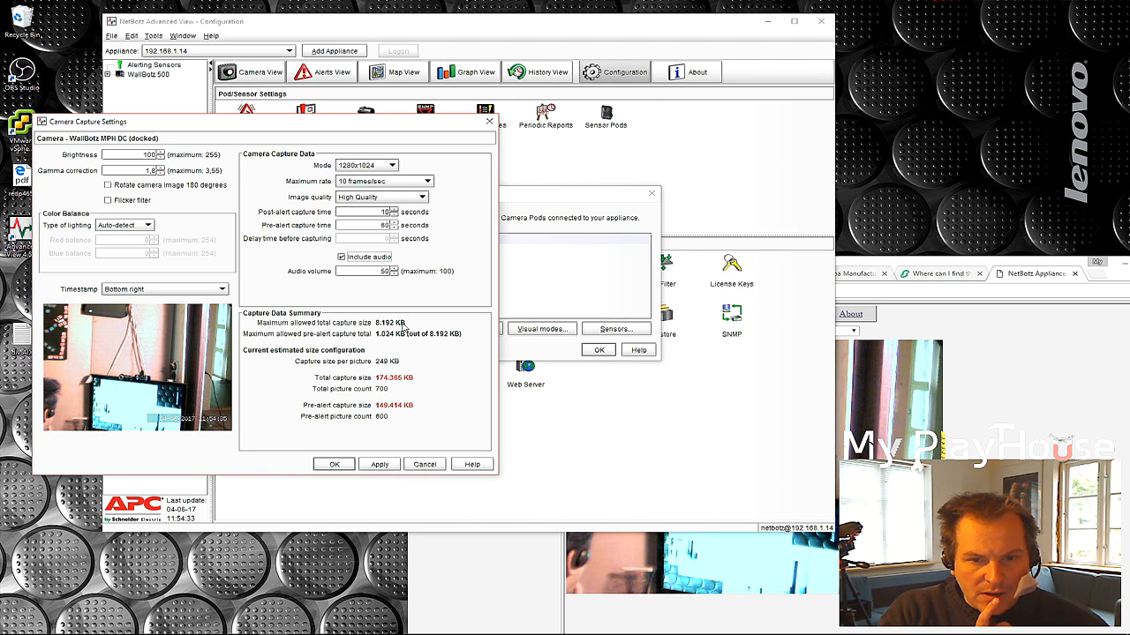
pyautogui.moveTo(396, 329)
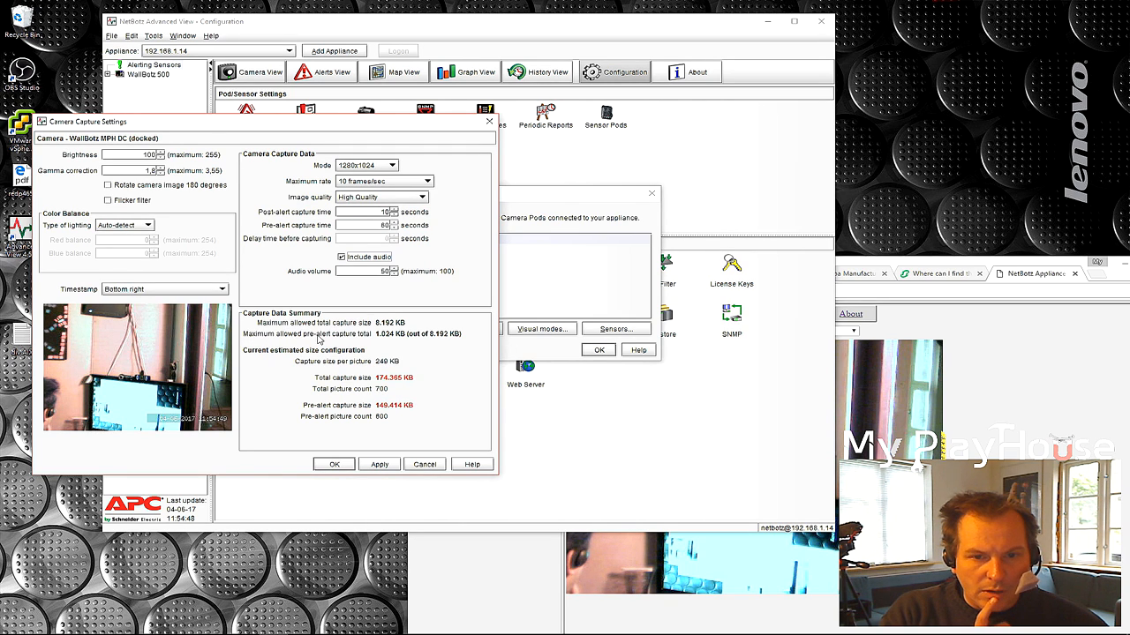
pyautogui.moveTo(371, 282)
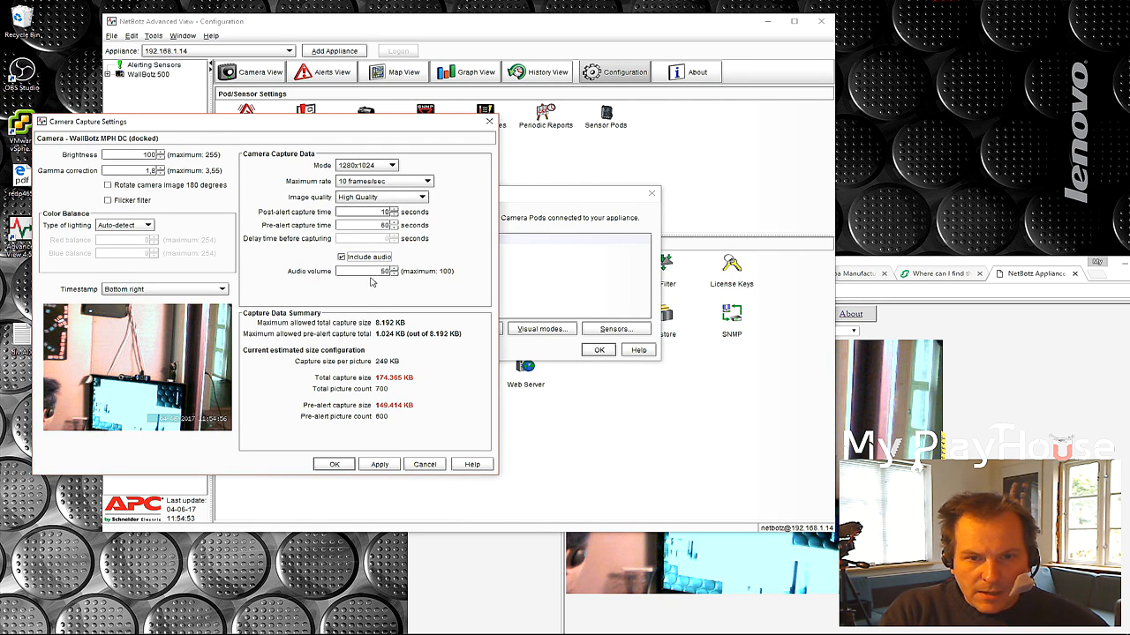
pyautogui.click(427, 196)
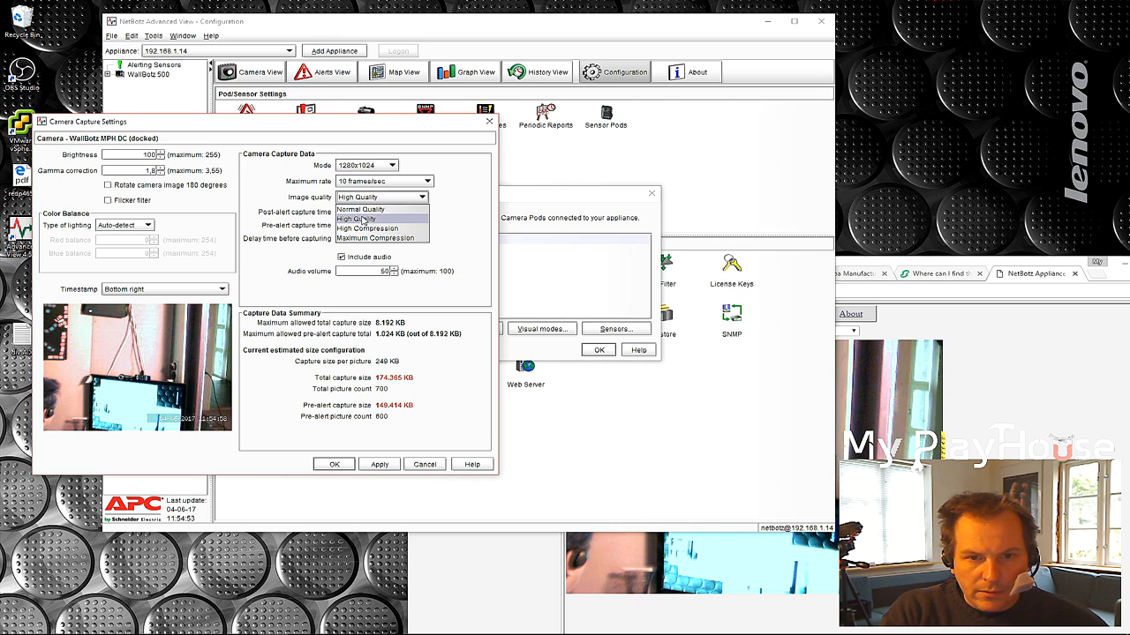
# Change the capture mode to 1024x768 and lower the maximum rate to 5 frames/sec.
pyautogui.click(360, 209)
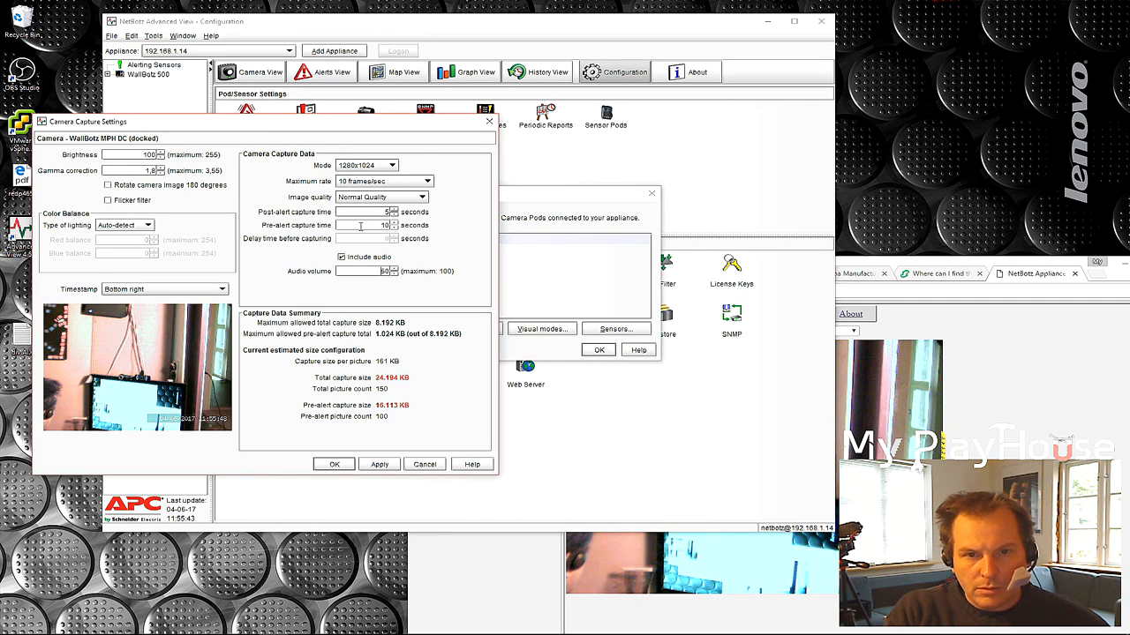
pyautogui.click(392, 165)
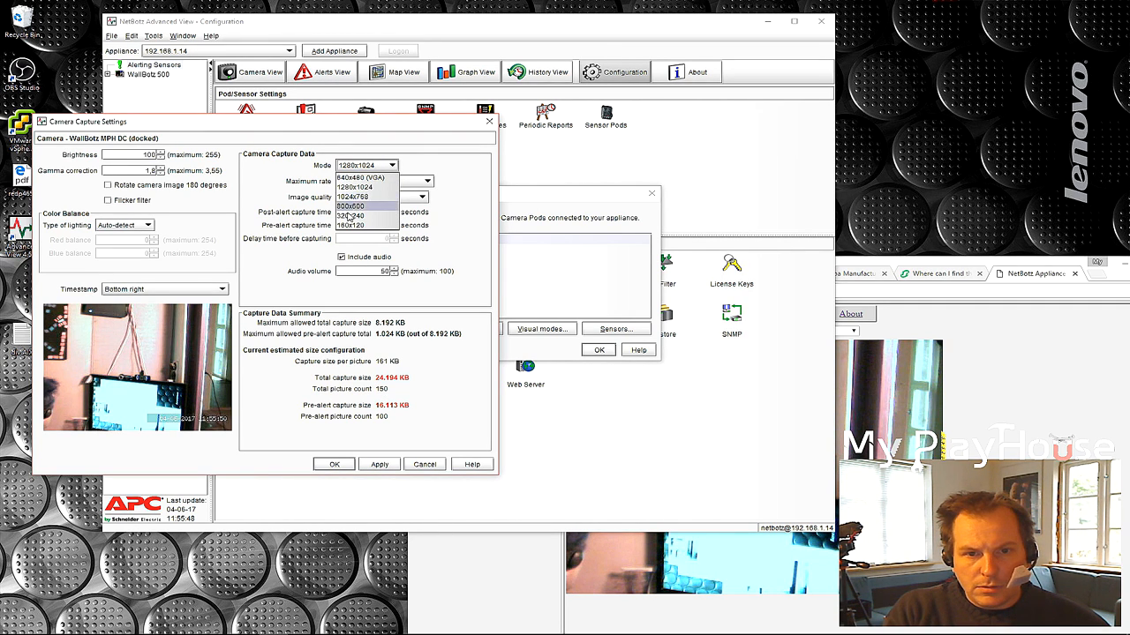
pyautogui.click(353, 197)
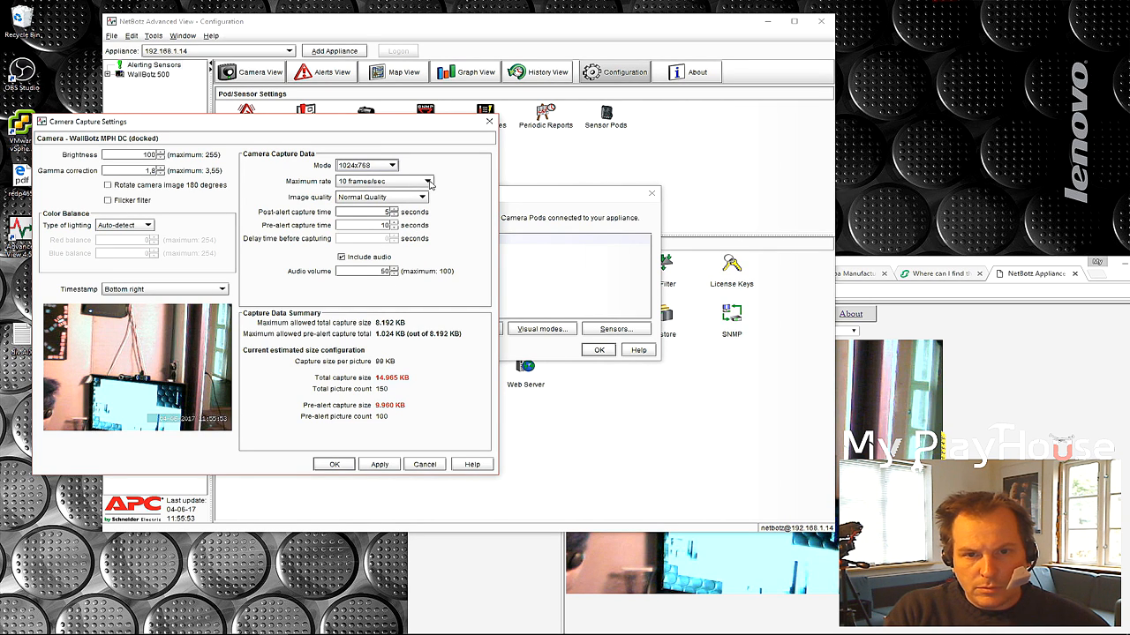
pyautogui.click(428, 182)
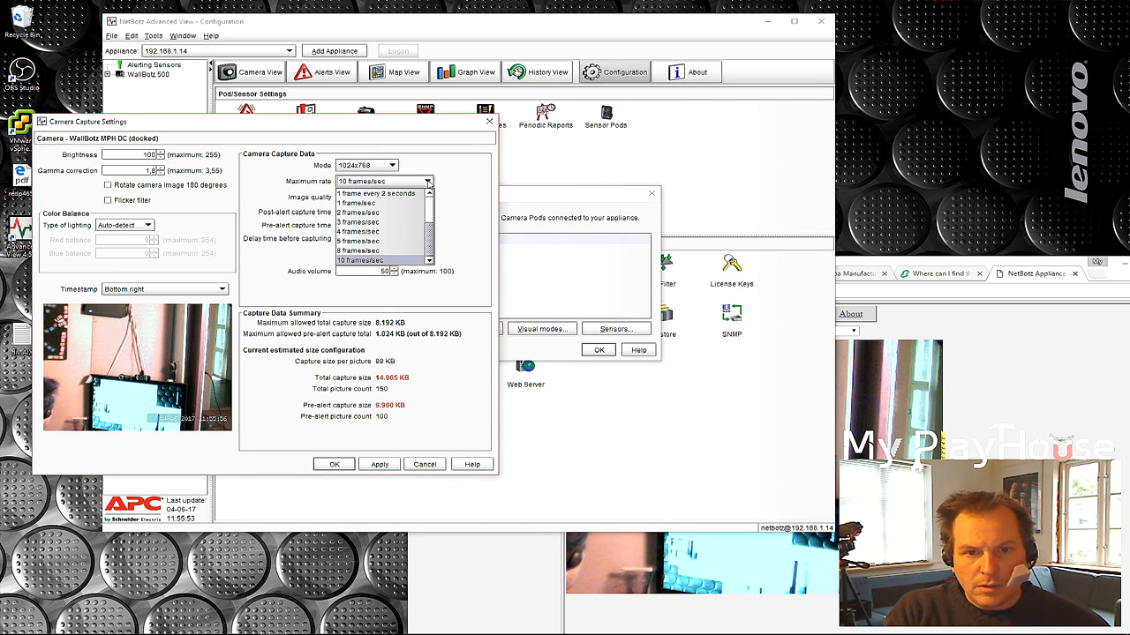
pyautogui.click(359, 250)
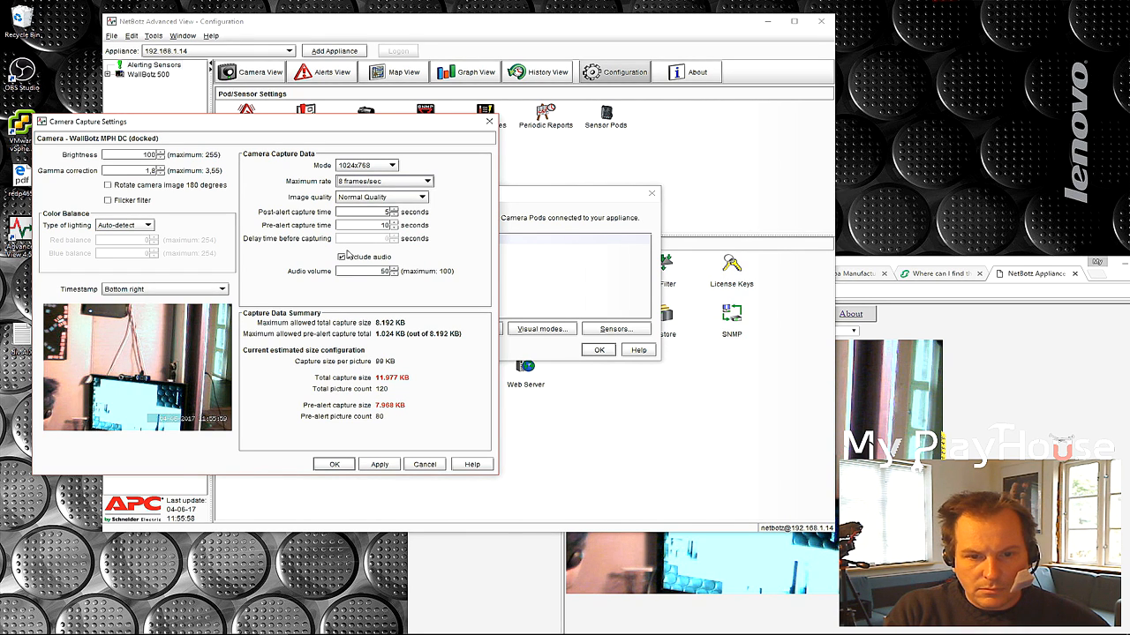
pyautogui.click(341, 257)
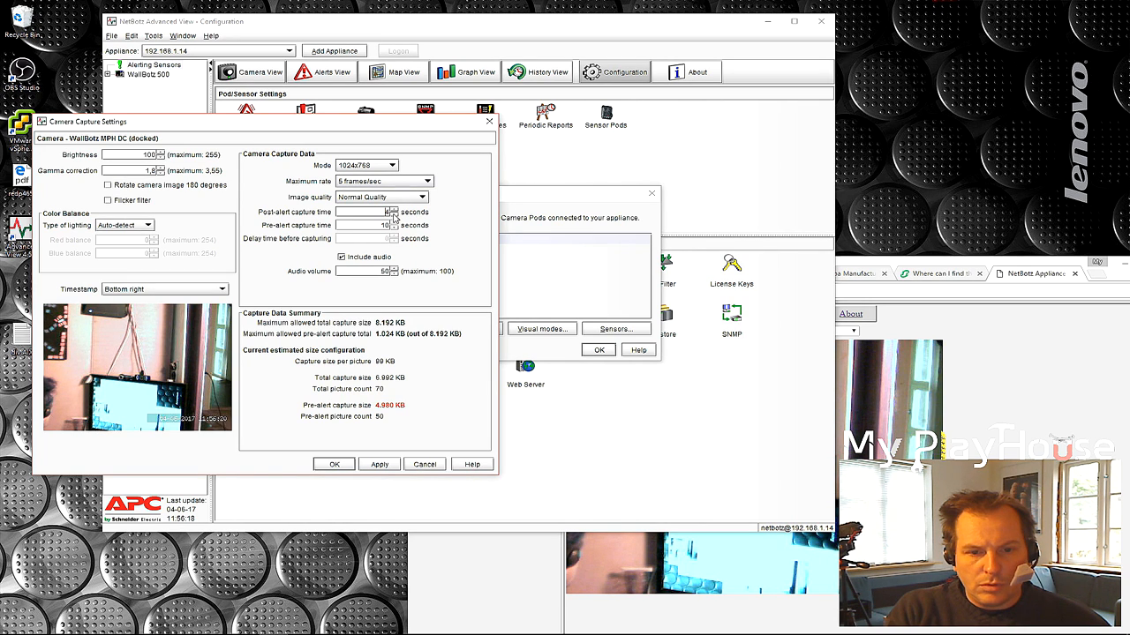
# Set post-alert capture time to 14 seconds and pre-alert time to 2 seconds.
pyautogui.click(394, 209)
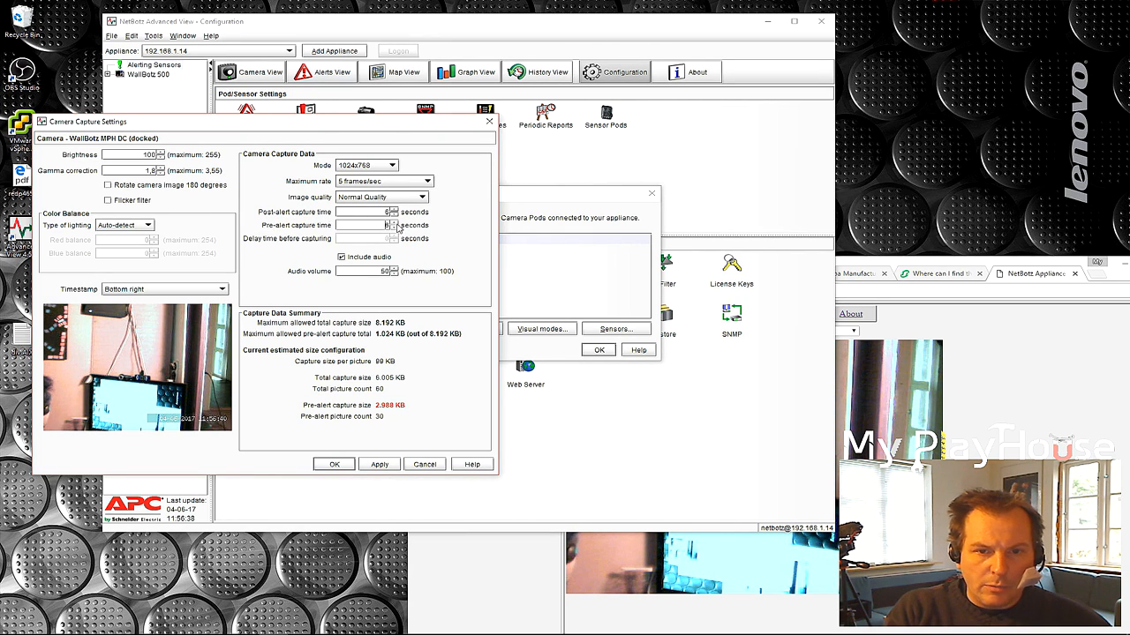
pyautogui.click(394, 228)
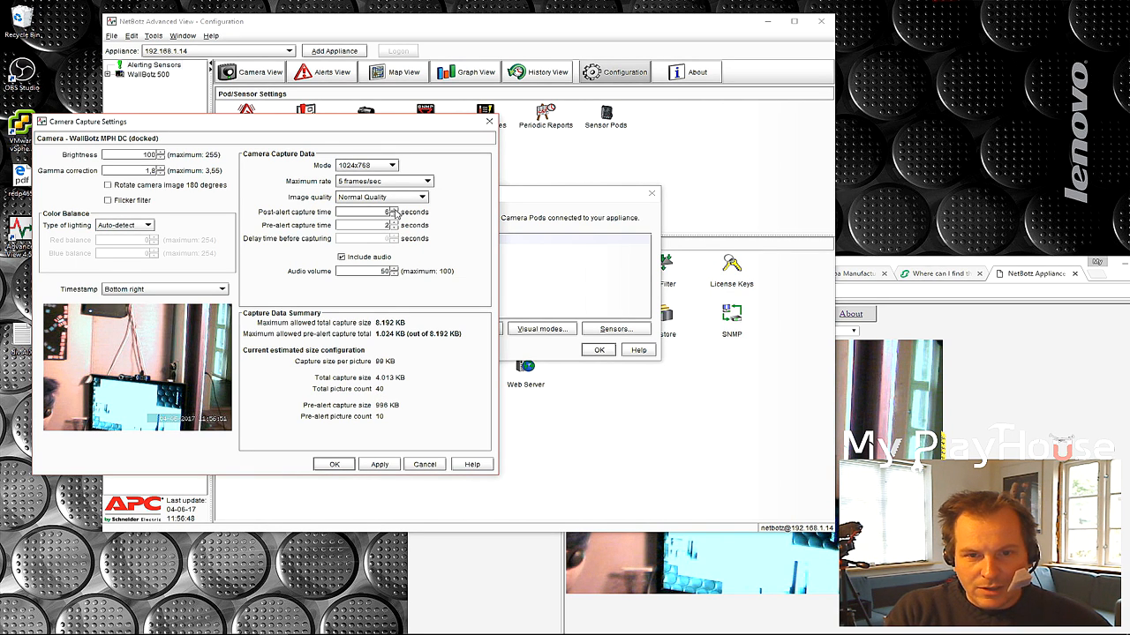
pyautogui.click(393, 209)
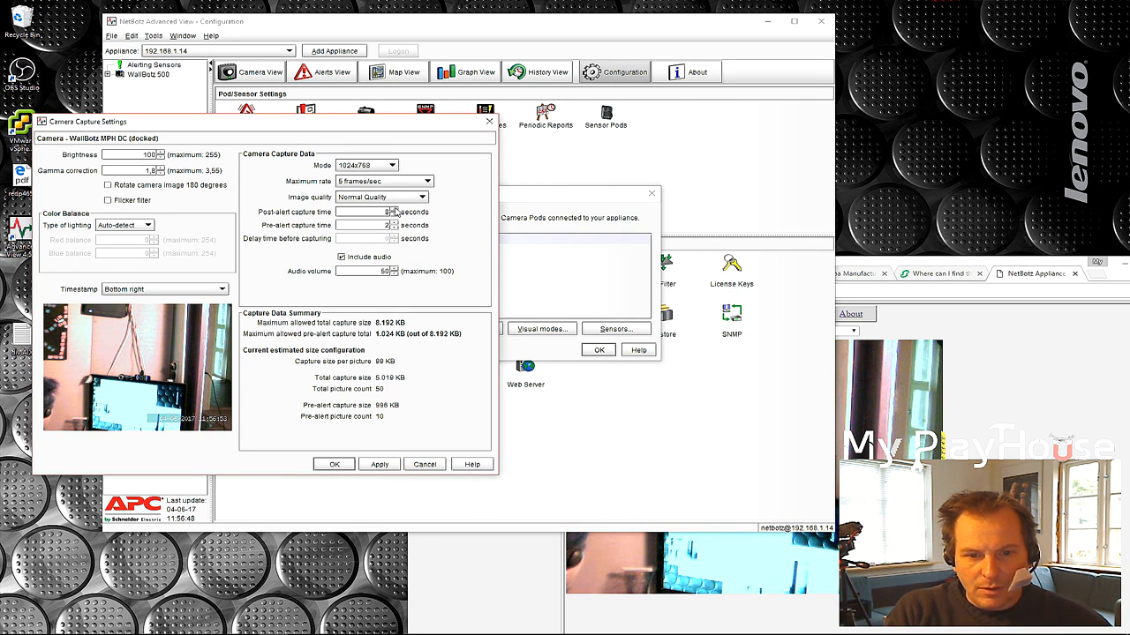
pyautogui.click(393, 209)
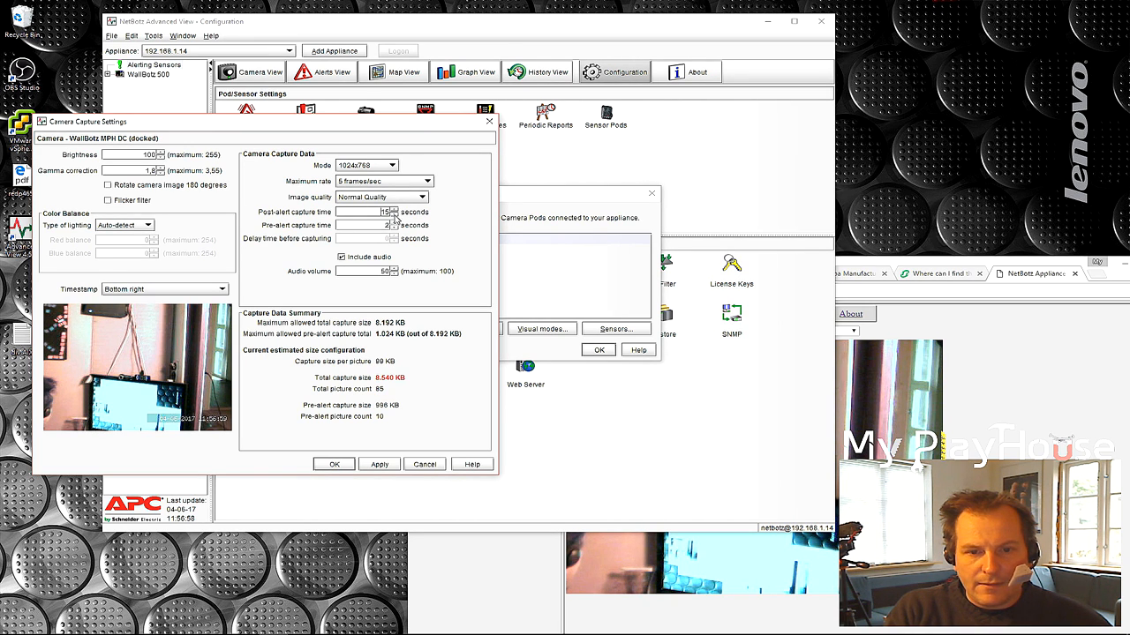
pyautogui.click(394, 214)
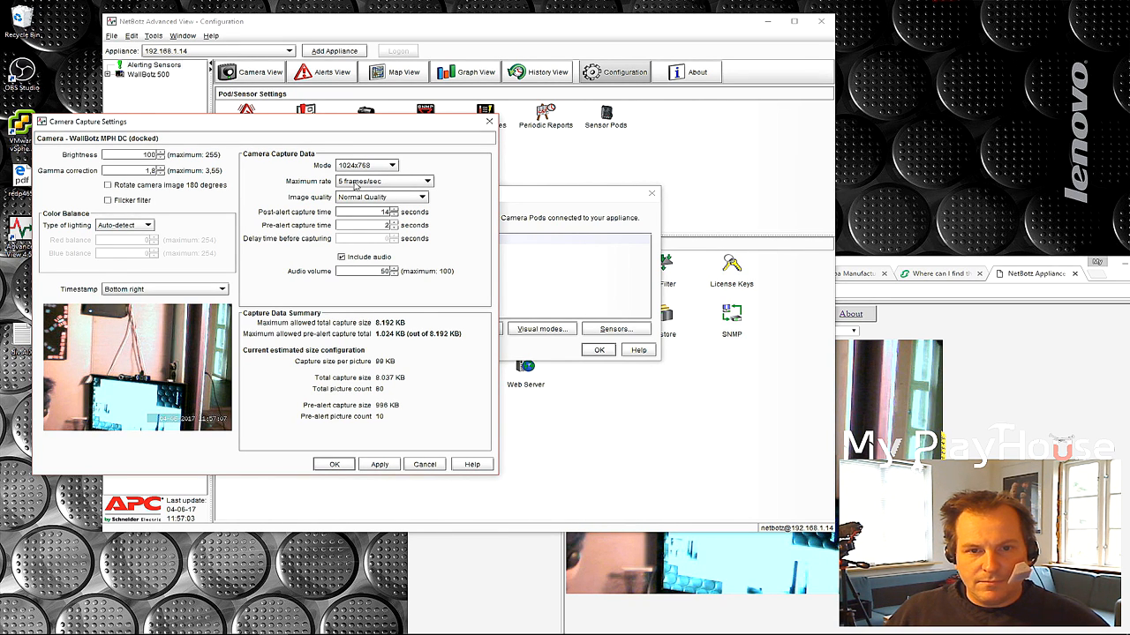
pyautogui.moveTo(322, 239)
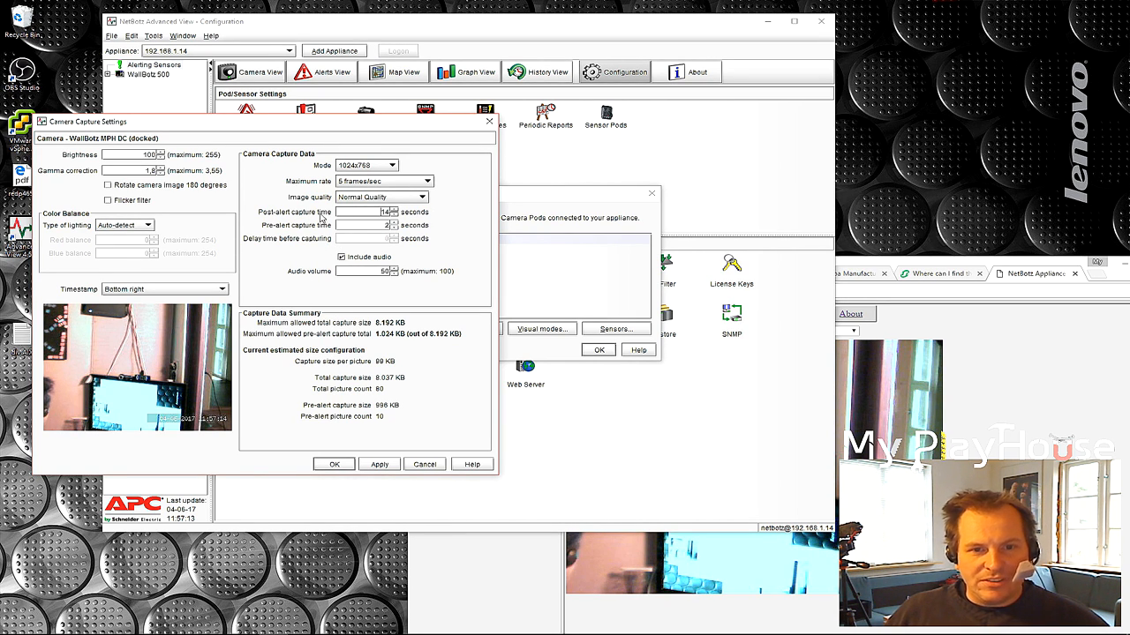
pyautogui.moveTo(337, 478)
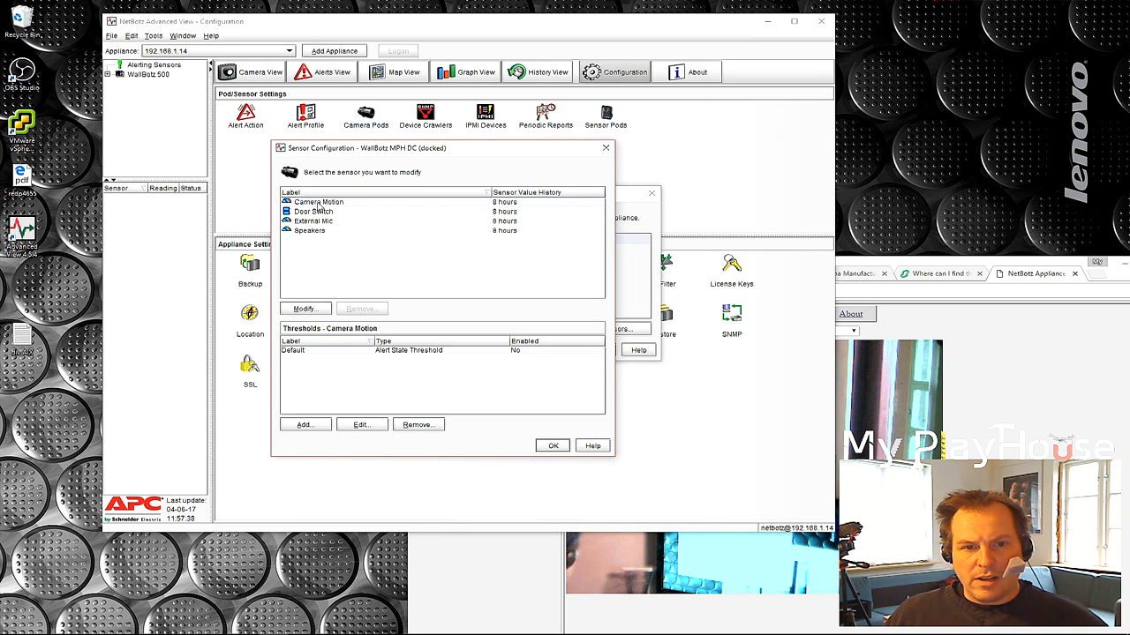
pyautogui.moveTo(337, 215)
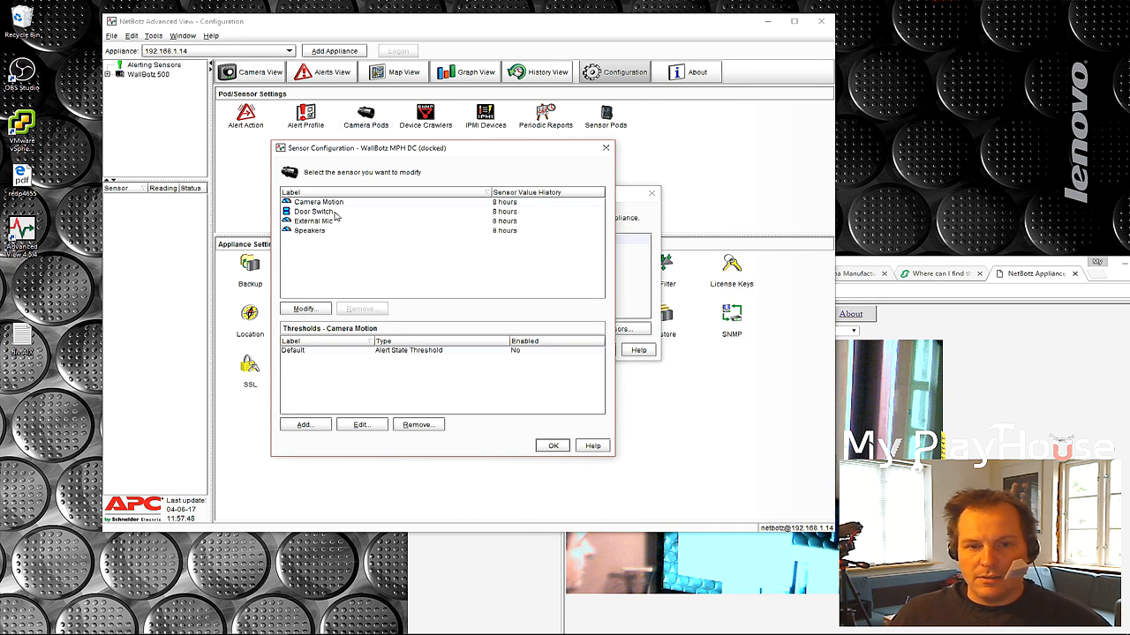
pyautogui.moveTo(341, 222)
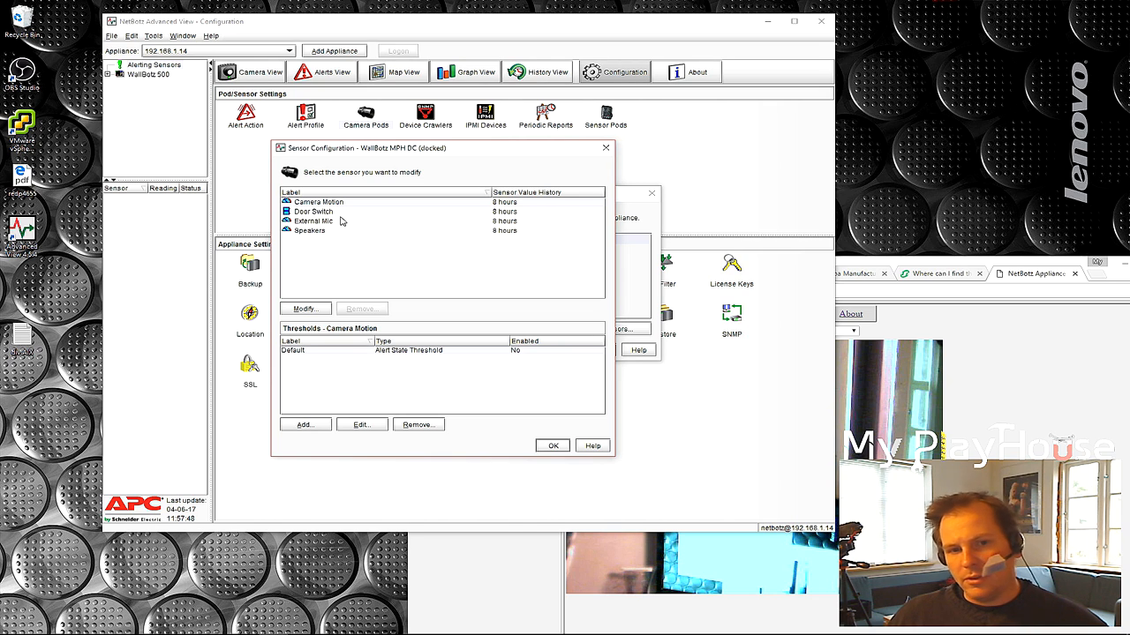
pyautogui.moveTo(363, 224)
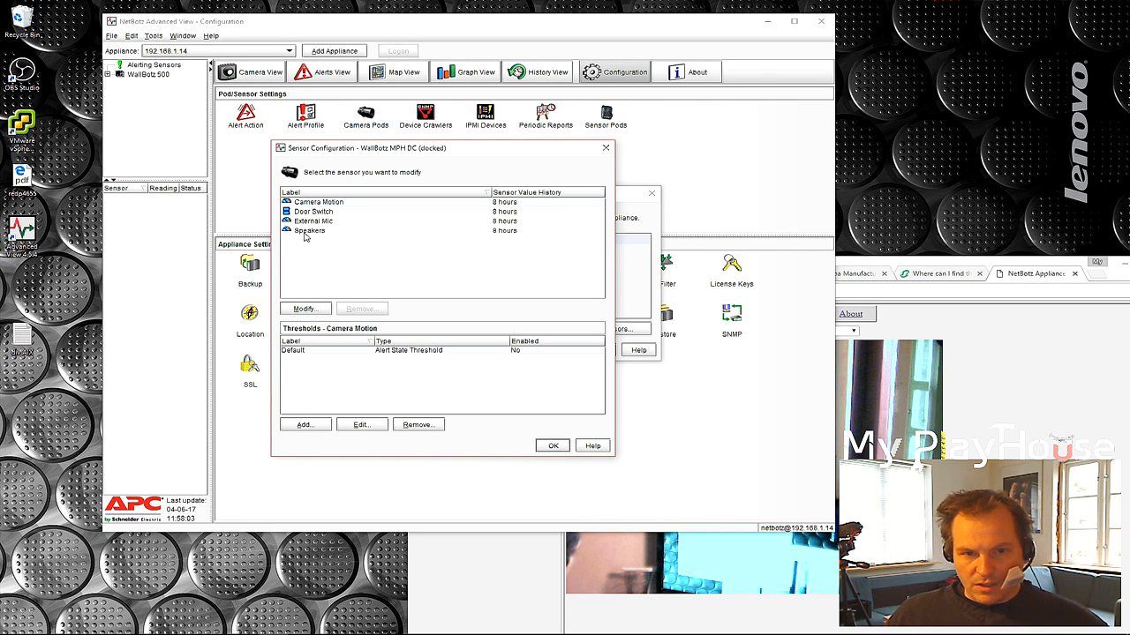
# Review the Speakers sensor's threshold and cancel without changes.
pyautogui.click(309, 230)
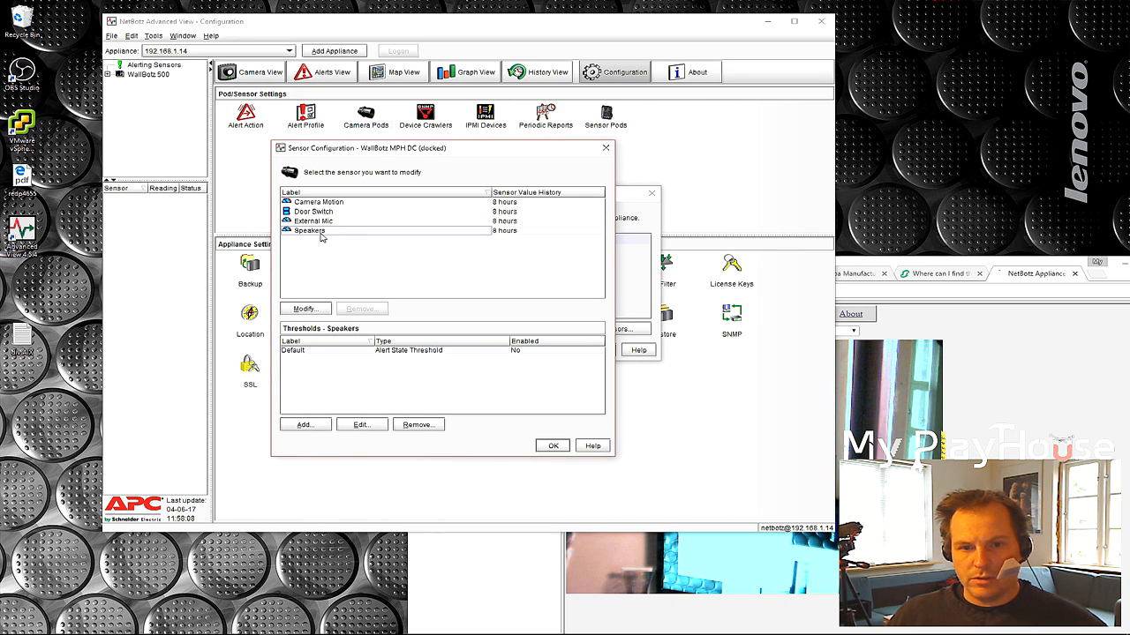
pyautogui.moveTo(331, 248)
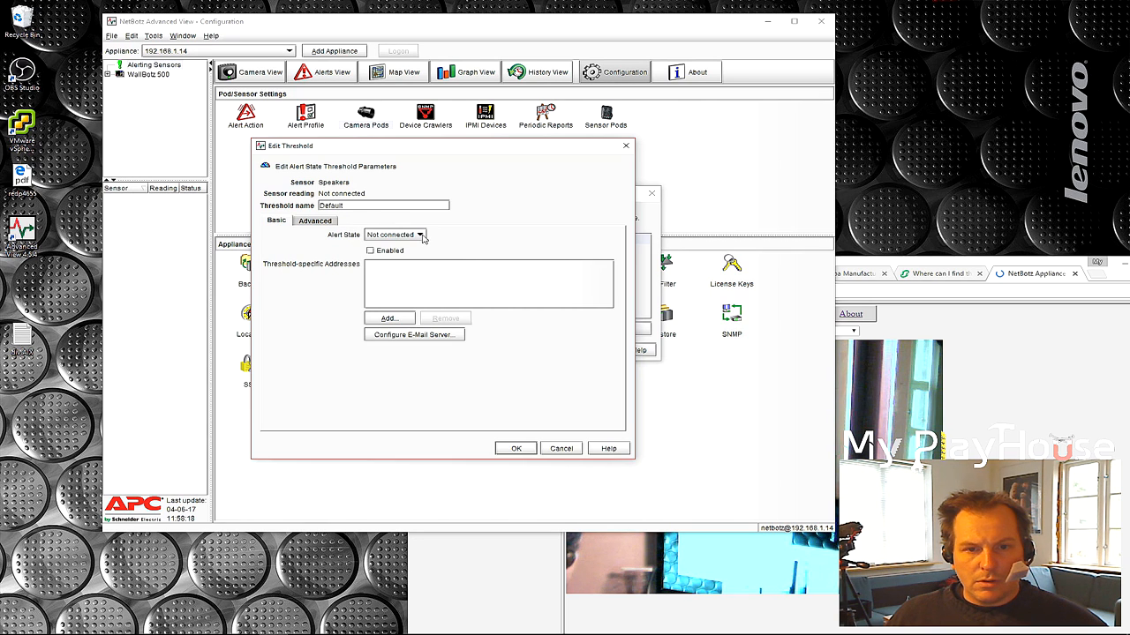
pyautogui.click(421, 234)
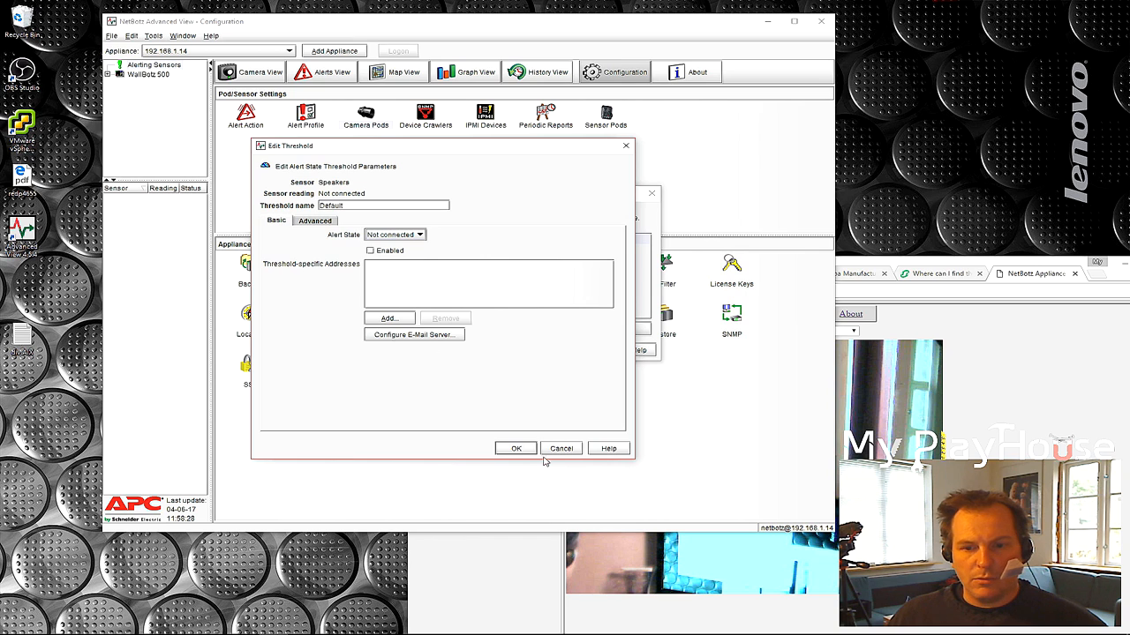
pyautogui.click(562, 448)
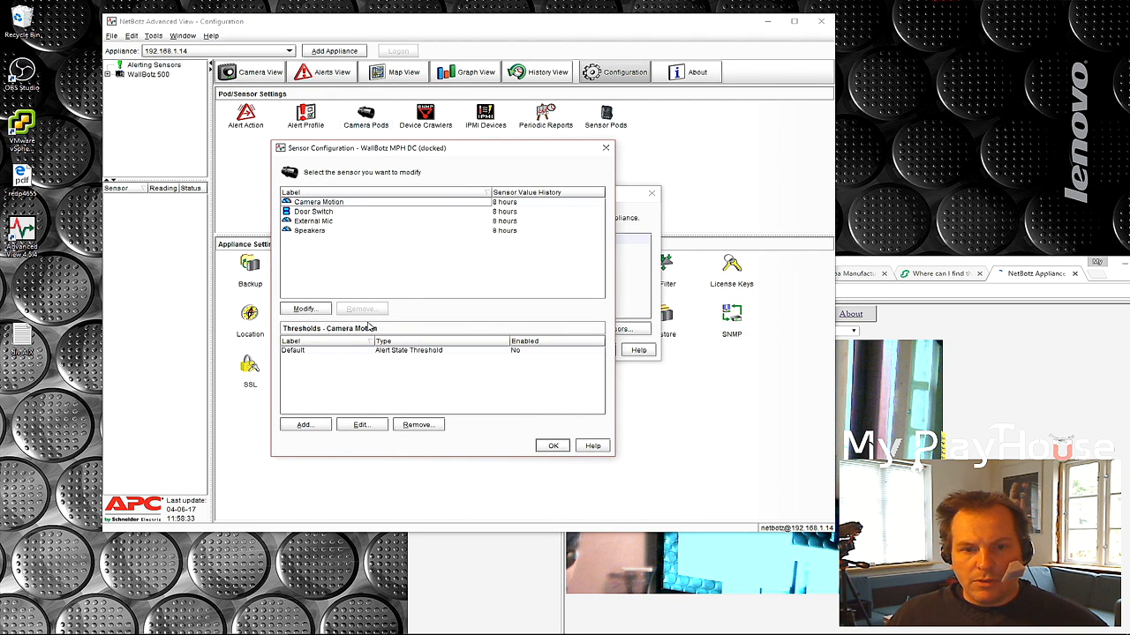
pyautogui.moveTo(466, 239)
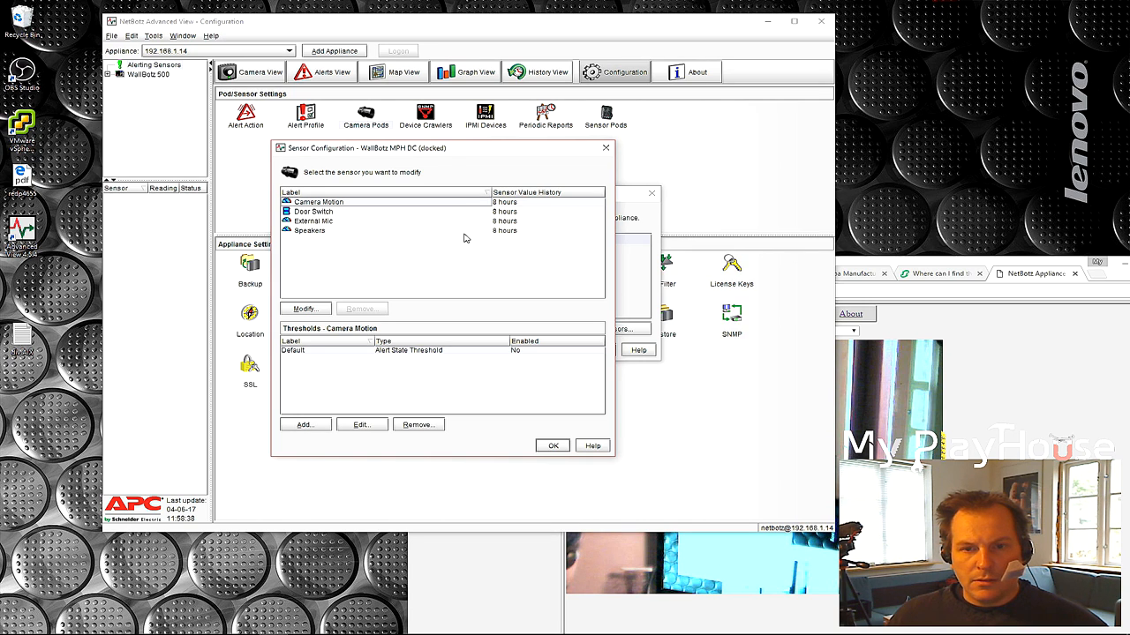
# Set the Camera Motion sensor's value history to 1 day.
pyautogui.click(305, 308)
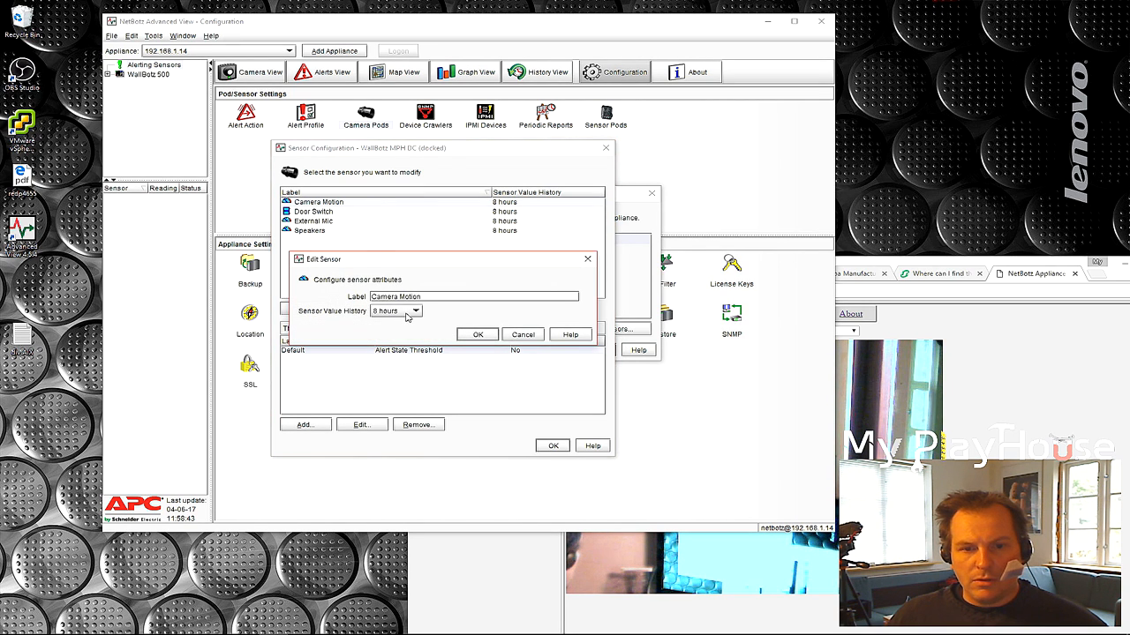
pyautogui.click(415, 310)
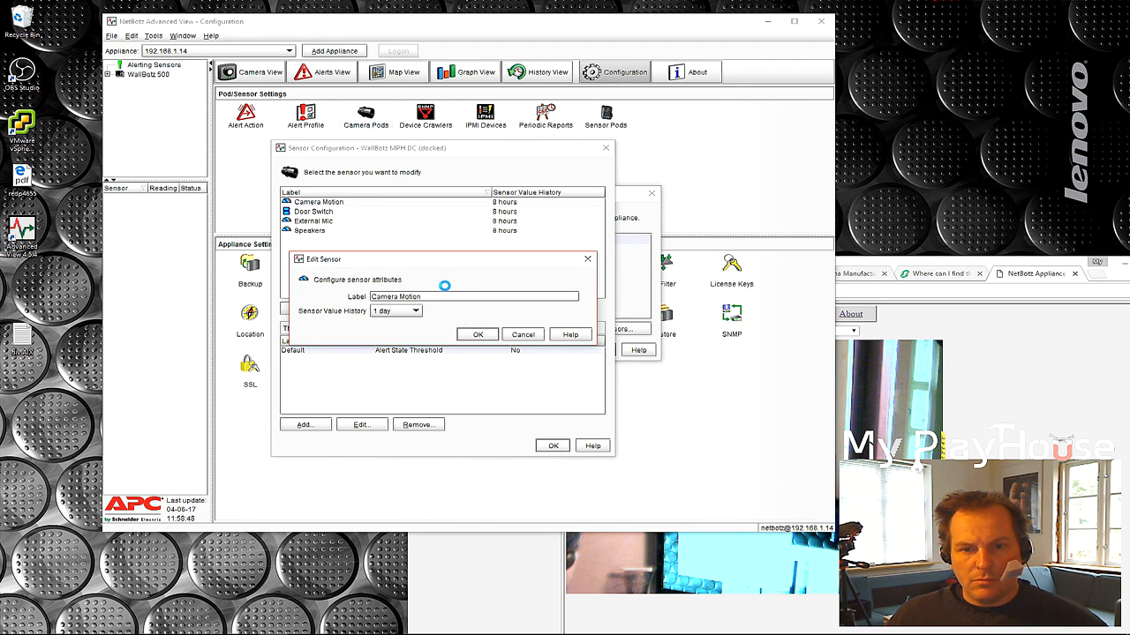
pyautogui.click(477, 335)
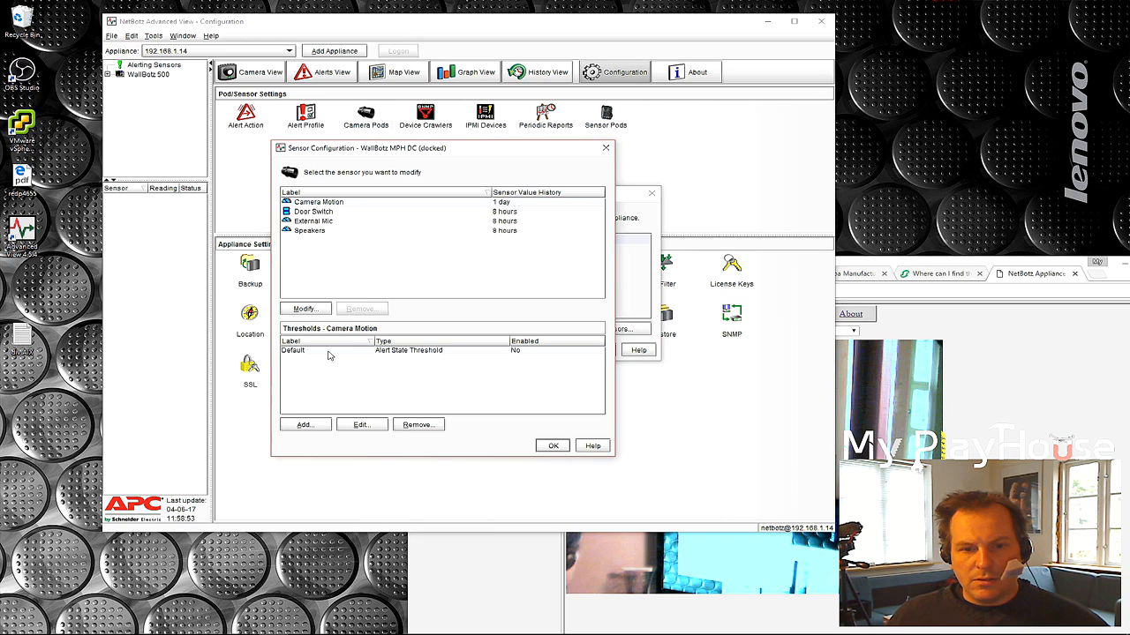
# Enable the Default motion threshold with Motion Detected state and view its advanced parameters.
pyautogui.click(360, 424)
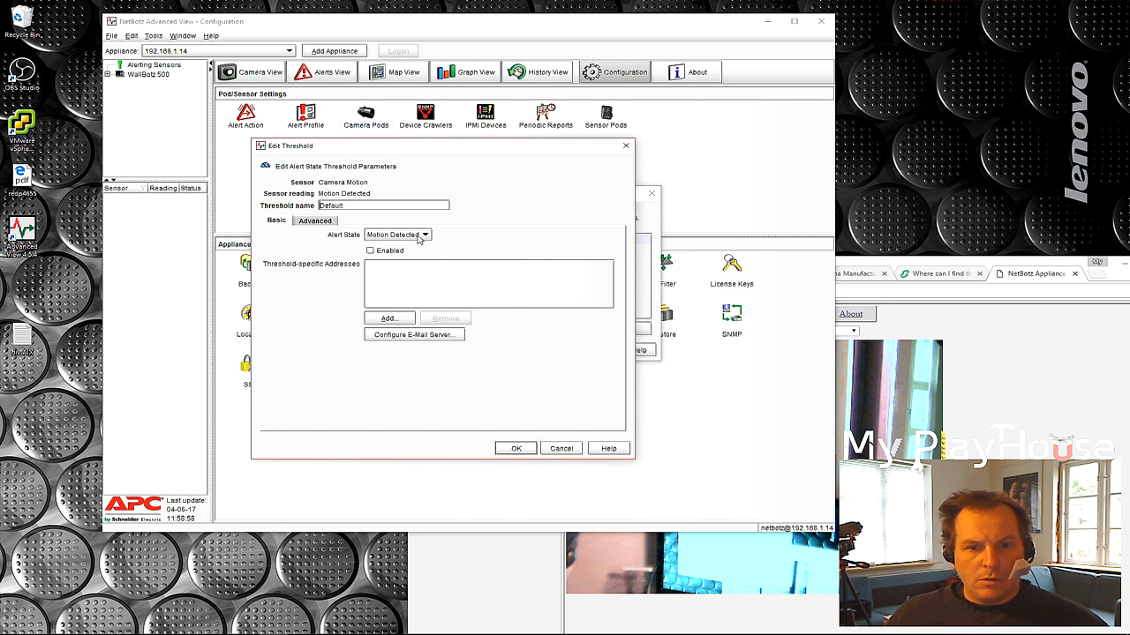
pyautogui.click(424, 233)
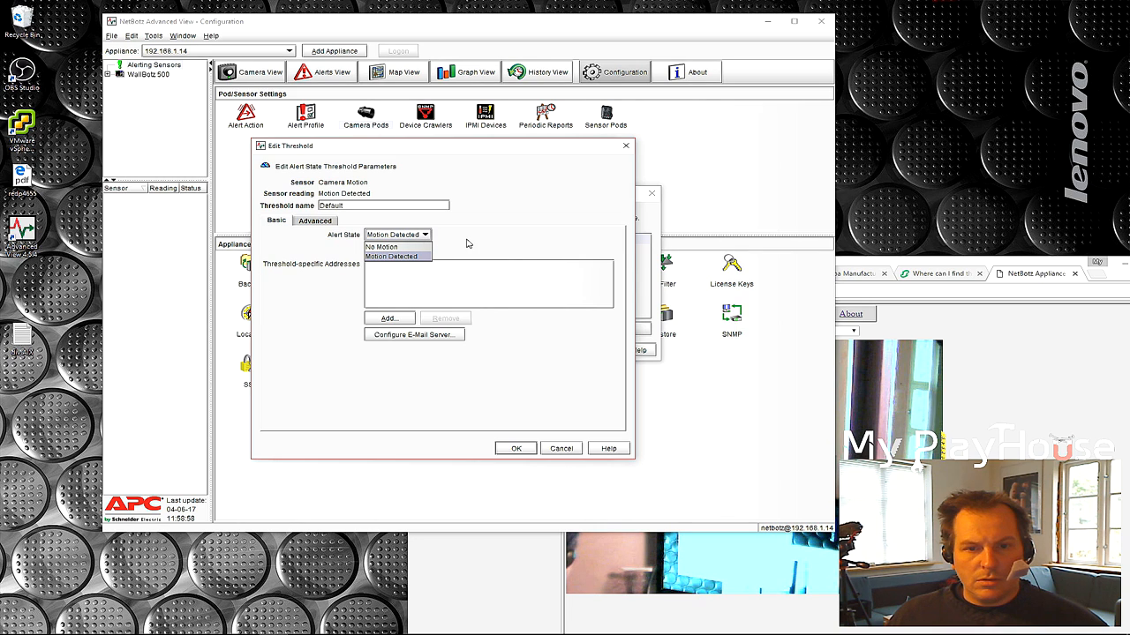
pyautogui.click(392, 256)
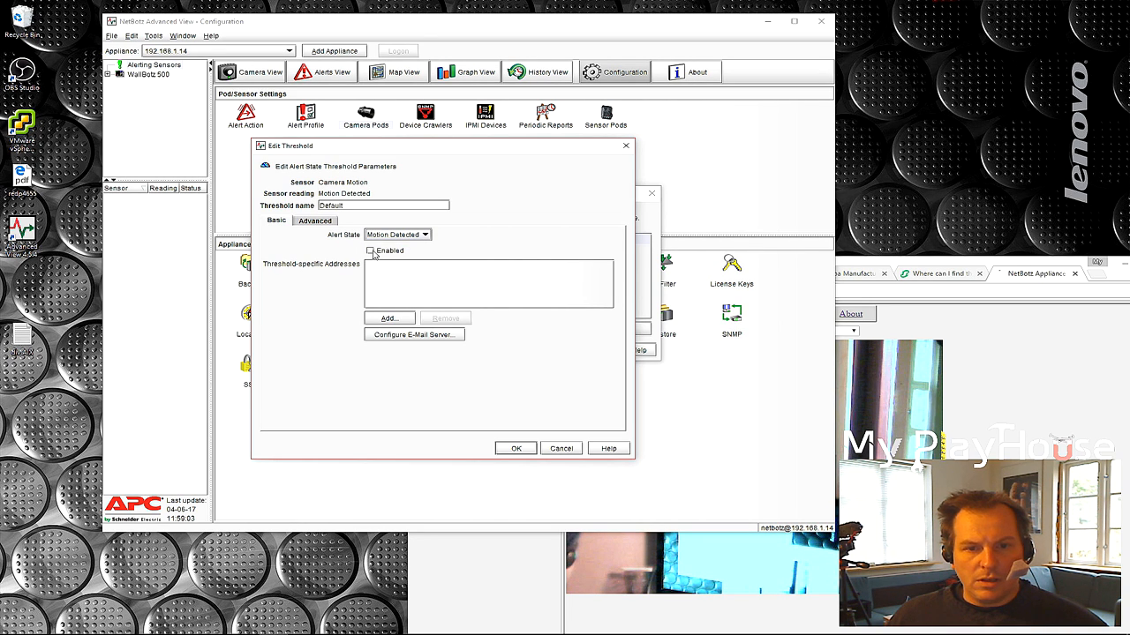
pyautogui.click(370, 250)
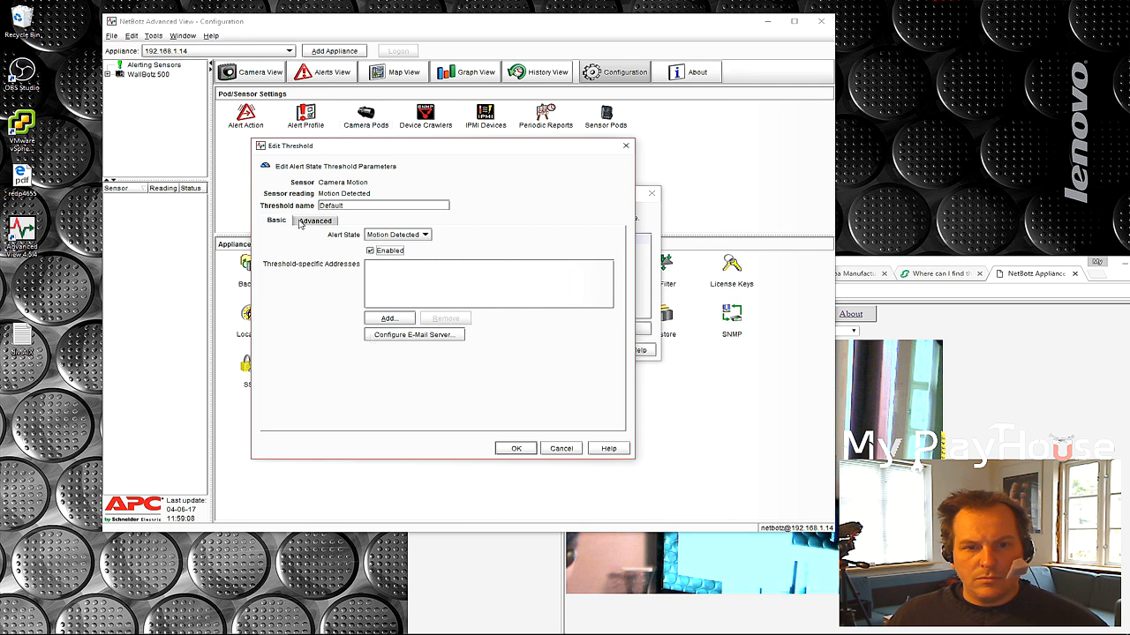
pyautogui.click(314, 221)
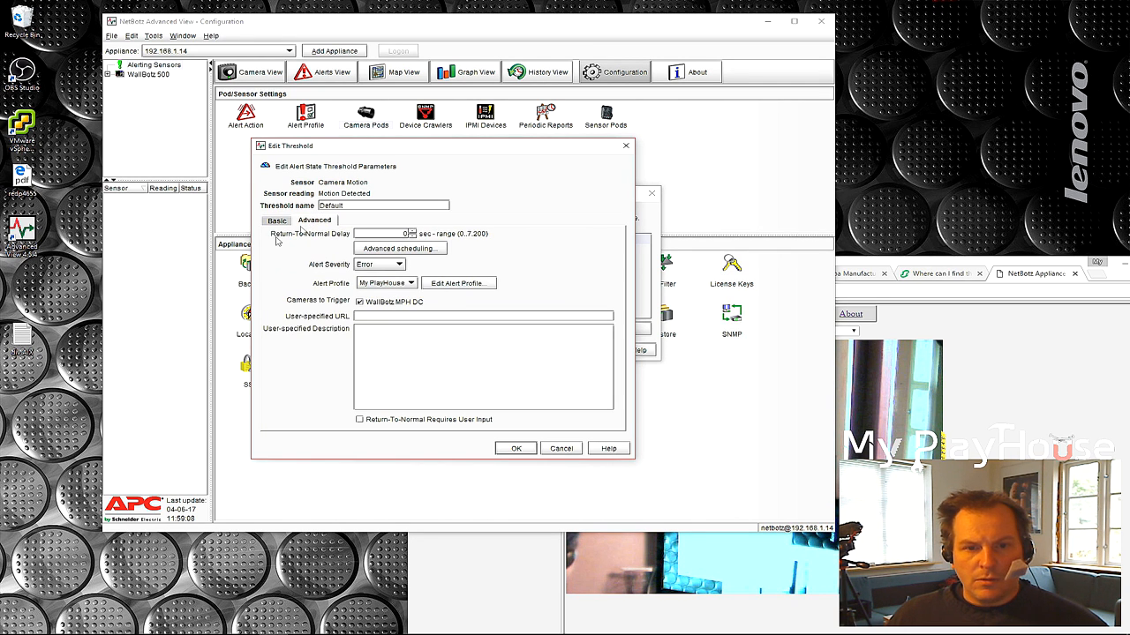
pyautogui.moveTo(329, 257)
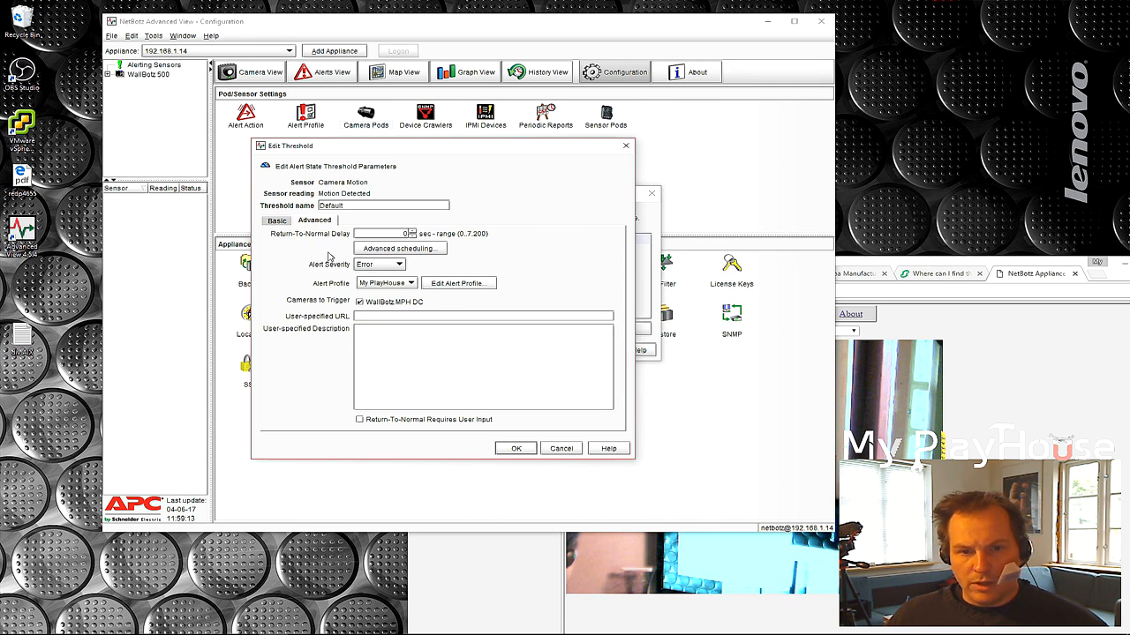
pyautogui.moveTo(406, 256)
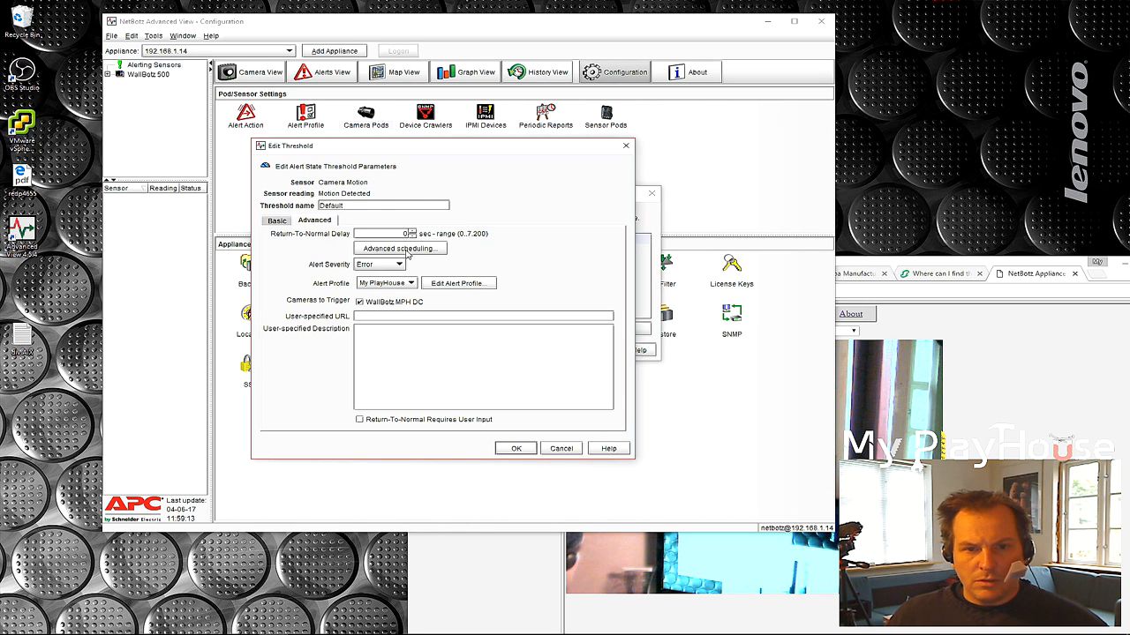
# Review the all-hours threshold schedule, cancel it, and confirm Sensor Configuration with OK.
pyautogui.click(400, 248)
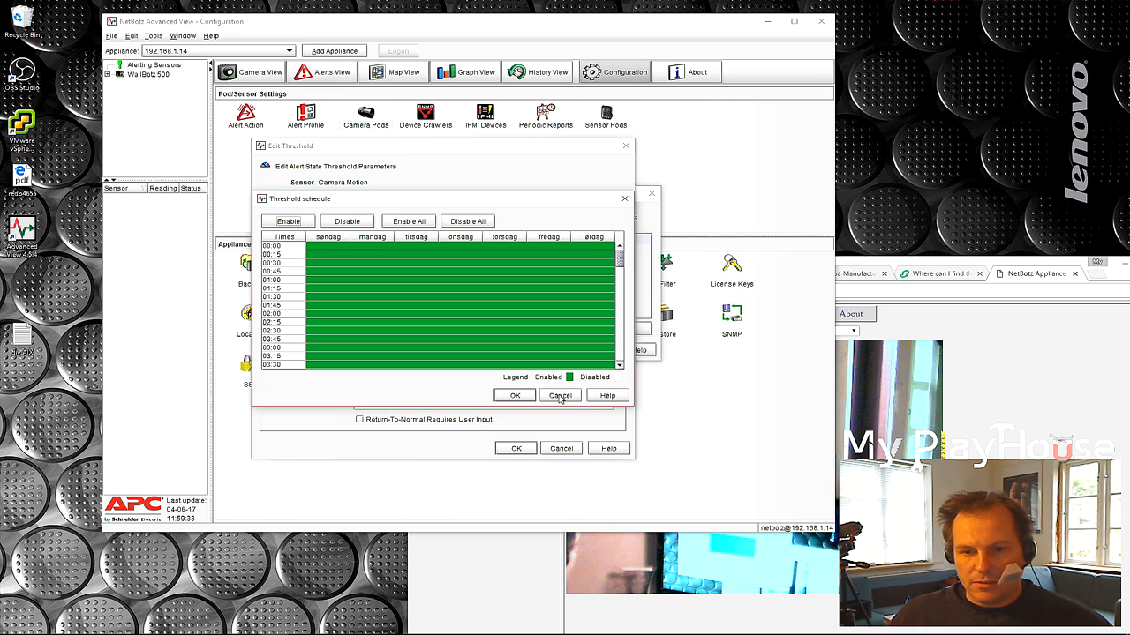
pyautogui.click(561, 395)
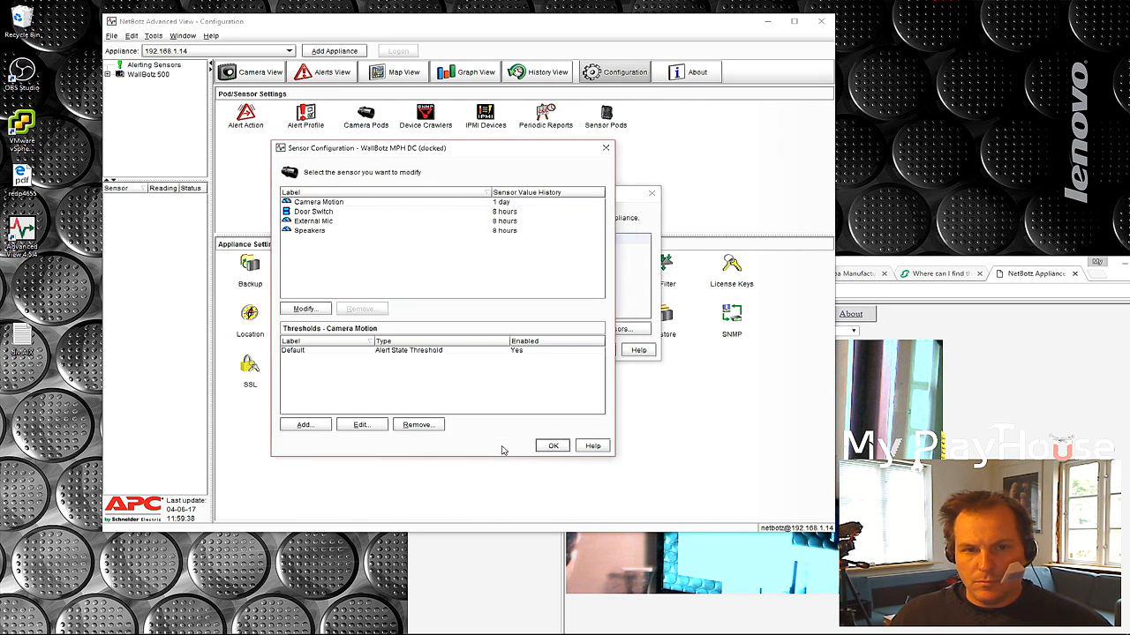
pyautogui.click(551, 445)
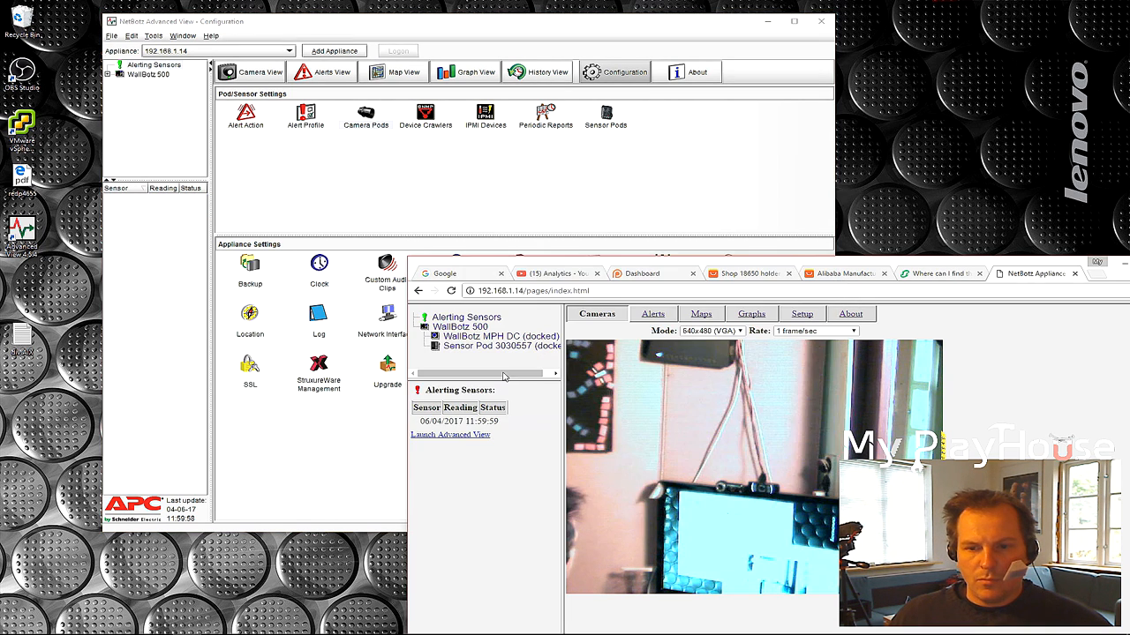
# Open the Camera Motion alert and play its 16-second picture sequence.
pyautogui.click(652, 313)
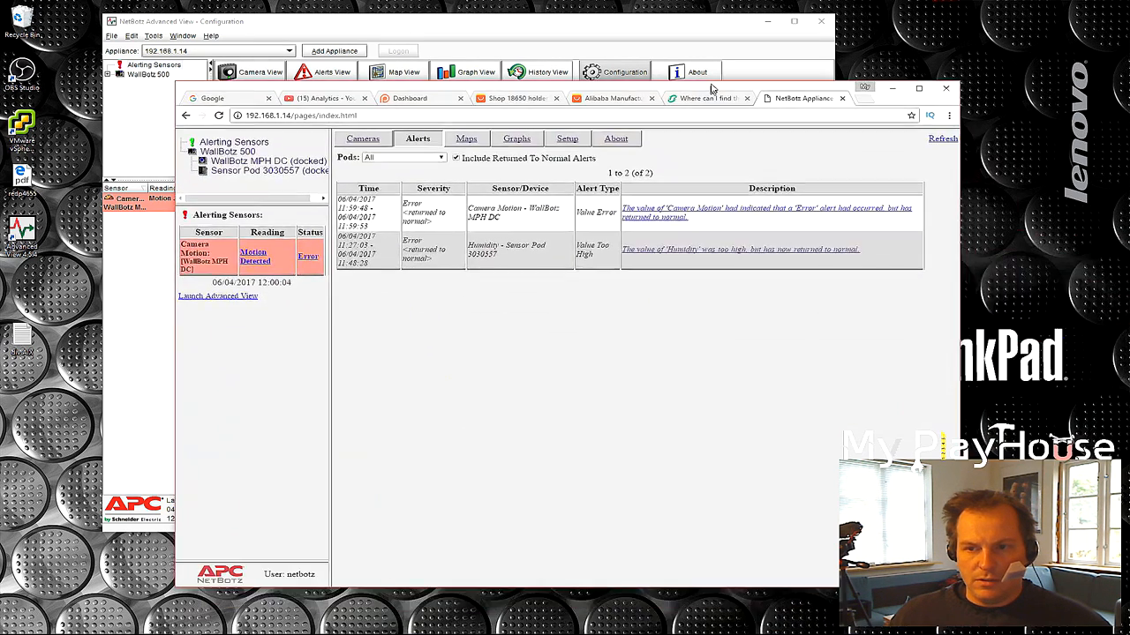
pyautogui.click(766, 212)
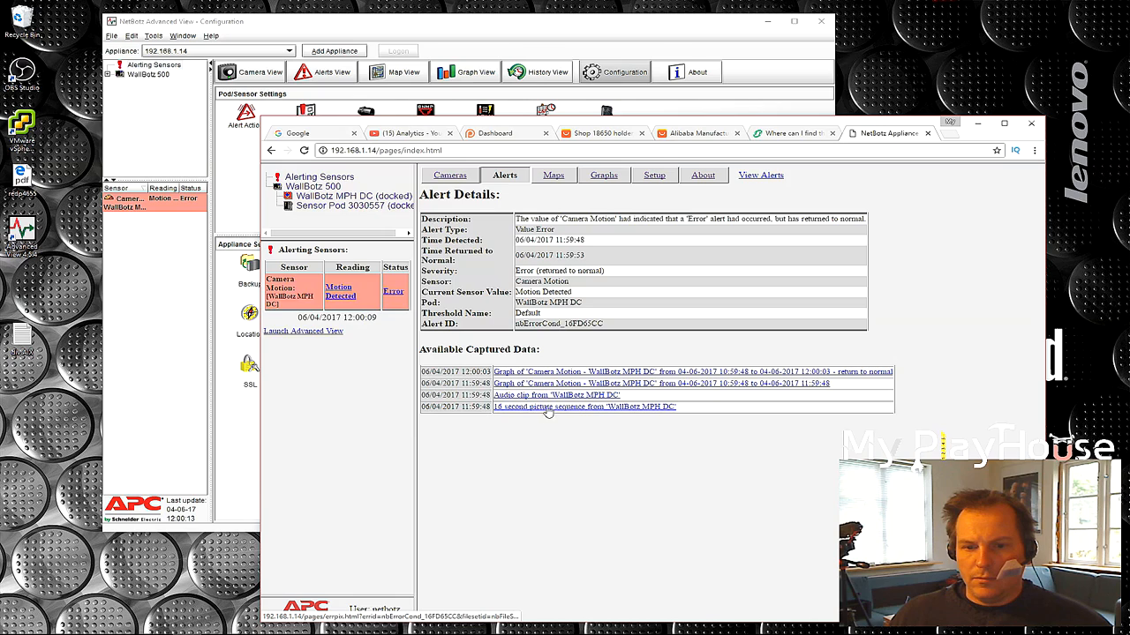
pyautogui.click(583, 407)
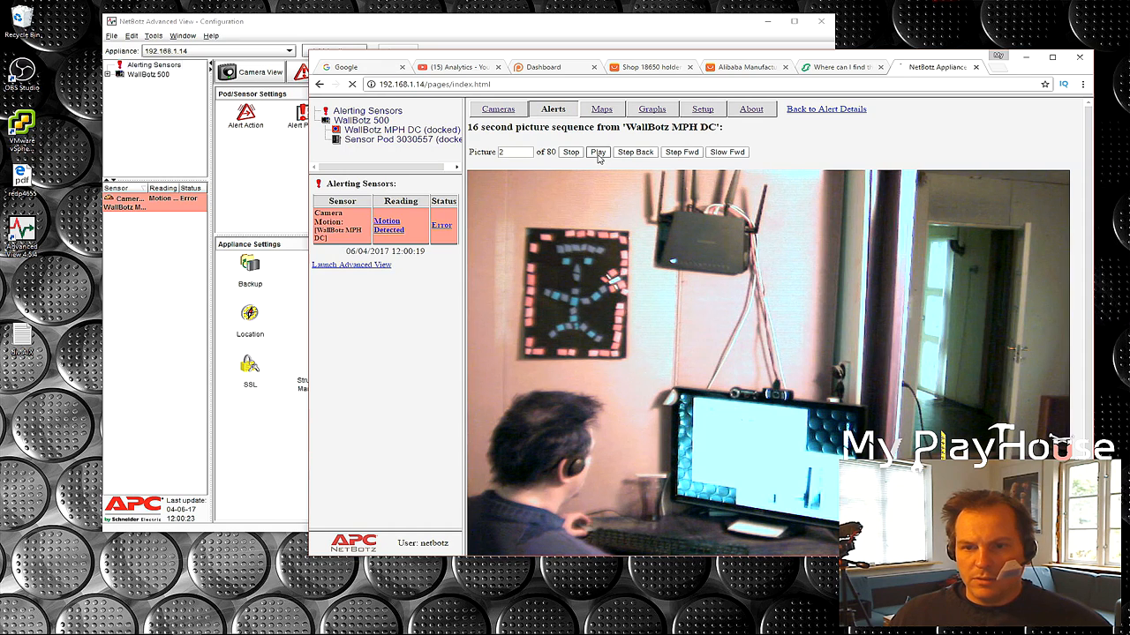
pyautogui.click(597, 152)
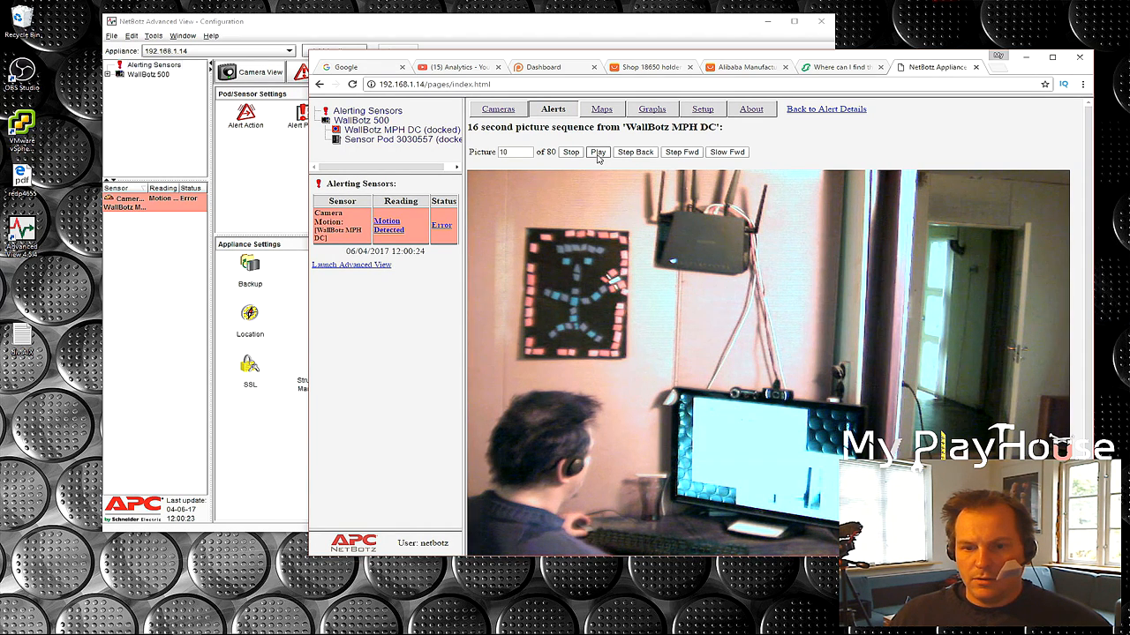
pyautogui.click(599, 152)
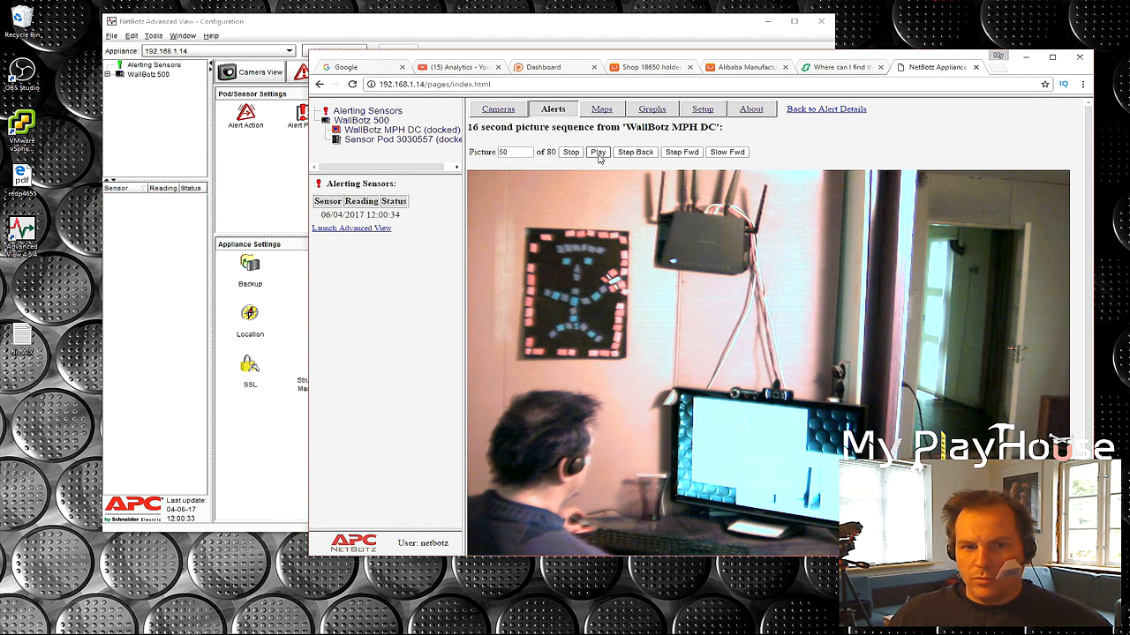
pyautogui.click(571, 152)
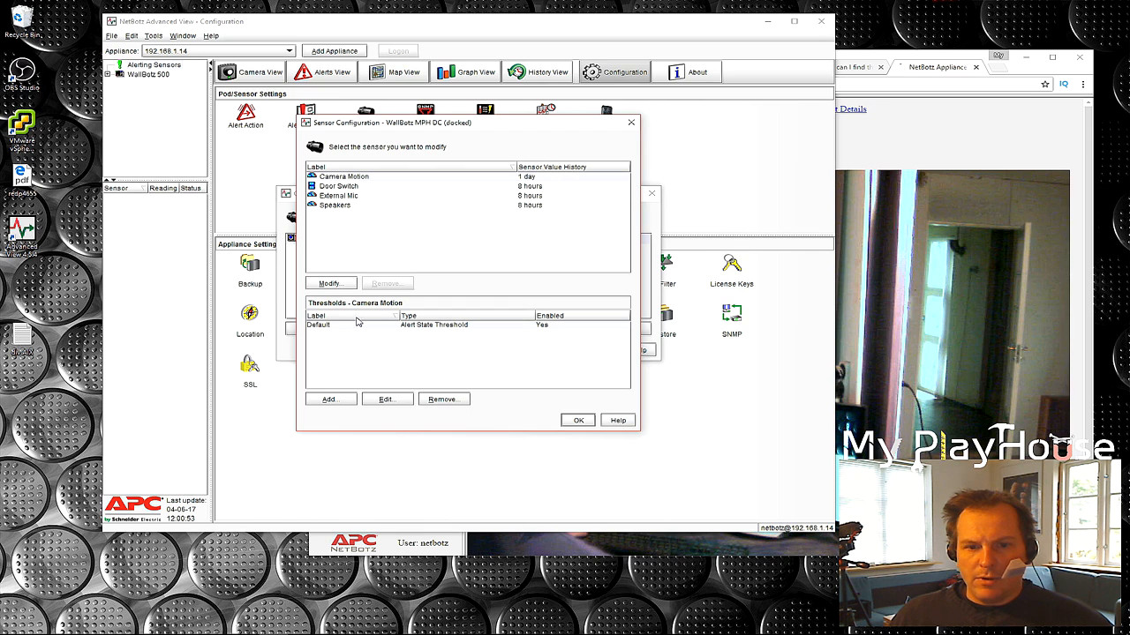
# Reopen WallBotz MPH DC's camera capture settings from Camera Pods.
pyautogui.click(329, 283)
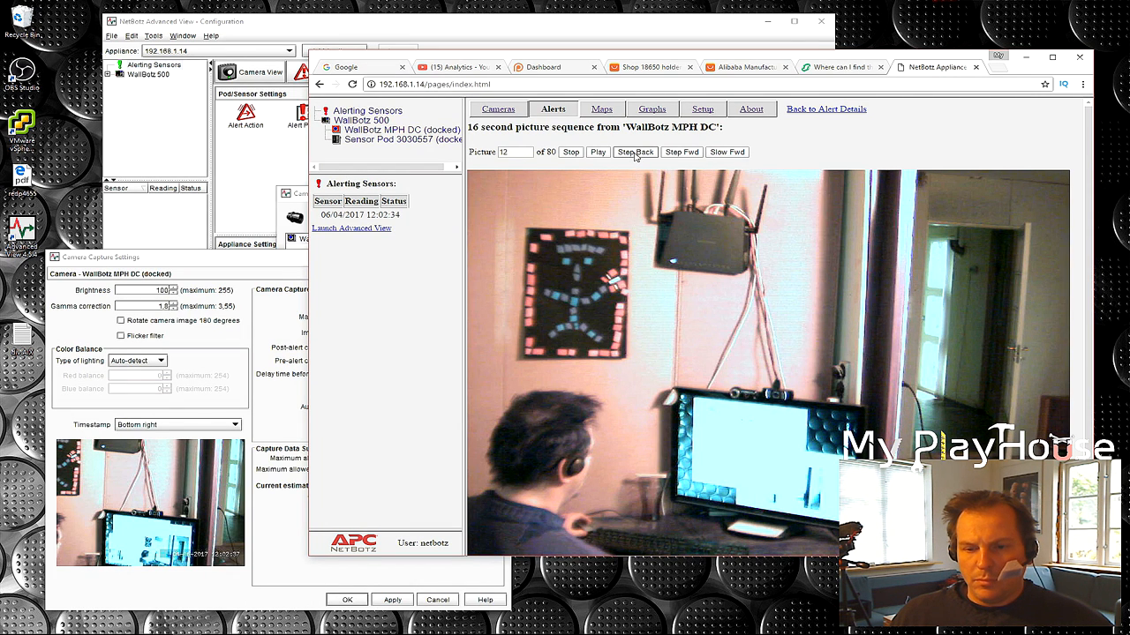
# Step back and forward through the 80 captured pictures, then replay the sequence.
pyautogui.click(634, 151)
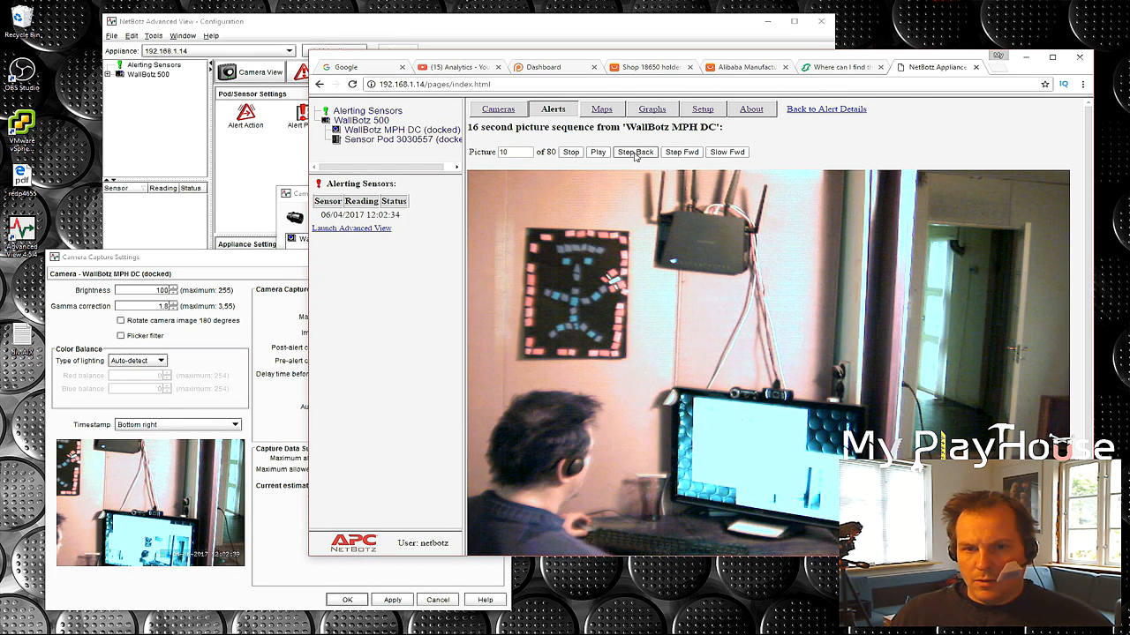
pyautogui.click(634, 152)
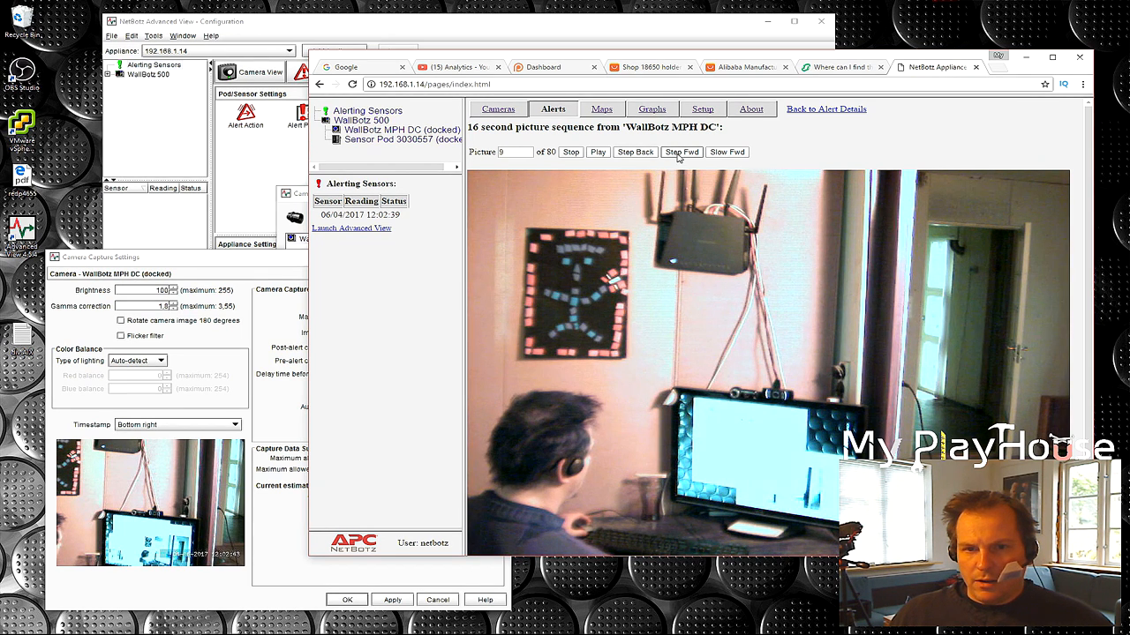
pyautogui.click(680, 152)
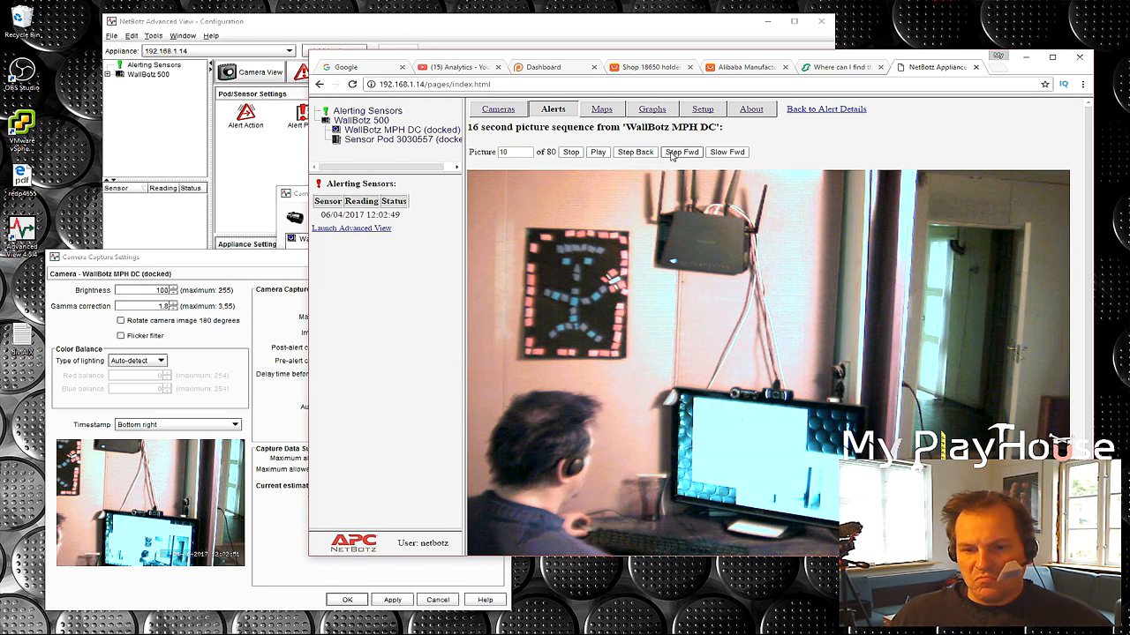
pyautogui.click(598, 151)
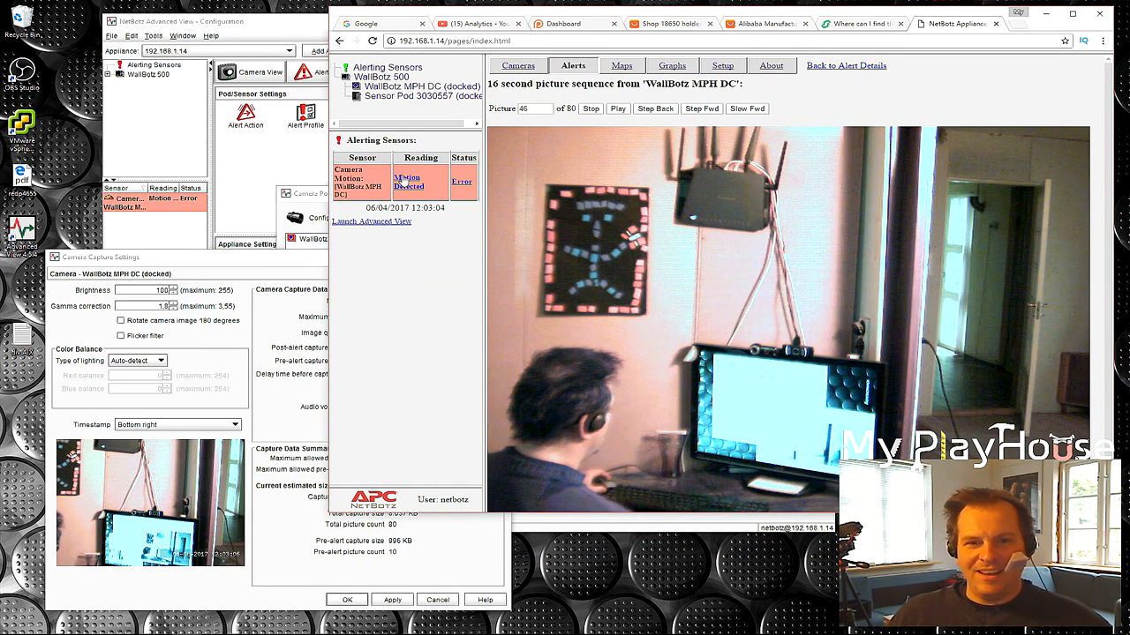
pyautogui.click(407, 181)
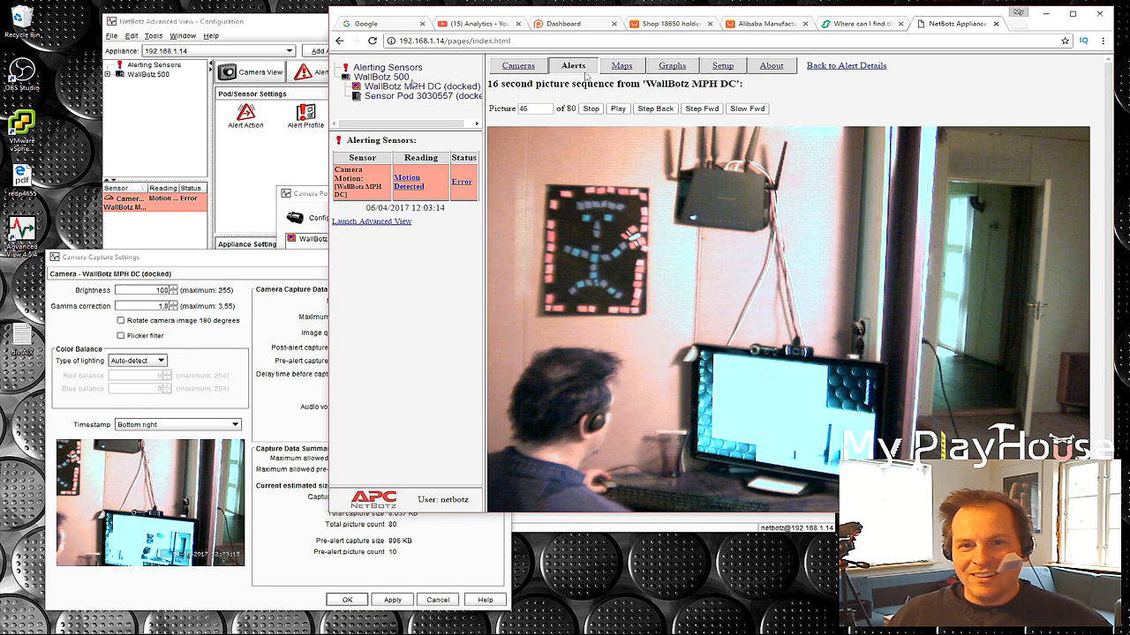
pyautogui.click(572, 64)
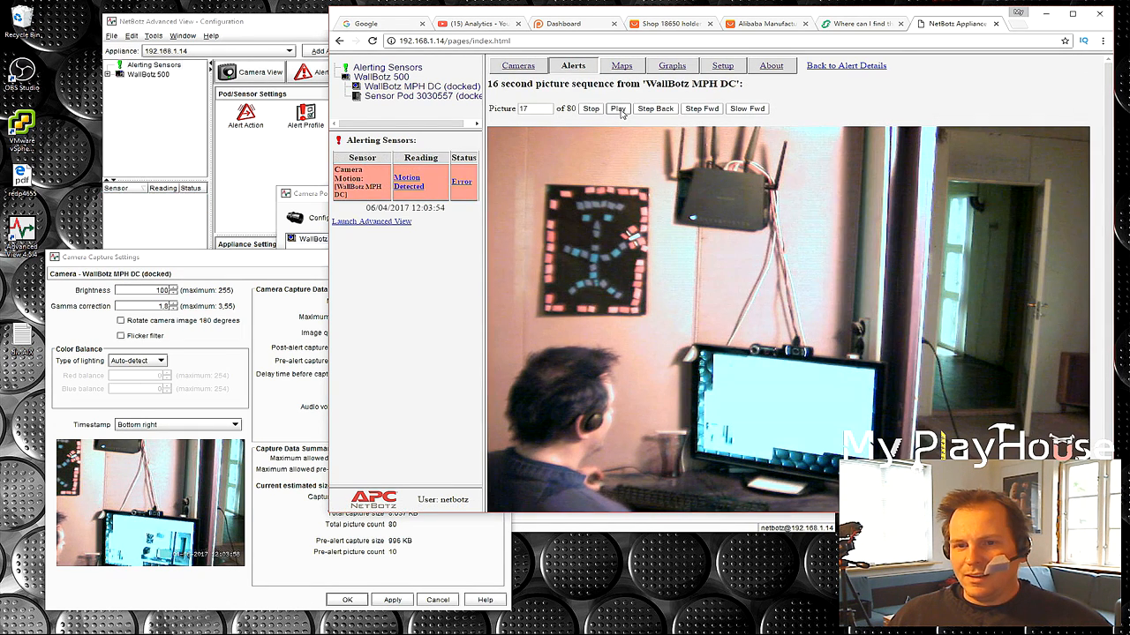
pyautogui.click(618, 108)
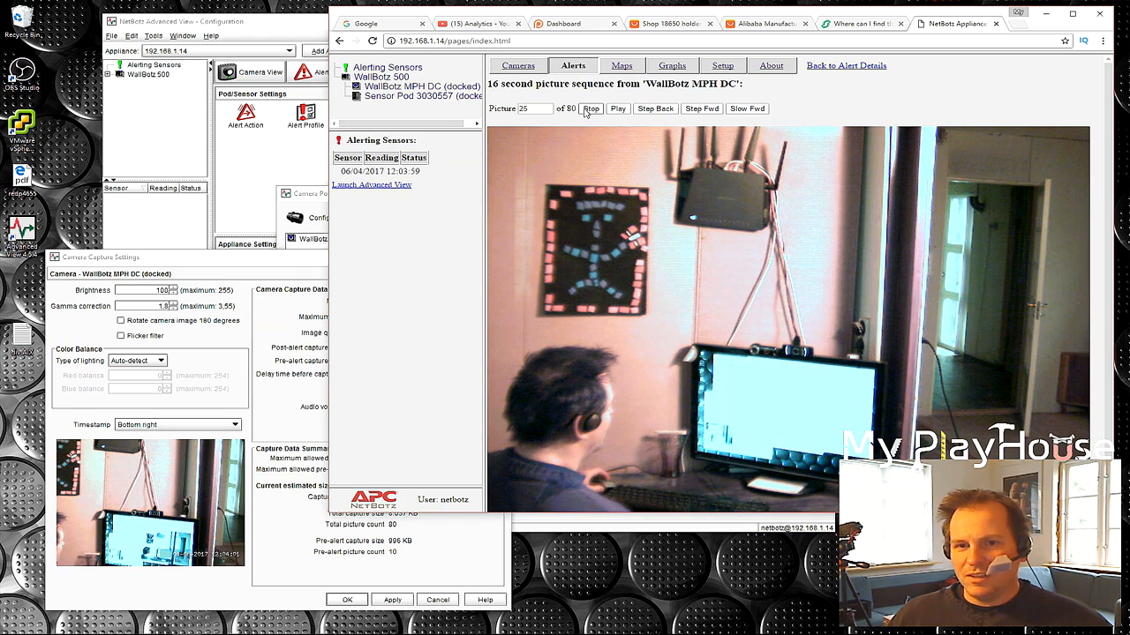